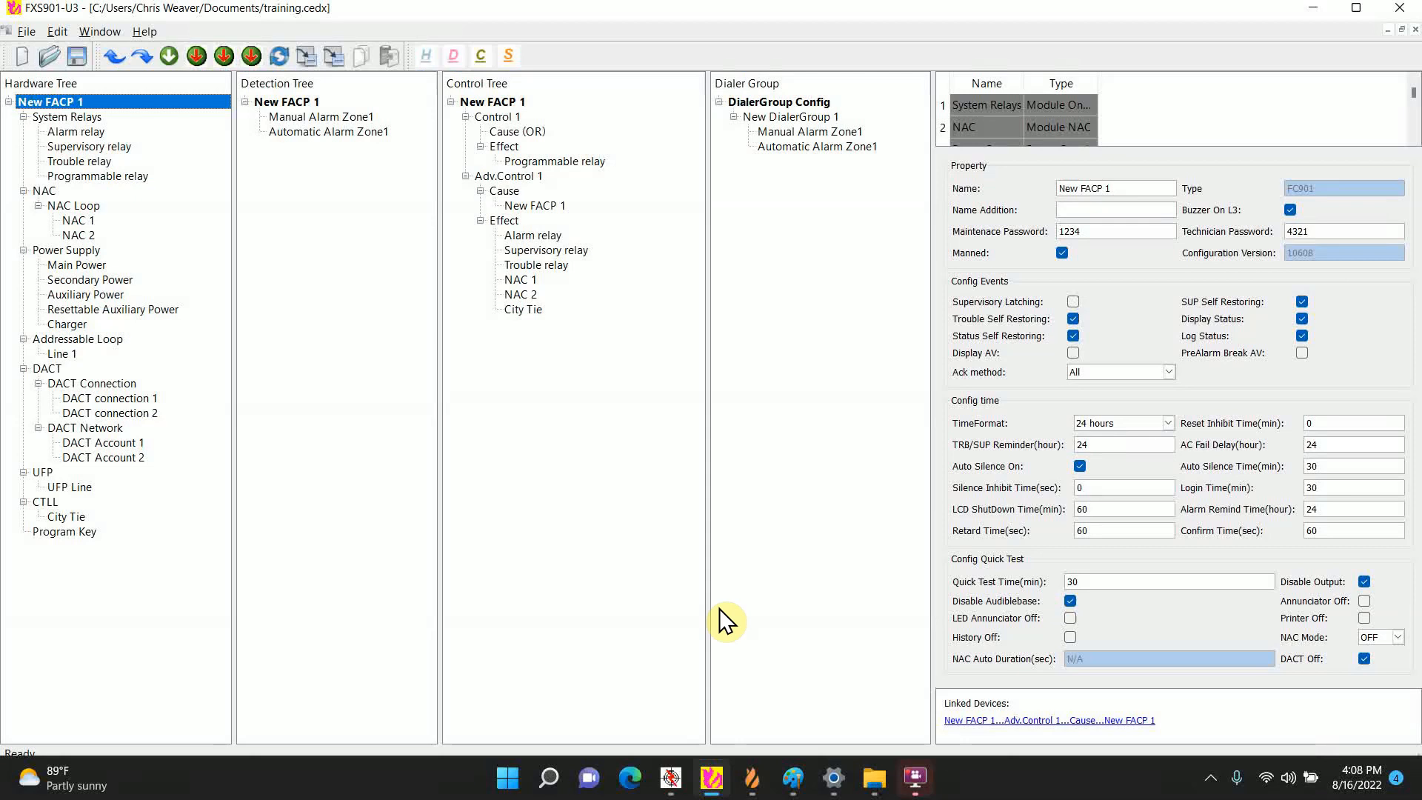
mouse_move(730, 724)
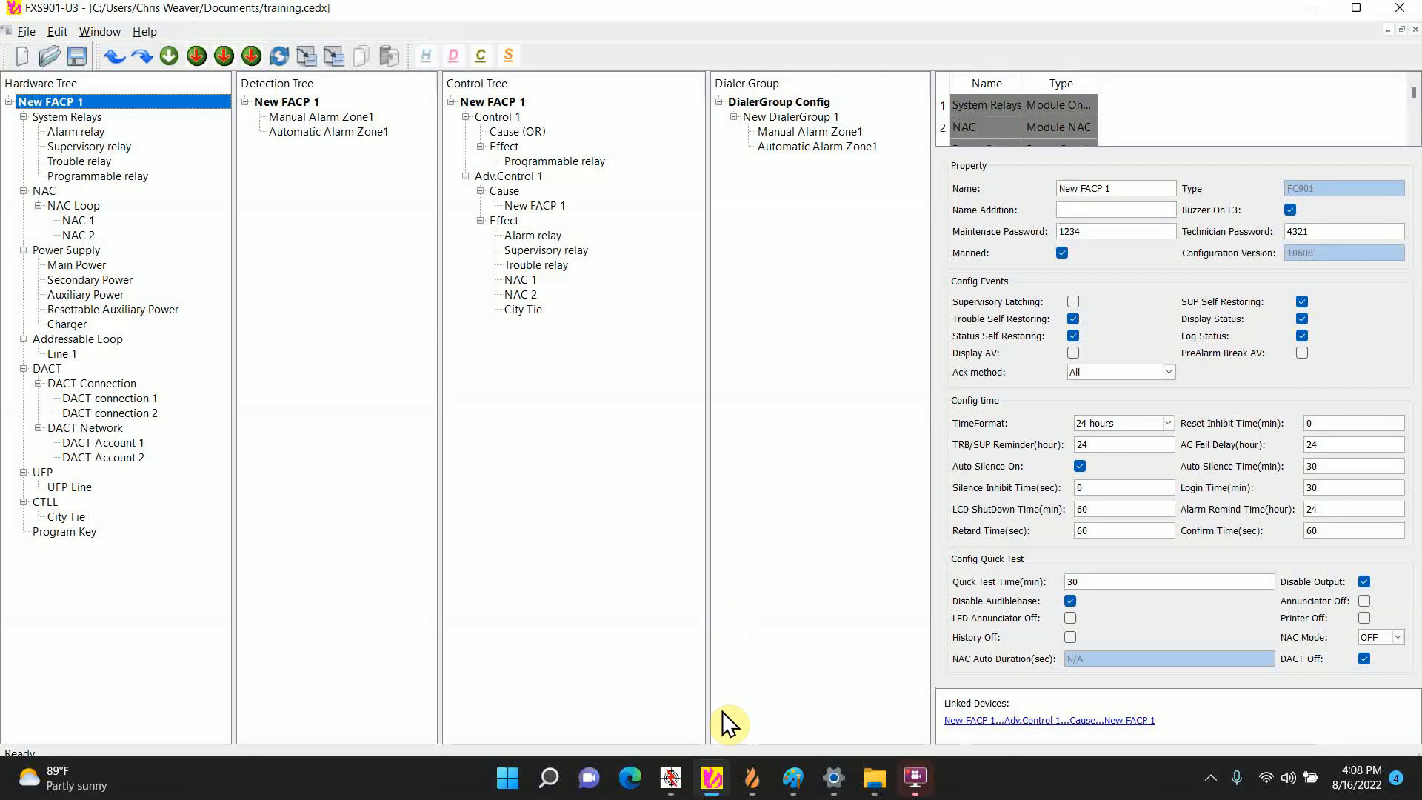
mouse_move(736, 710)
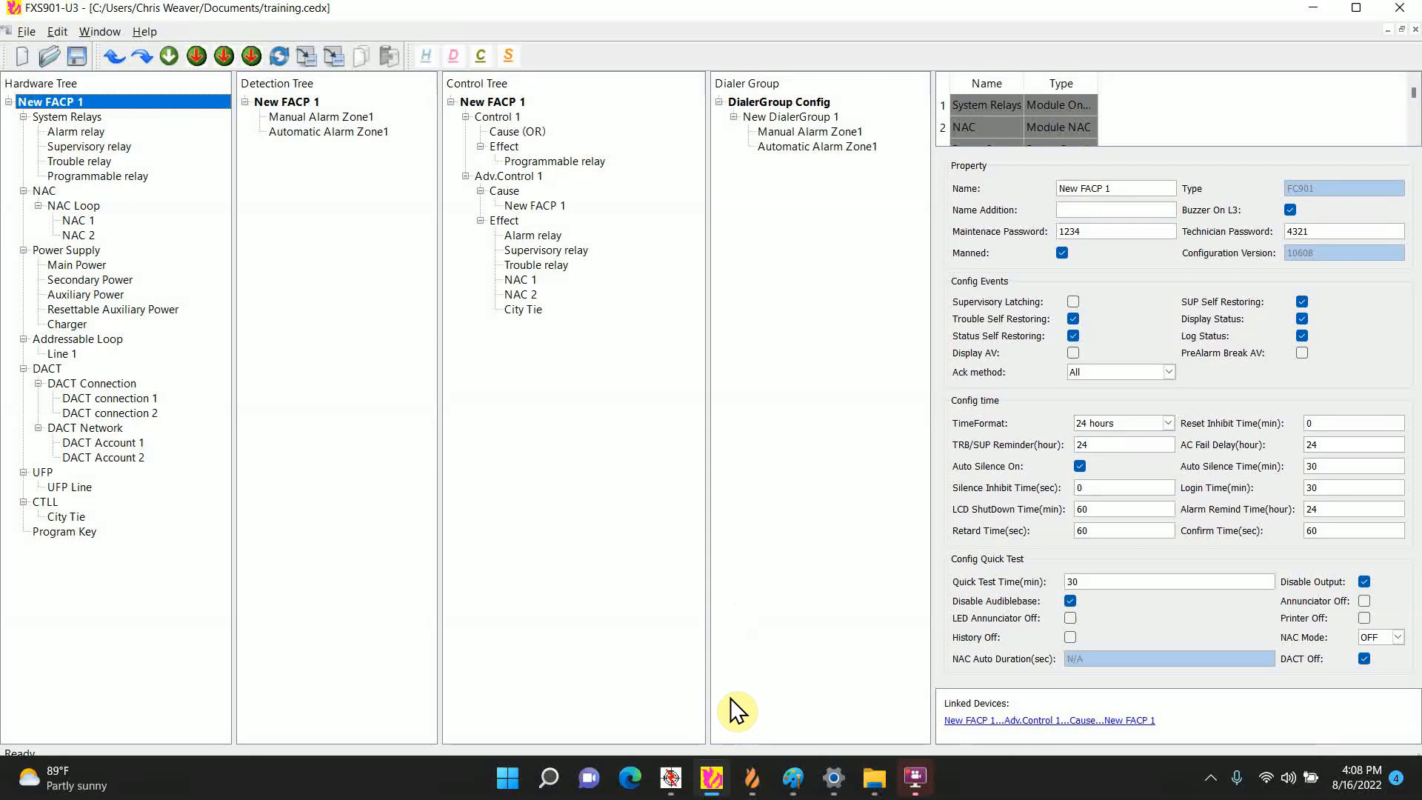
mouse_move(794, 783)
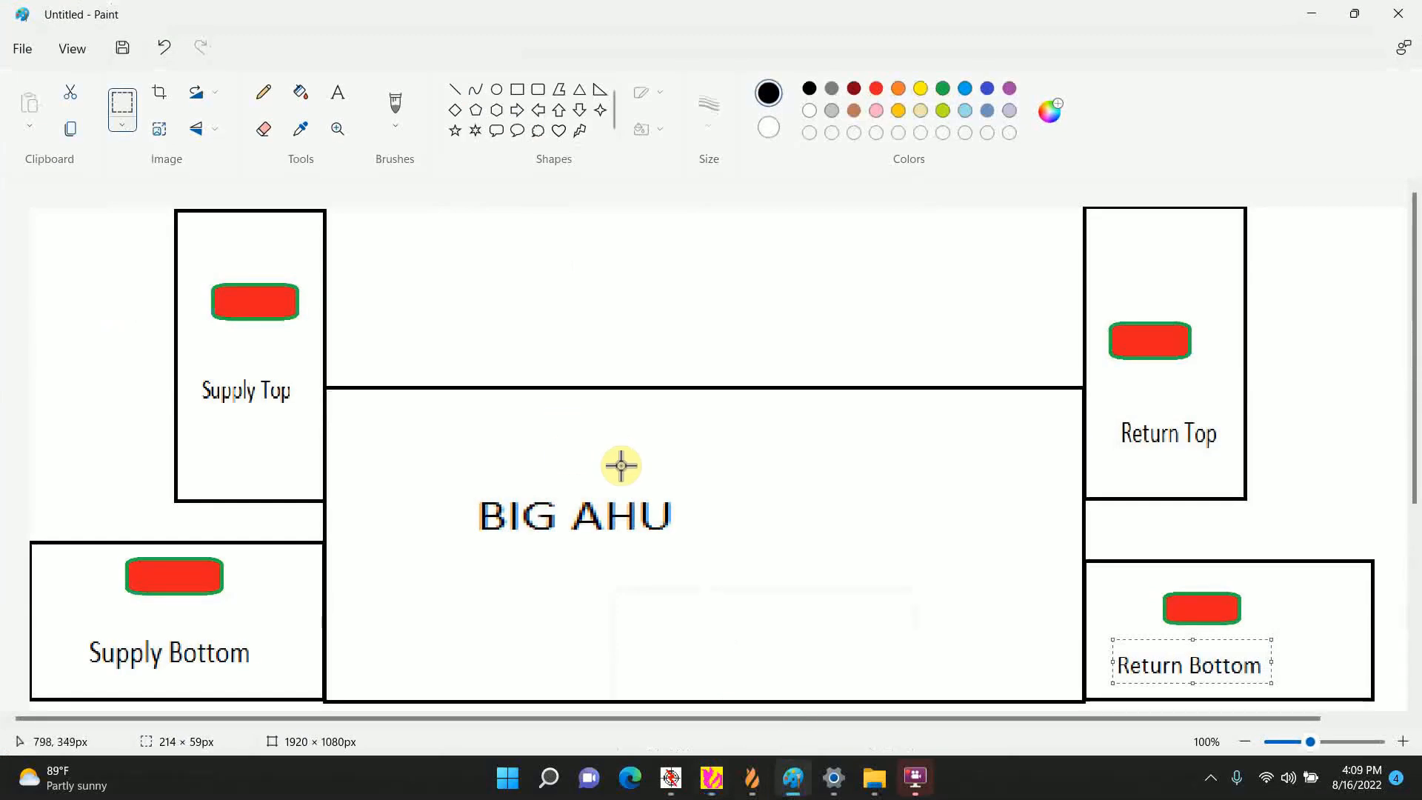
mouse_move(668, 409)
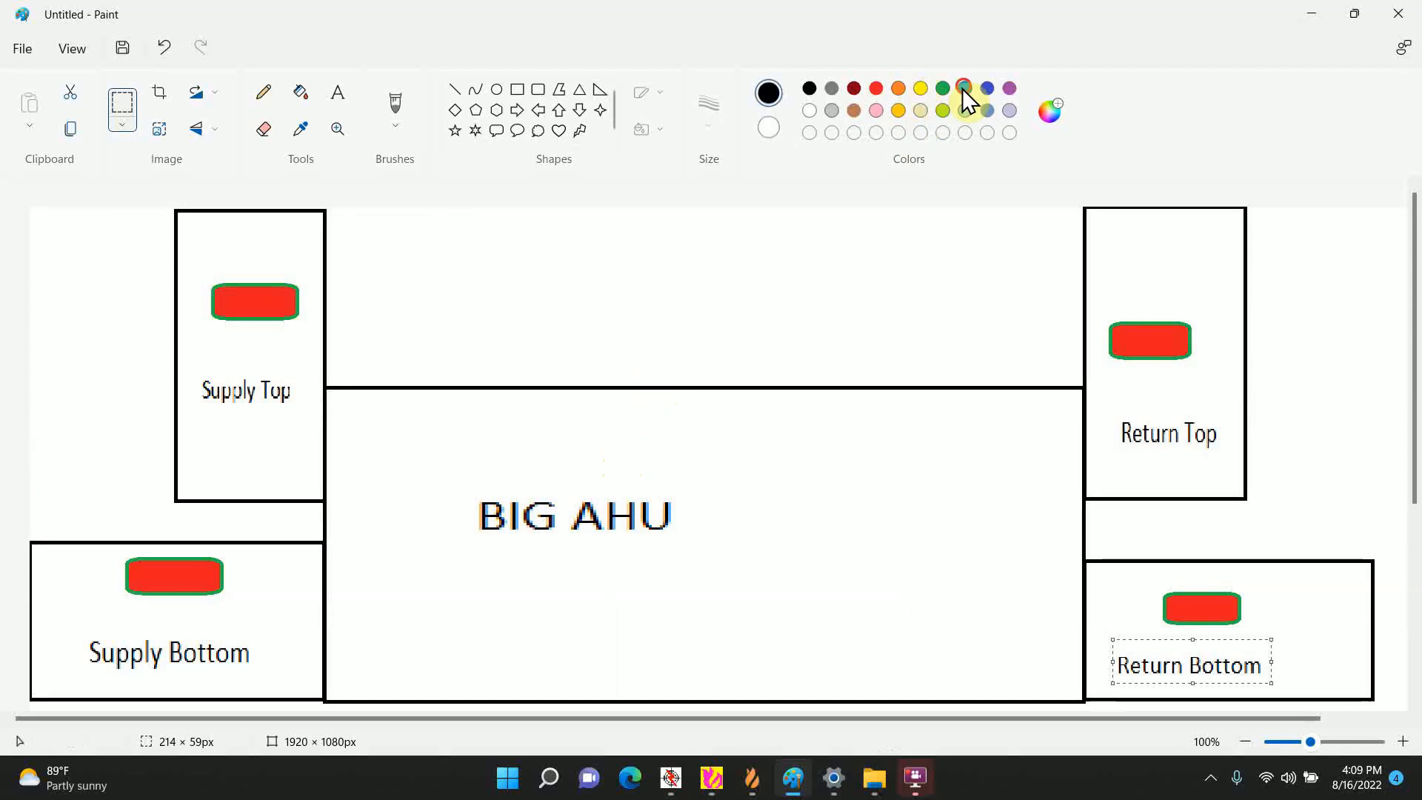
Step: Draw a blue pencil wire linking the four red duct detectors, then return to FXS901-U3
click(964, 88)
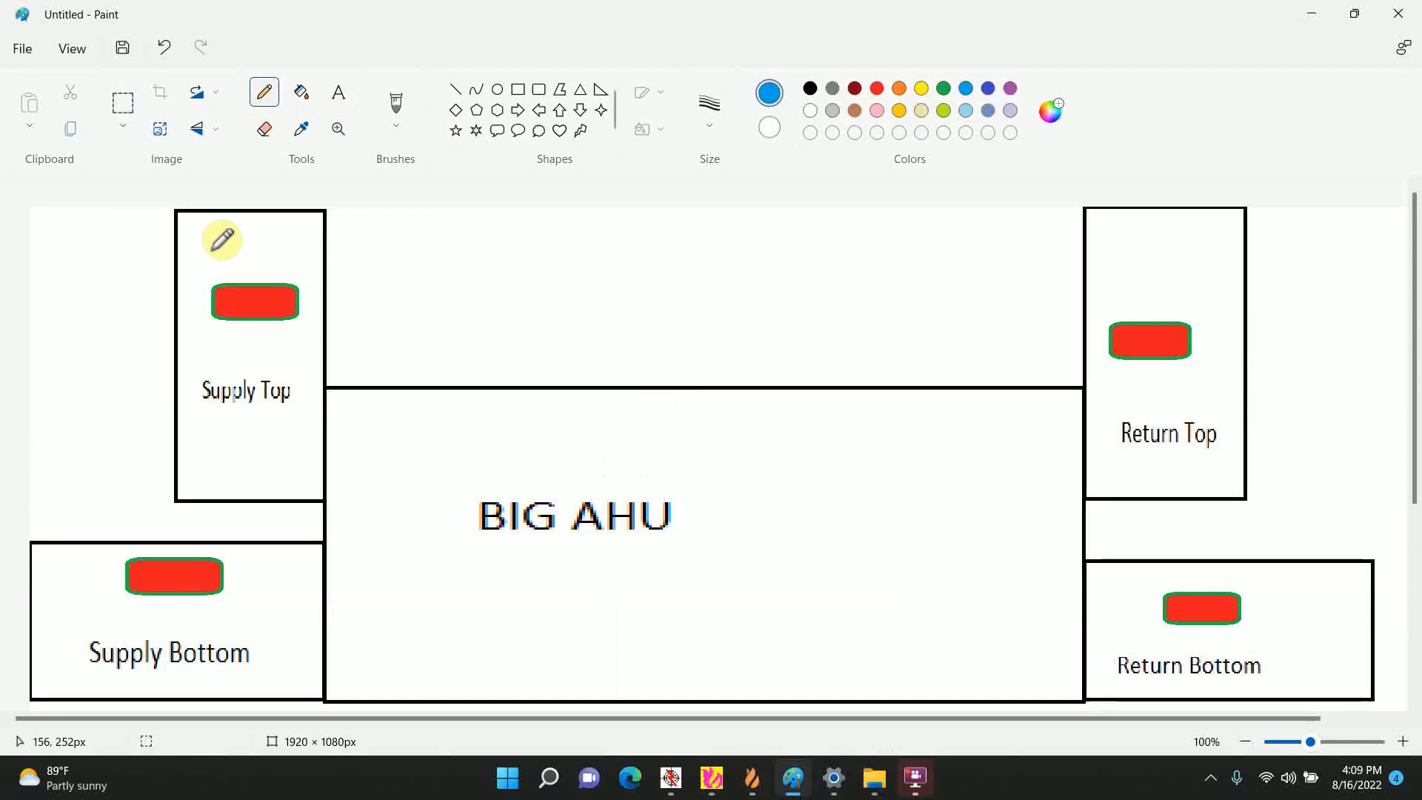
mouse_move(212, 550)
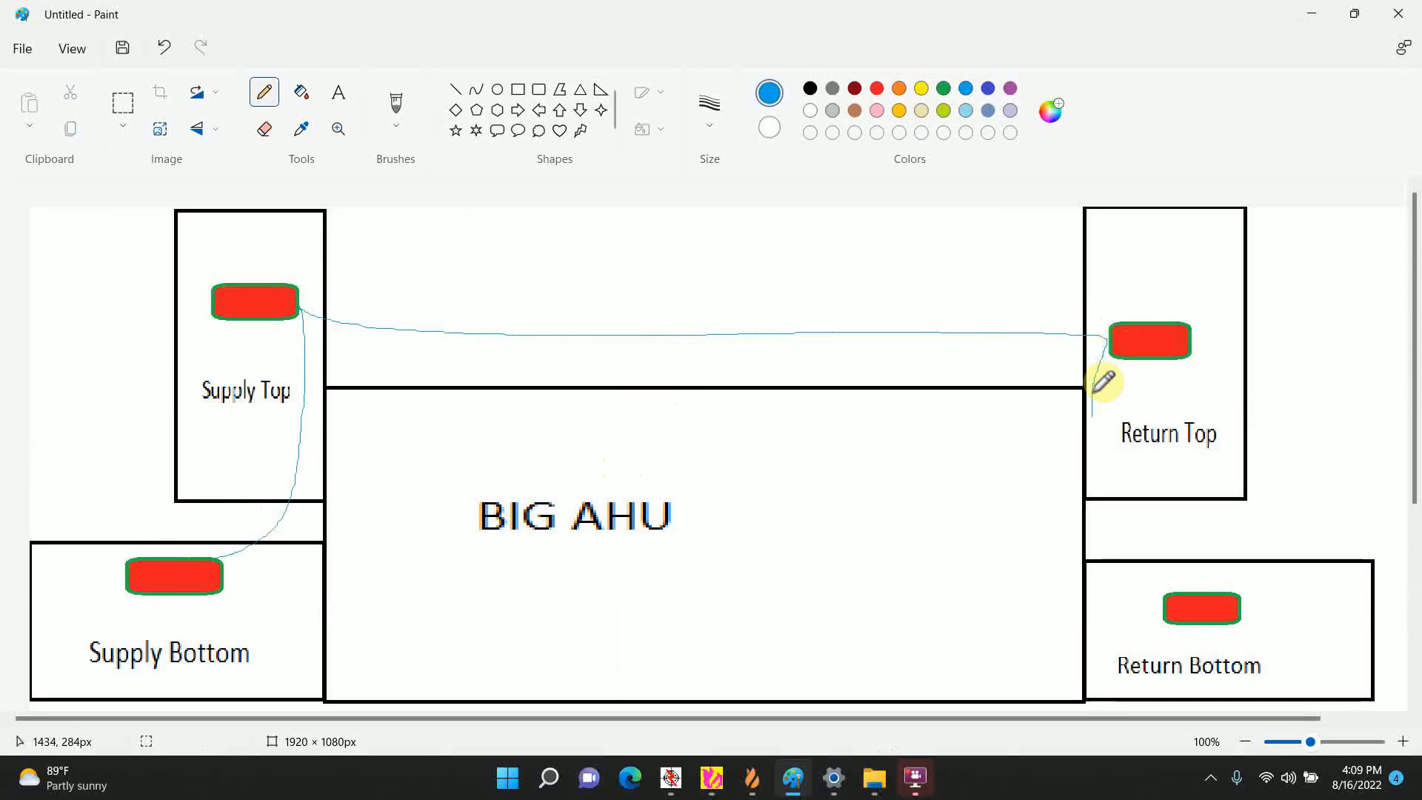
drag(1106, 382, 1179, 594)
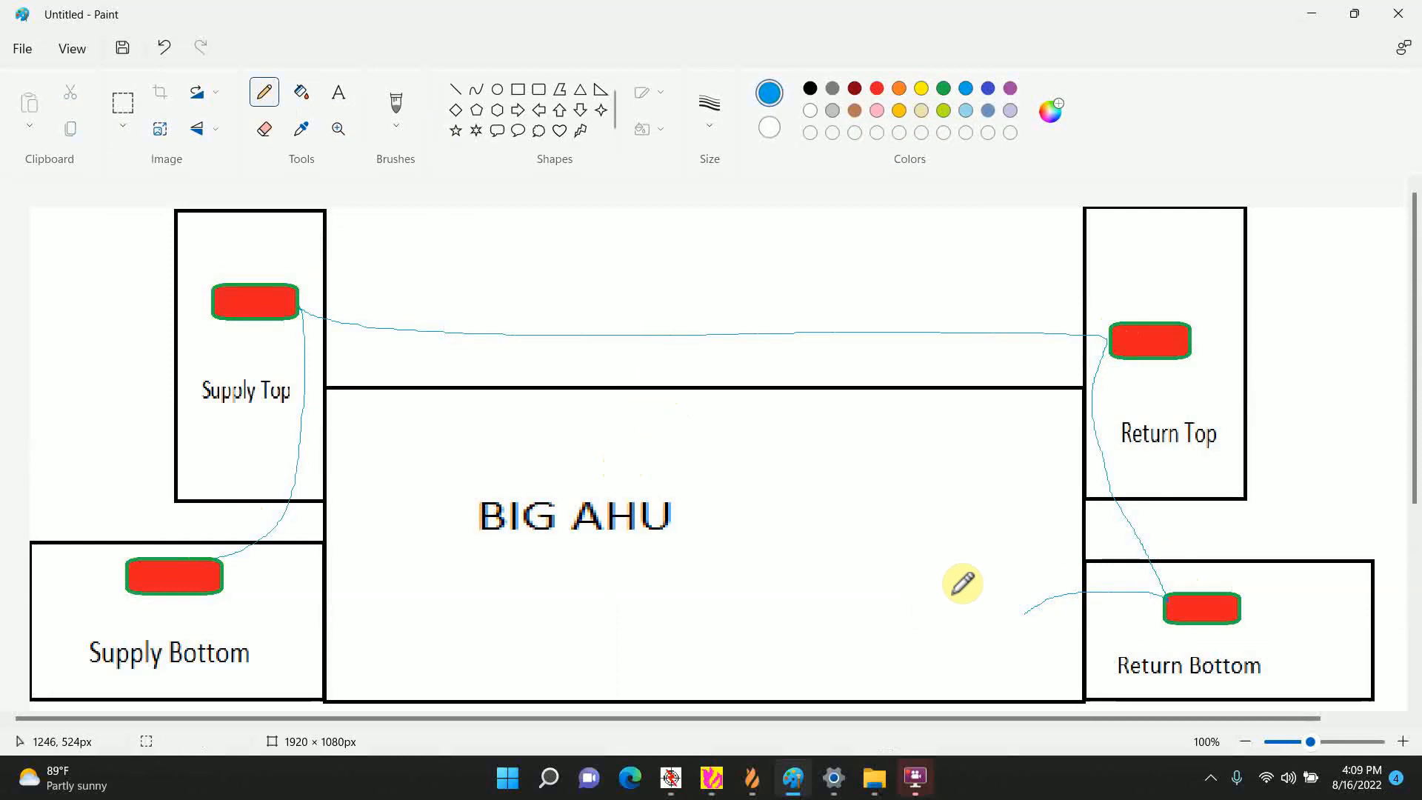
mouse_move(989, 570)
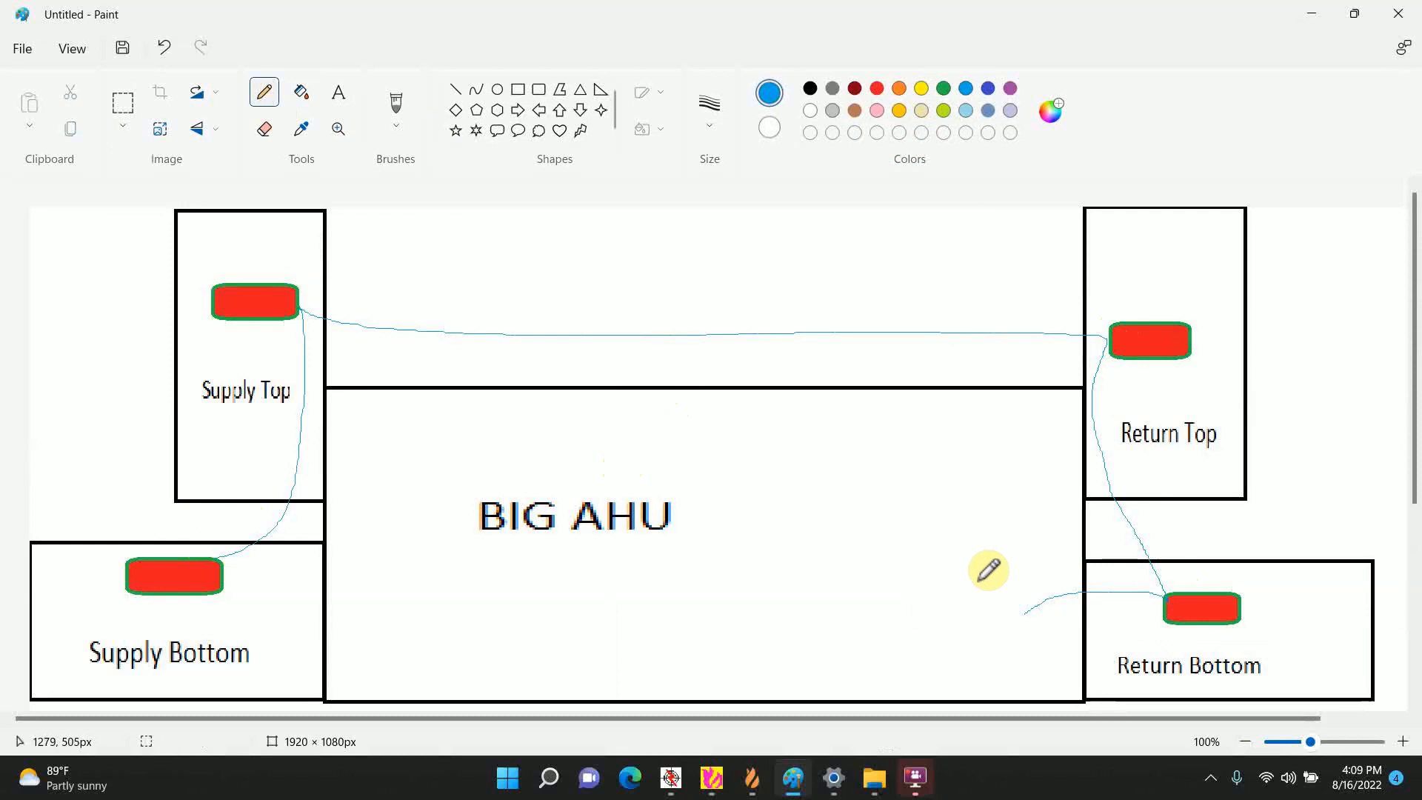
mouse_move(941, 505)
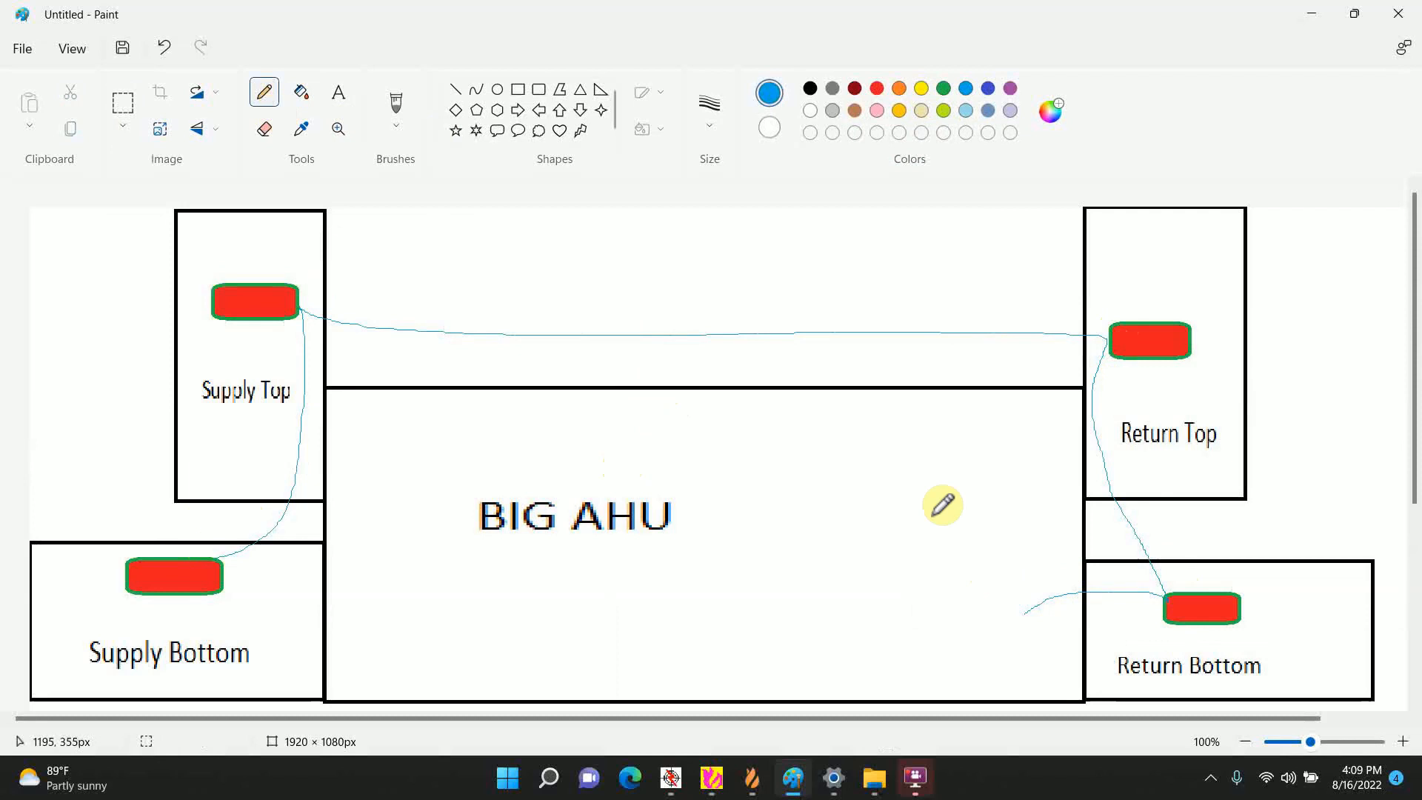
mouse_move(937, 218)
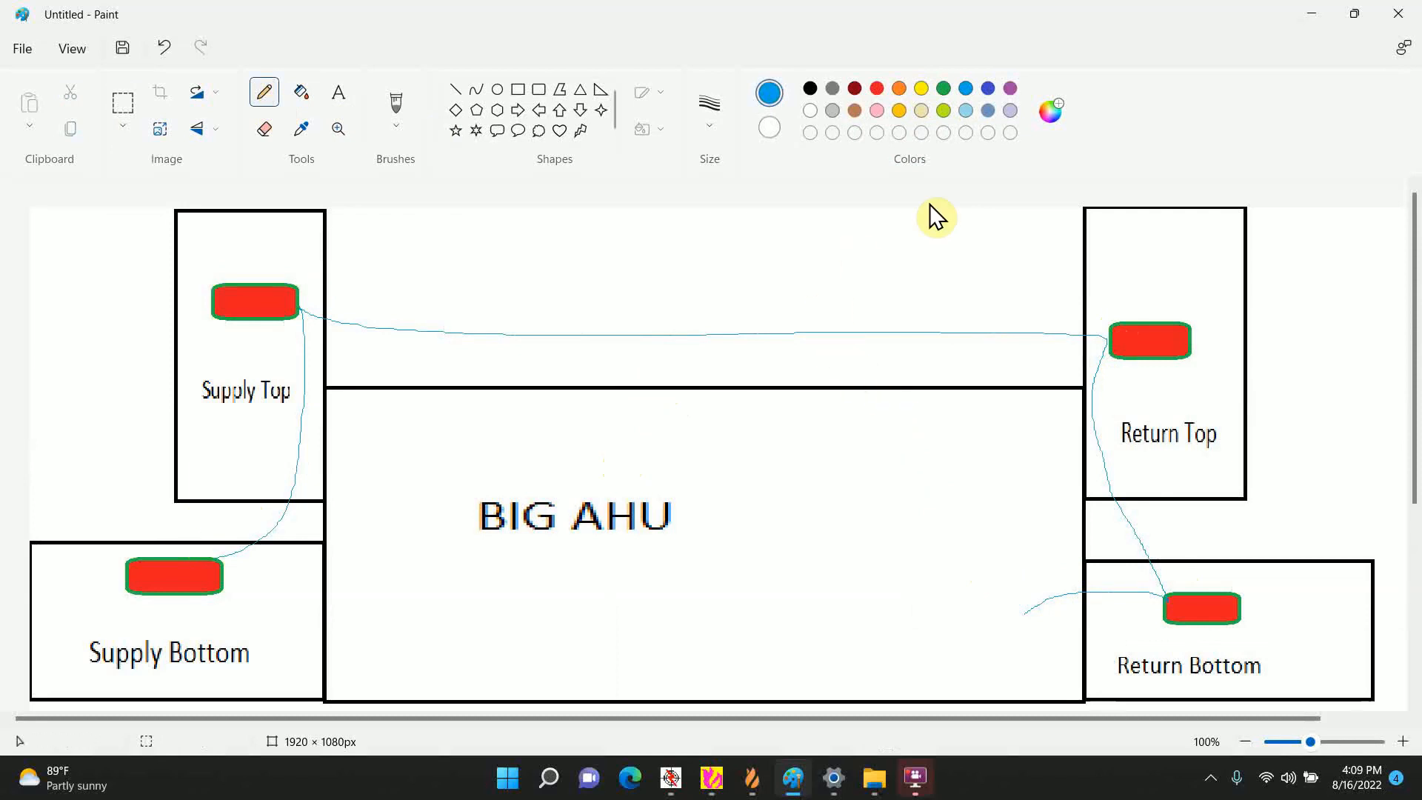
click(669, 778)
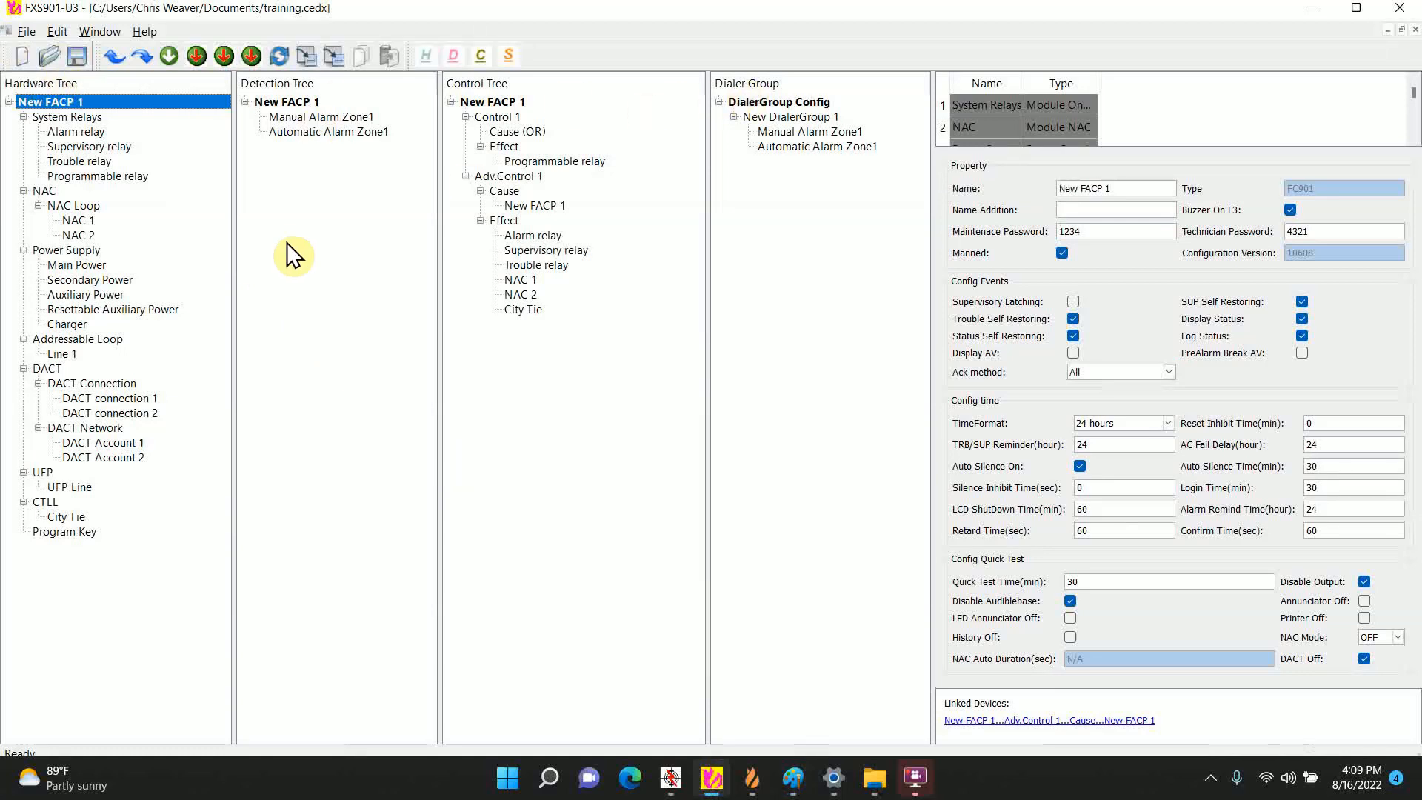
mouse_move(82, 354)
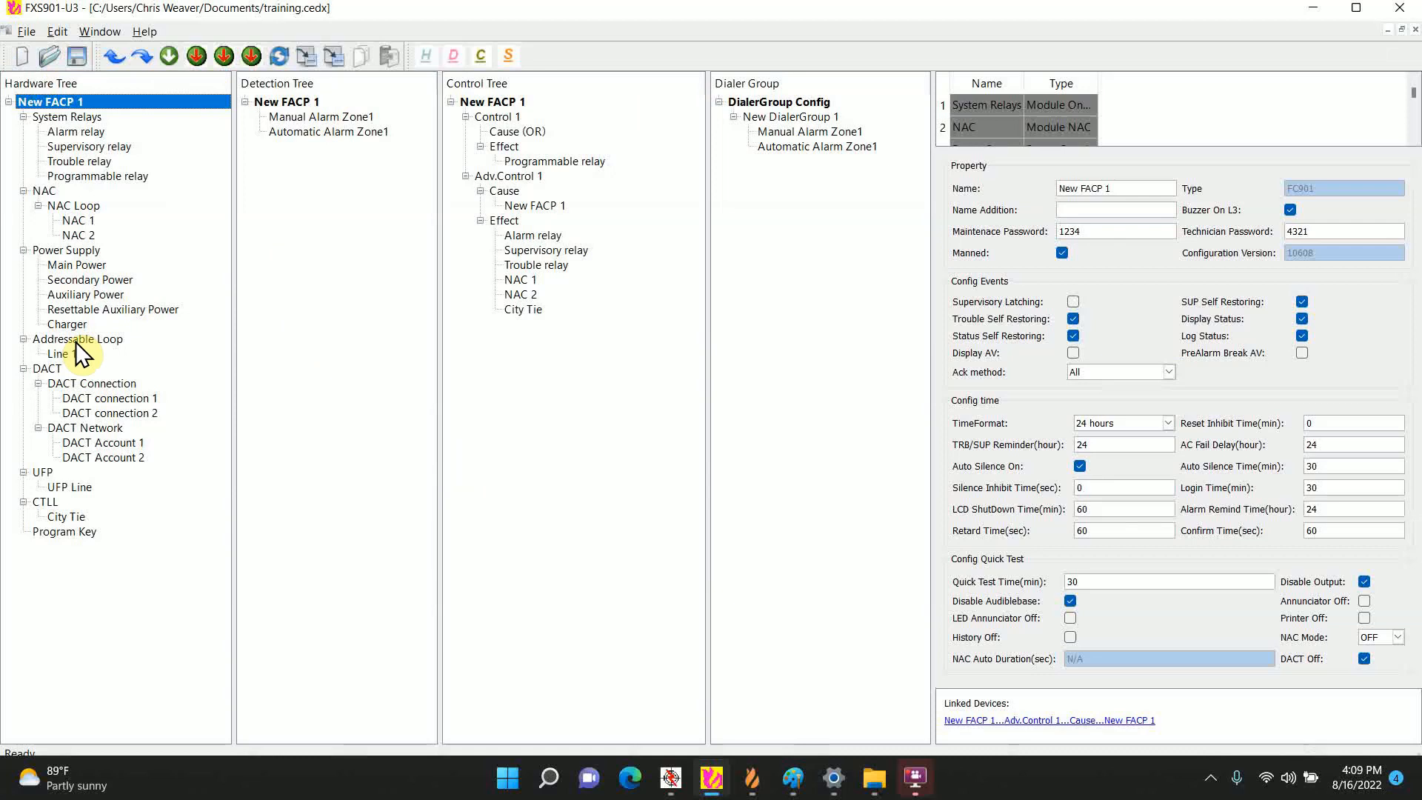
Step: Insert an OP921 smoke detector on Line 1 with channel 1 in Supervisory Zone, then expand it
right_click(58, 354)
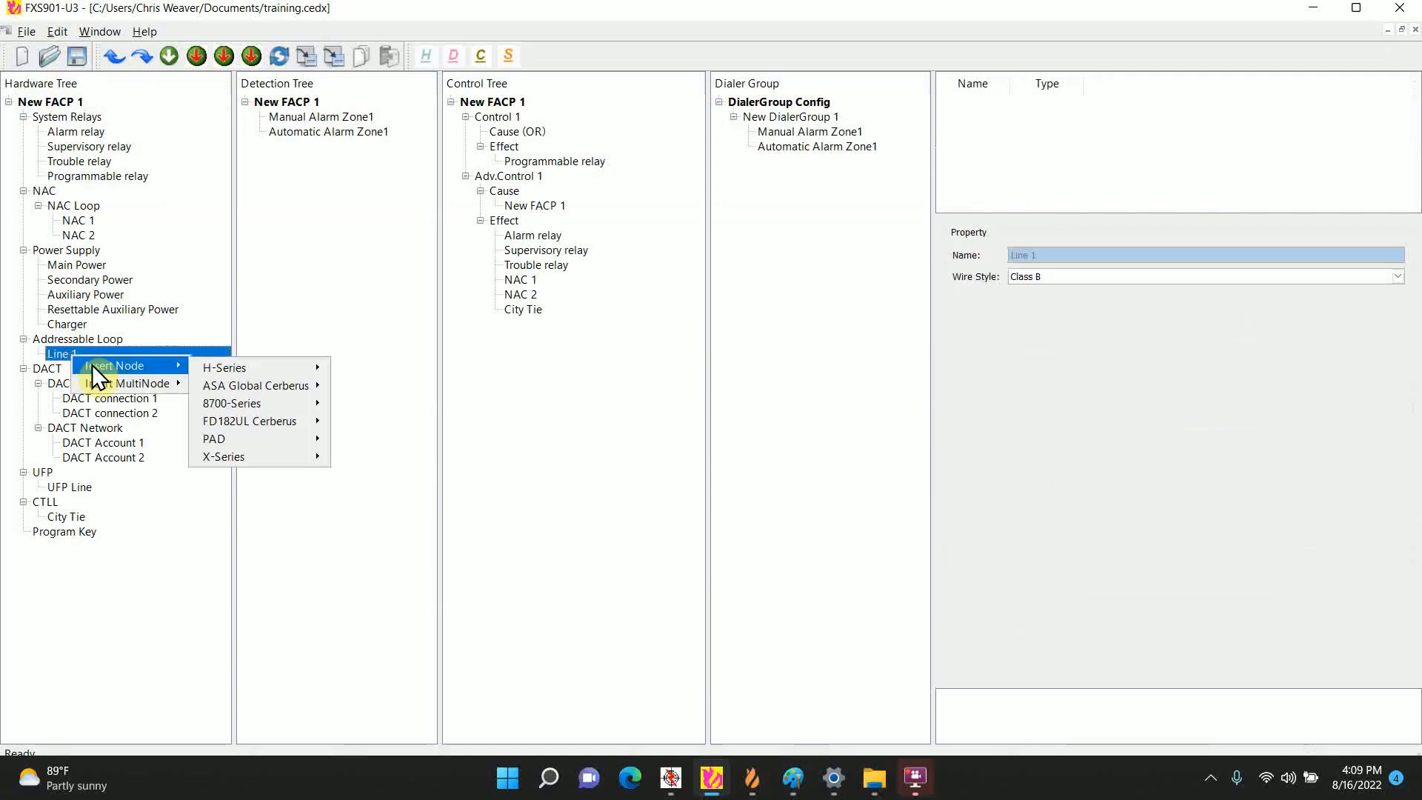
mouse_move(224, 367)
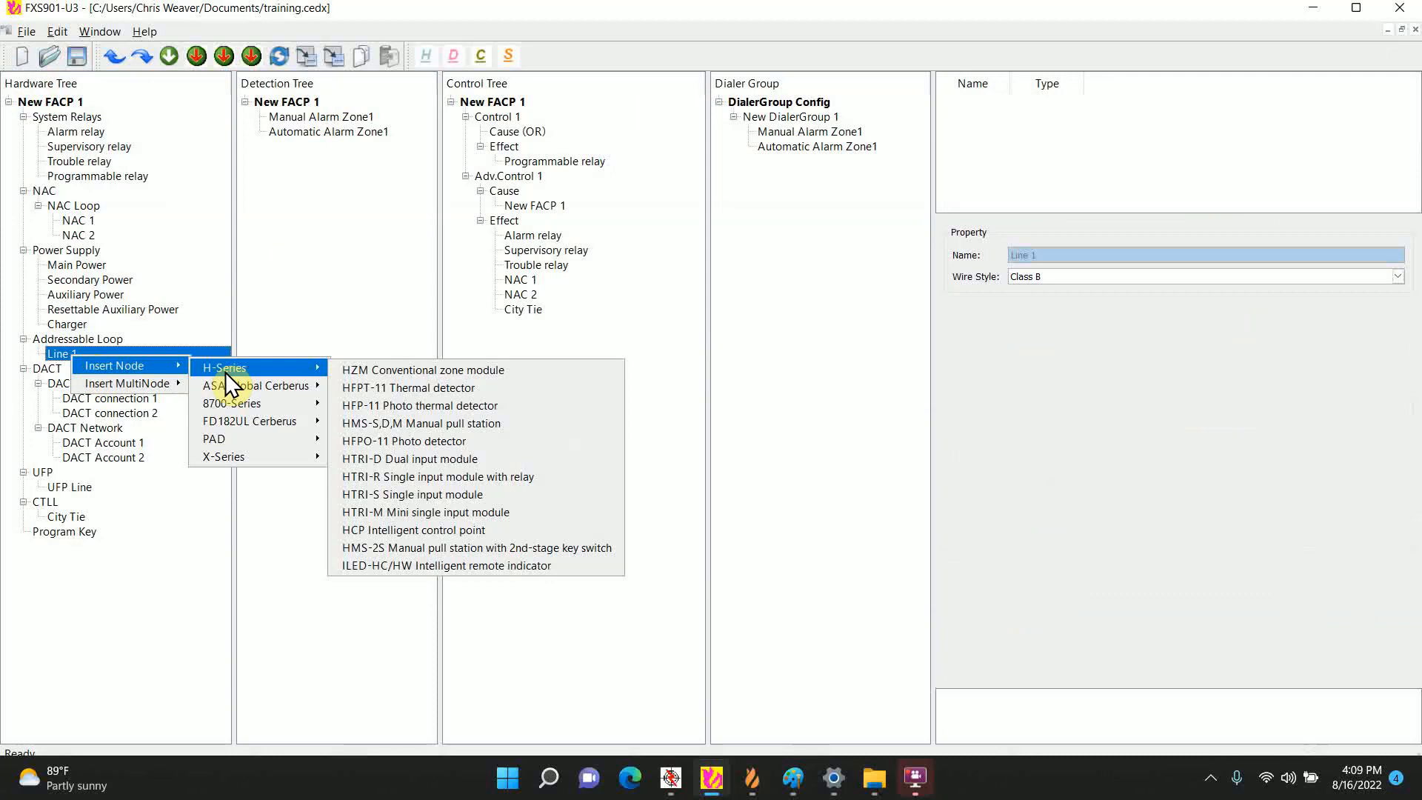
mouse_move(250, 421)
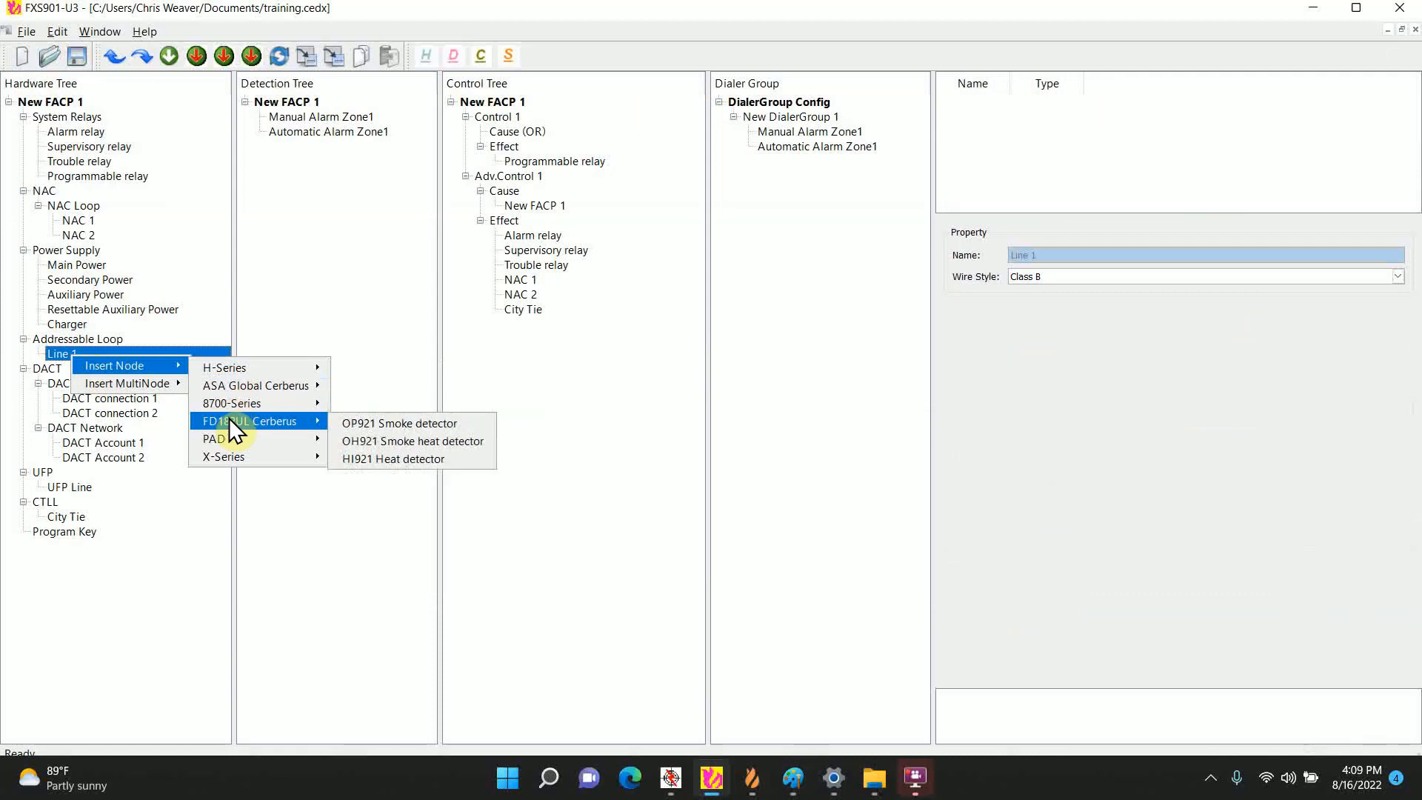
click(397, 423)
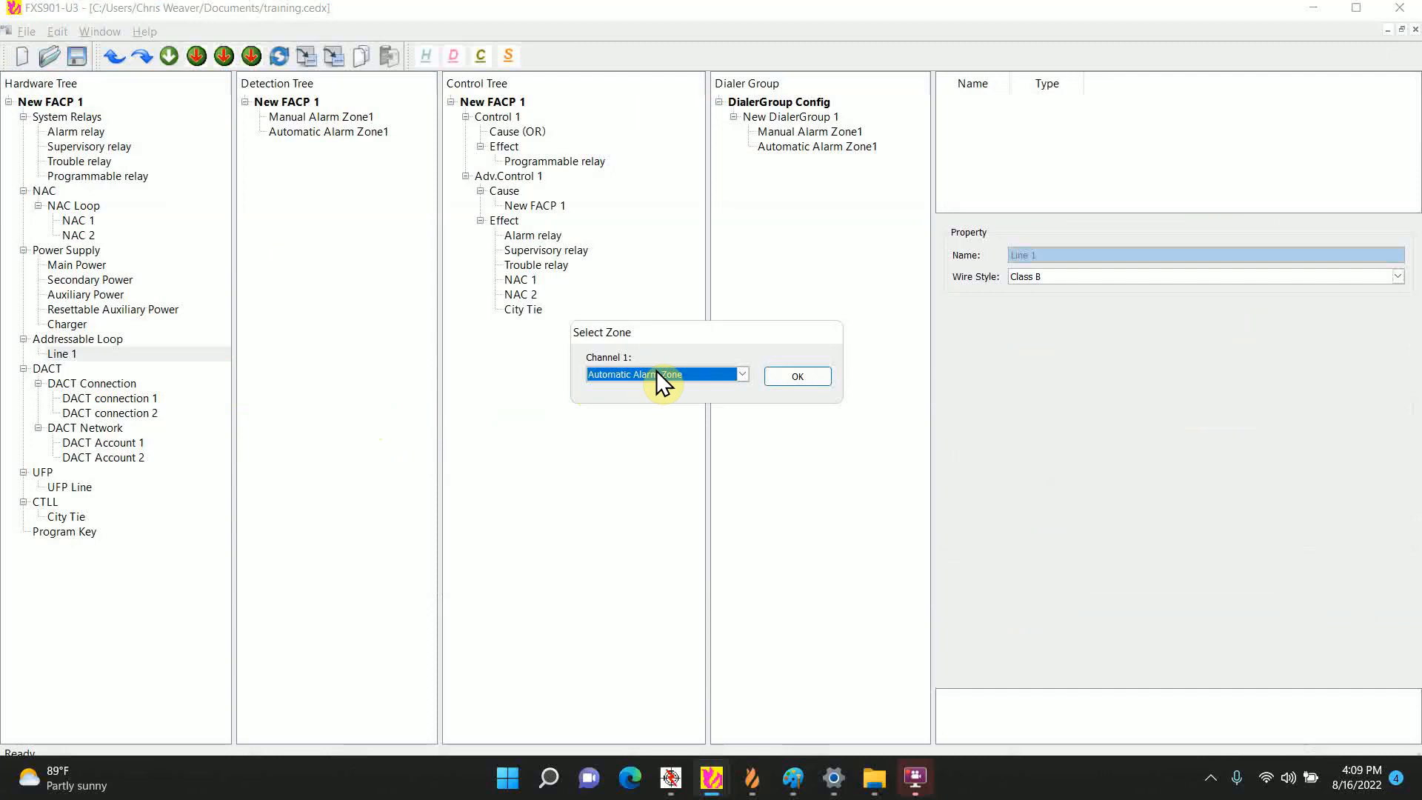
click(740, 373)
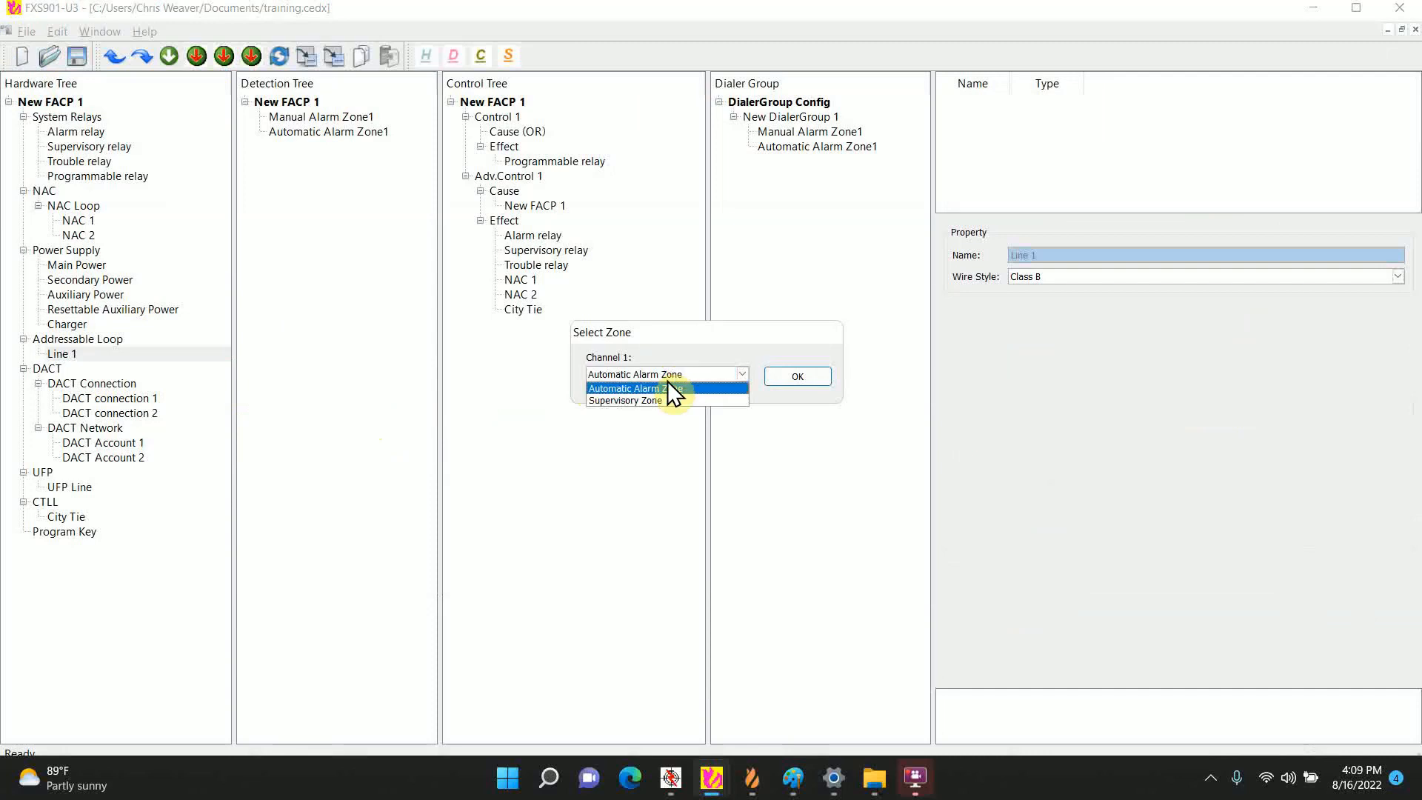
click(624, 399)
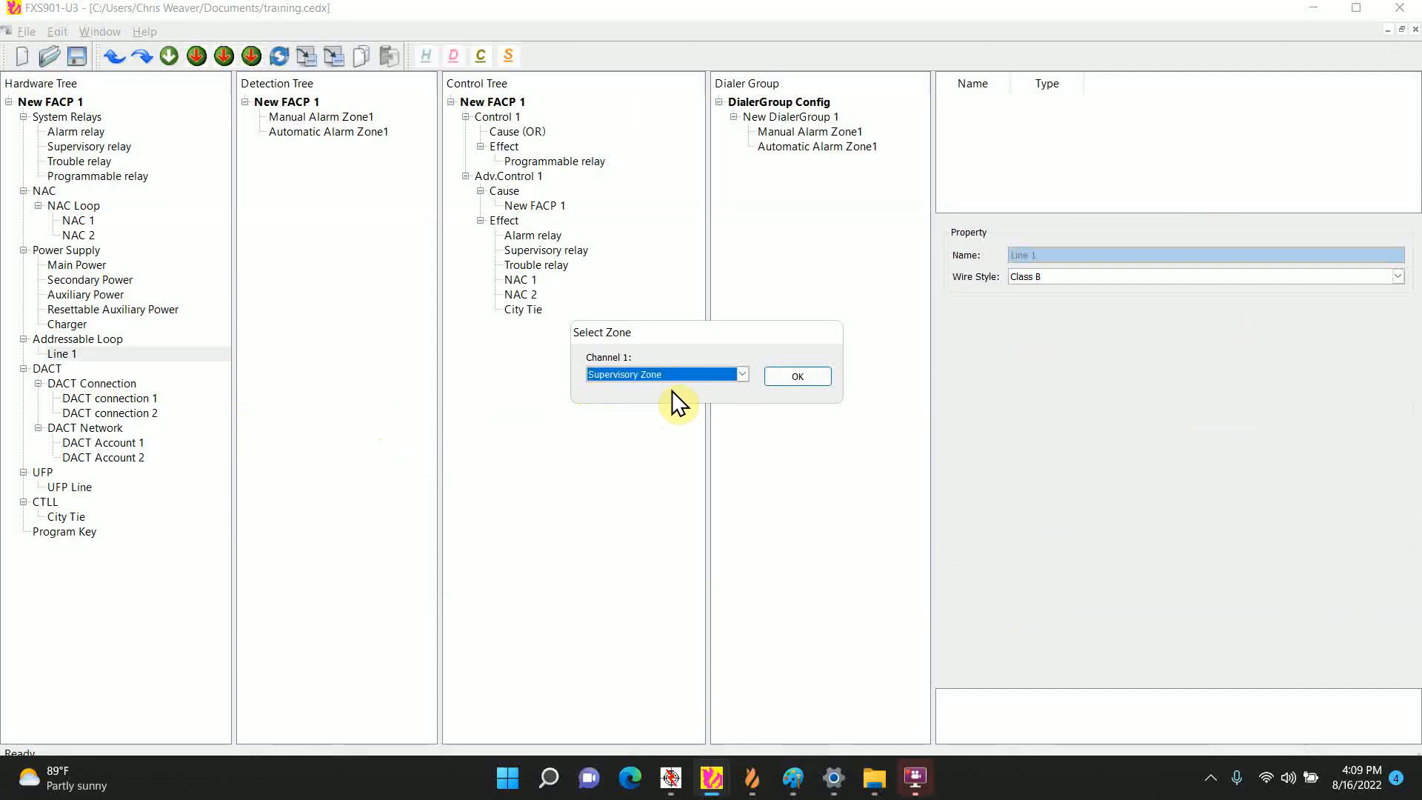
click(795, 375)
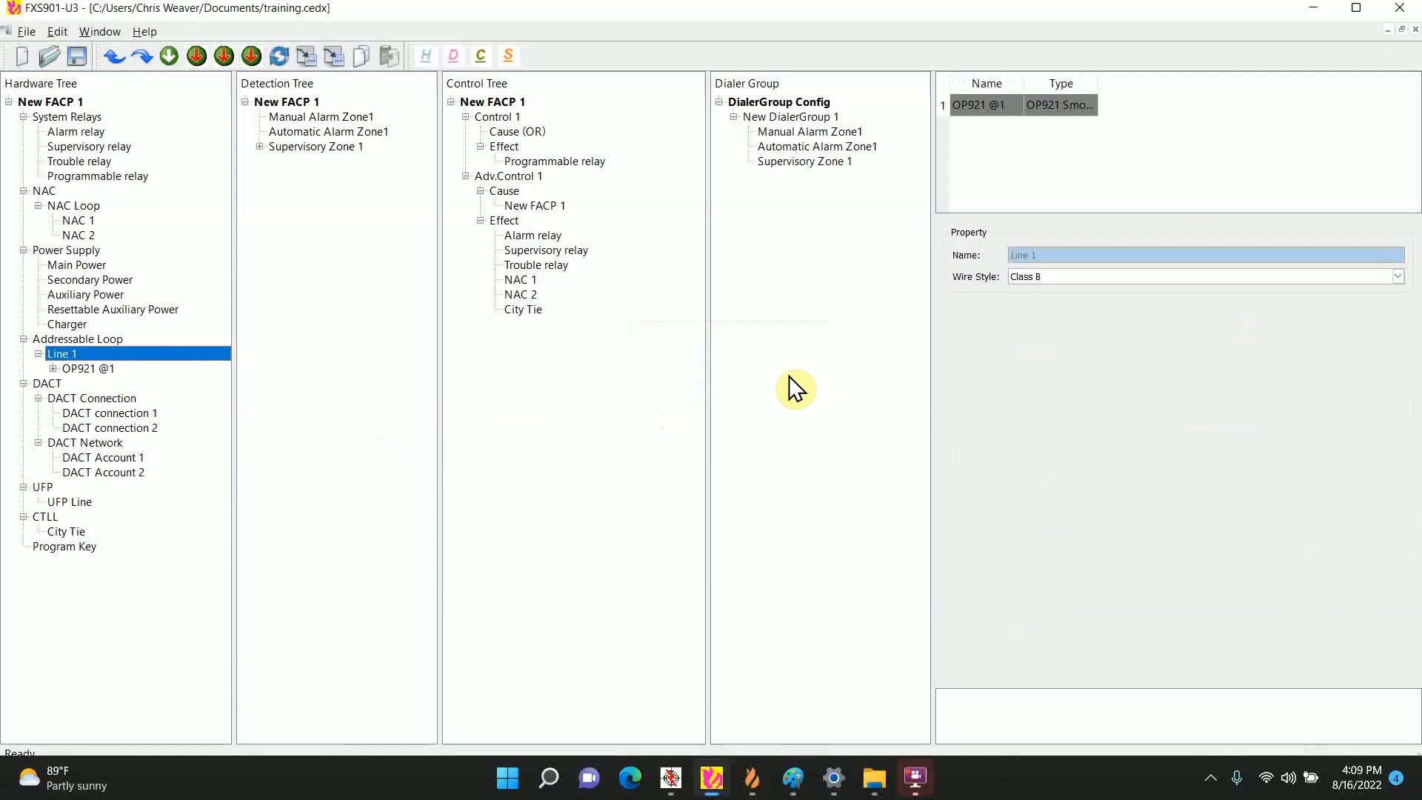
click(62, 368)
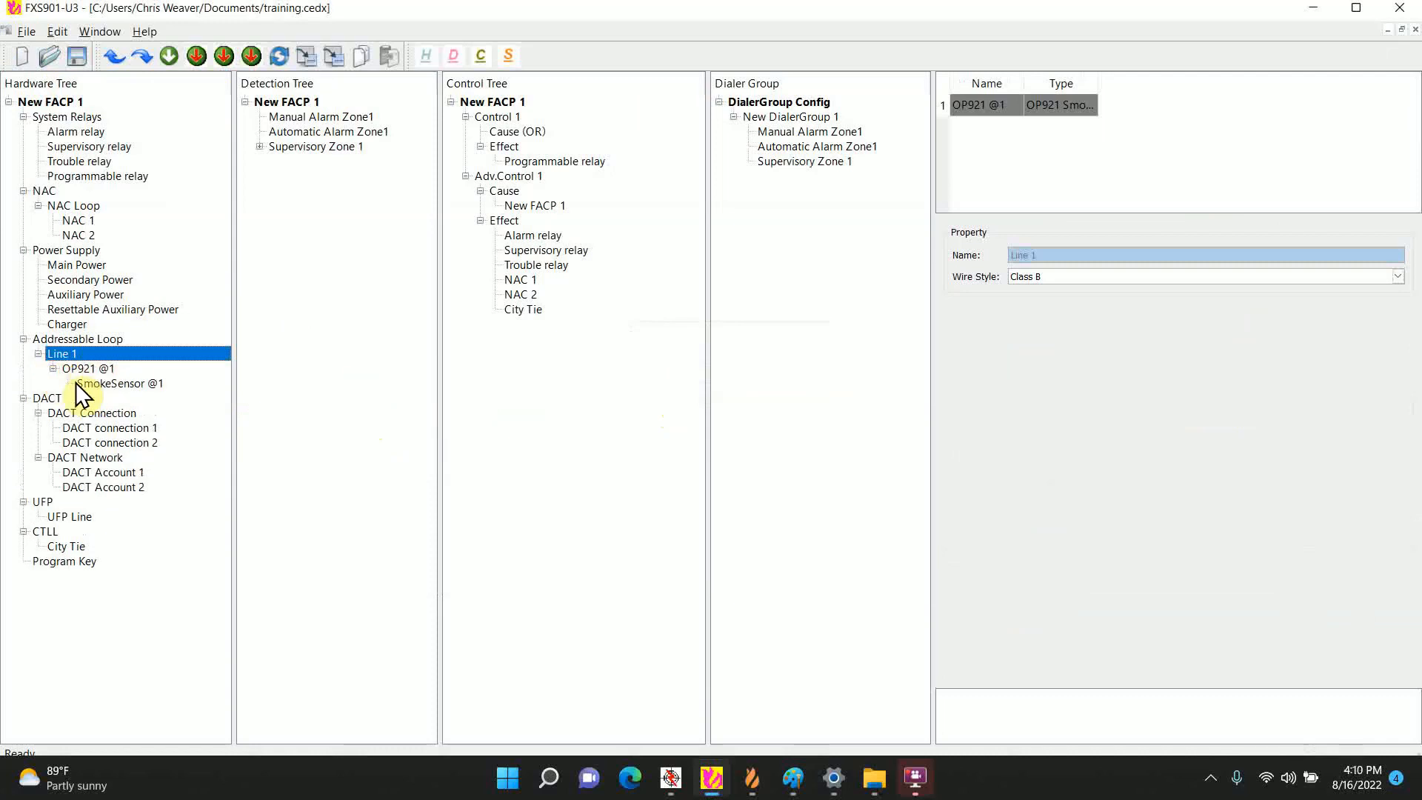
click(86, 368)
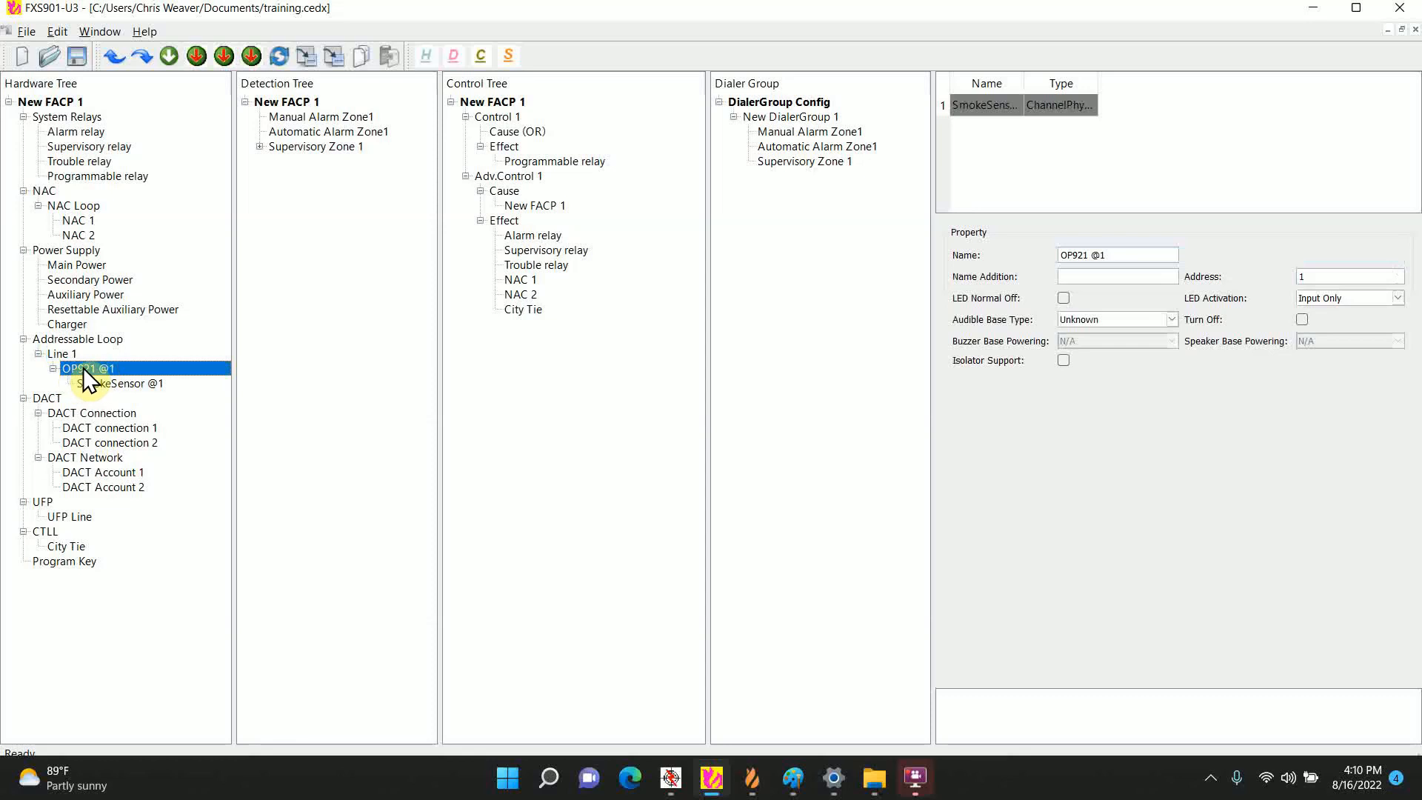
Step: Add an Output Channel to OP921 @1 and give it the name addition 'duct AHU'
right_click(86, 368)
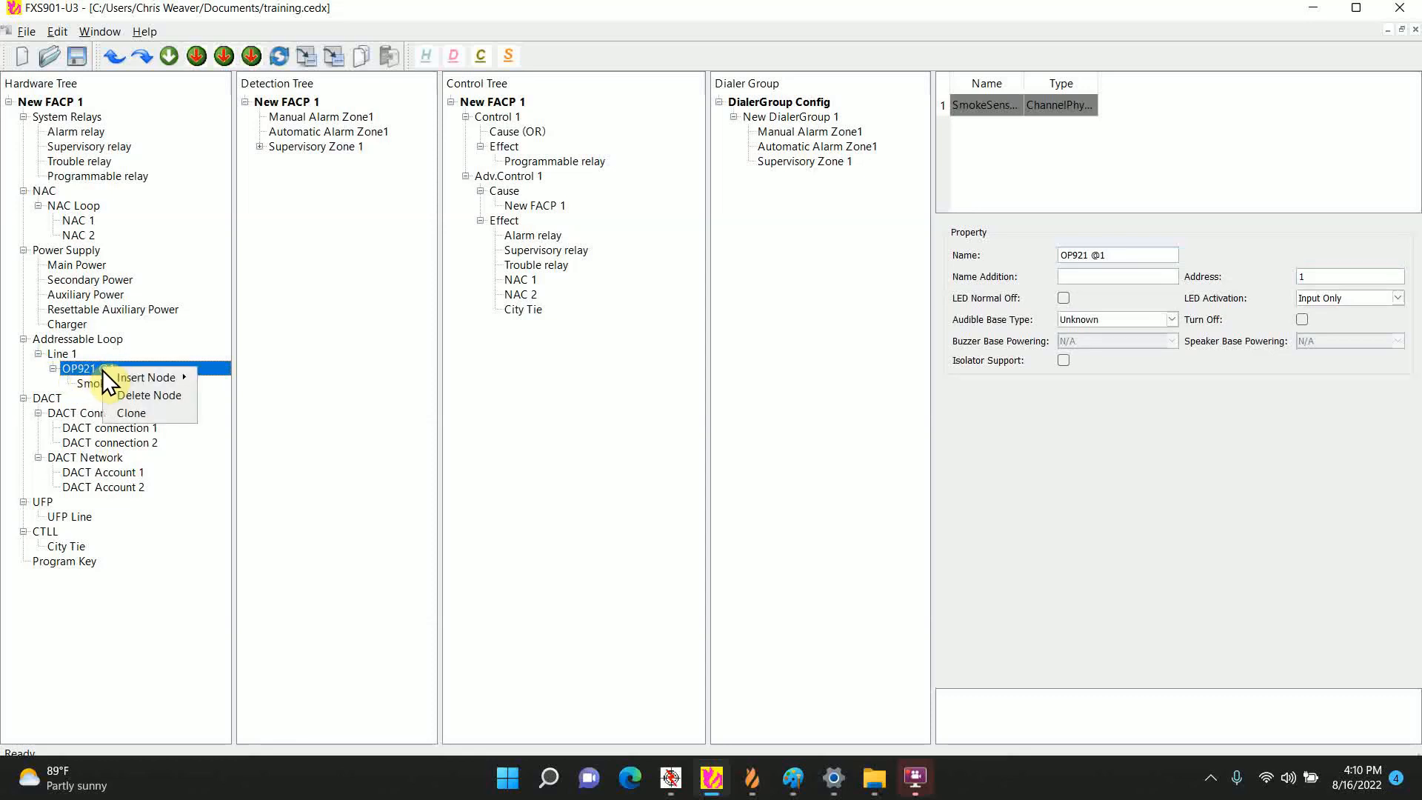
mouse_move(150, 377)
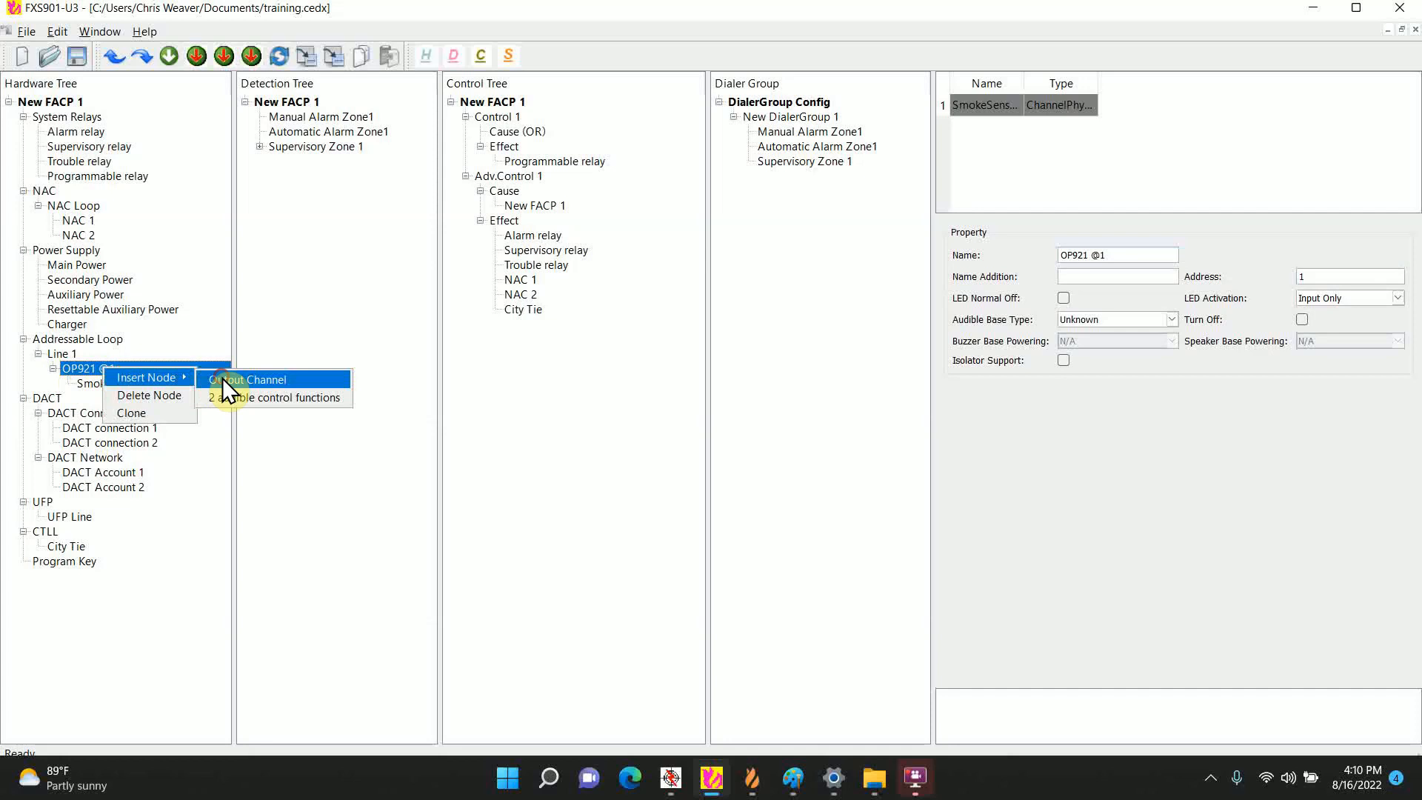
click(251, 379)
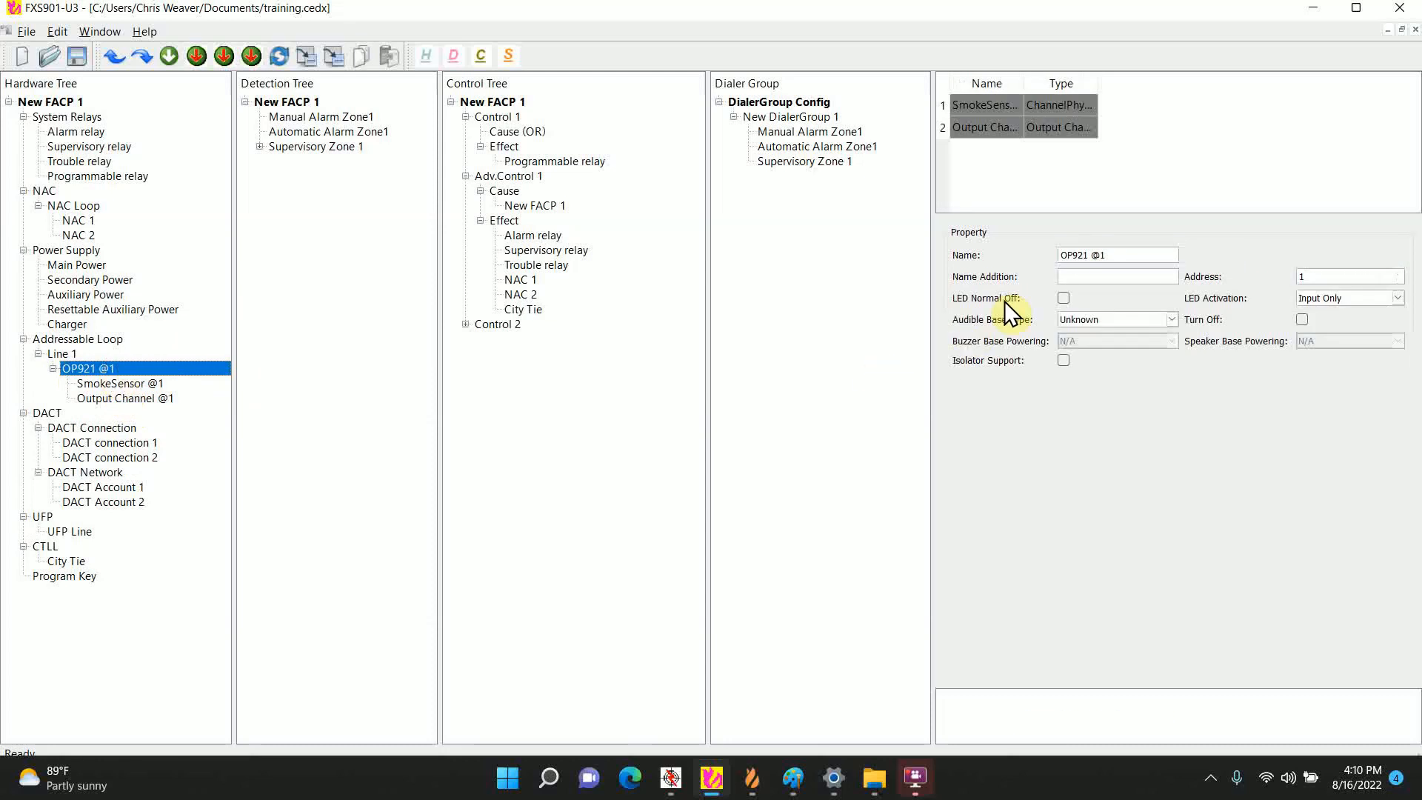
text(duct)
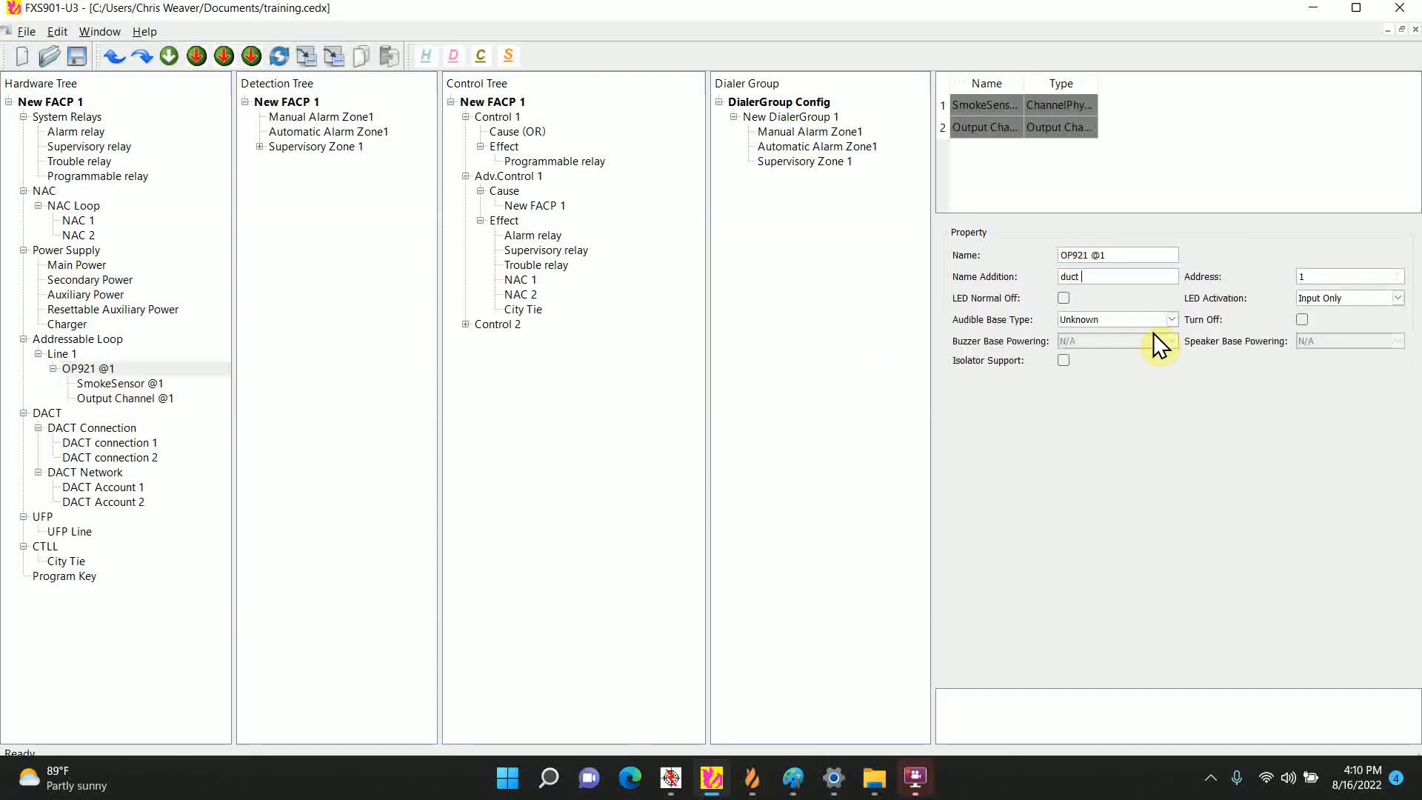
text(AHU)
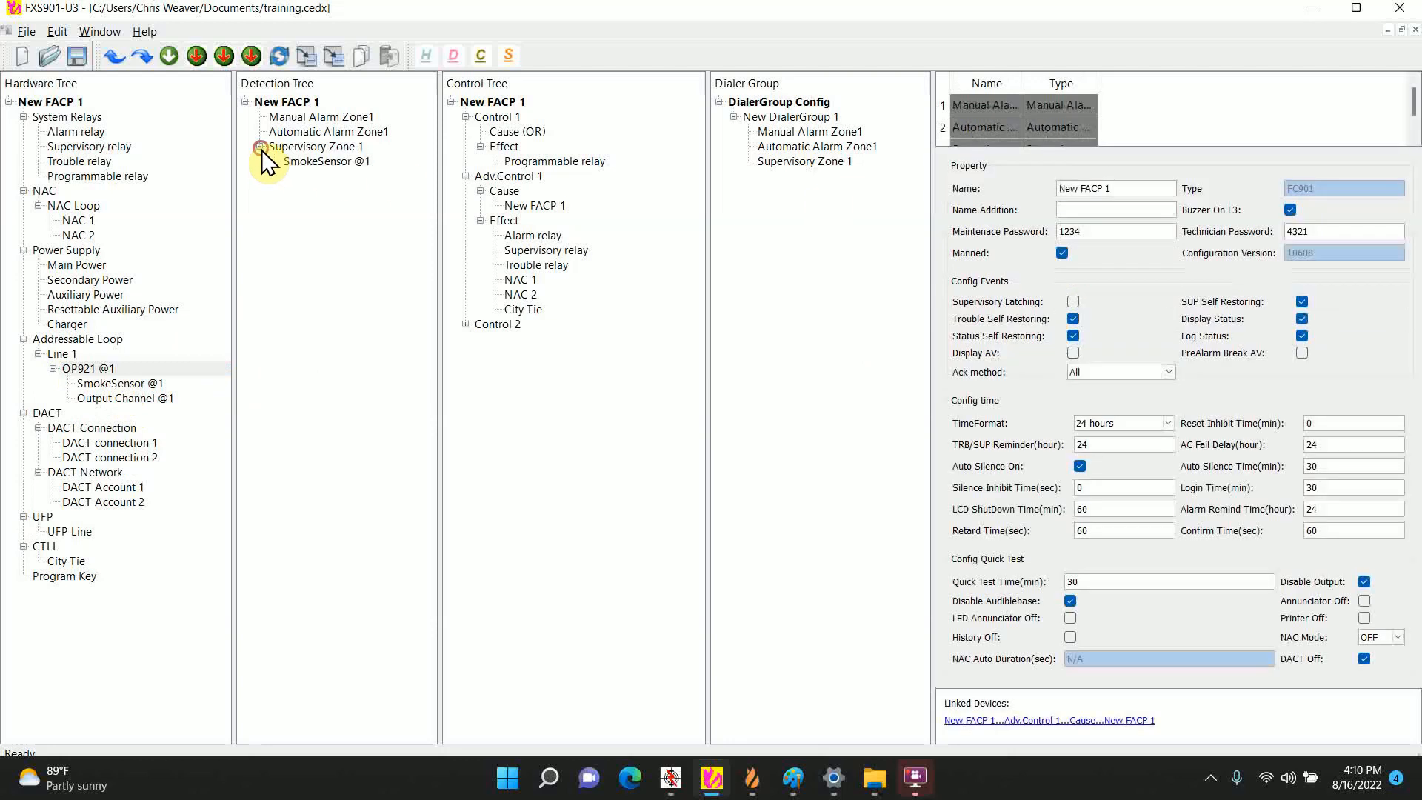
Step: Rename Supervisory Zone 1 to 'Duct AHU1'
click(316, 146)
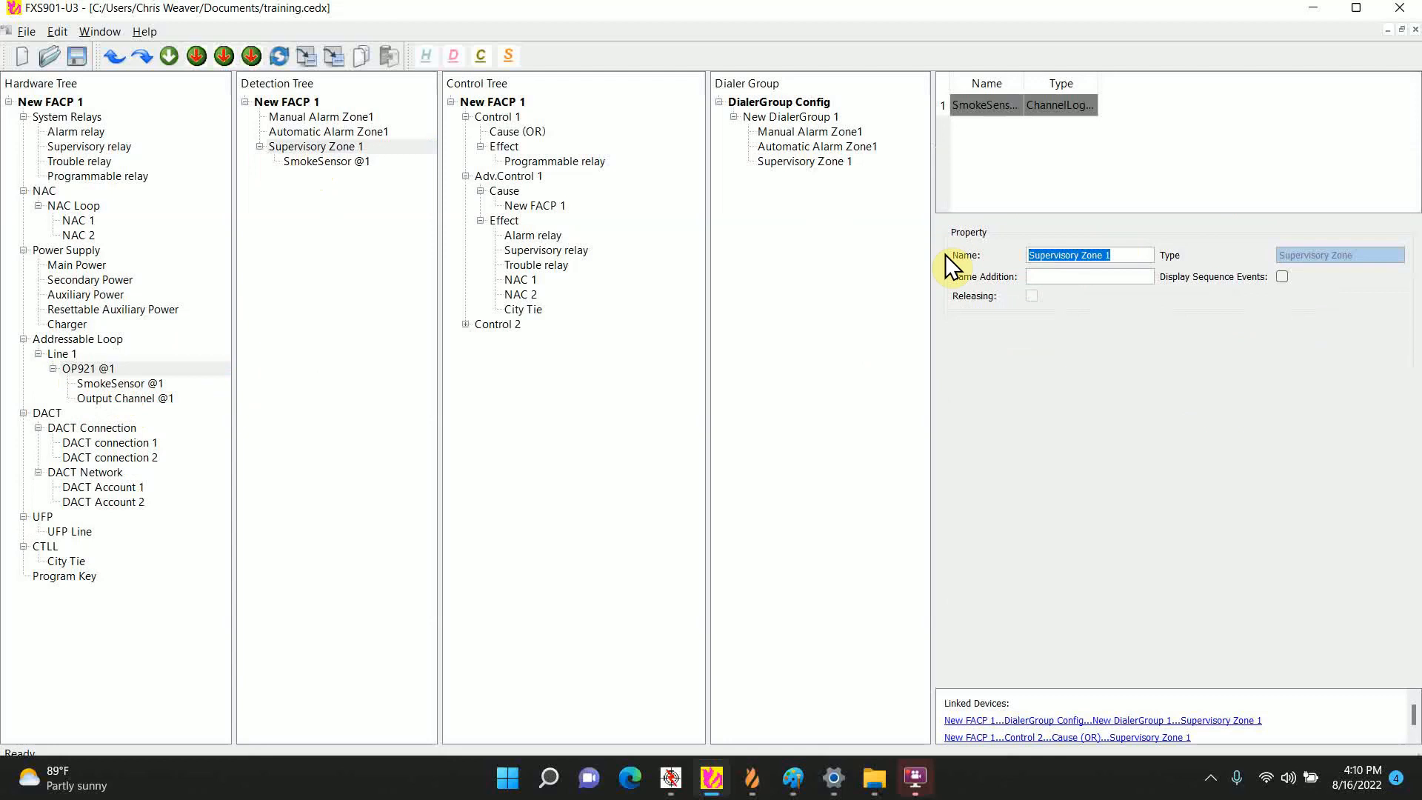
text(Duct AH)
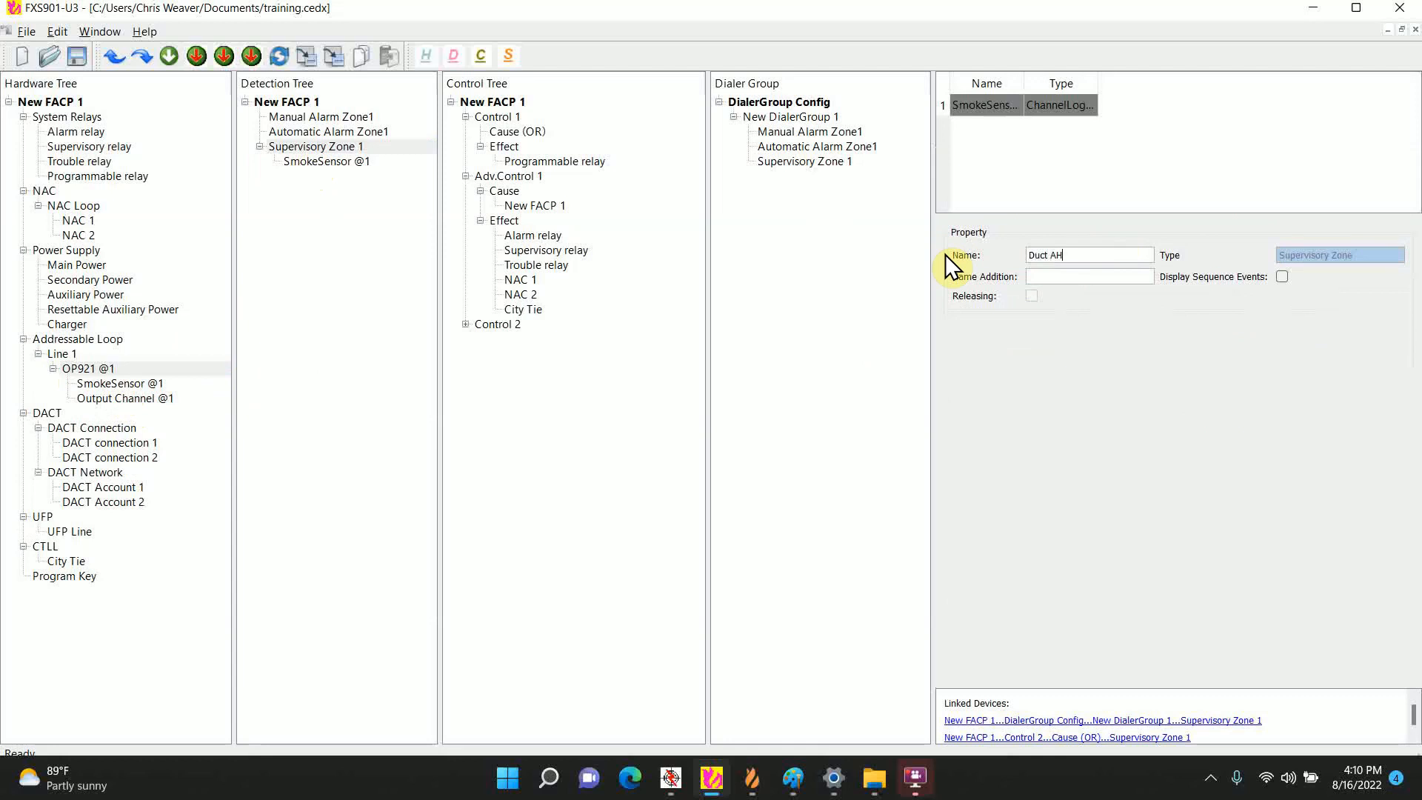
text(U1)
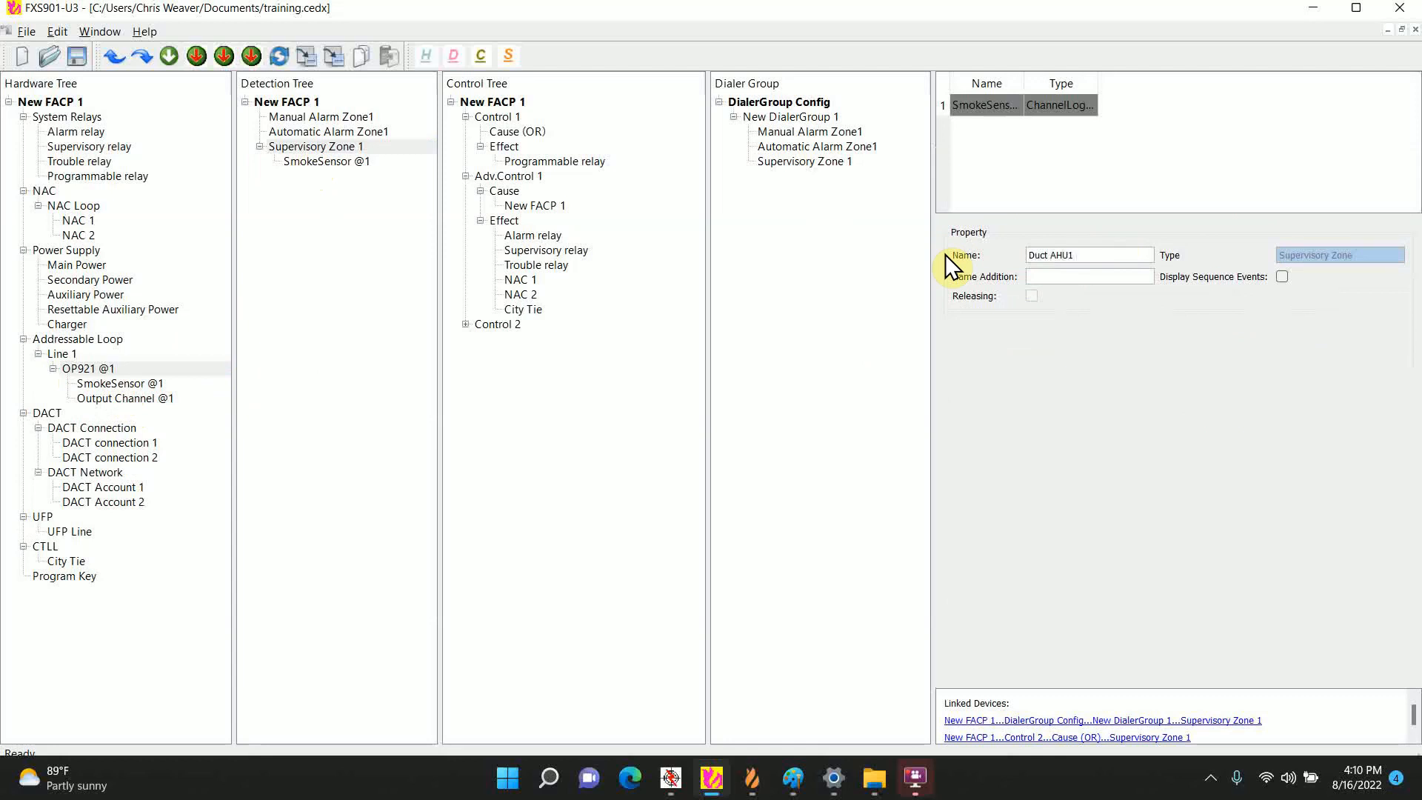
mouse_move(257, 247)
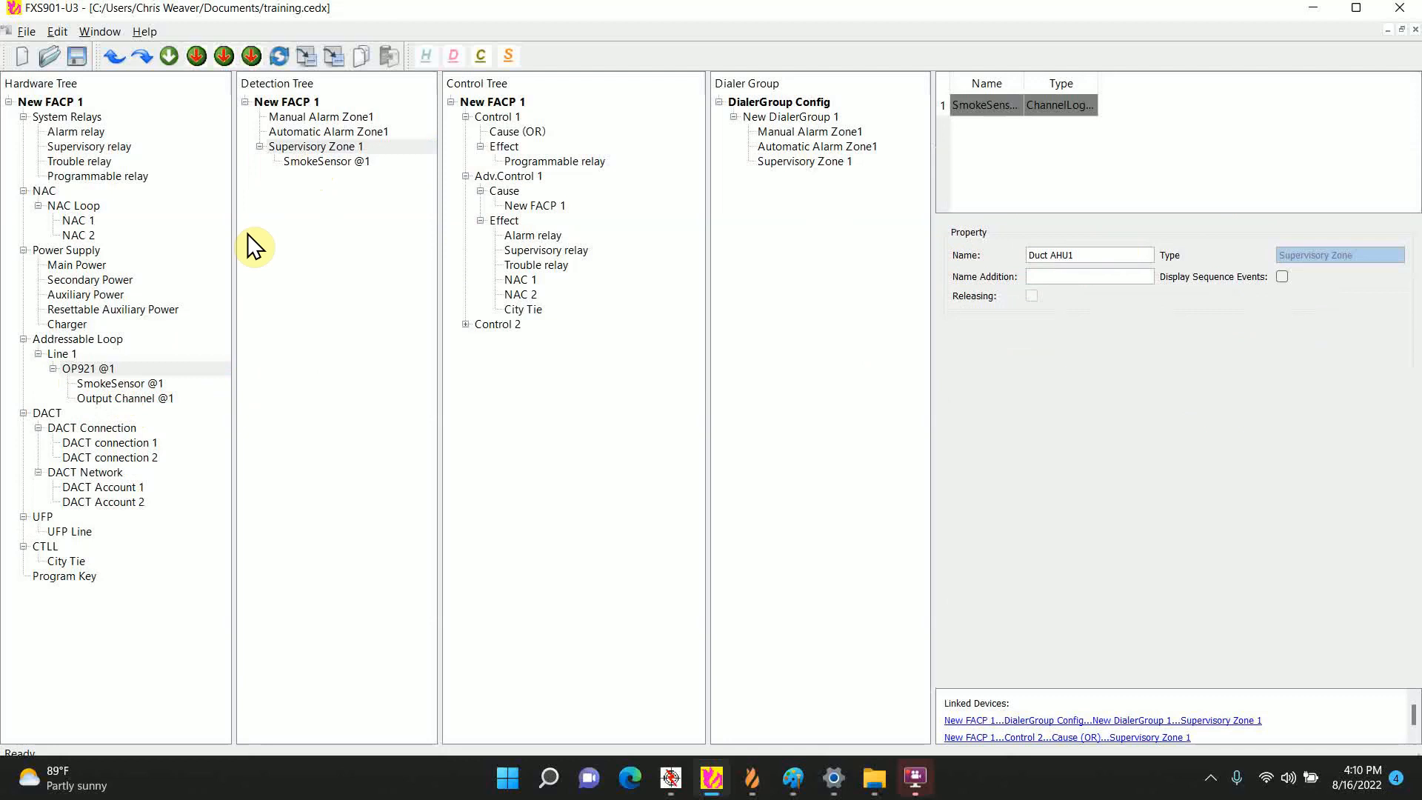
mouse_move(173, 359)
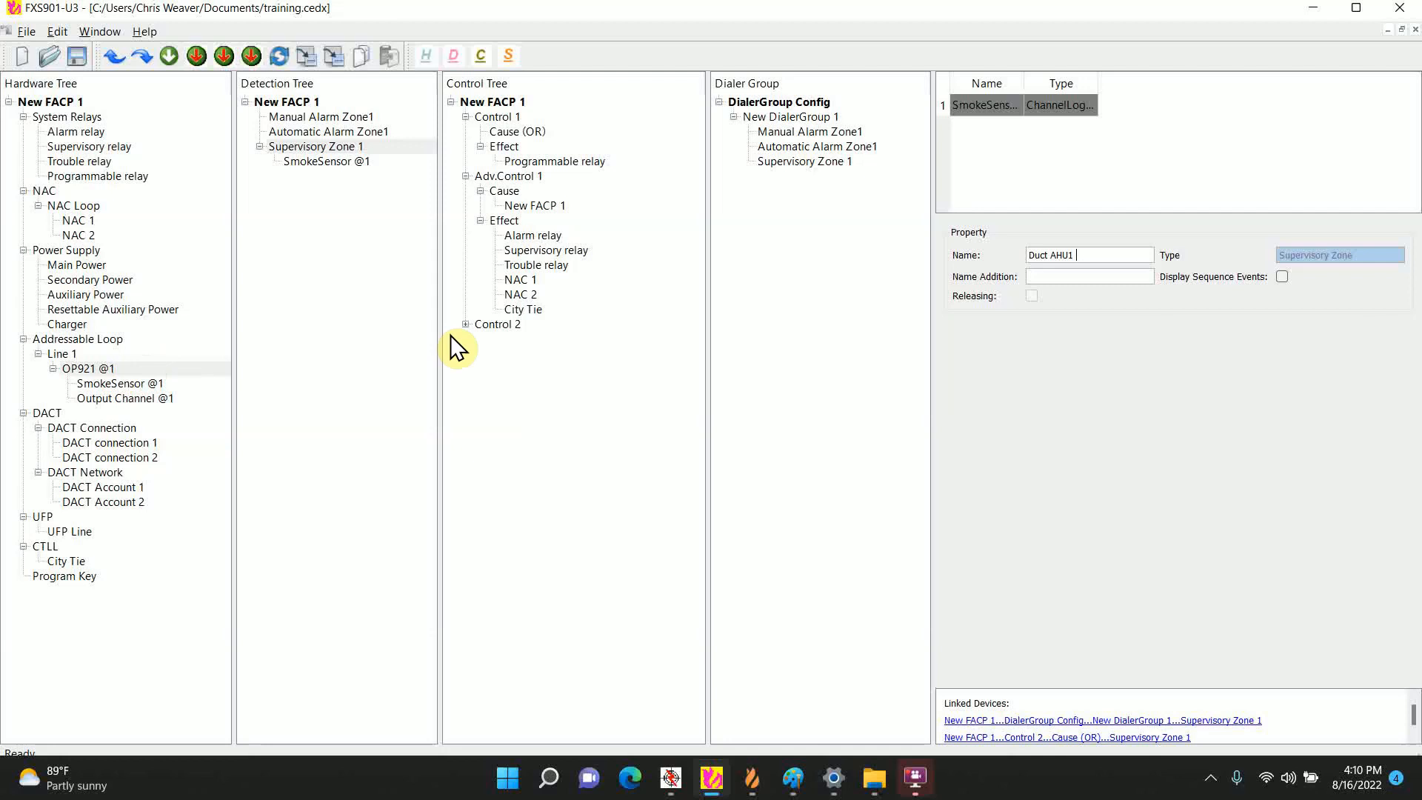
mouse_move(477, 336)
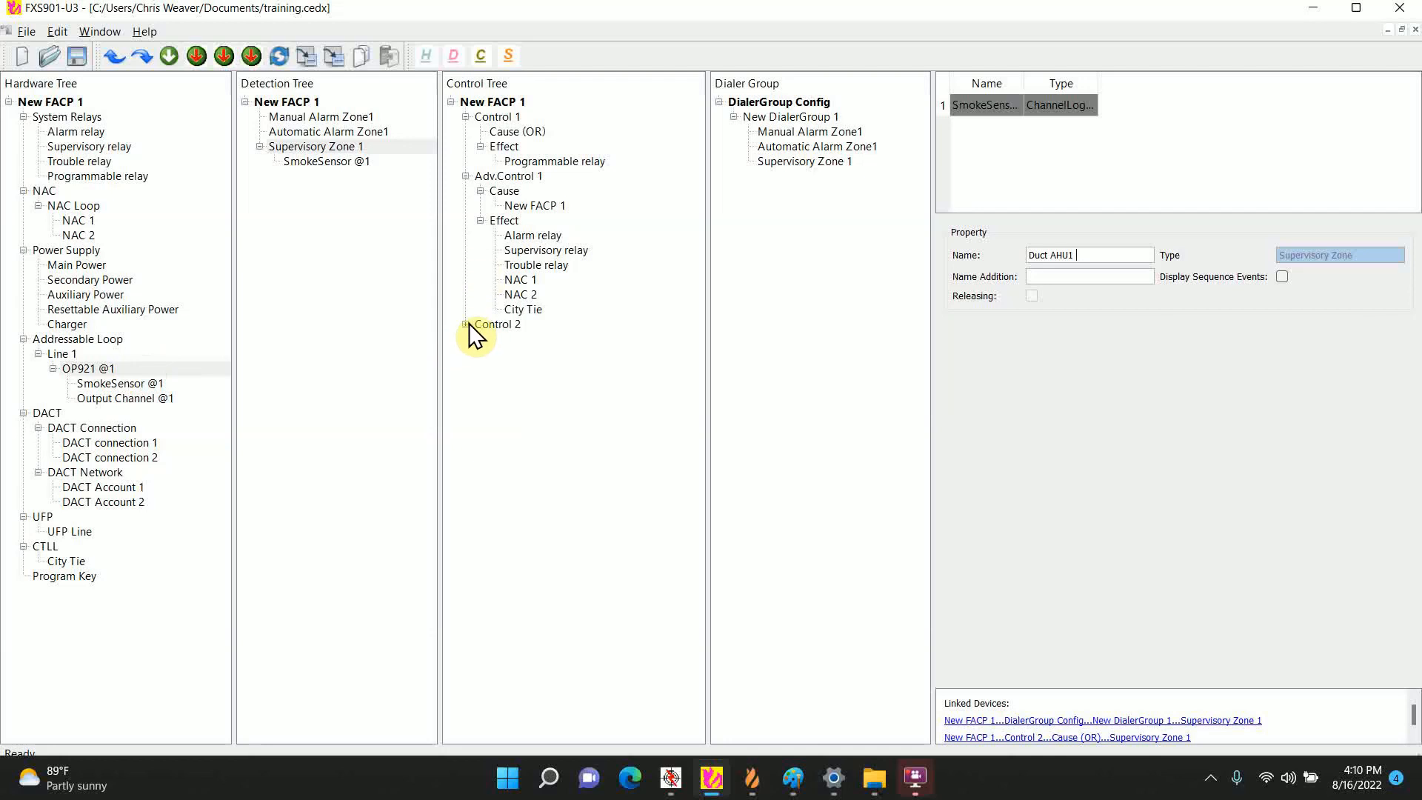
Step: Name Control 2 'Duct AHU1' and review its Duct AHU1 cause criteria
click(497, 324)
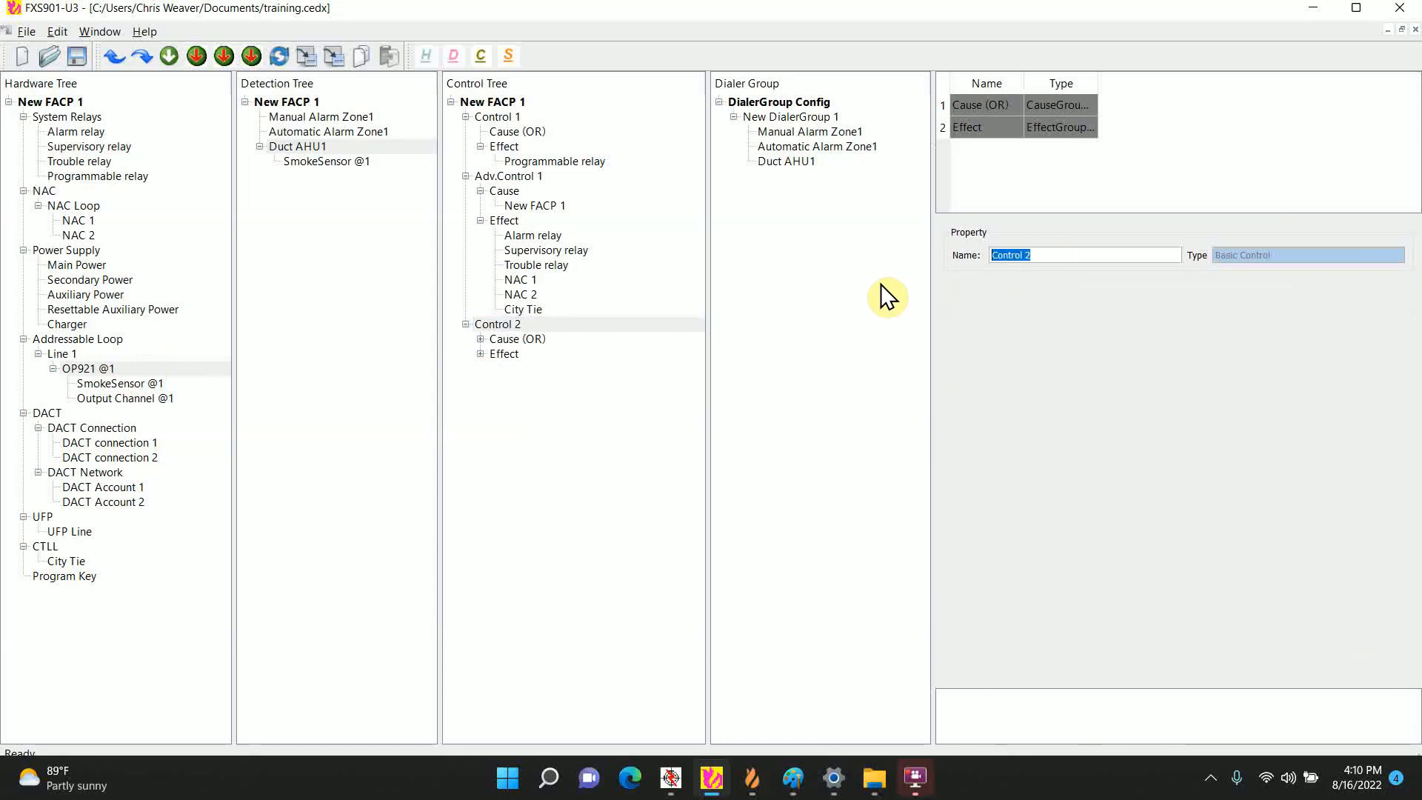
text(Duct AHU1)
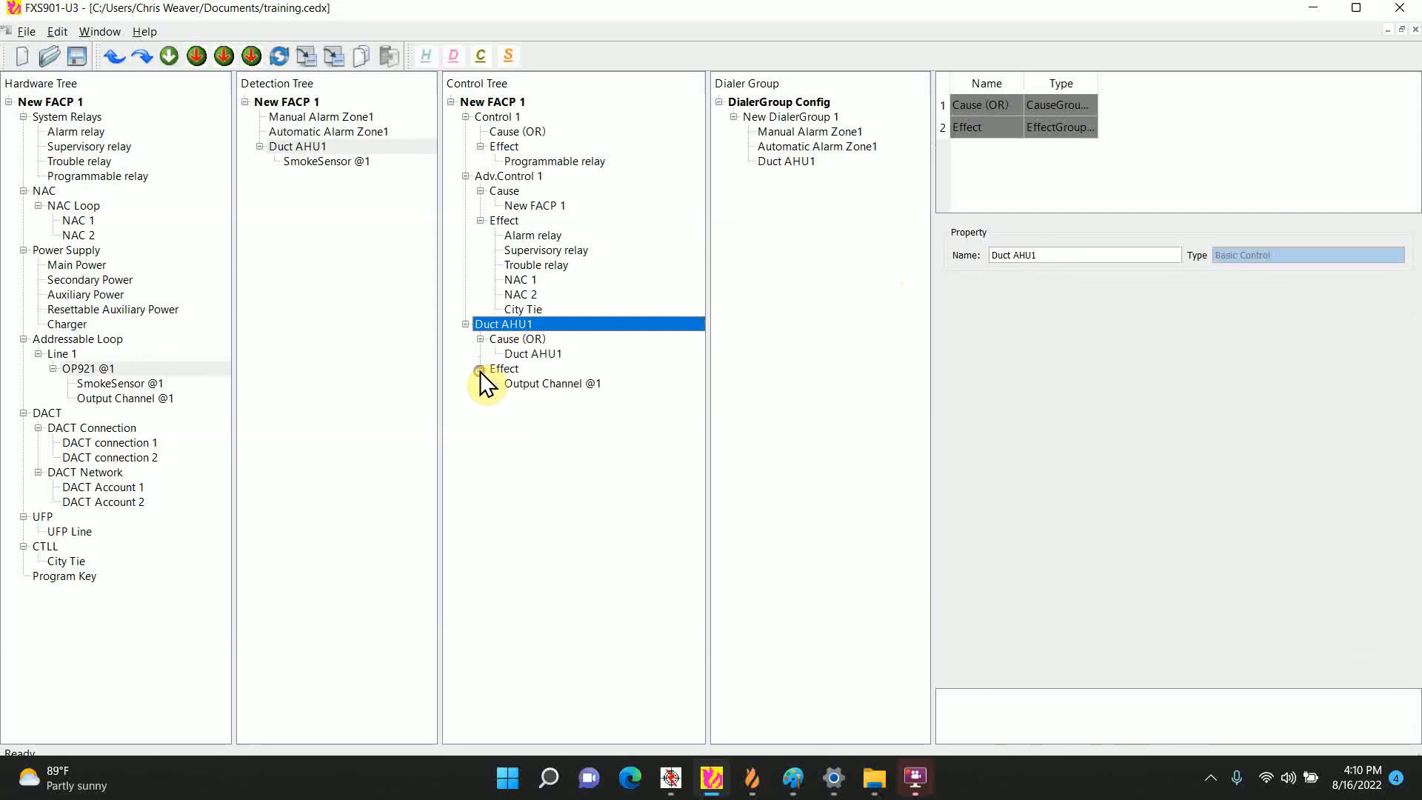
click(533, 354)
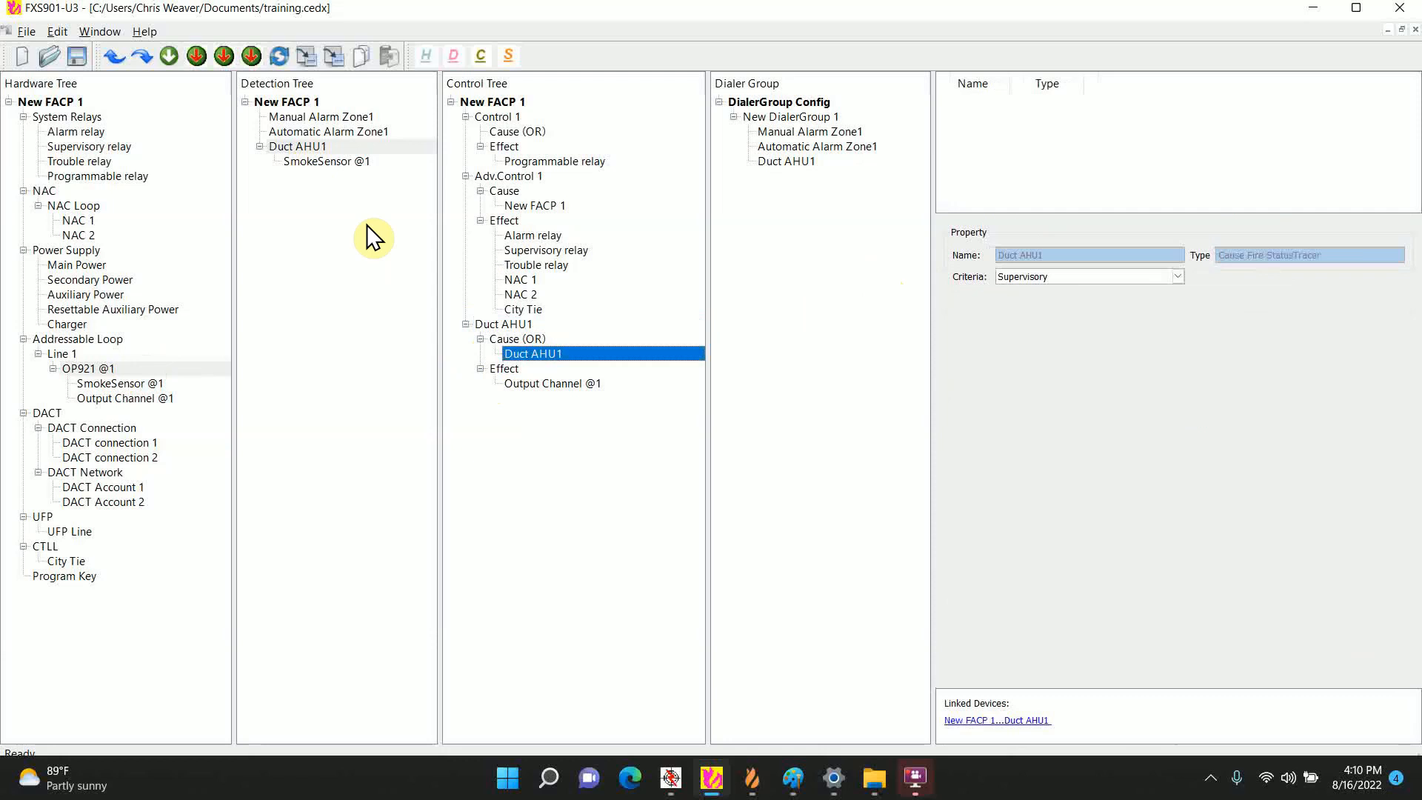
mouse_move(526, 395)
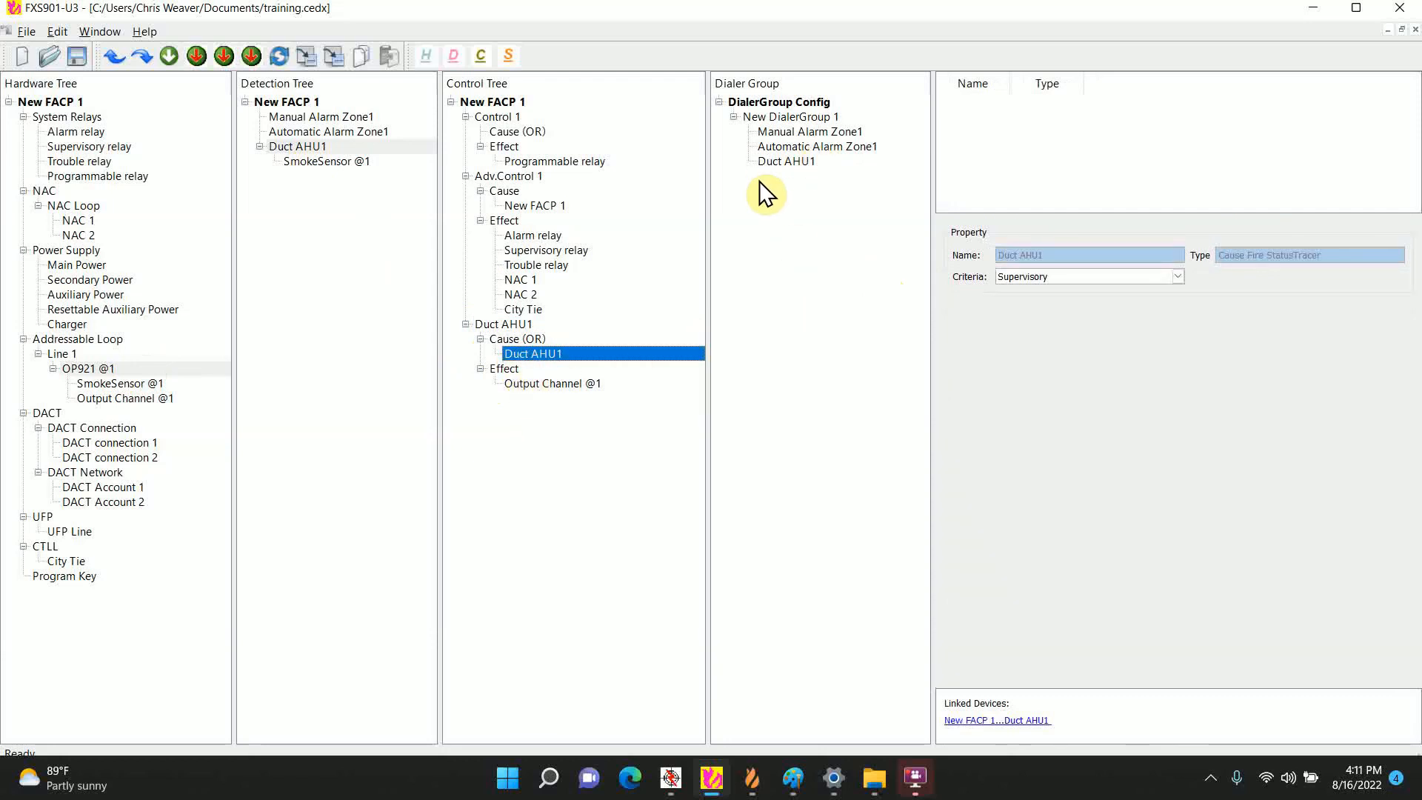
mouse_move(782, 172)
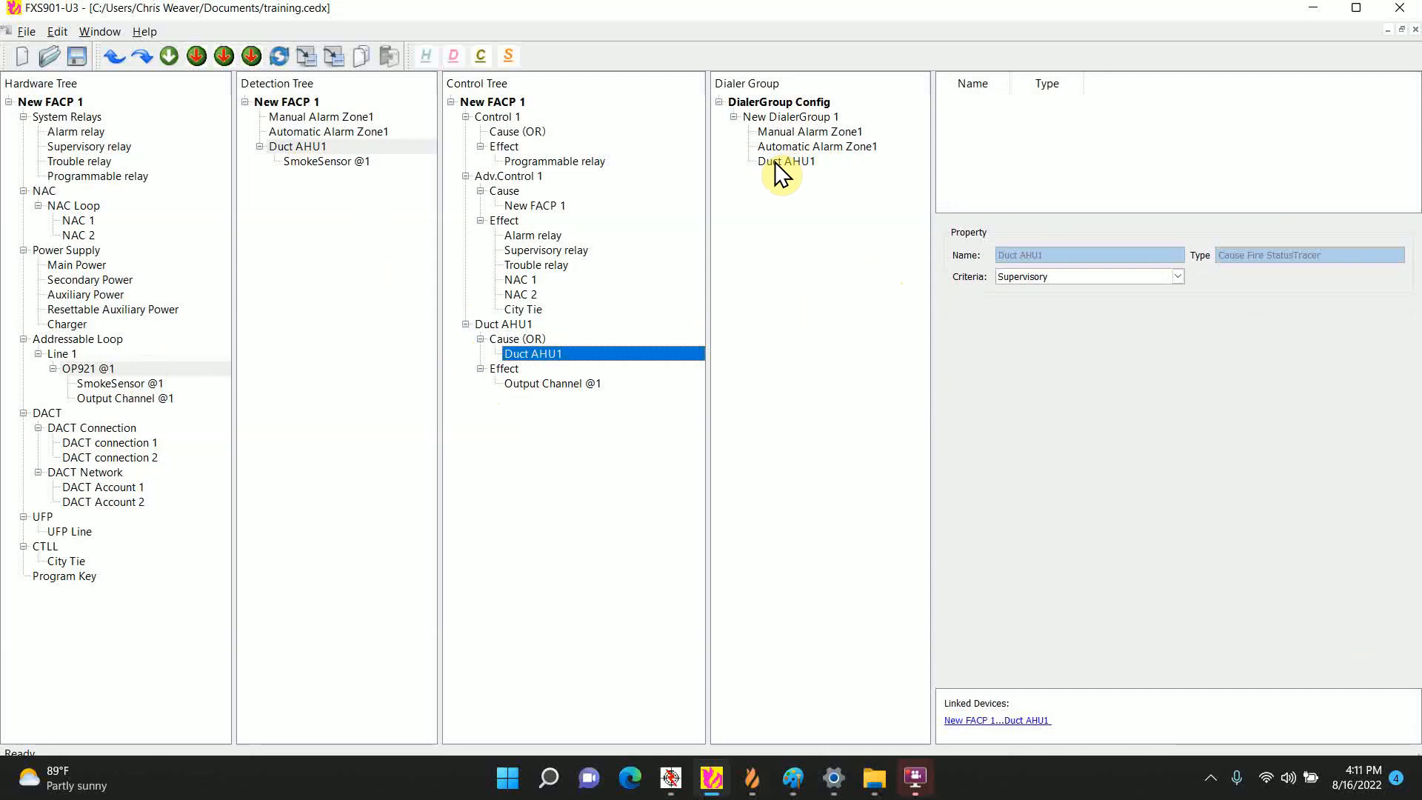
Step: Move Duct AHU1 from New DialerGroup 1 into a new New DialerGroup 2
click(787, 161)
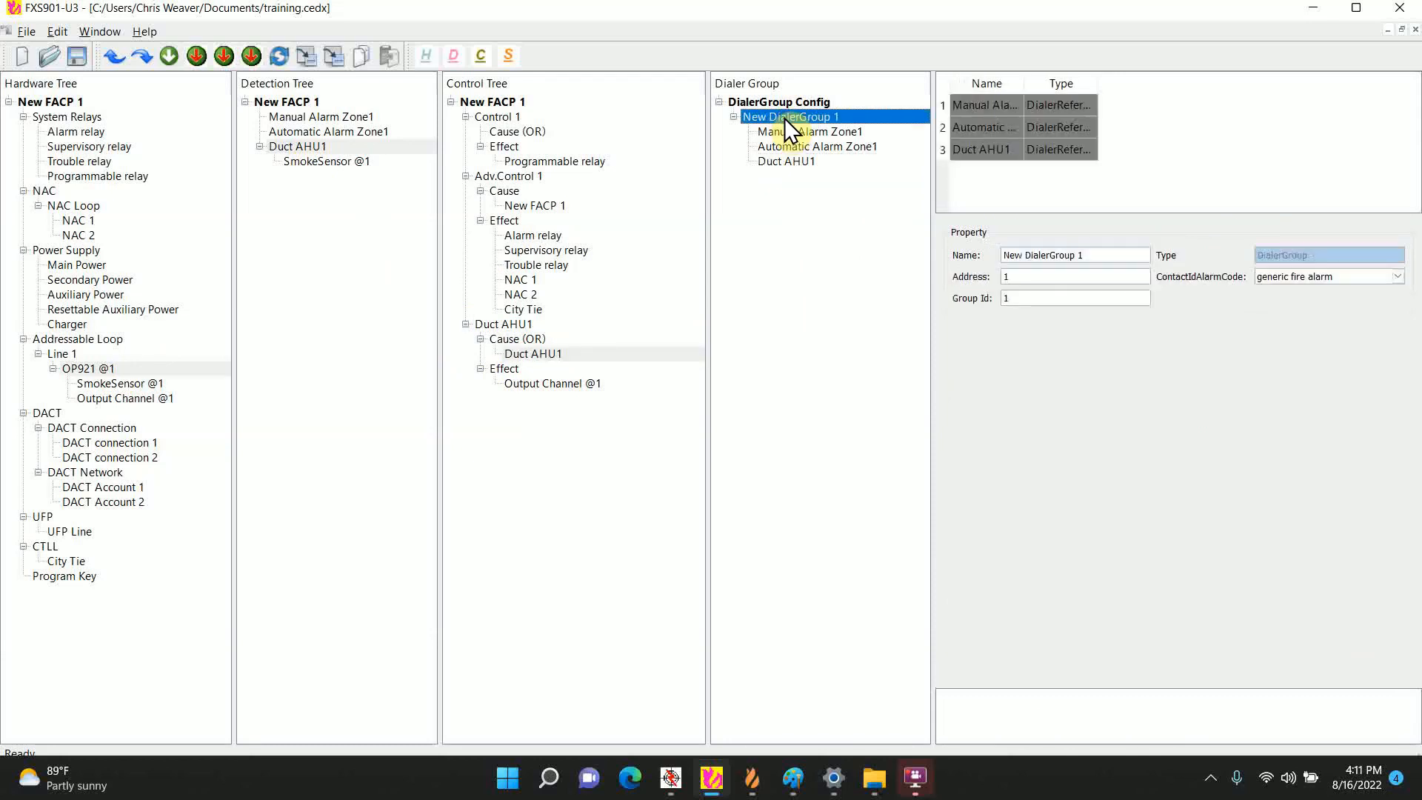
right_click(778, 101)
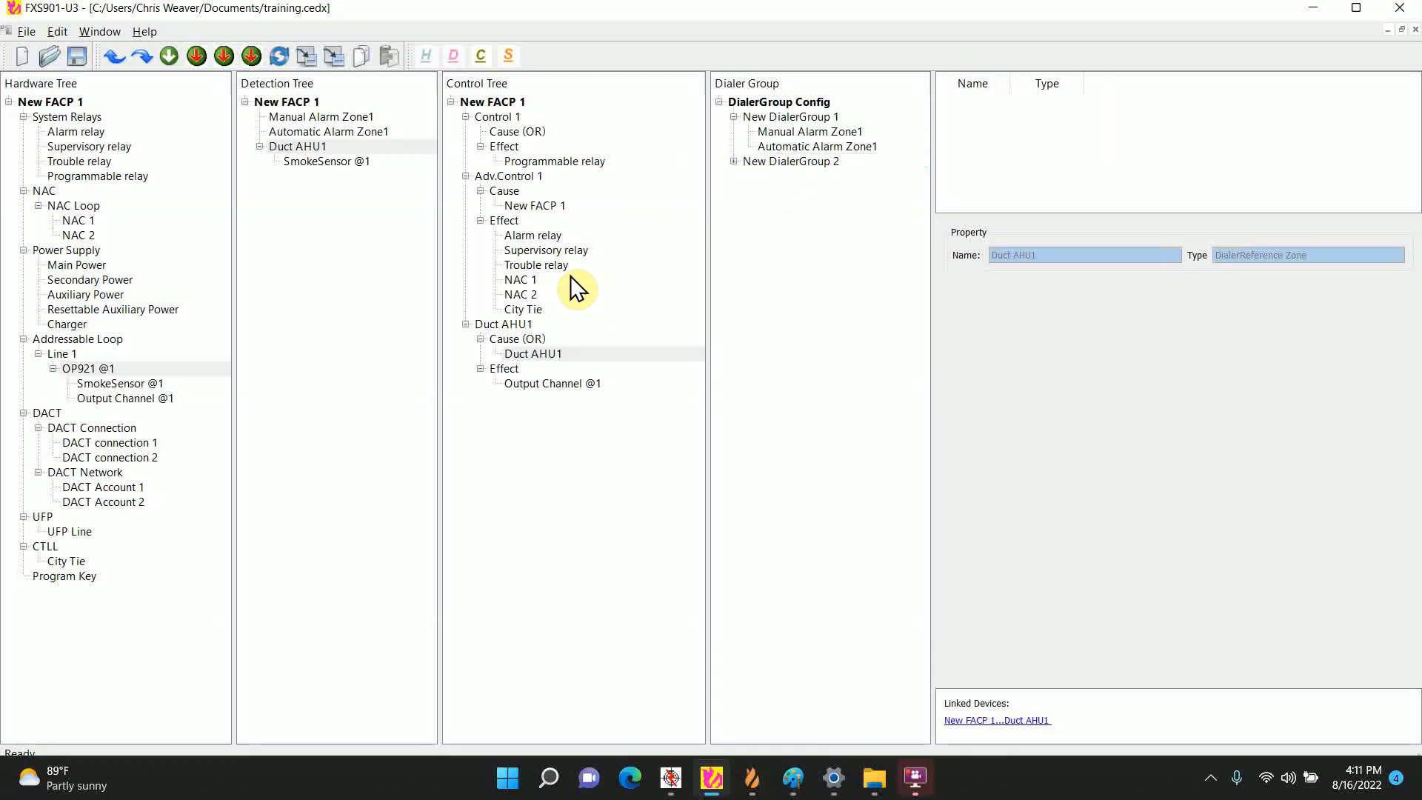
Step: Switch to the Paint sketch of the BIG AHU duct detector layout
click(791, 779)
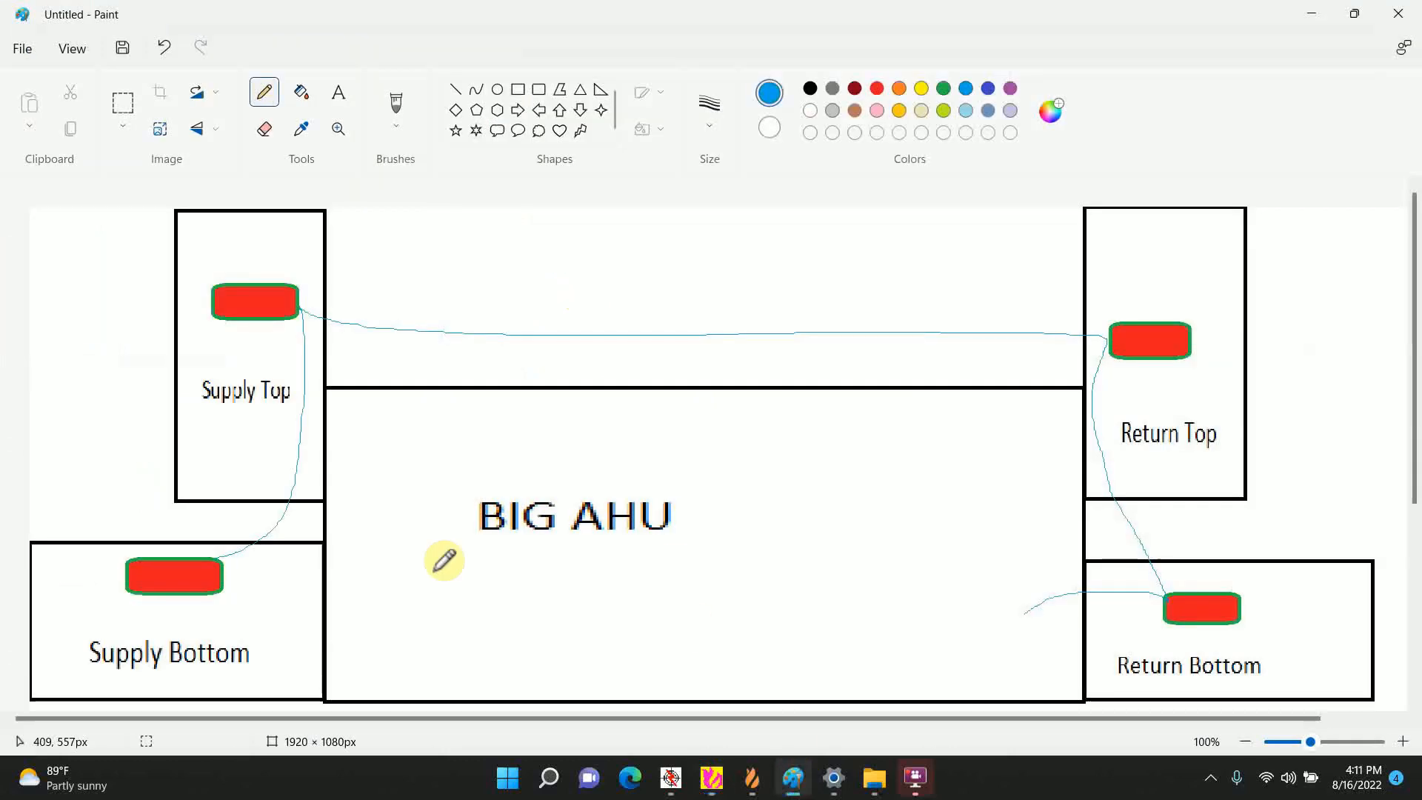
mouse_move(1108, 561)
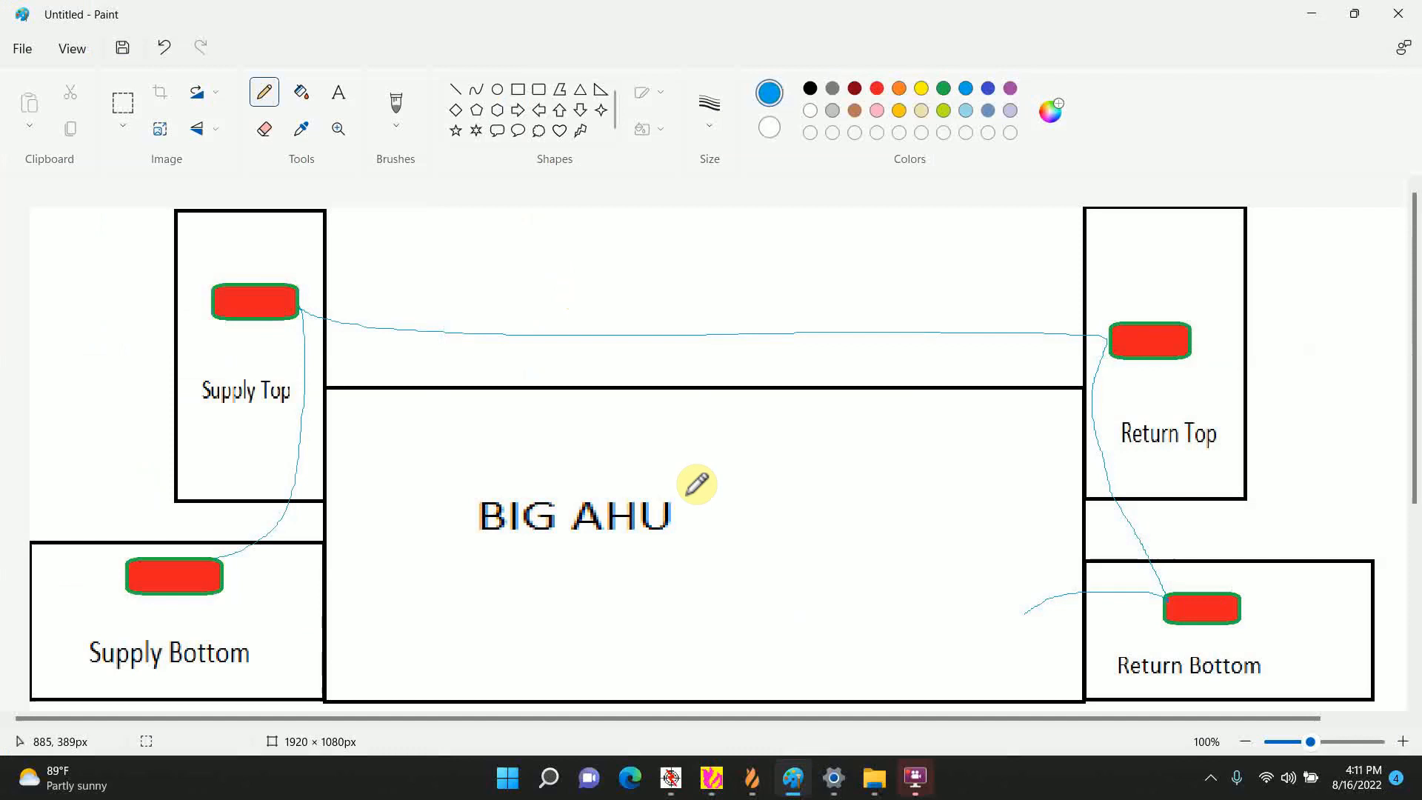
mouse_move(159, 597)
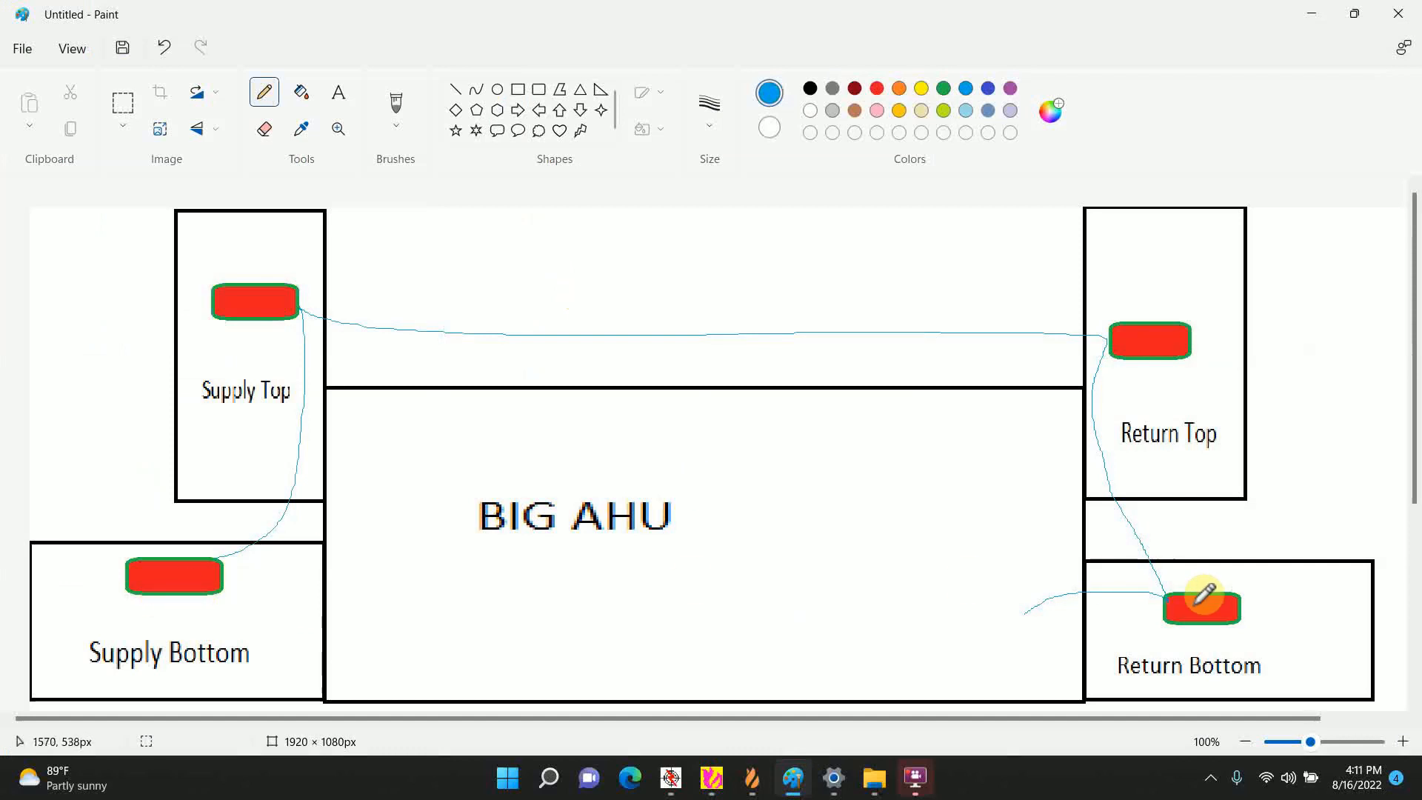
mouse_move(1206, 601)
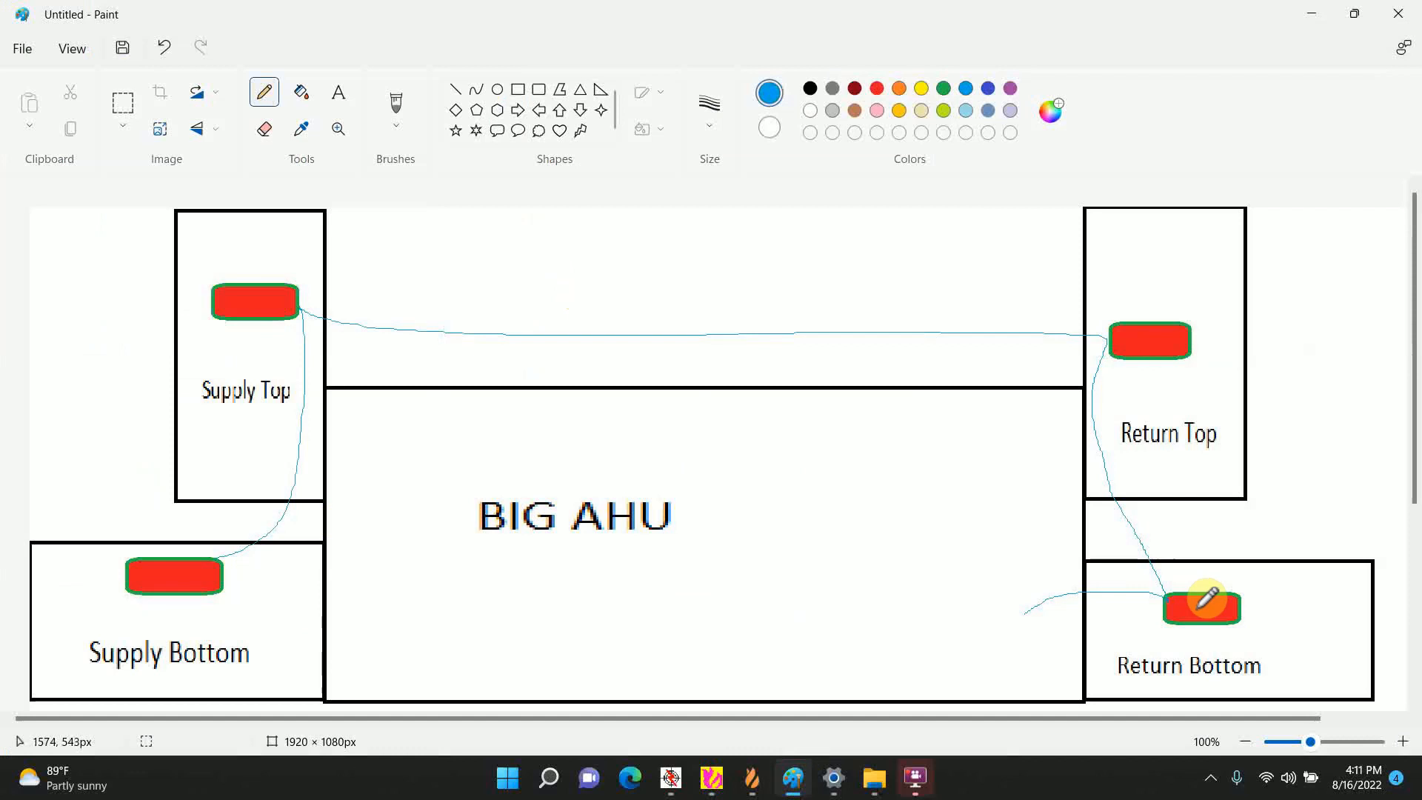
mouse_move(1136, 598)
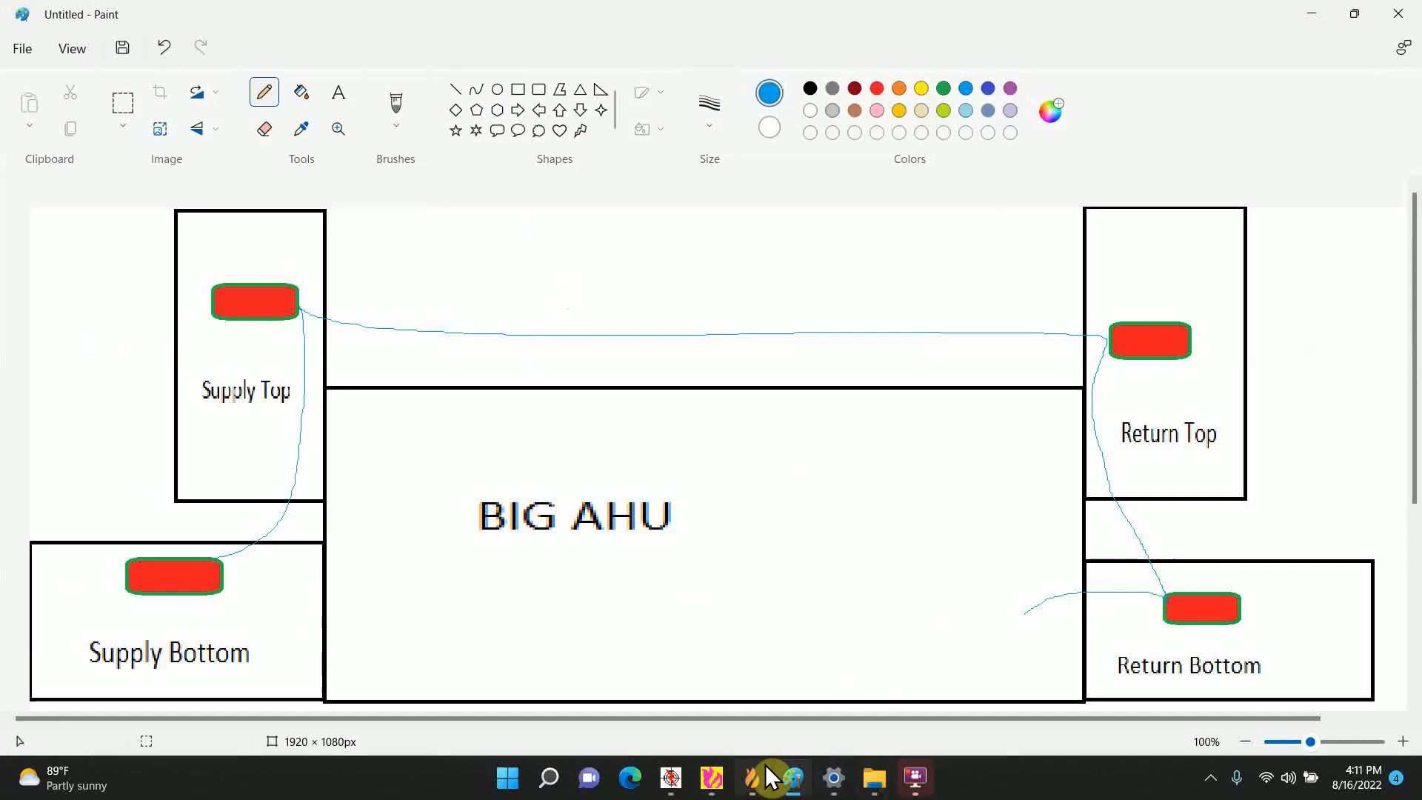
Step: Insert three OP921 smoke detectors on Line 1, confirming a supervisory zone for each
click(711, 777)
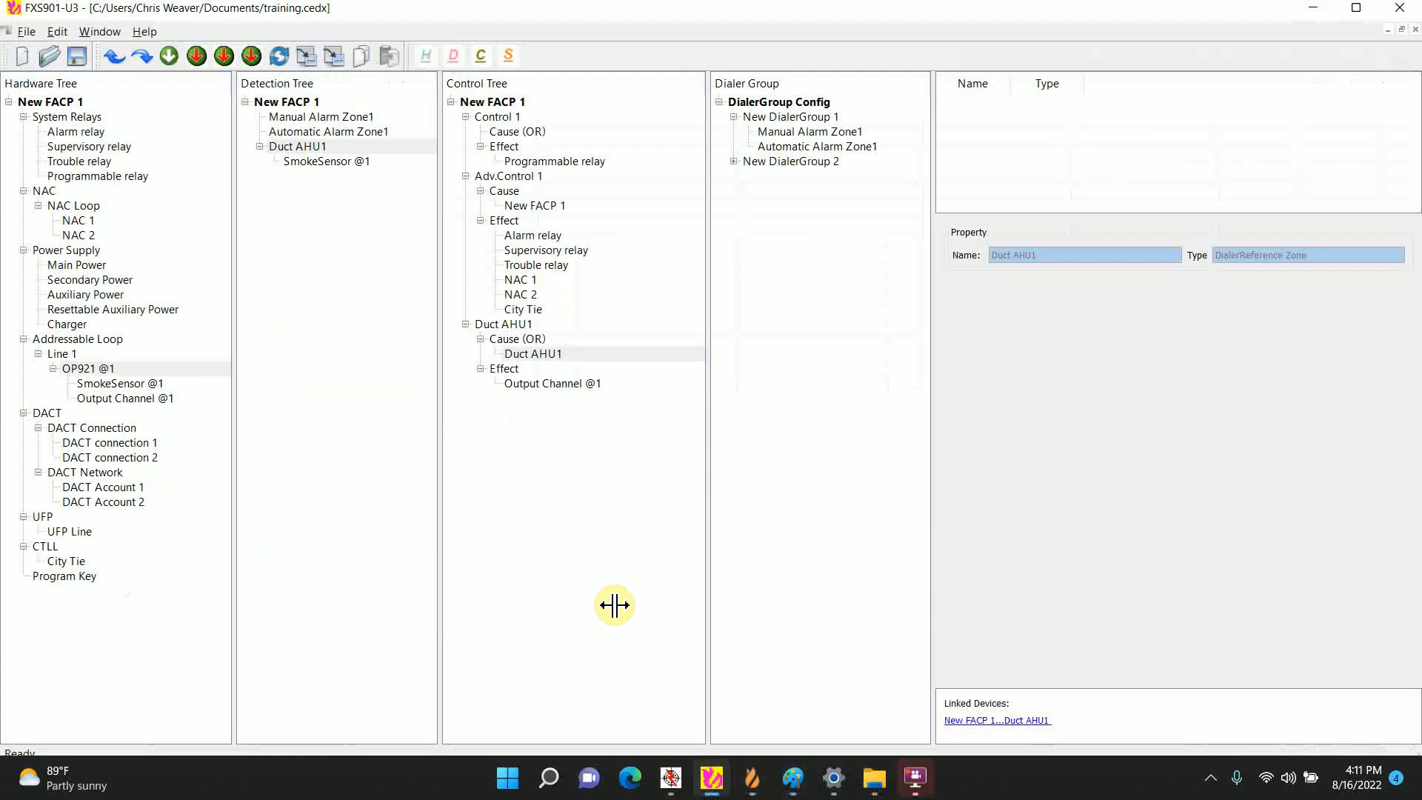
click(61, 354)
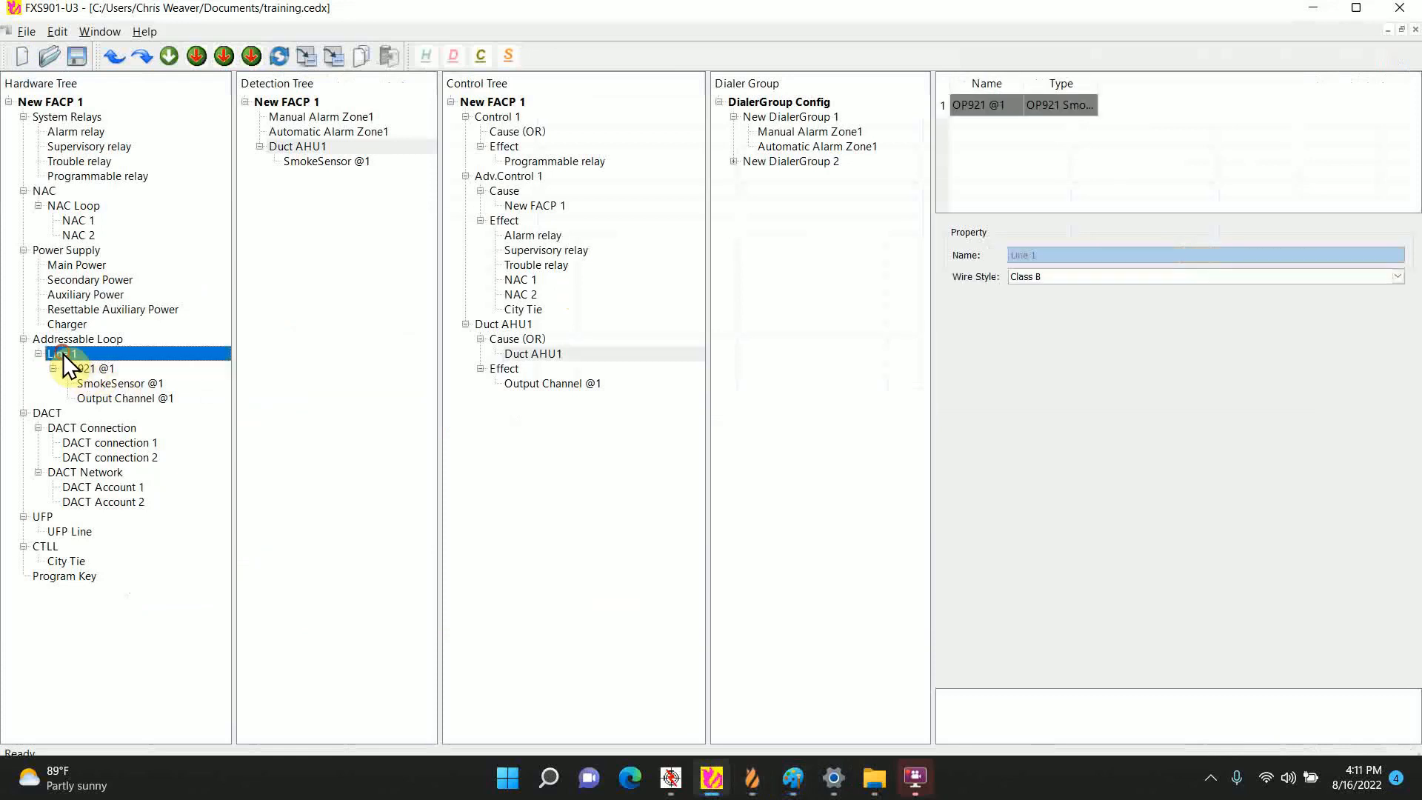
right_click(60, 352)
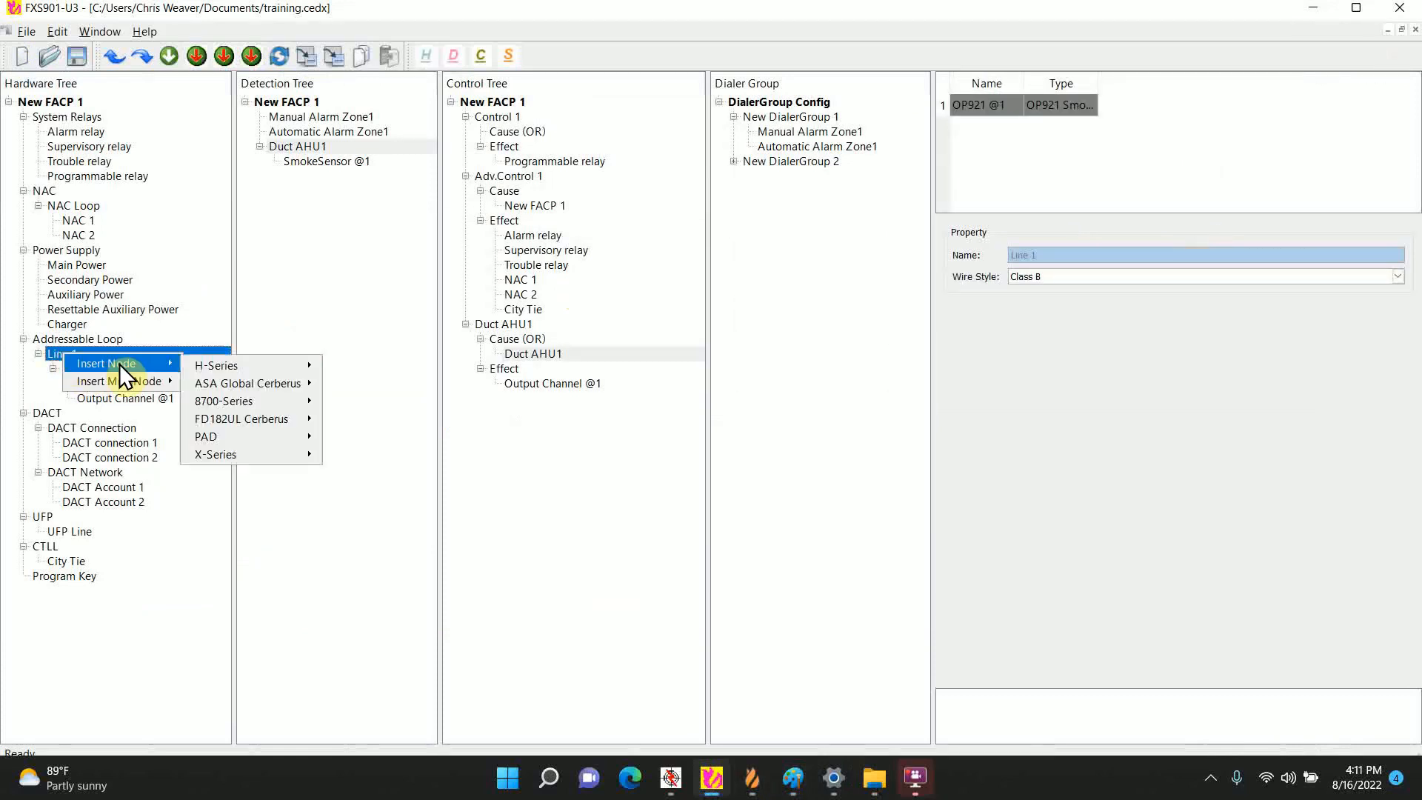
mouse_move(122, 380)
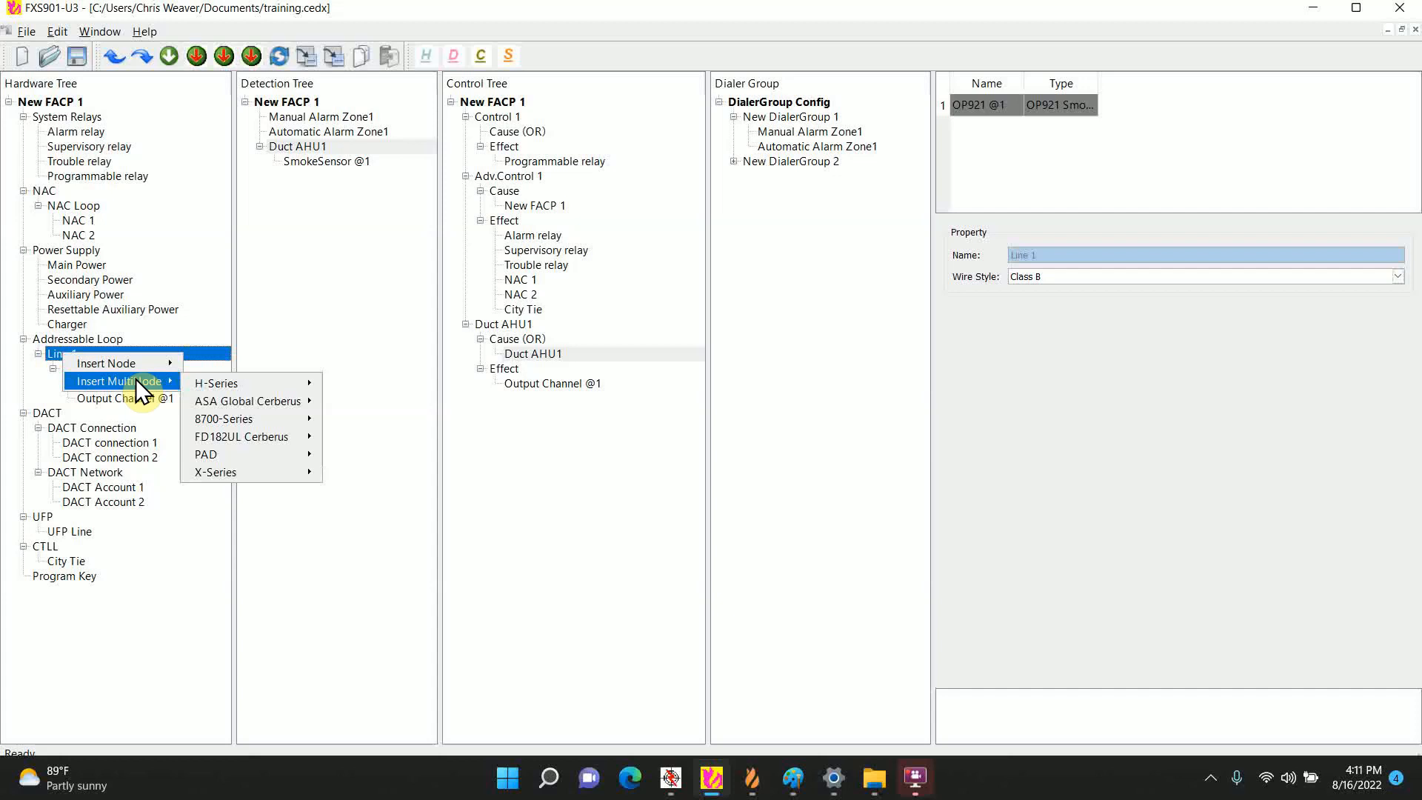
mouse_move(215, 382)
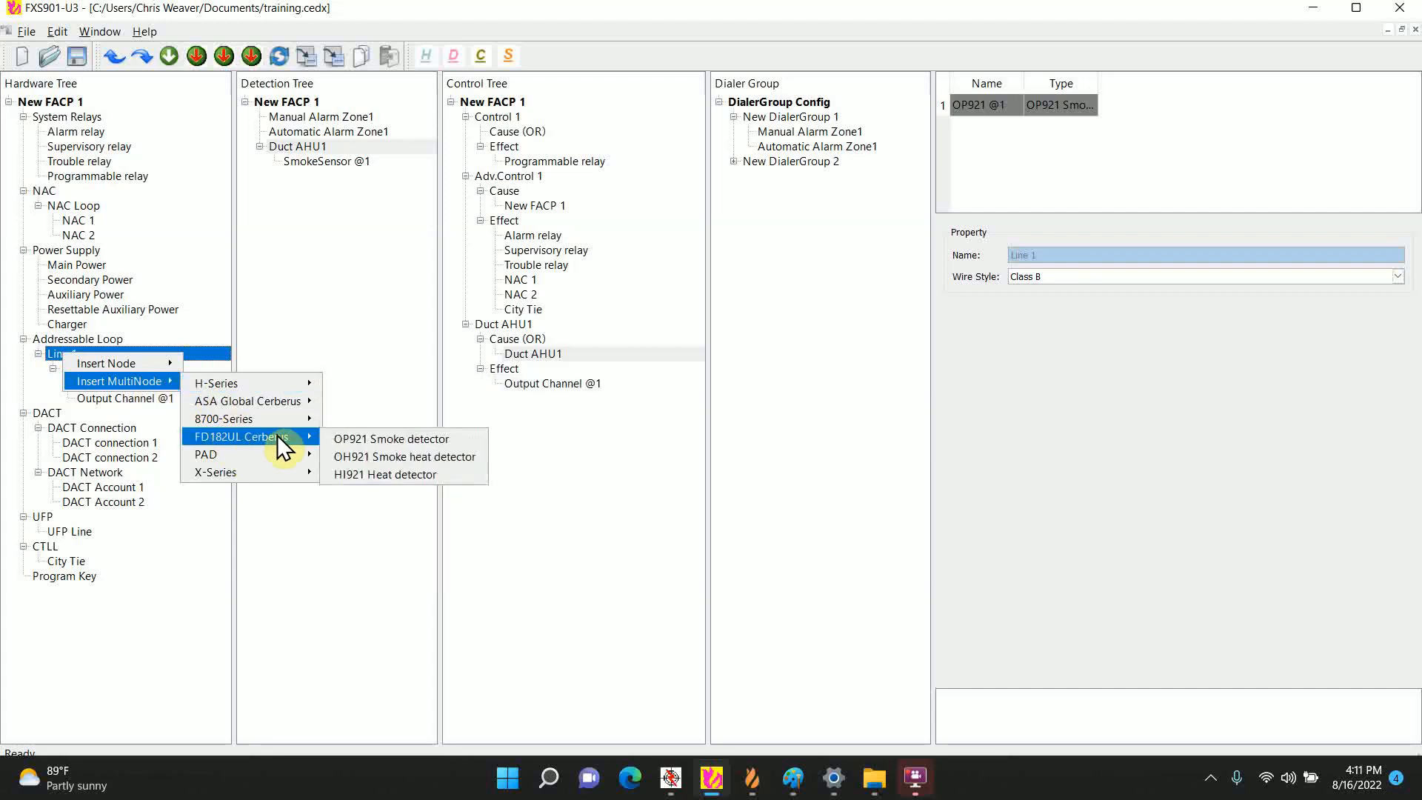
click(390, 439)
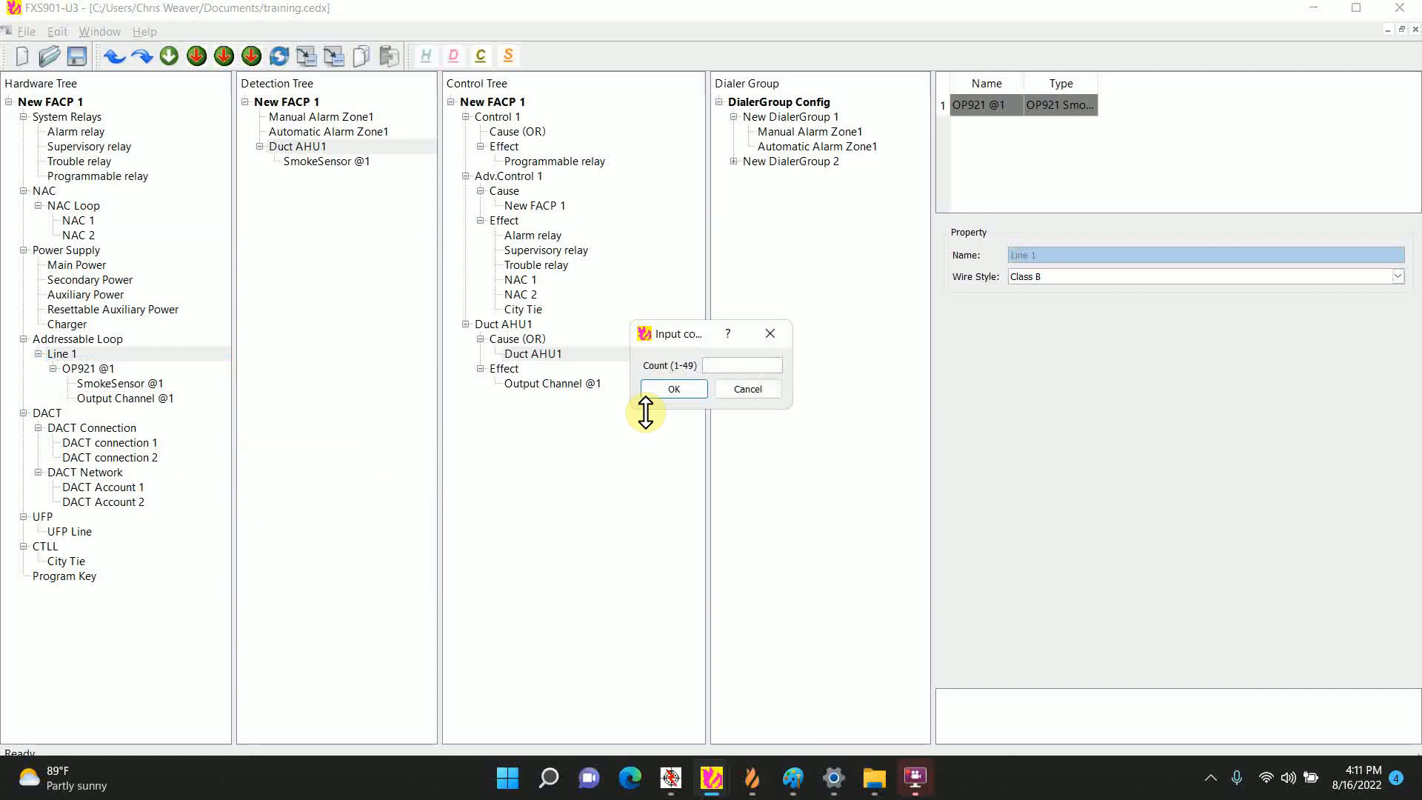
text(3)
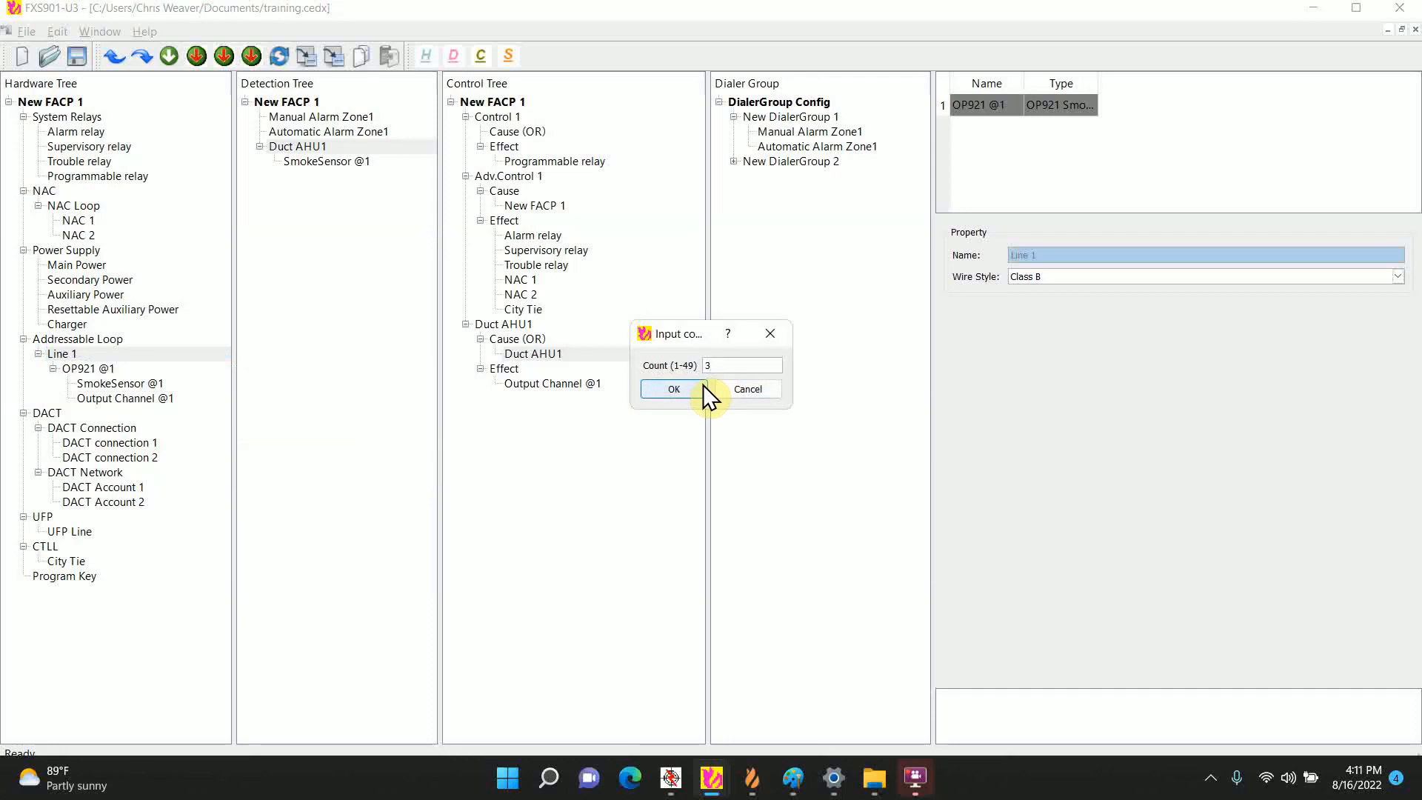
click(674, 388)
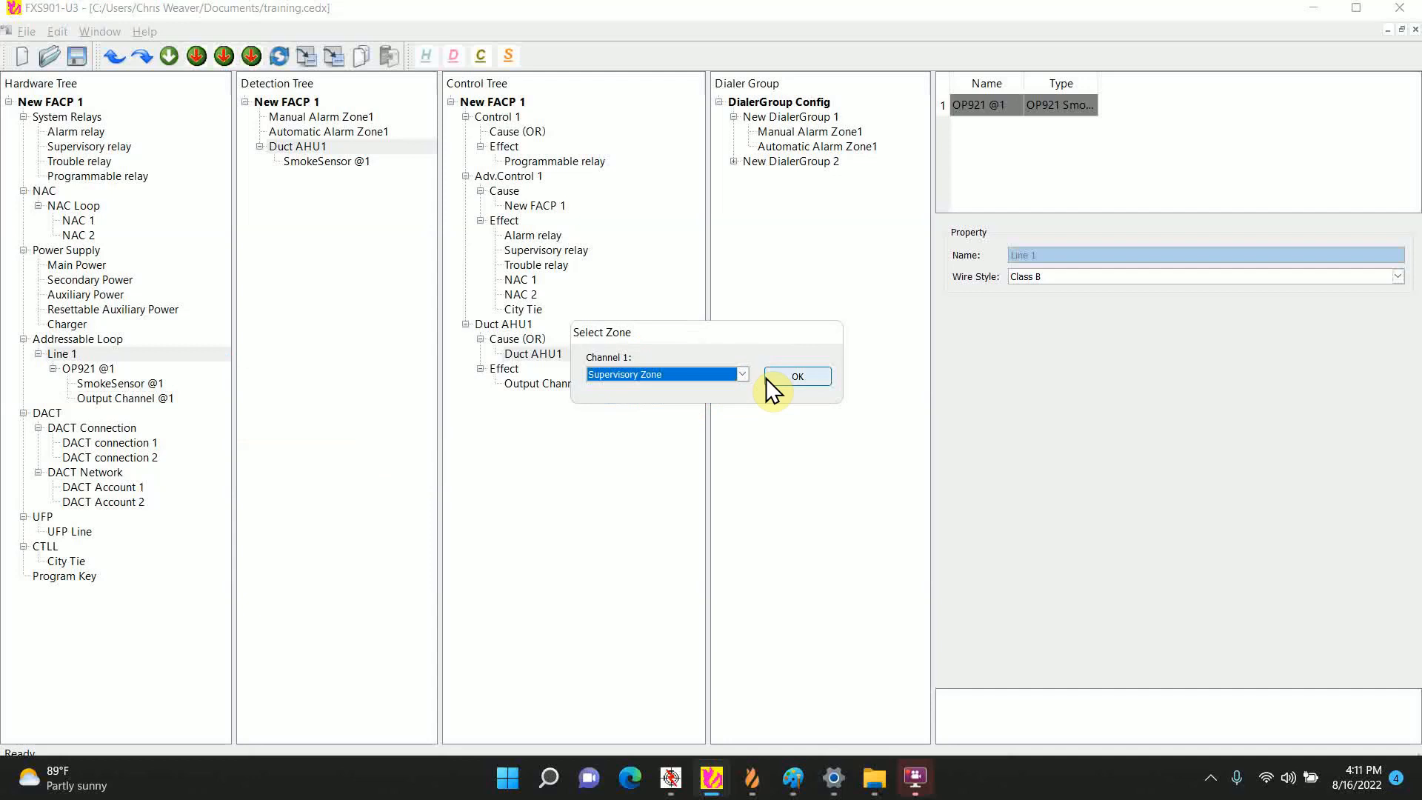
click(796, 376)
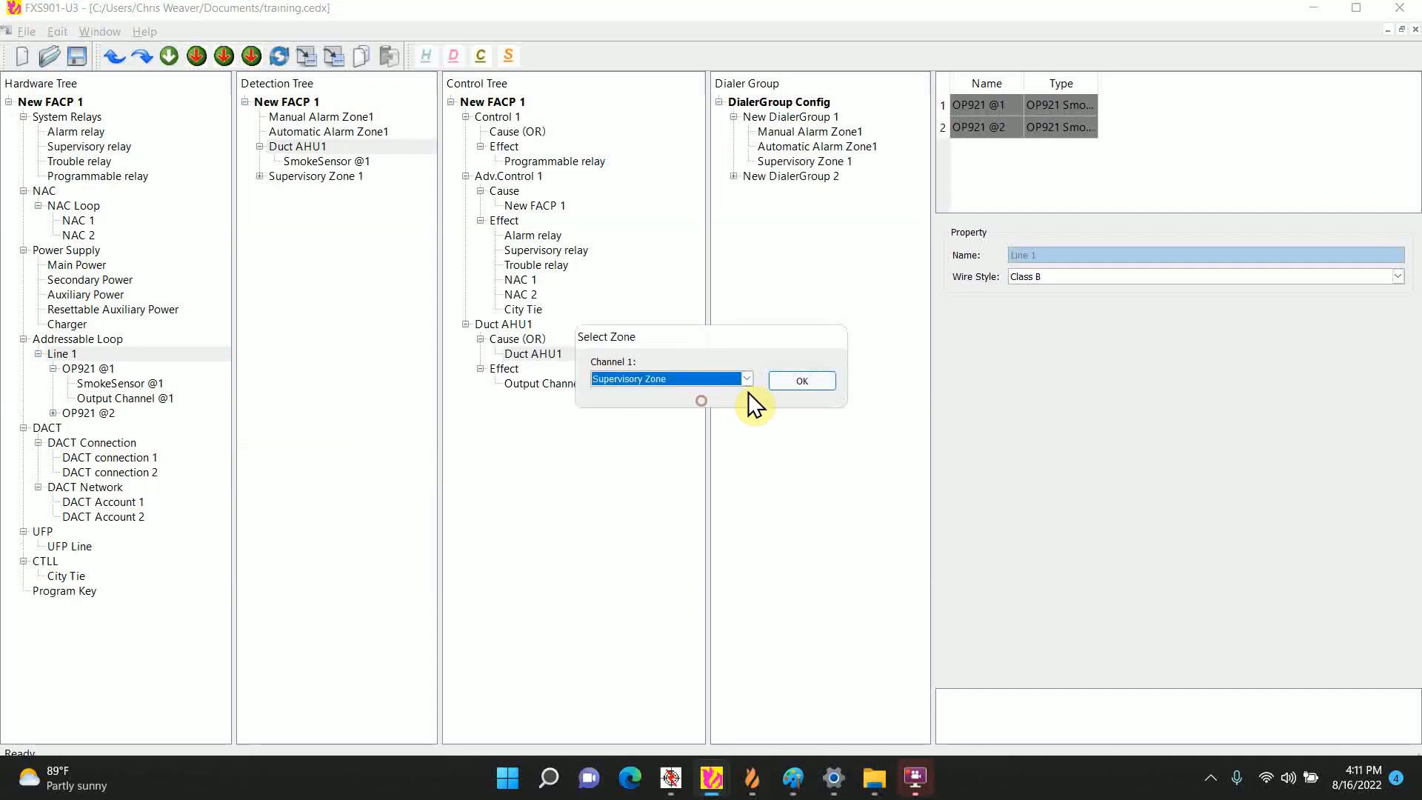
click(799, 380)
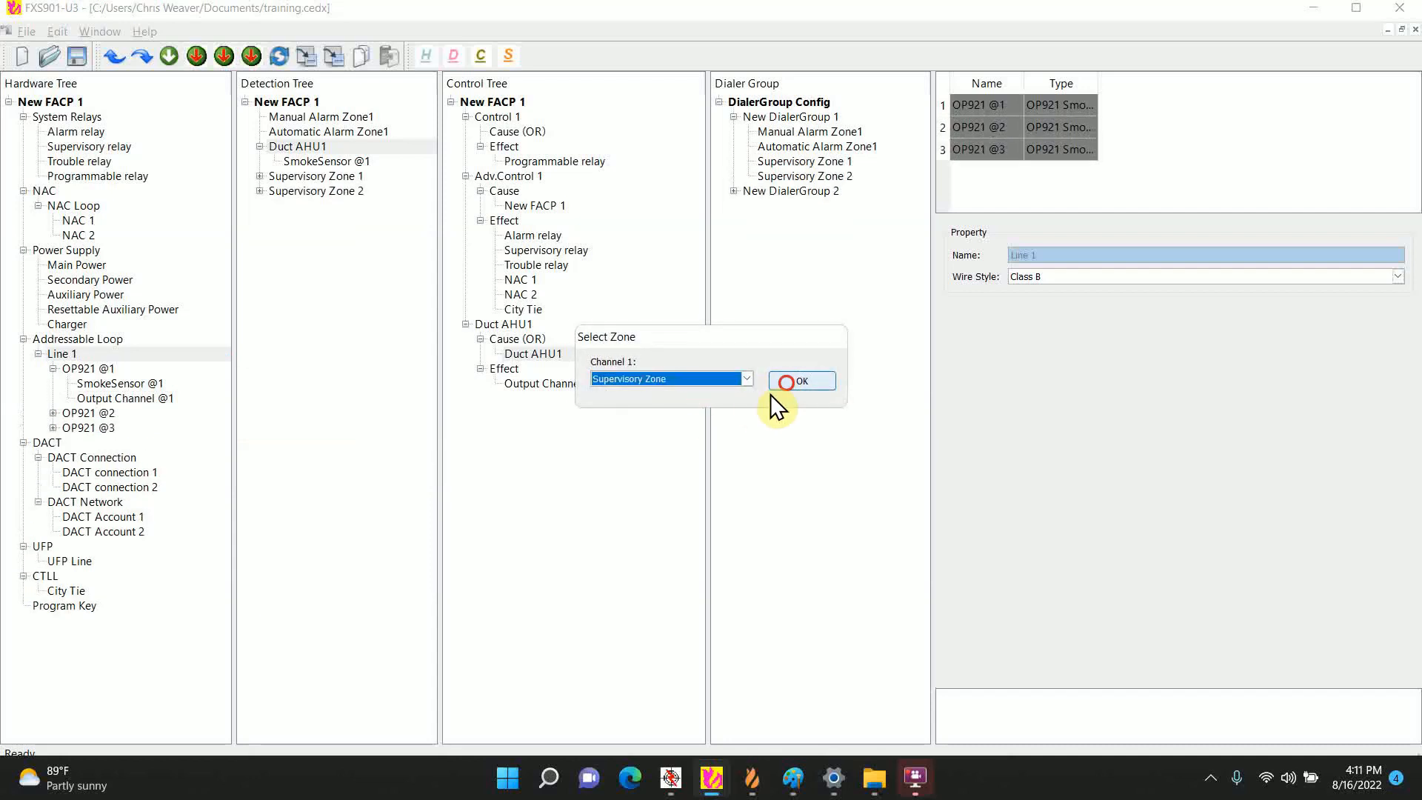
click(800, 380)
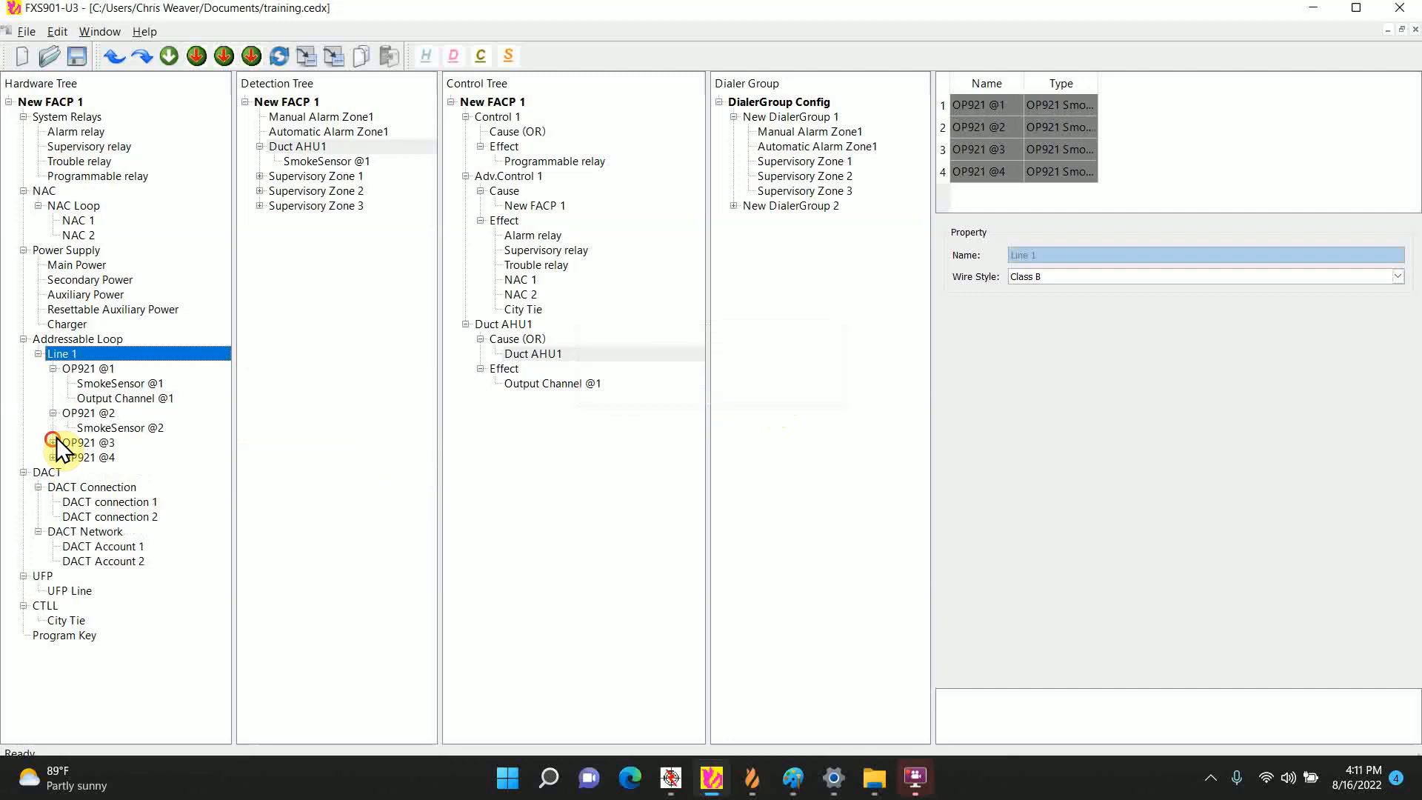
right_click(87, 412)
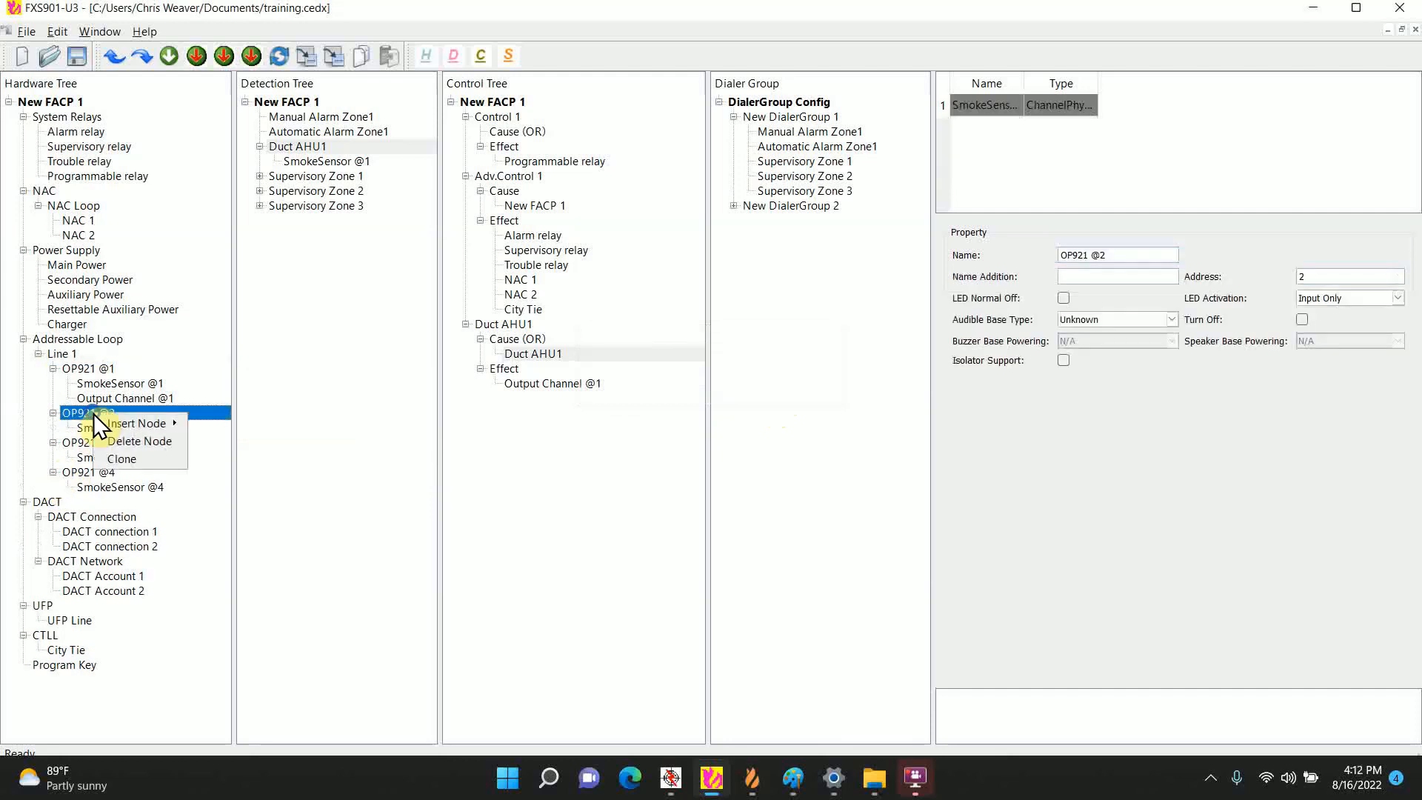
Step: Add output channels to detectors OP921 @2, @3 and @4
click(140, 423)
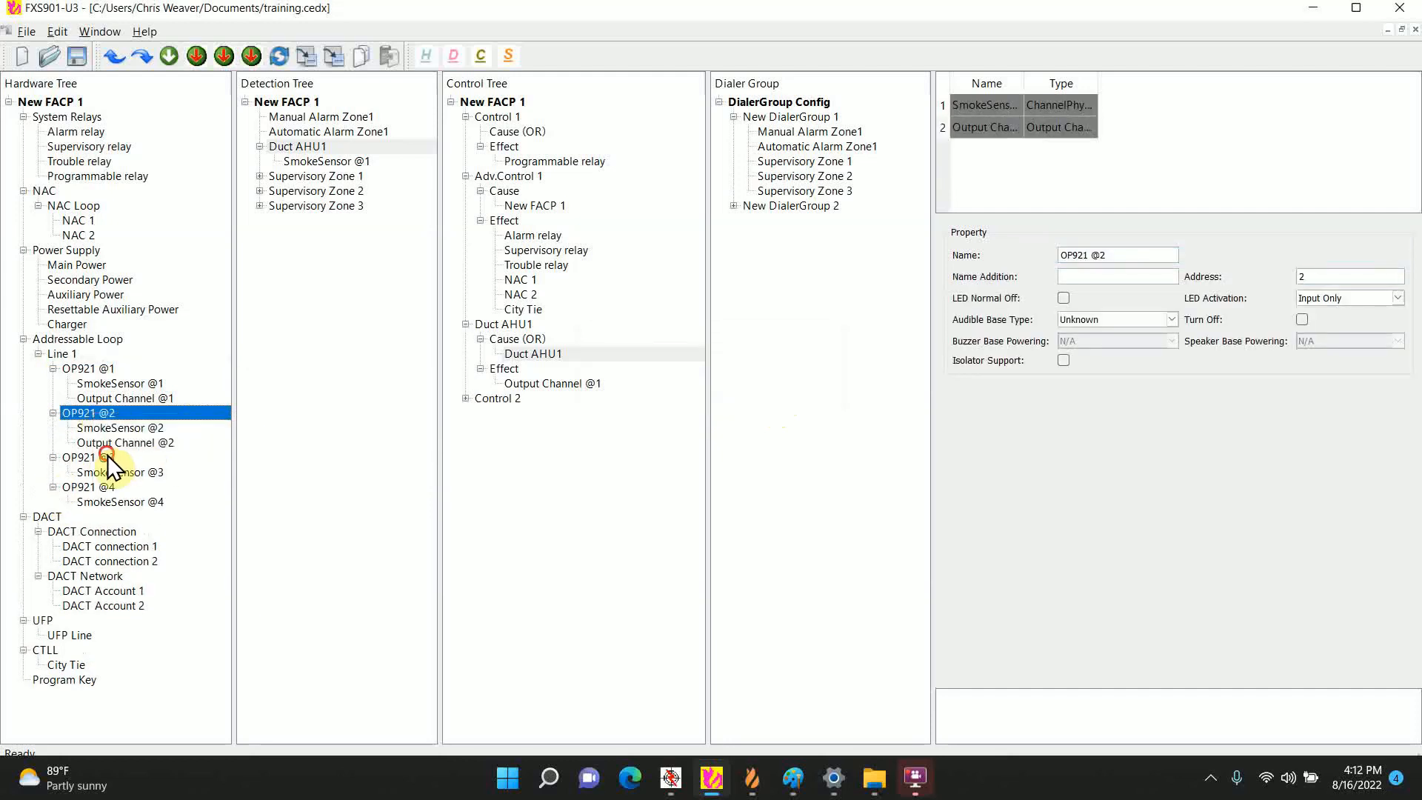
click(88, 457)
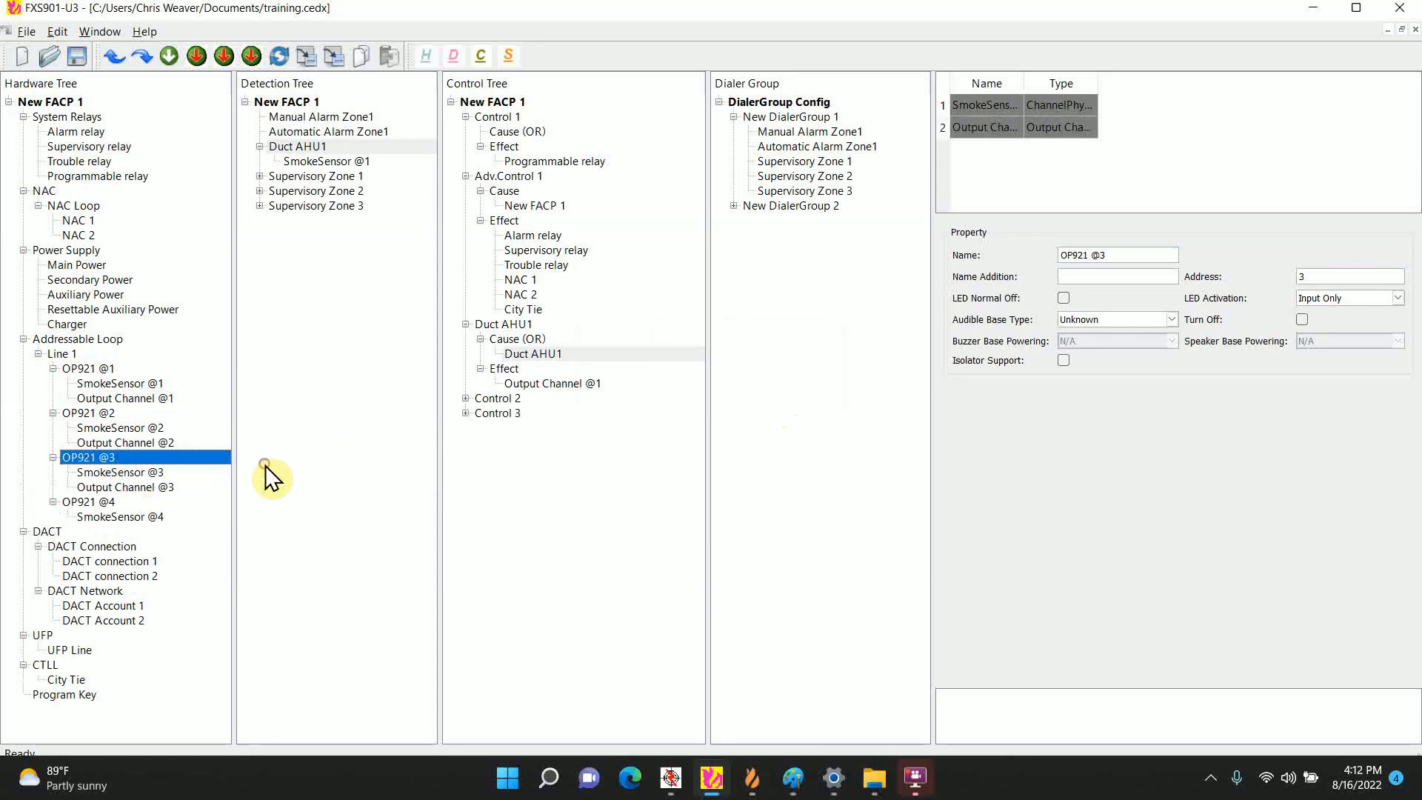
right_click(89, 502)
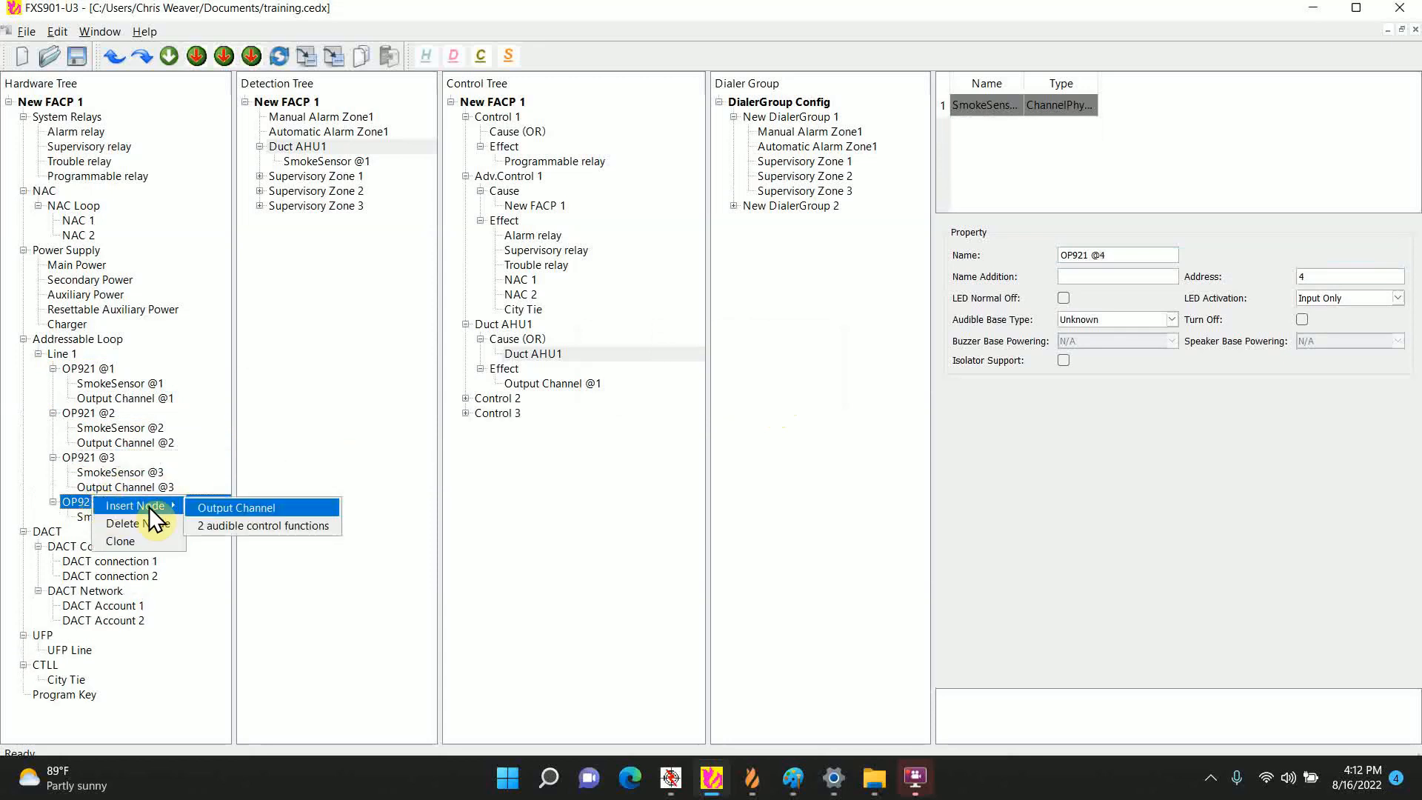
click(234, 507)
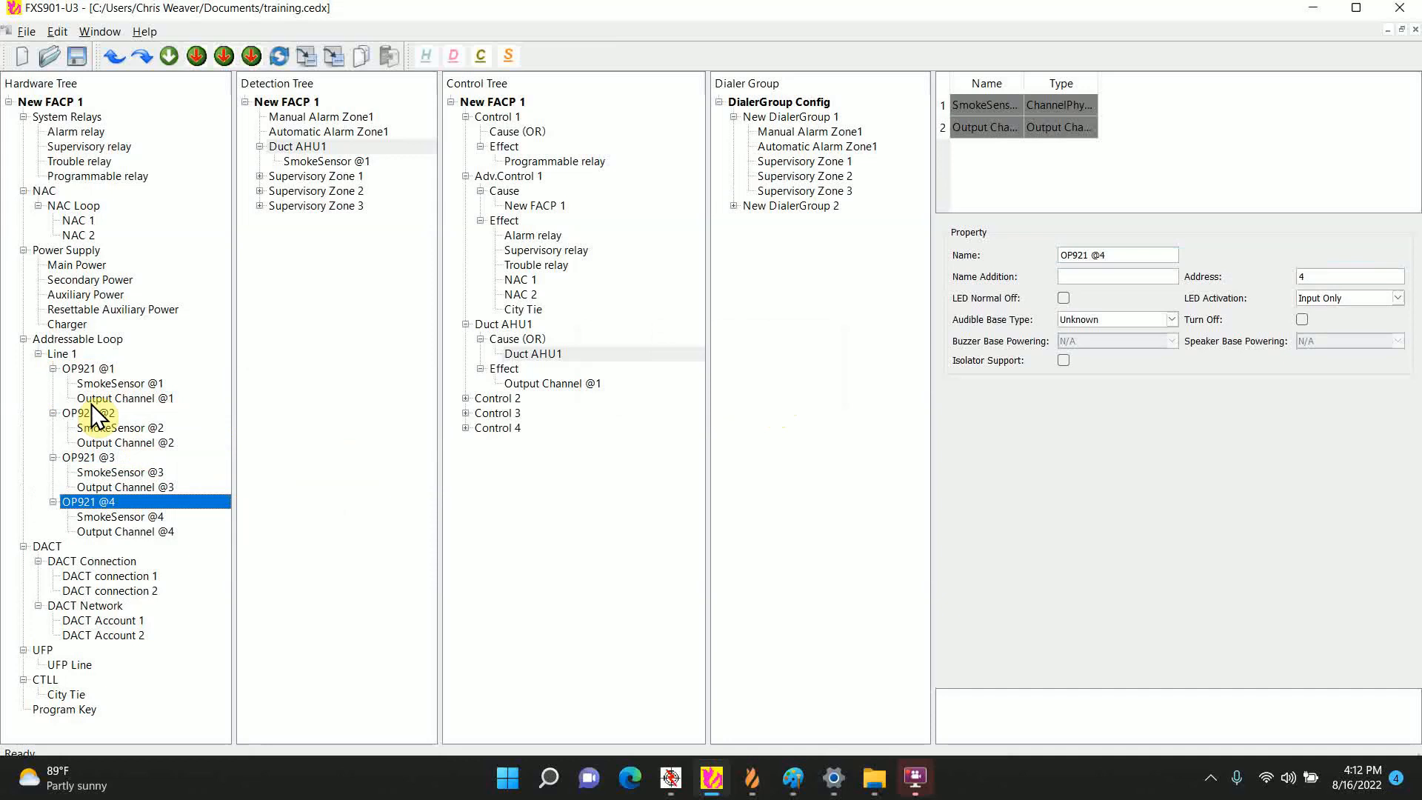
Step: Rename the remaining supervisory zones to Duct 2, Duct 3 and Duct 4
click(86, 368)
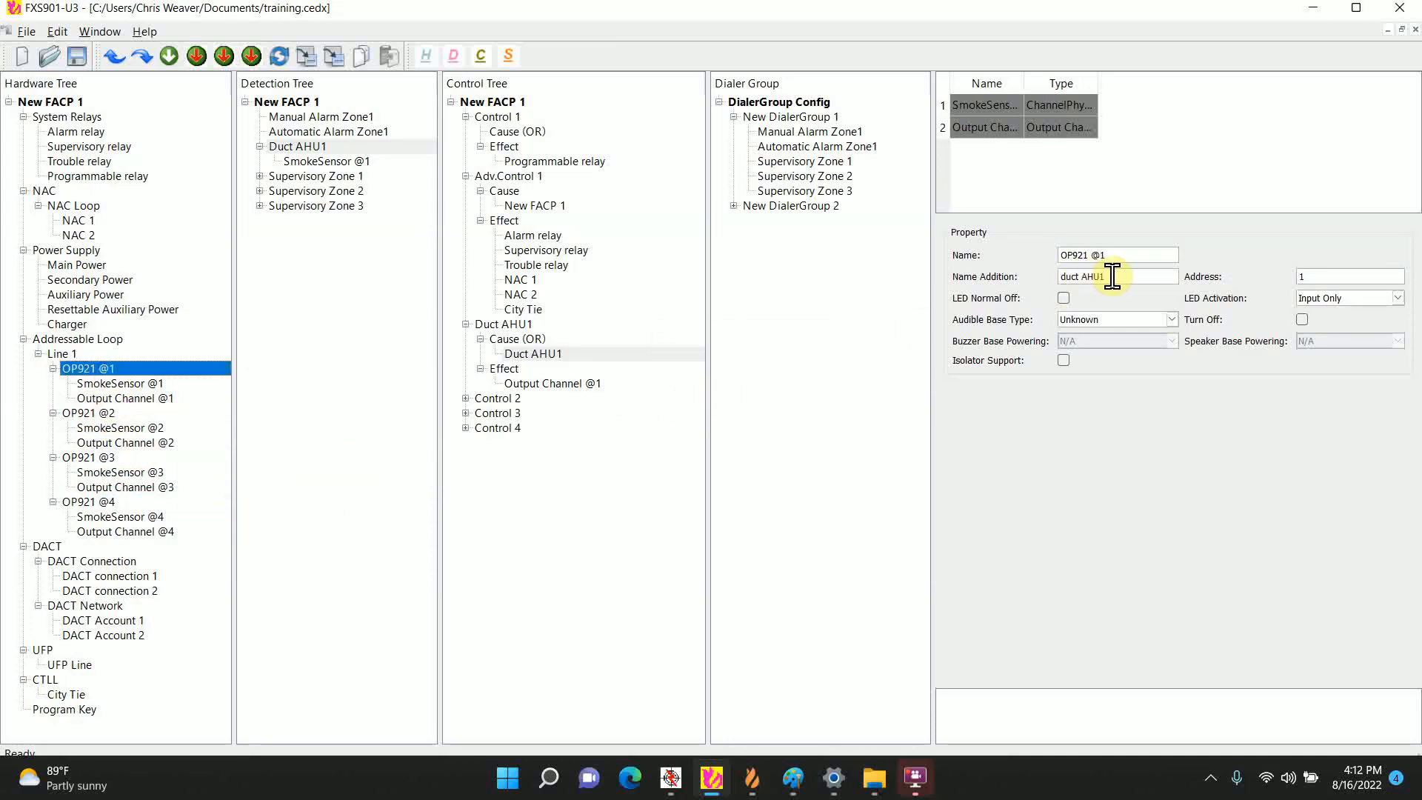
click(296, 146)
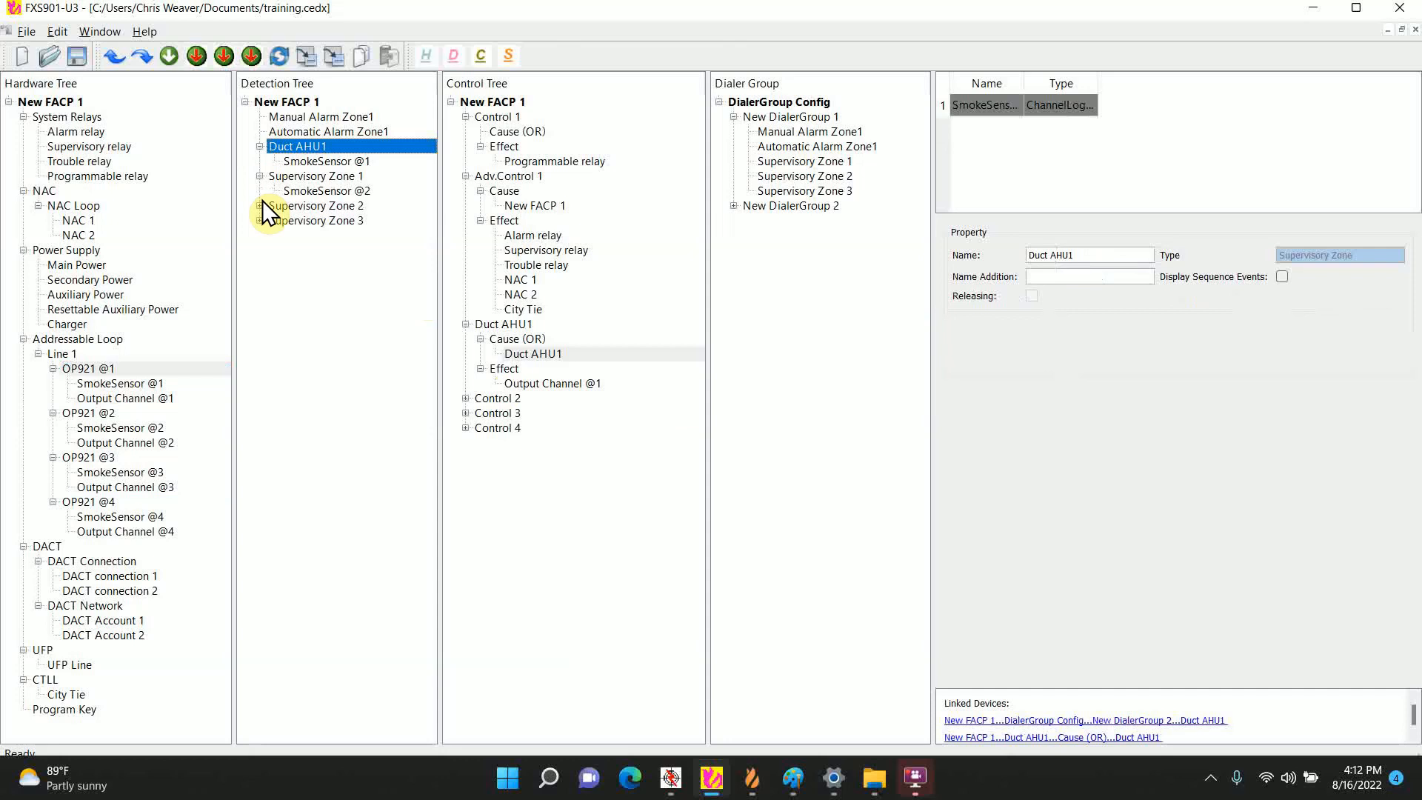
click(316, 175)
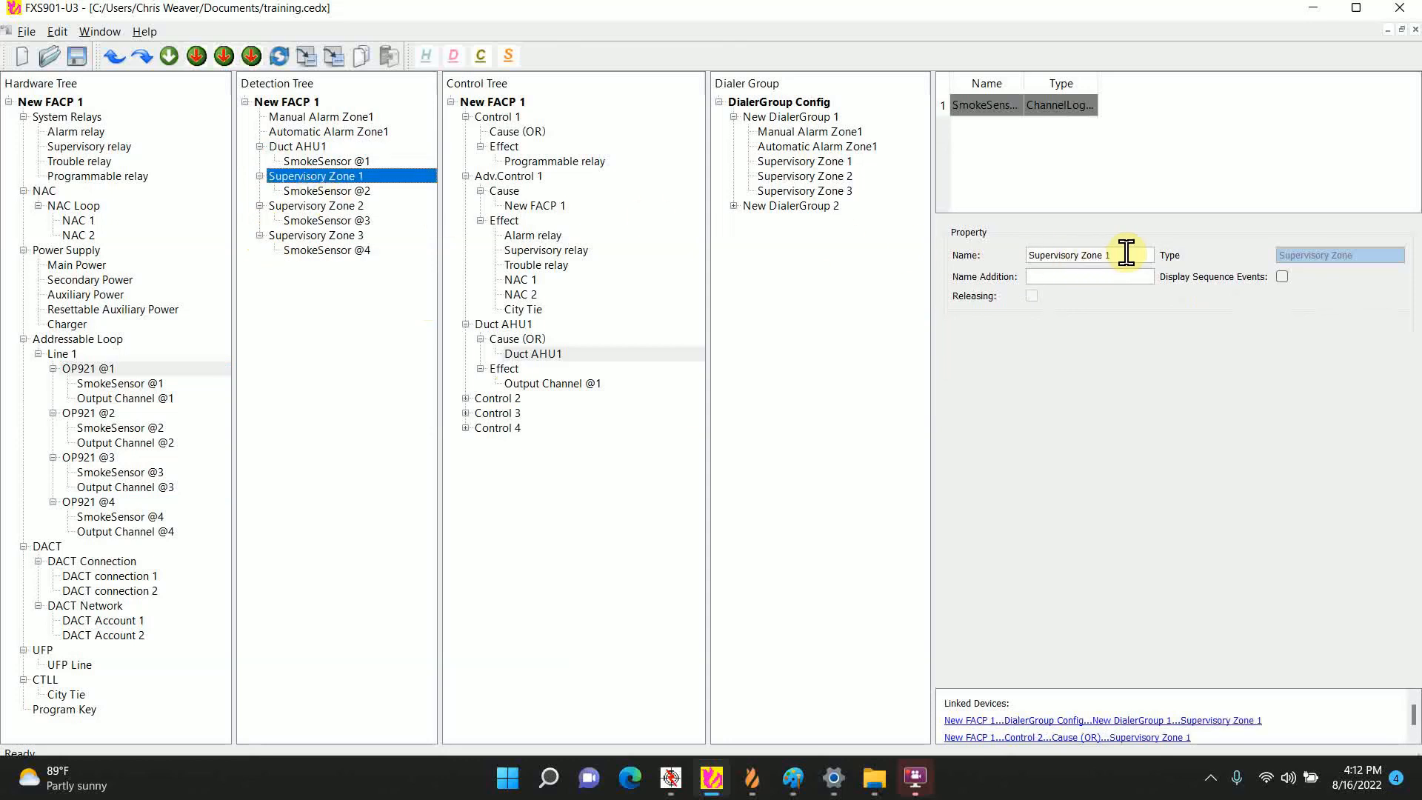
triple_click(1088, 255)
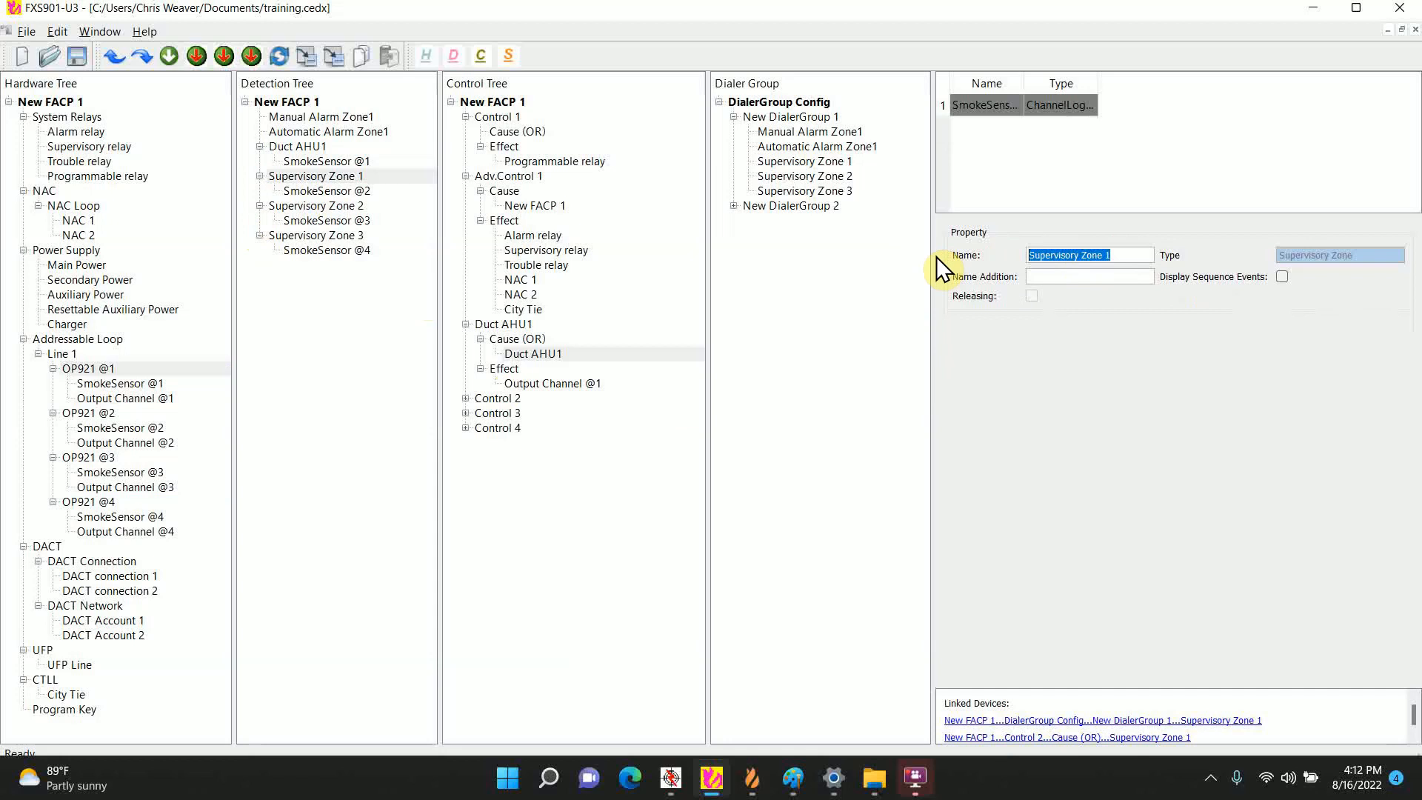
text(Duct 2)
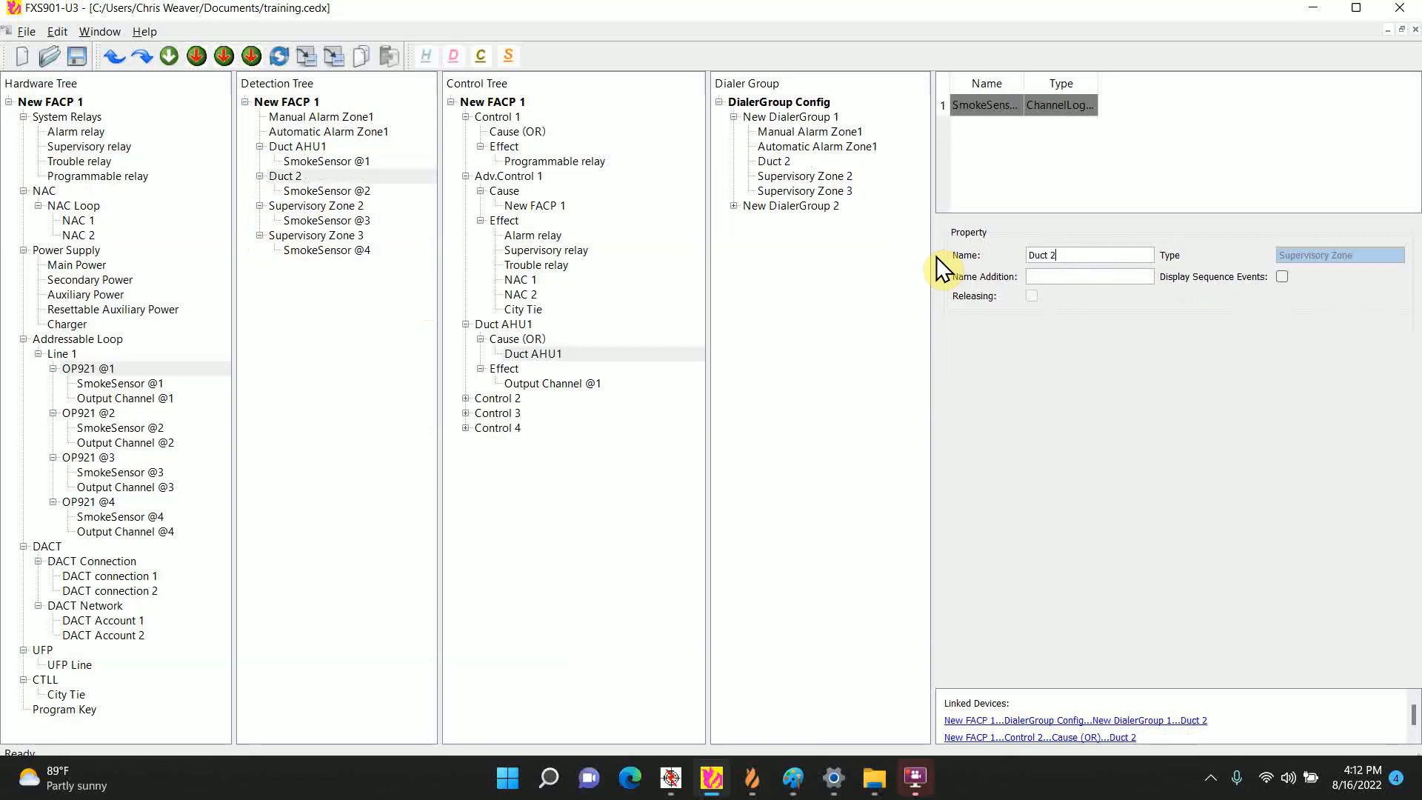
click(315, 205)
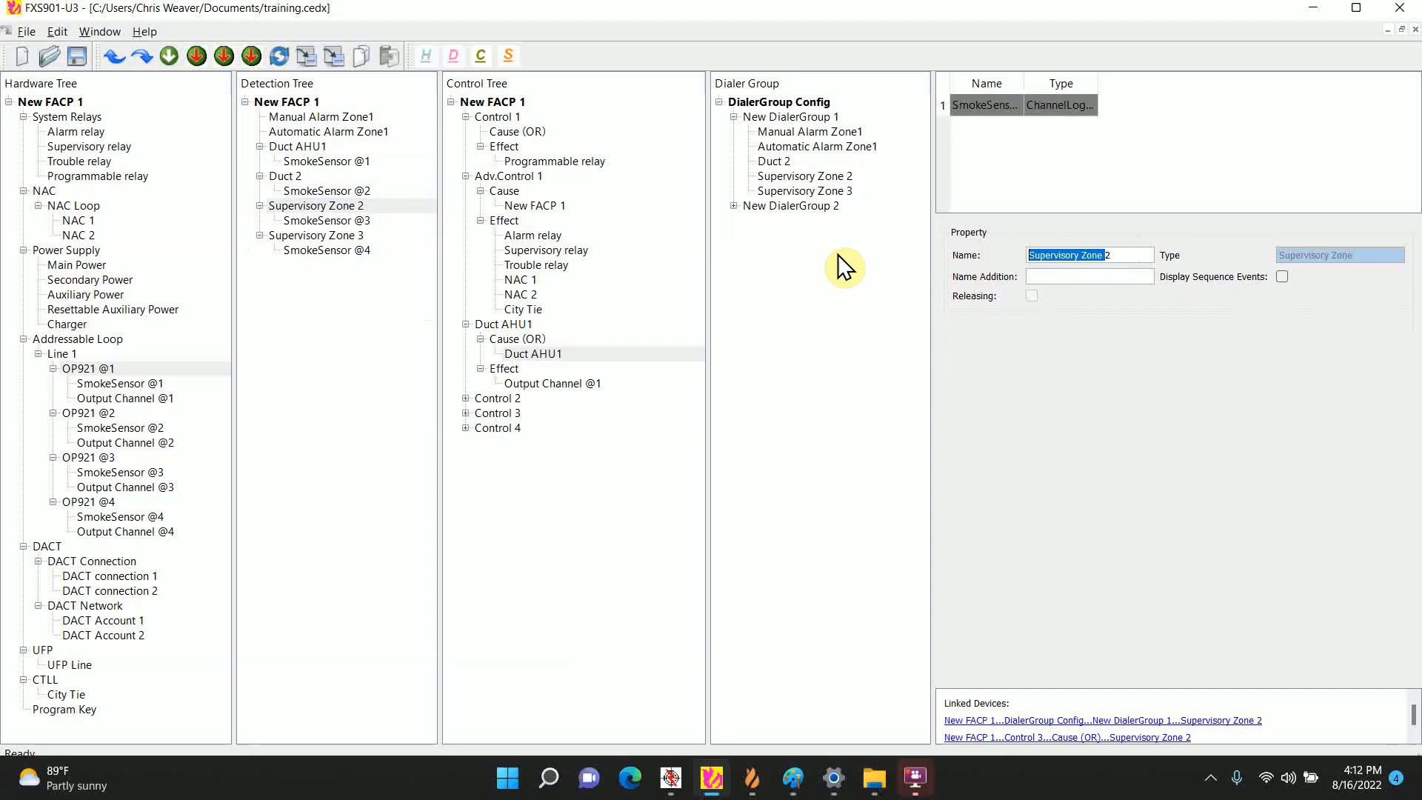
text(Duct 3)
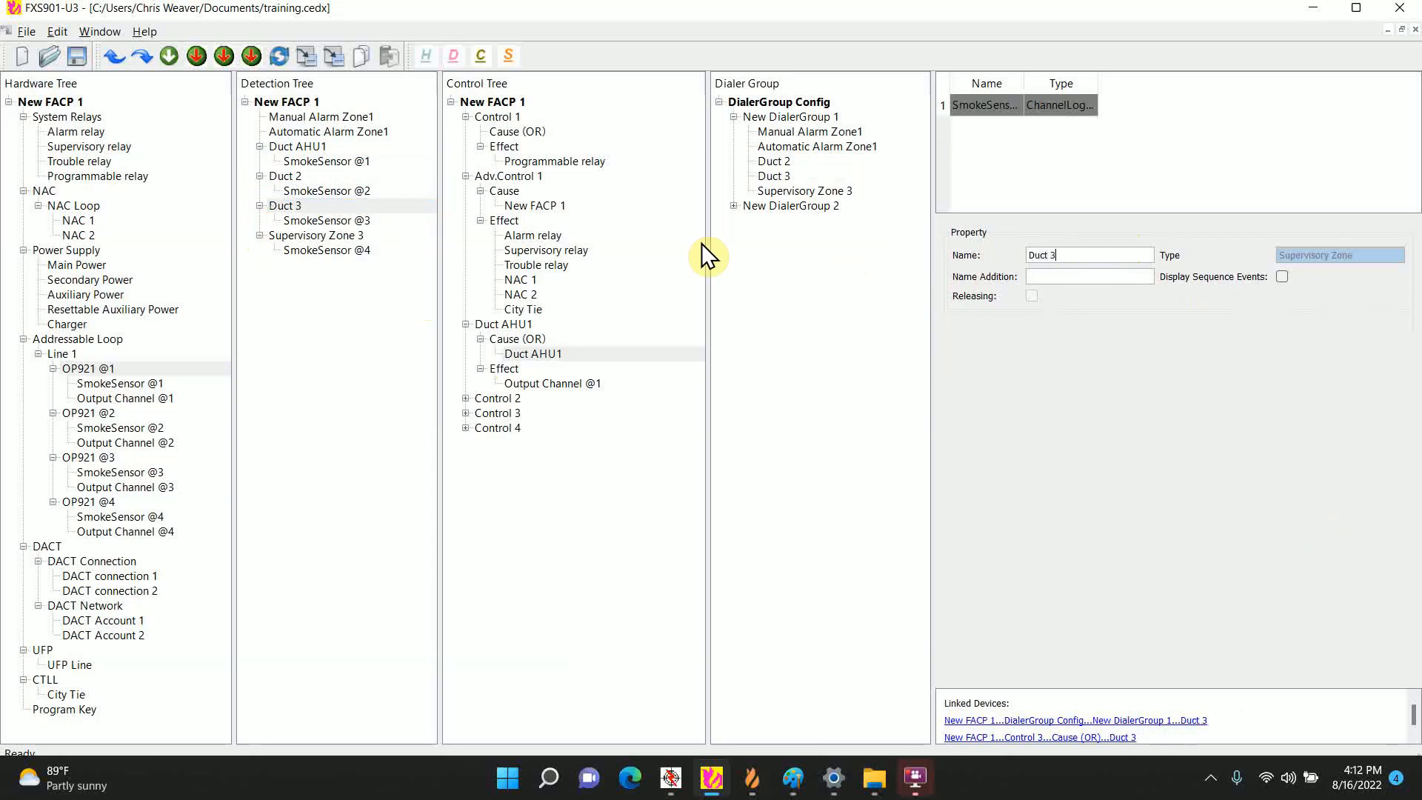
click(316, 235)
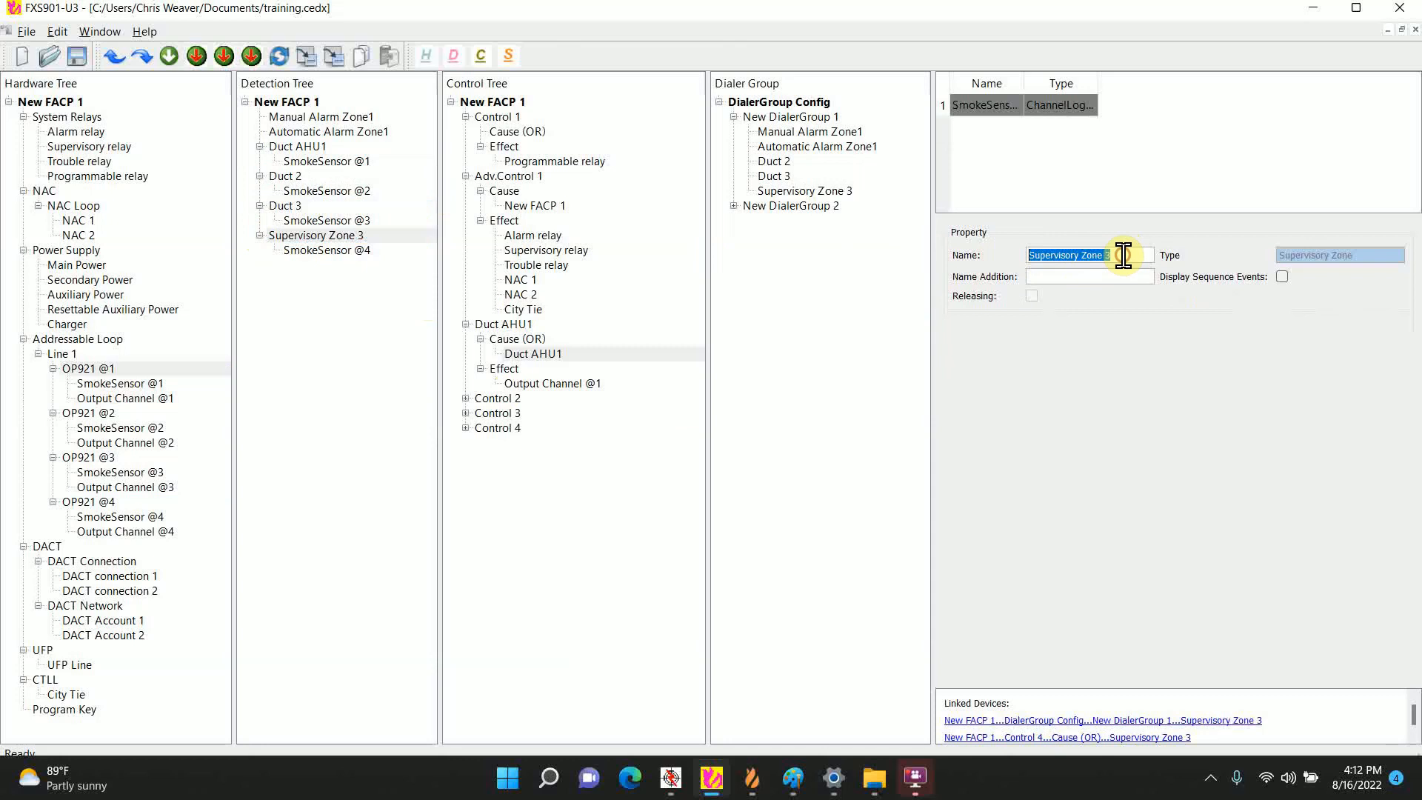
text(Duct 4)
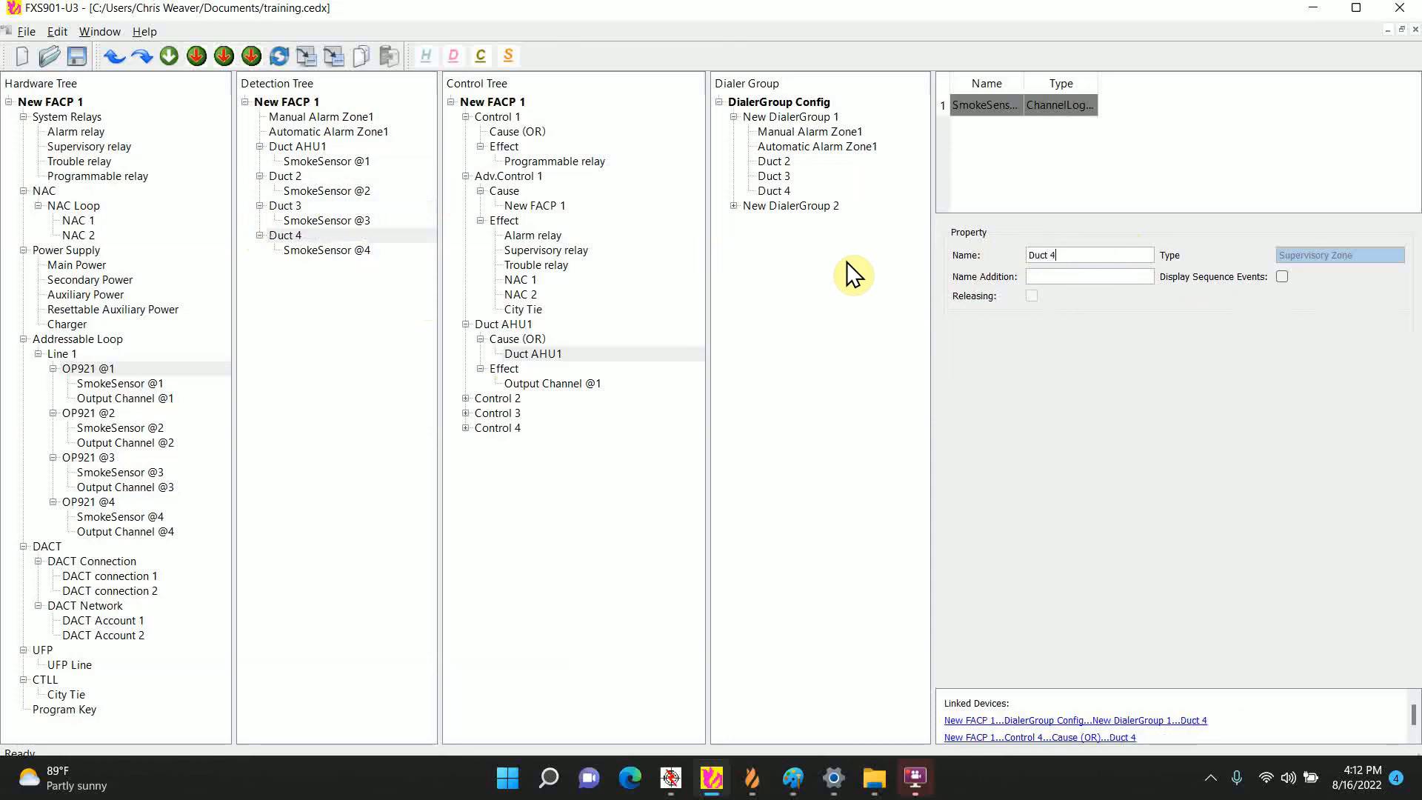
mouse_move(268, 213)
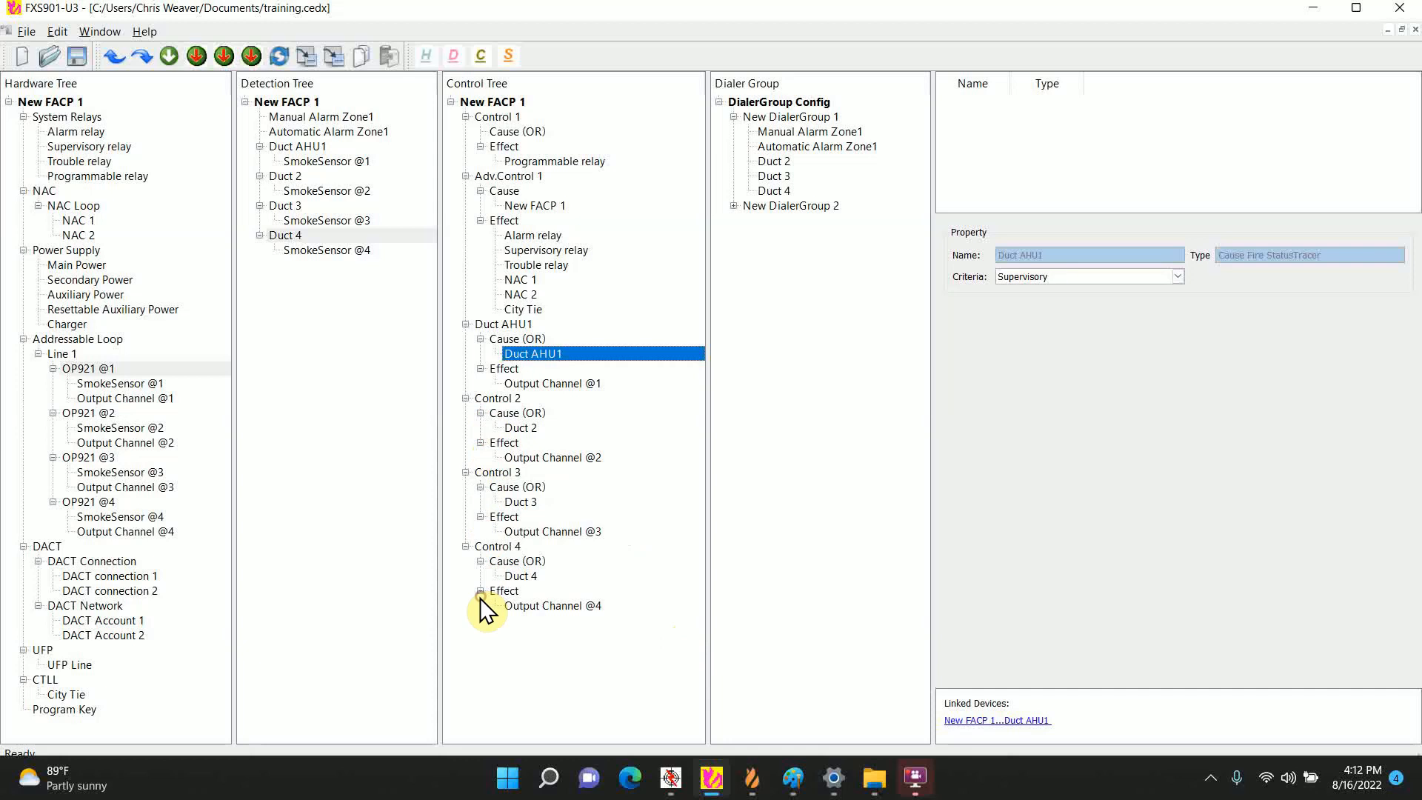
Step: Move Output Channels @2–@4 under Duct AHU1's Effect and Duct 2–4 under its Cause
click(551, 605)
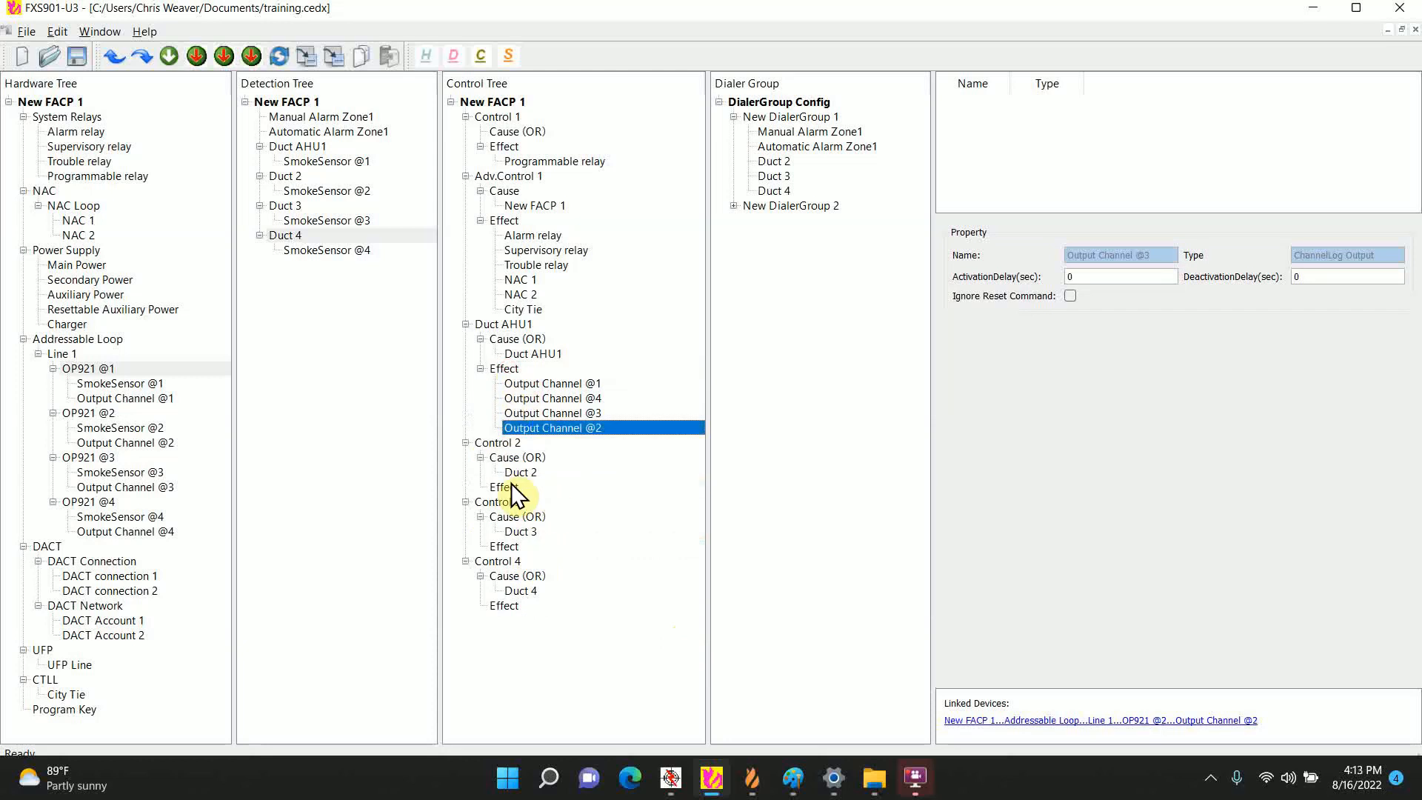
click(518, 472)
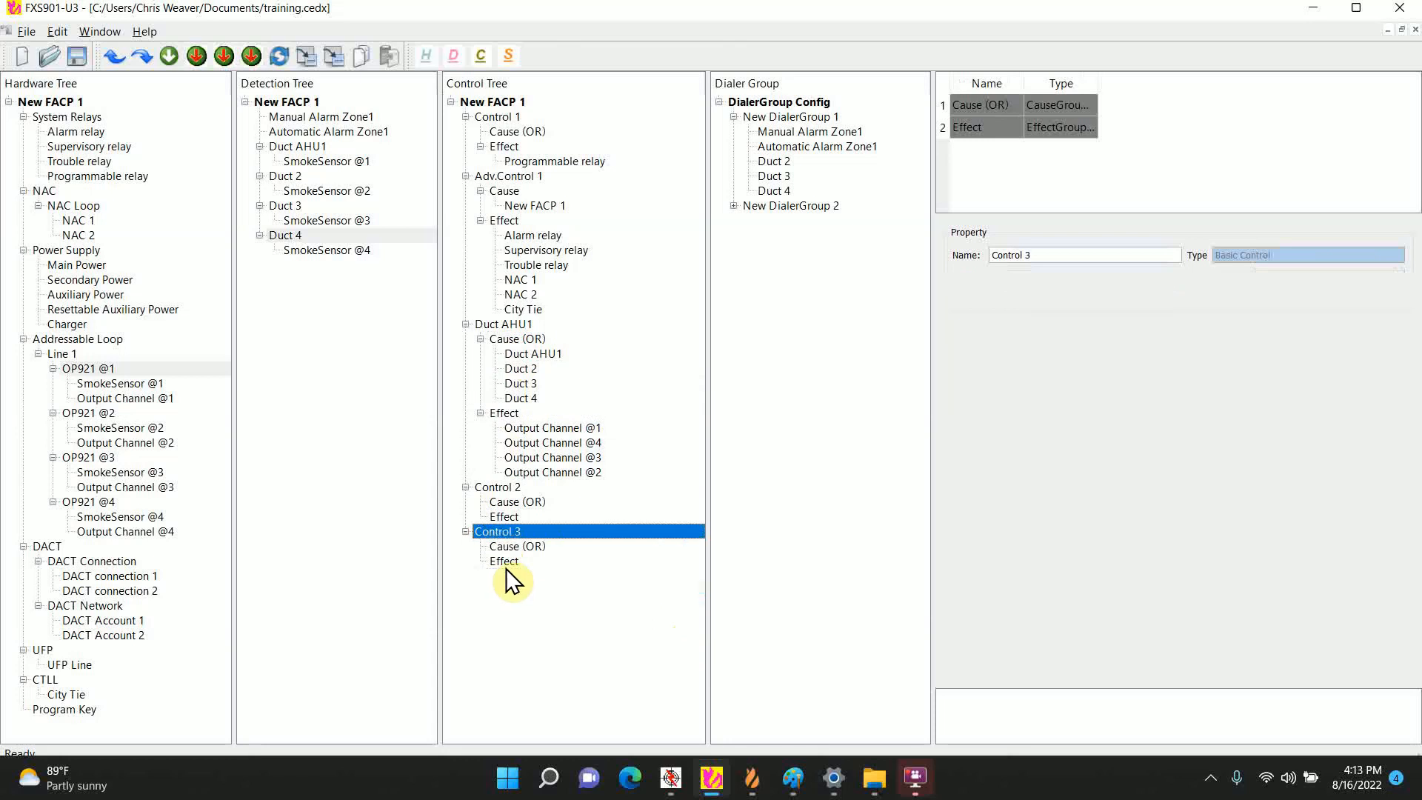
Step: Delete empty Controls 2 and 3 and remove Ducts 2–4 from New DialerGroup 1
right_click(496, 486)
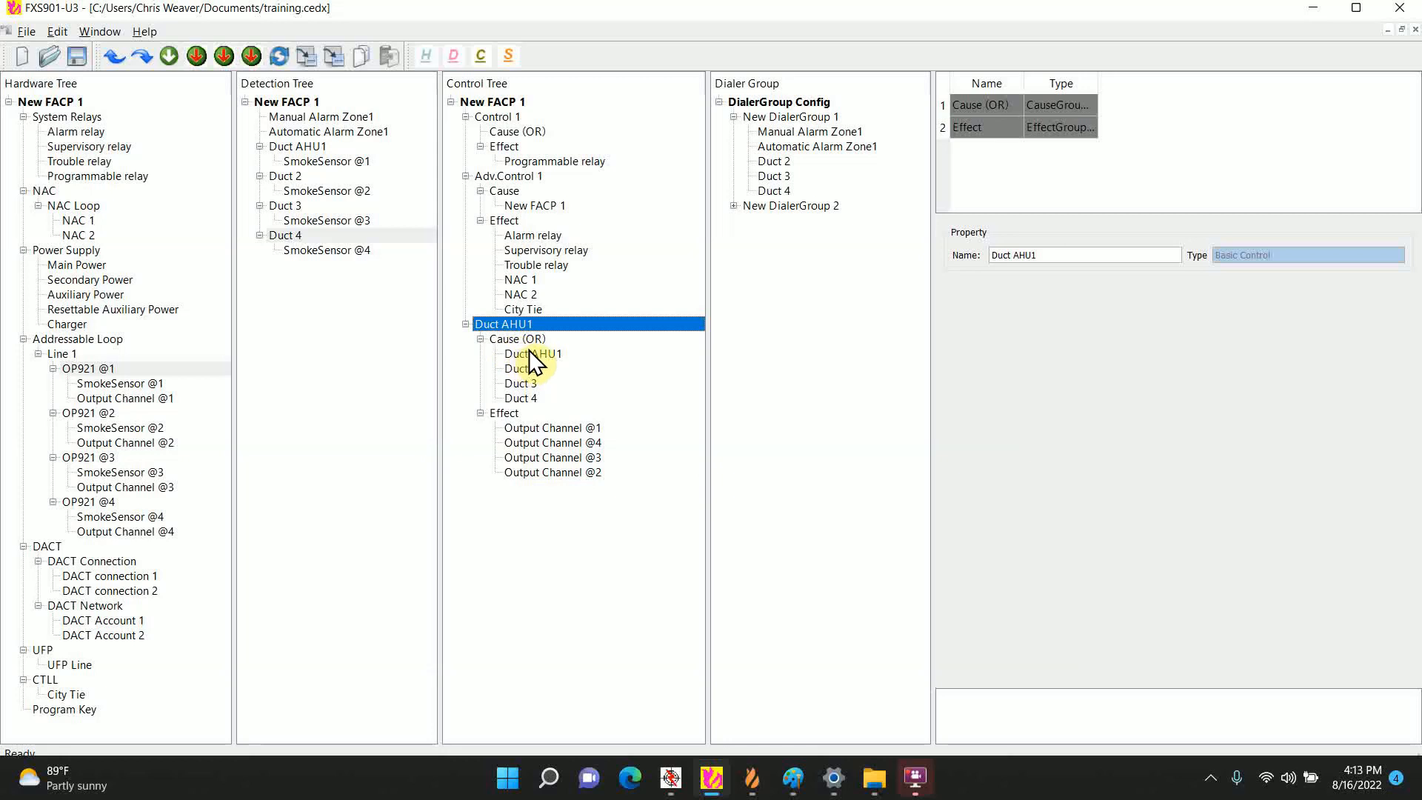
mouse_move(526, 397)
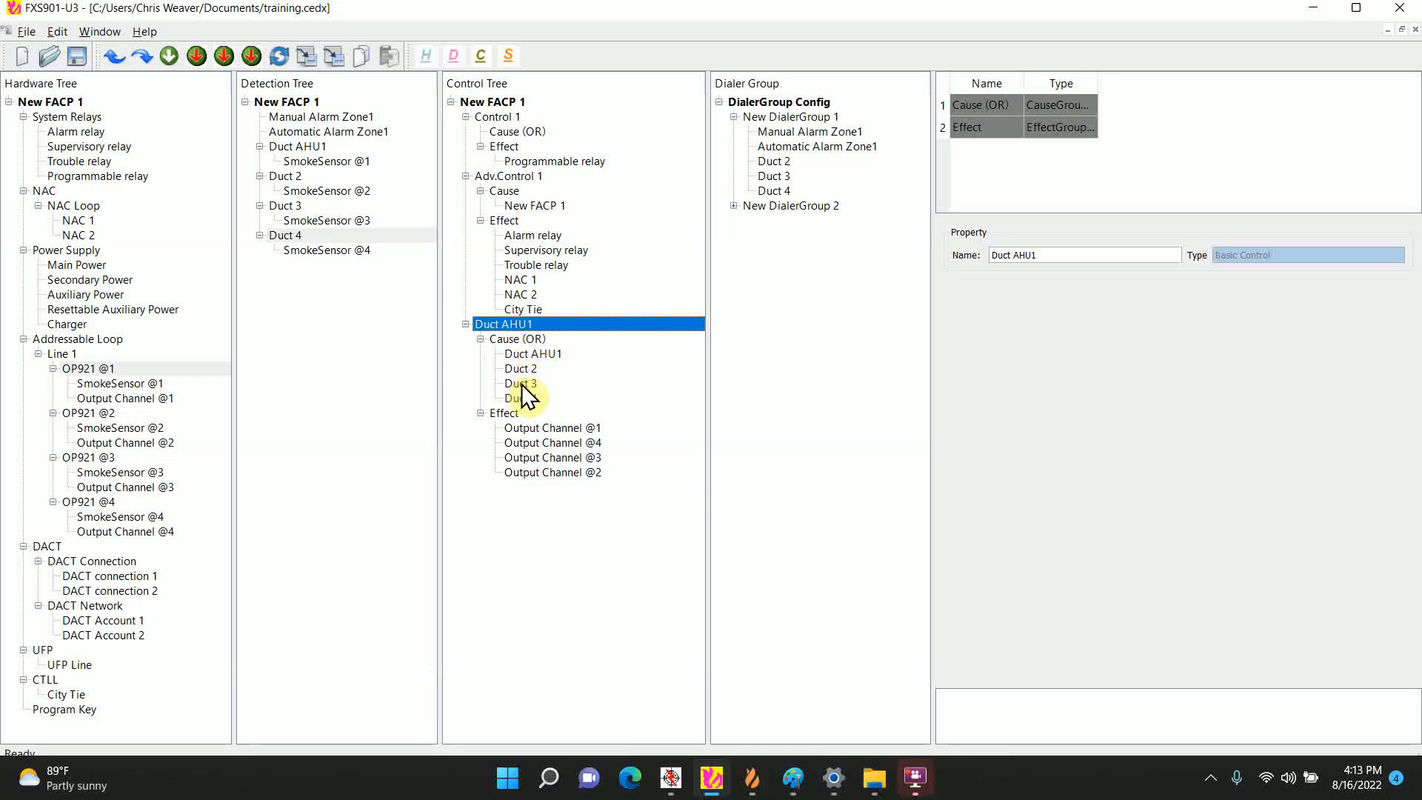
mouse_move(456, 351)
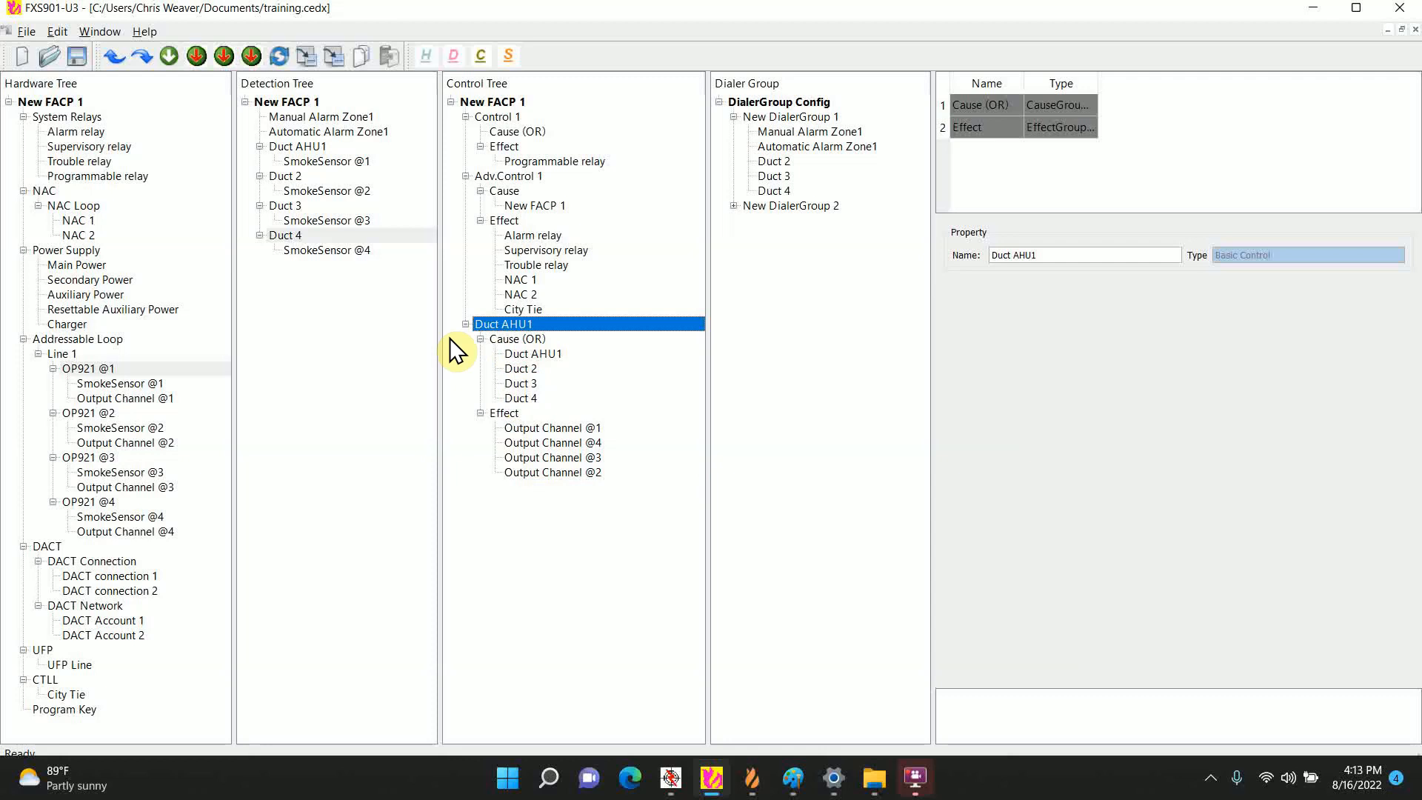
mouse_move(517, 427)
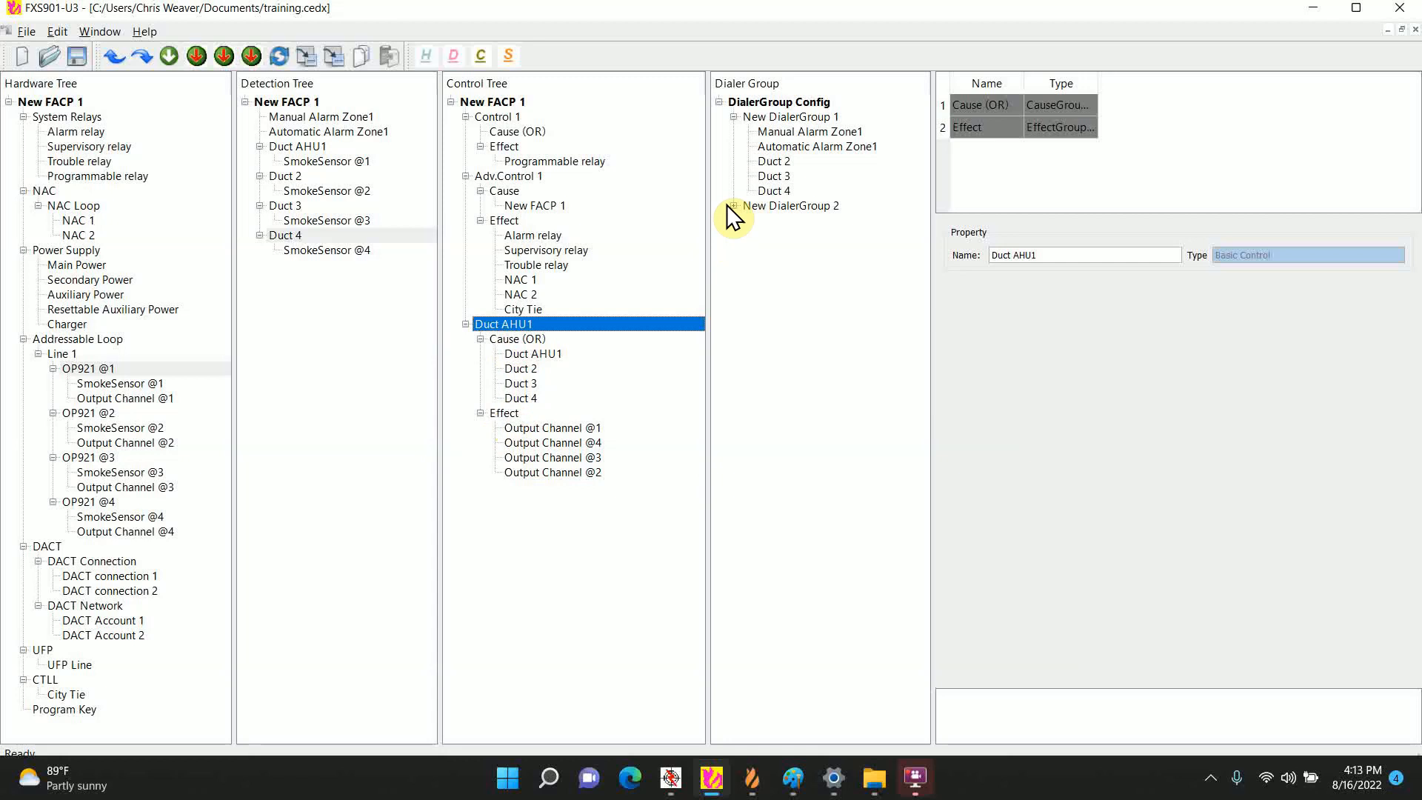
click(773, 161)
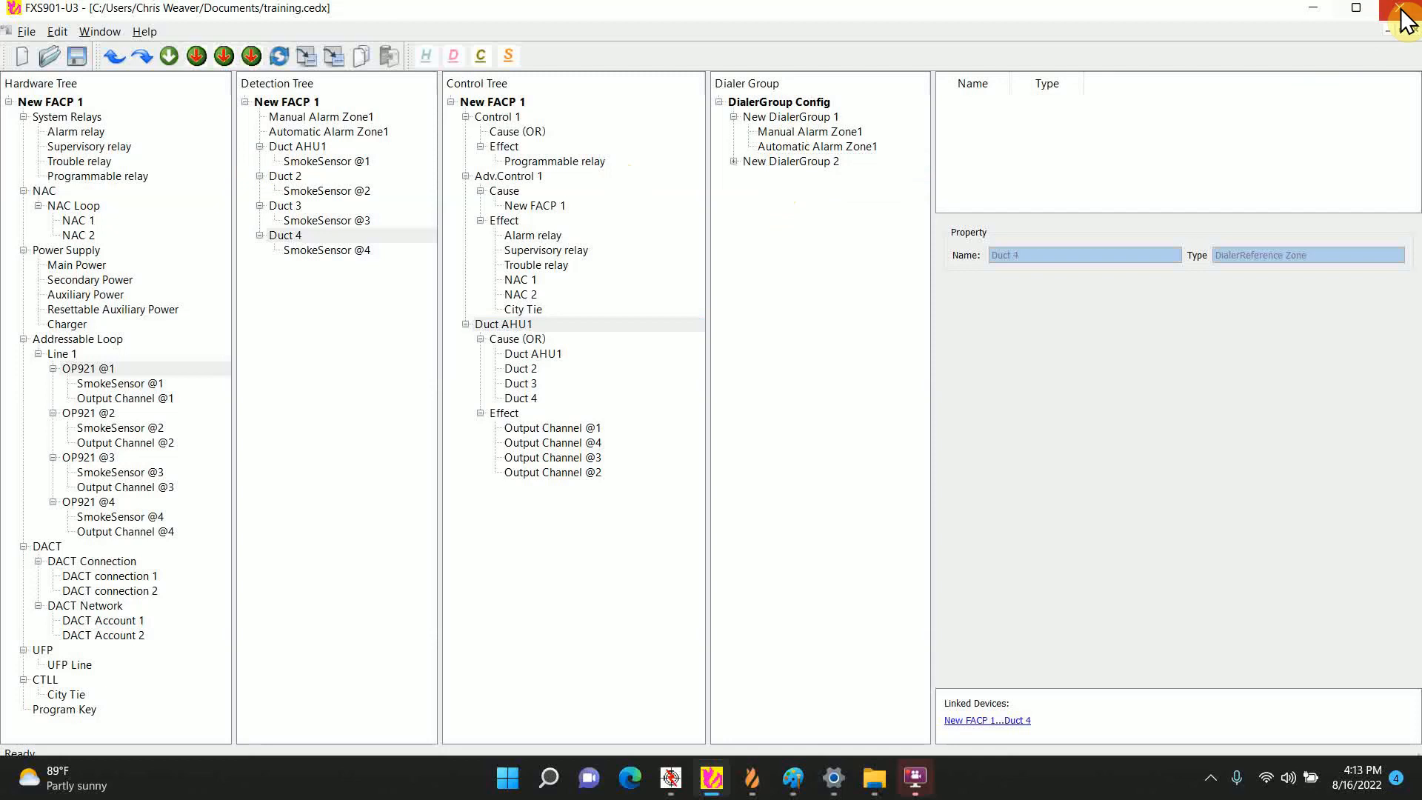
Step: Close the FXS901-U3 configuration and add an FC922 panel to the training site
click(1405, 16)
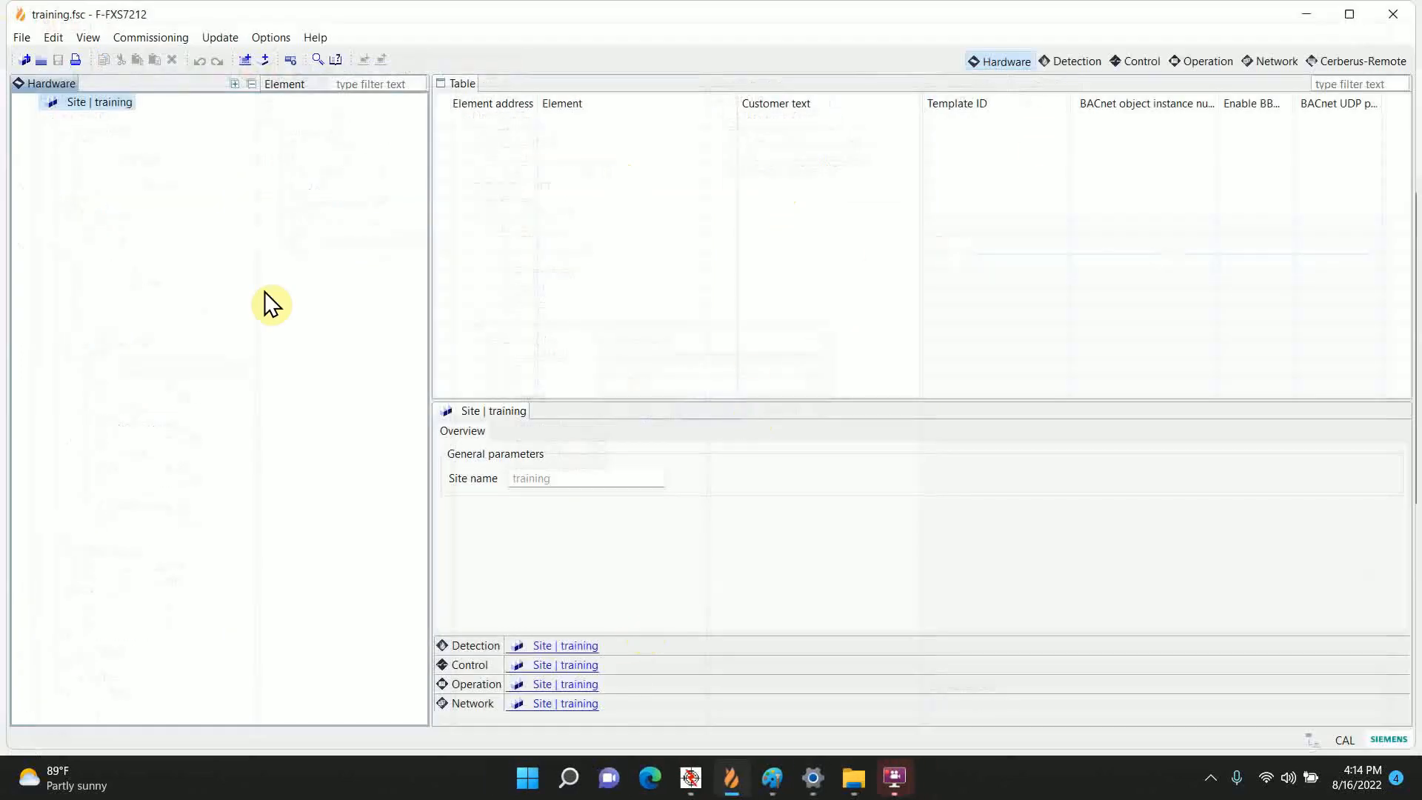
mouse_move(184, 149)
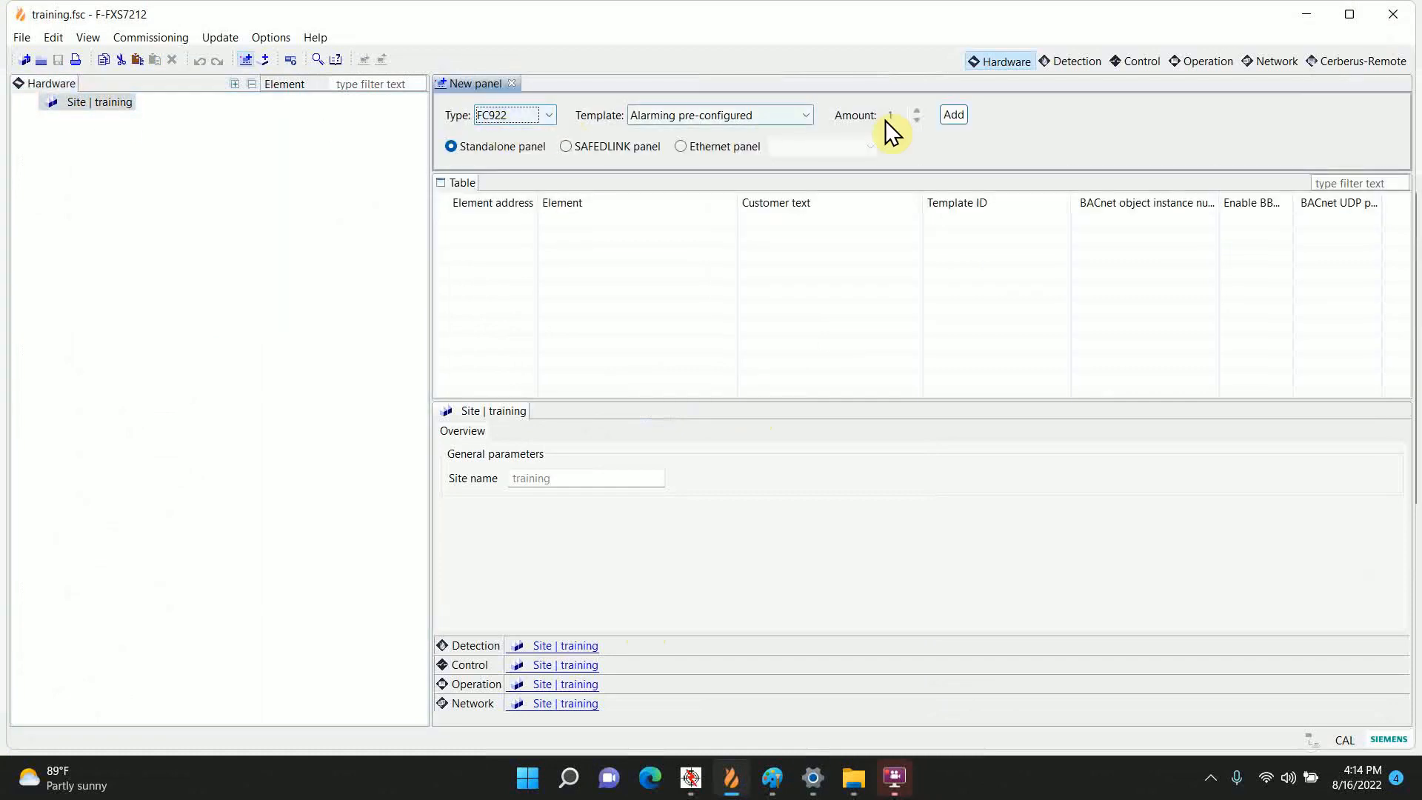
click(952, 114)
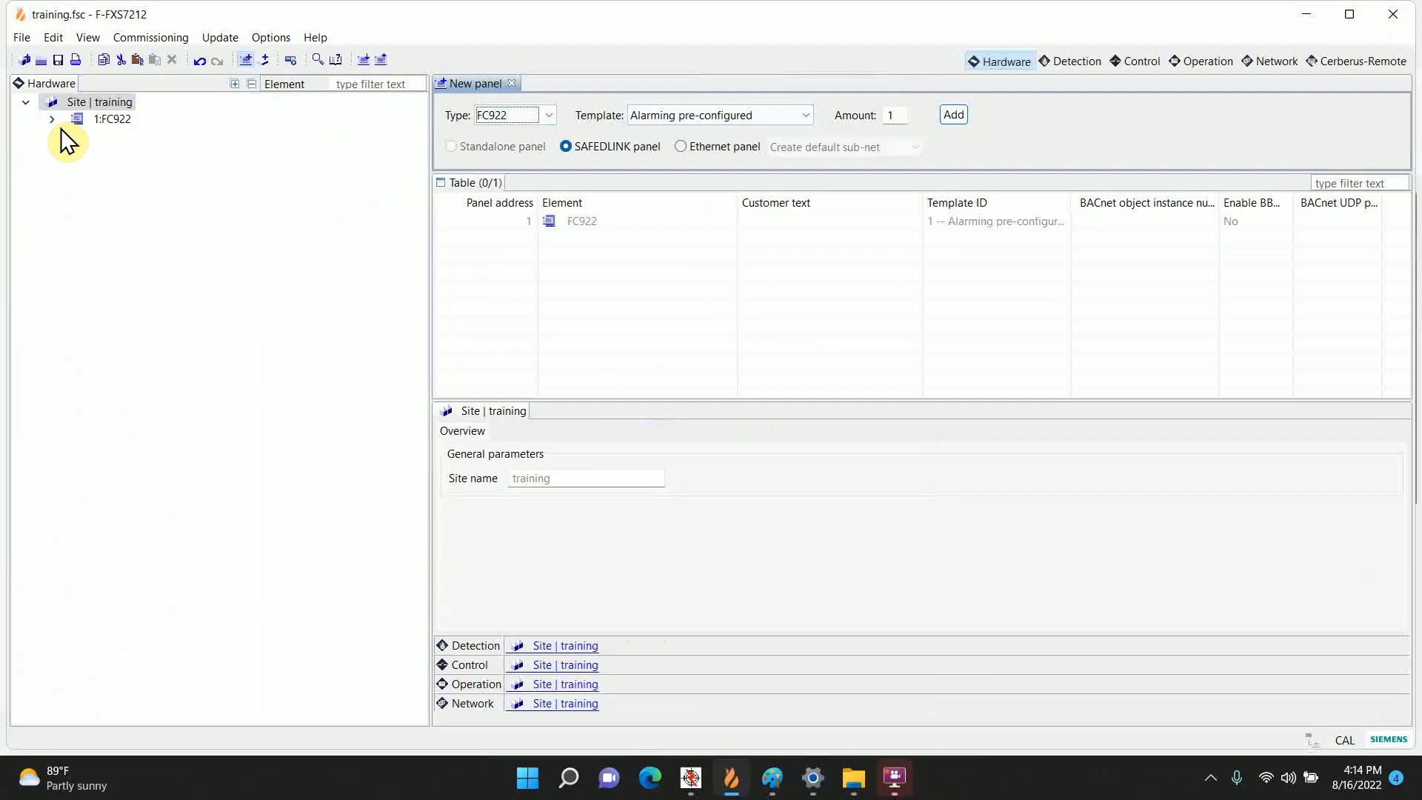
click(52, 119)
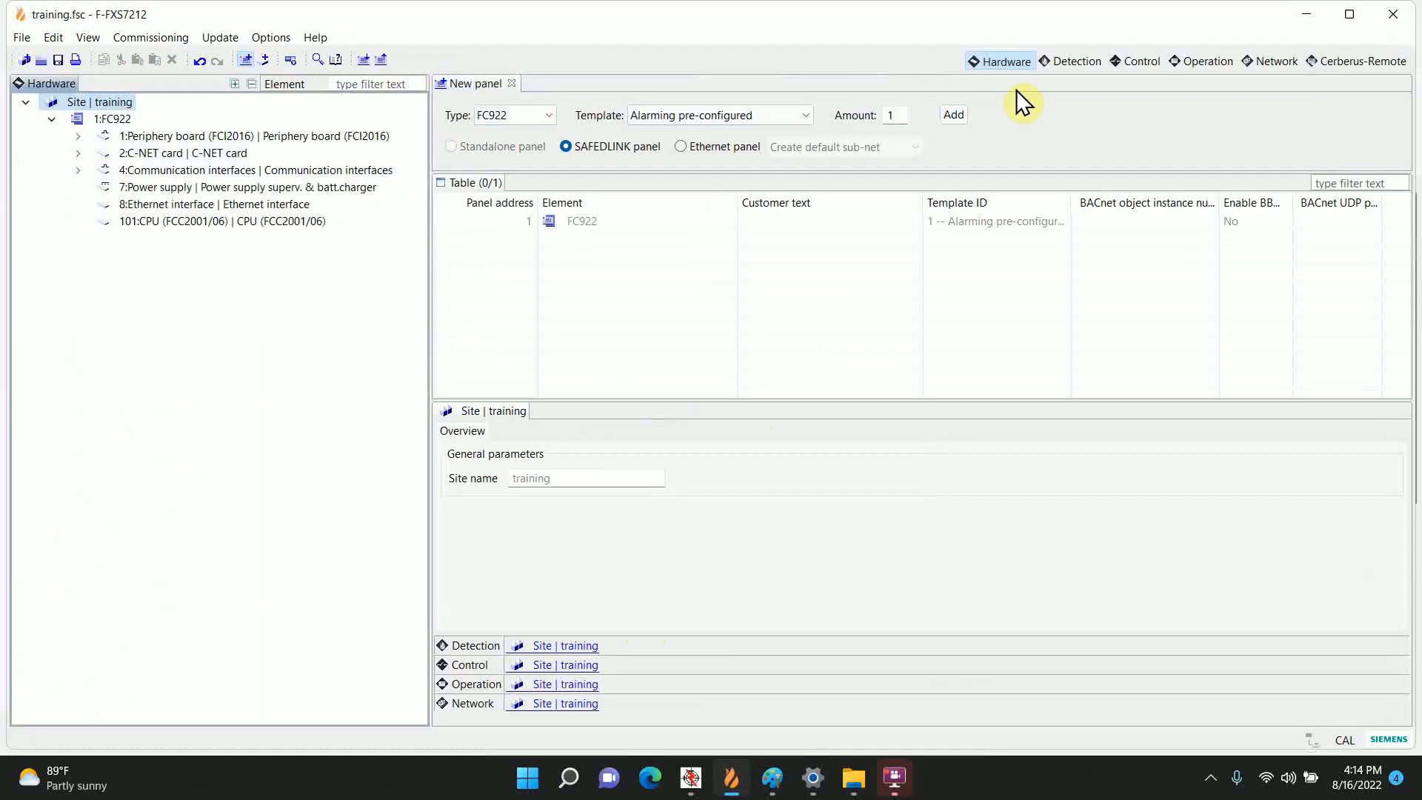
mouse_move(1071, 70)
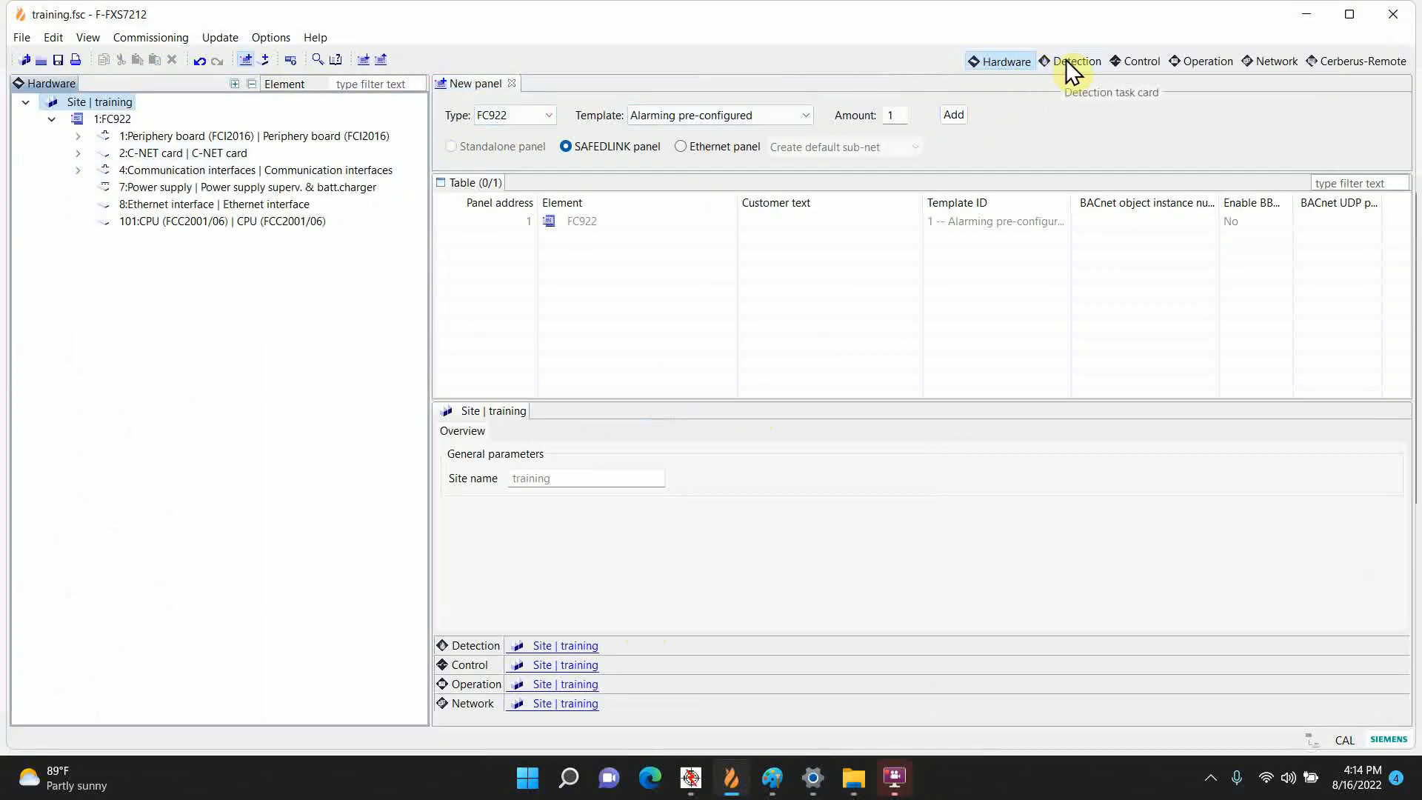
Step: Add a second section under the Building detection area, with customer text Ducts
click(1074, 61)
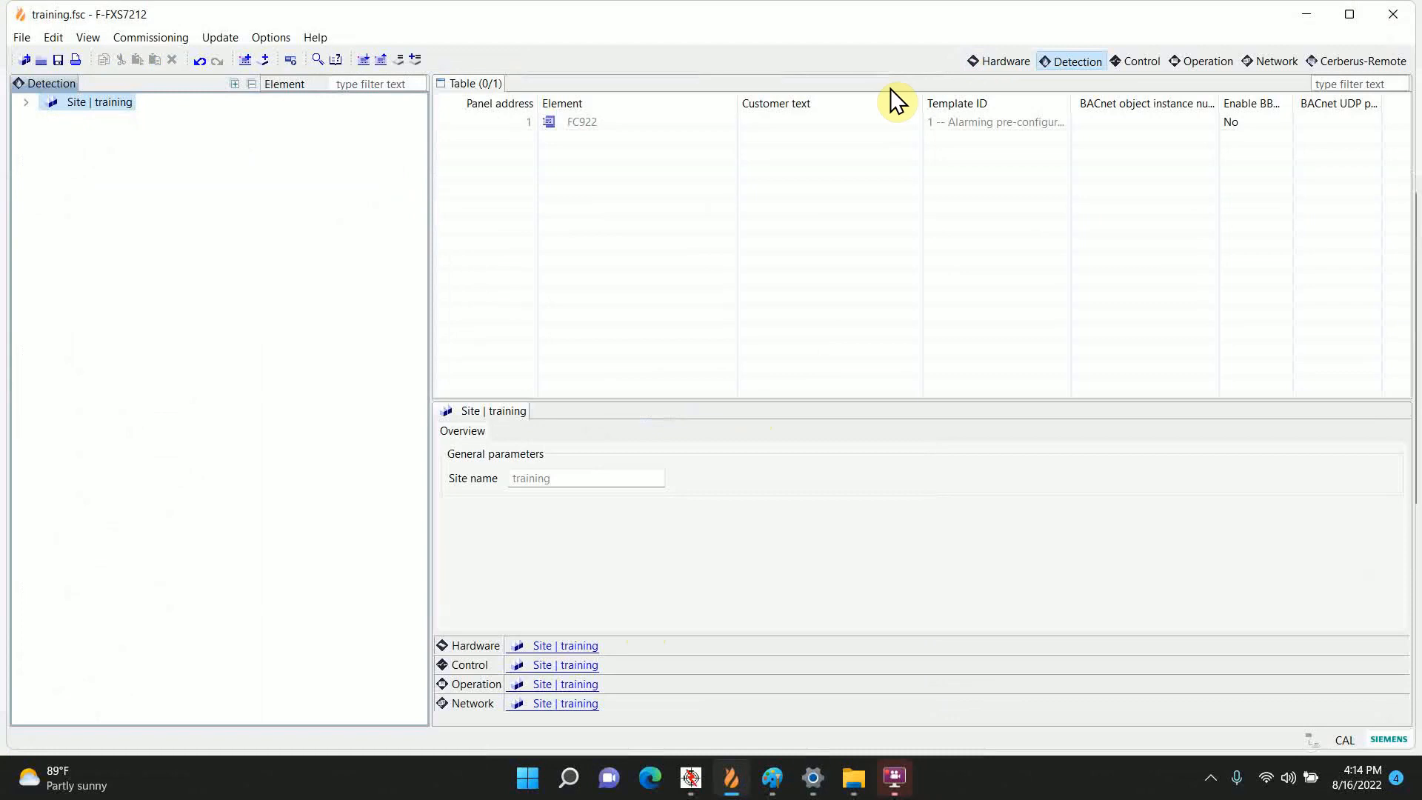
click(26, 102)
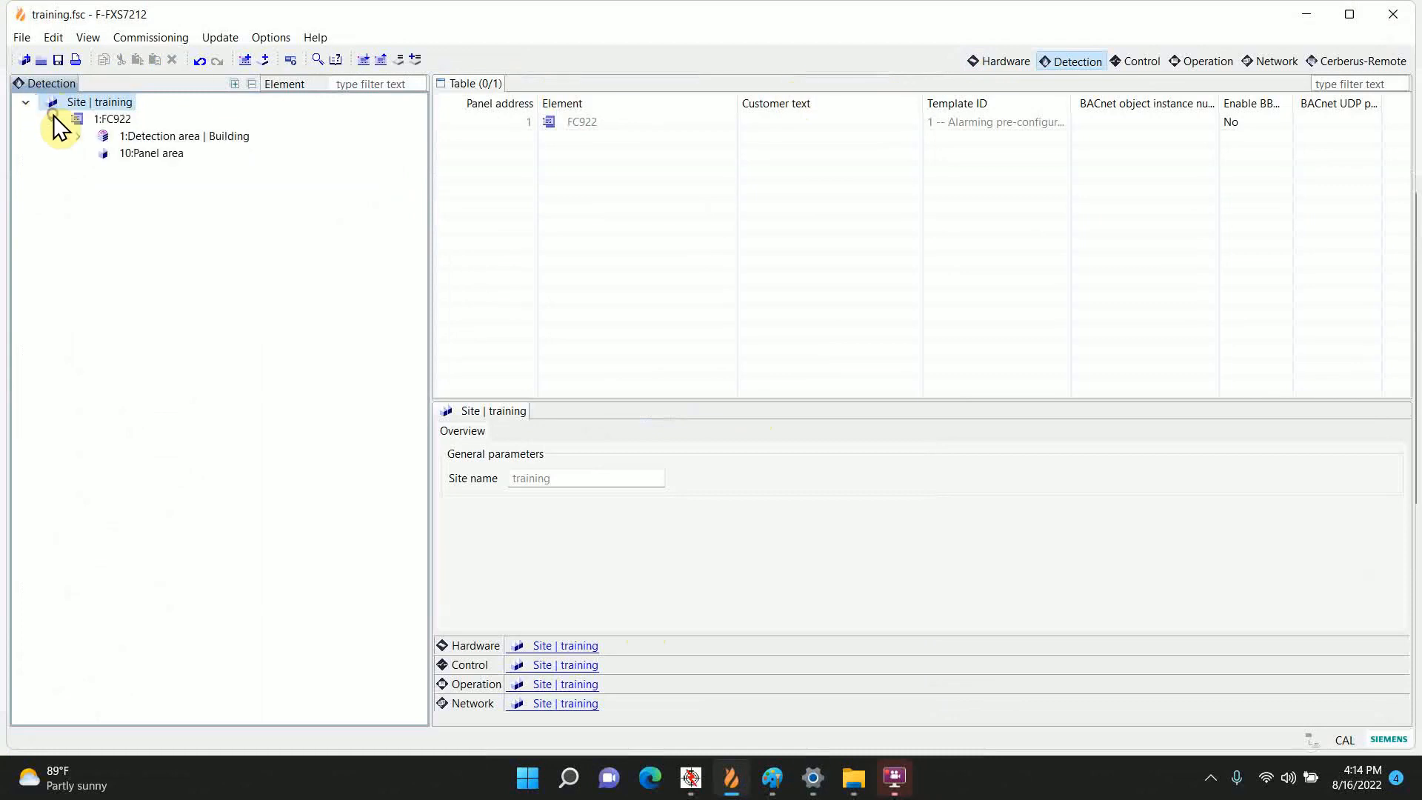
click(78, 137)
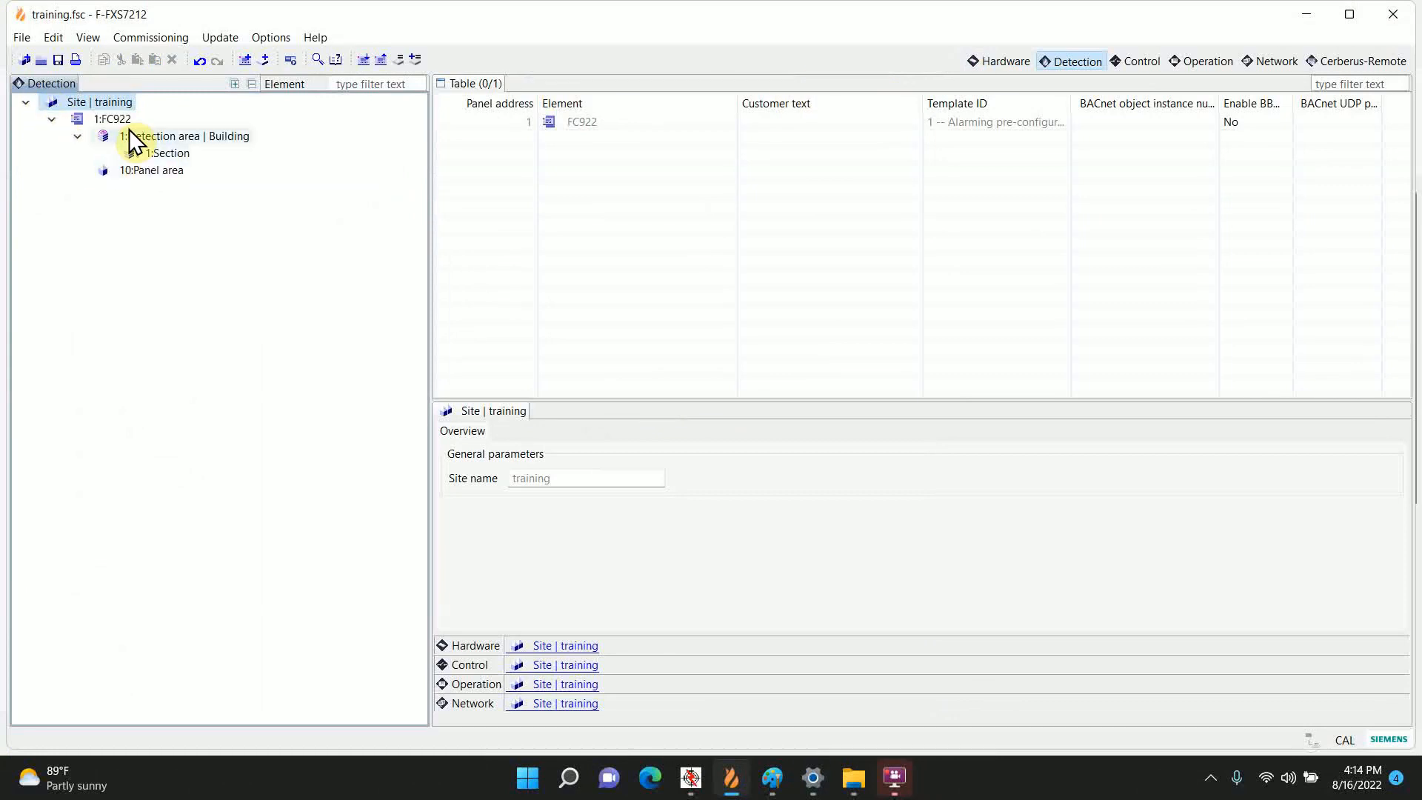
click(170, 153)
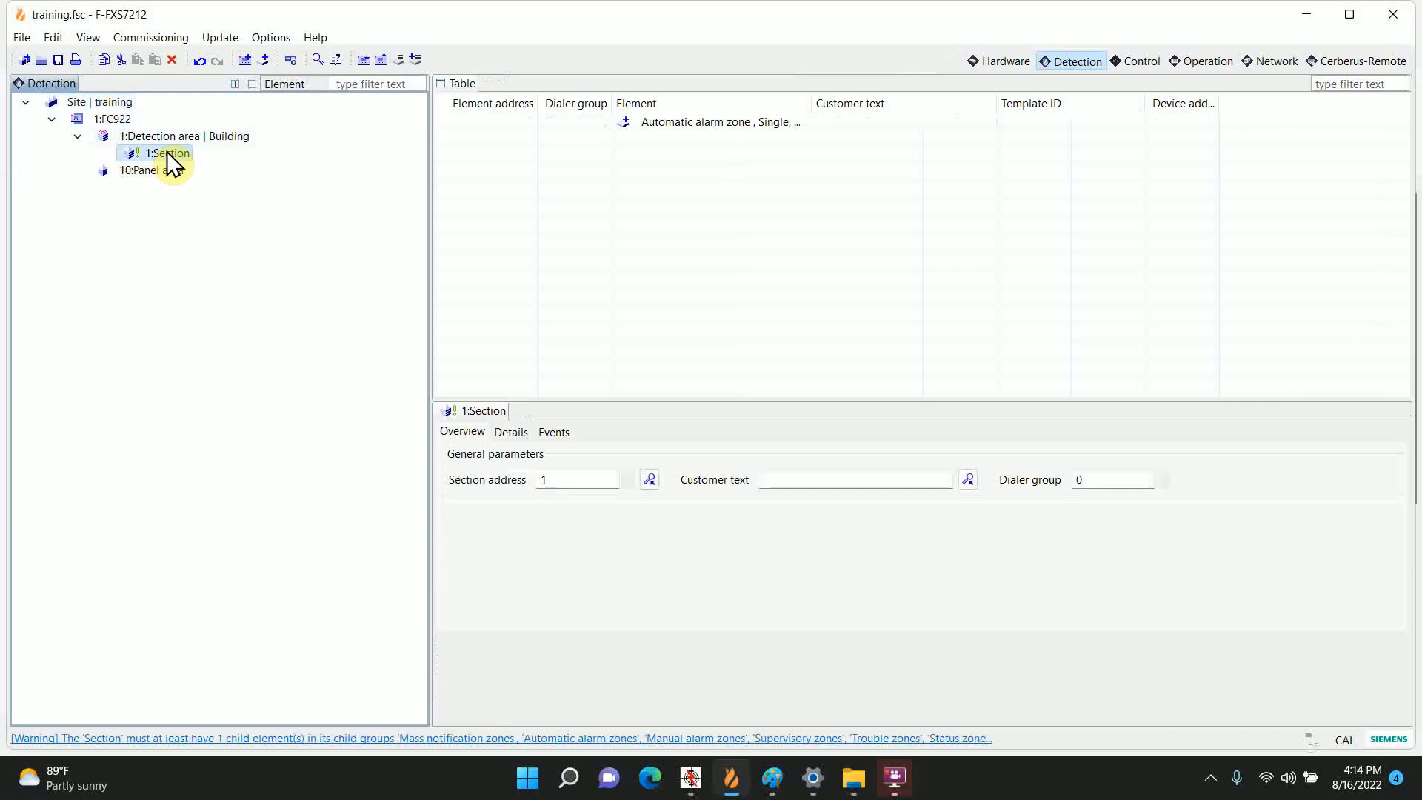
right_click(181, 136)
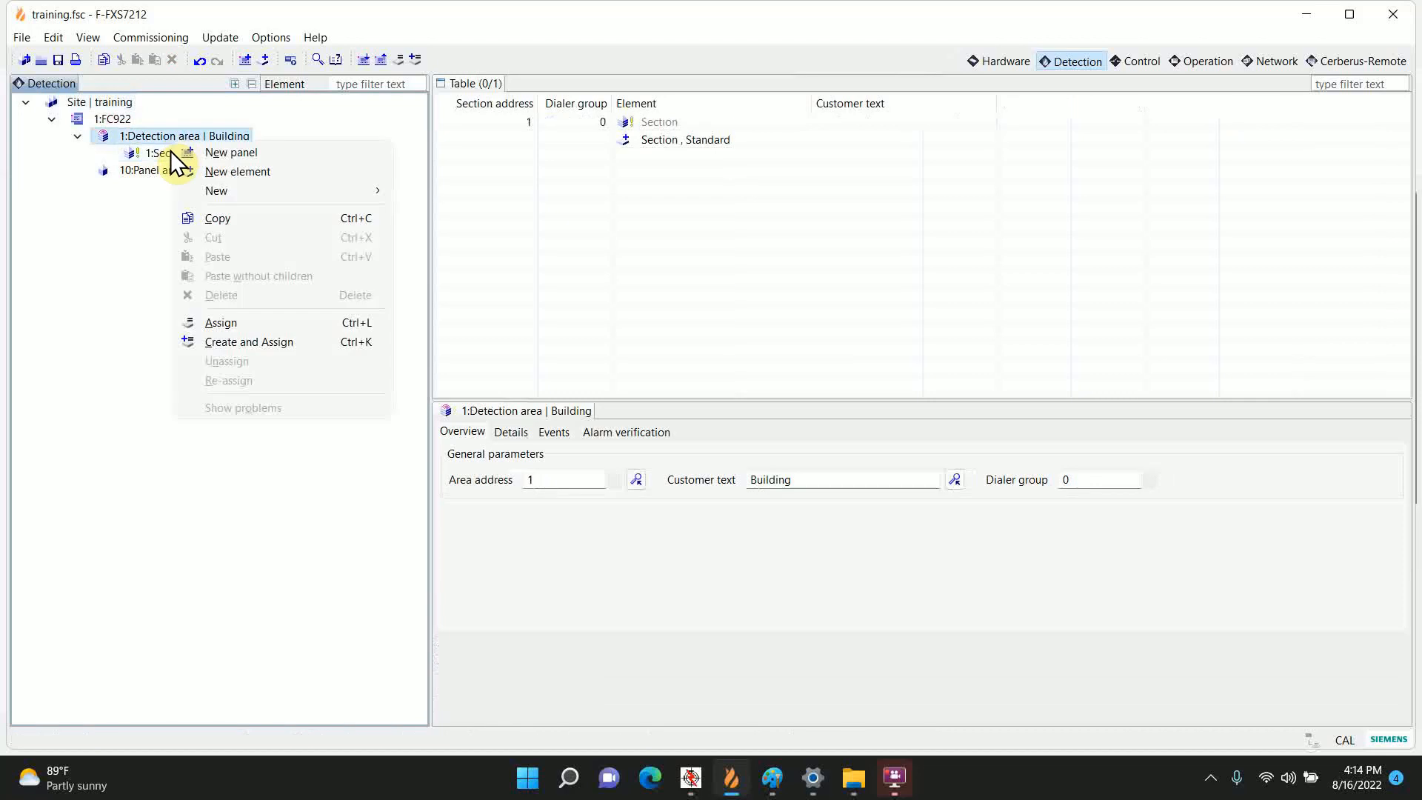
click(163, 153)
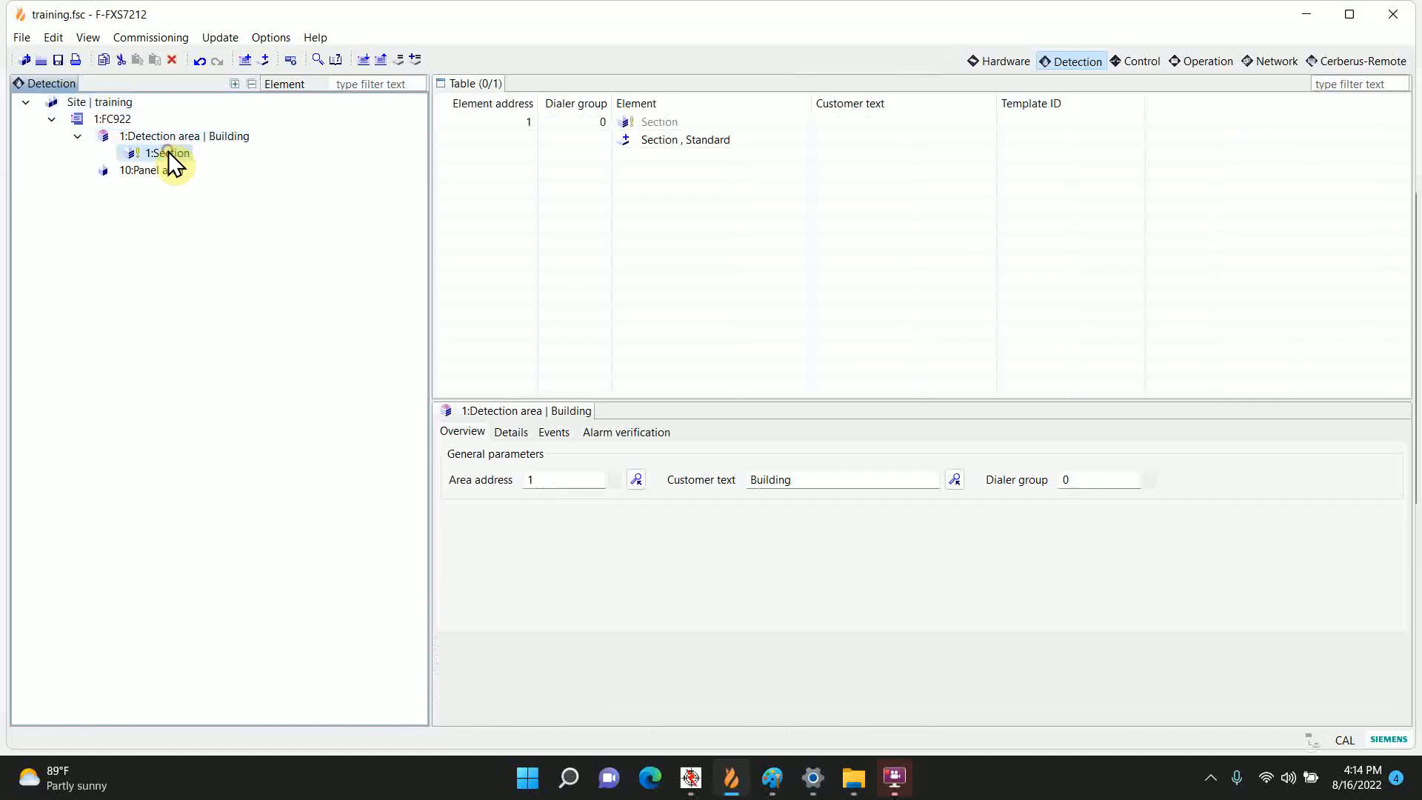
right_click(166, 153)
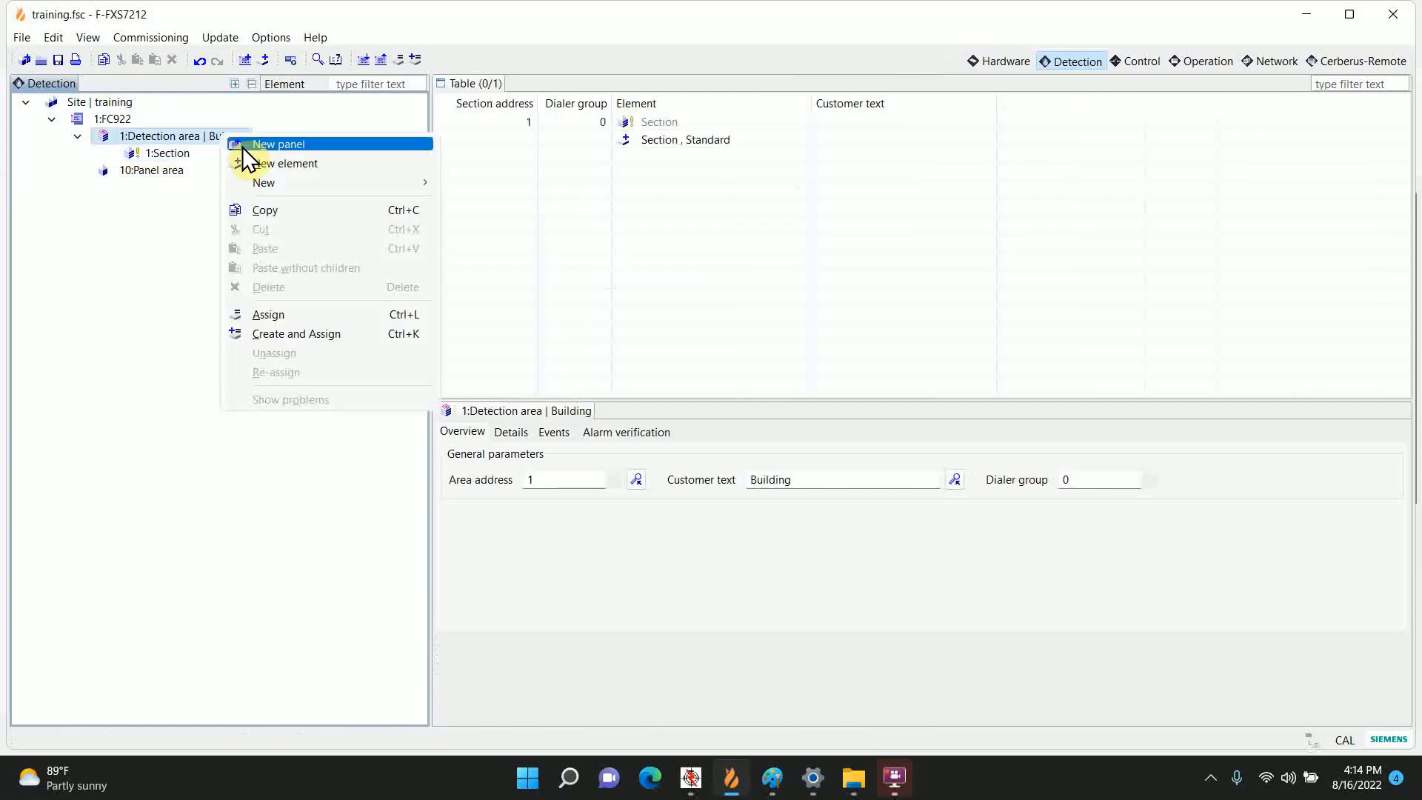
click(287, 163)
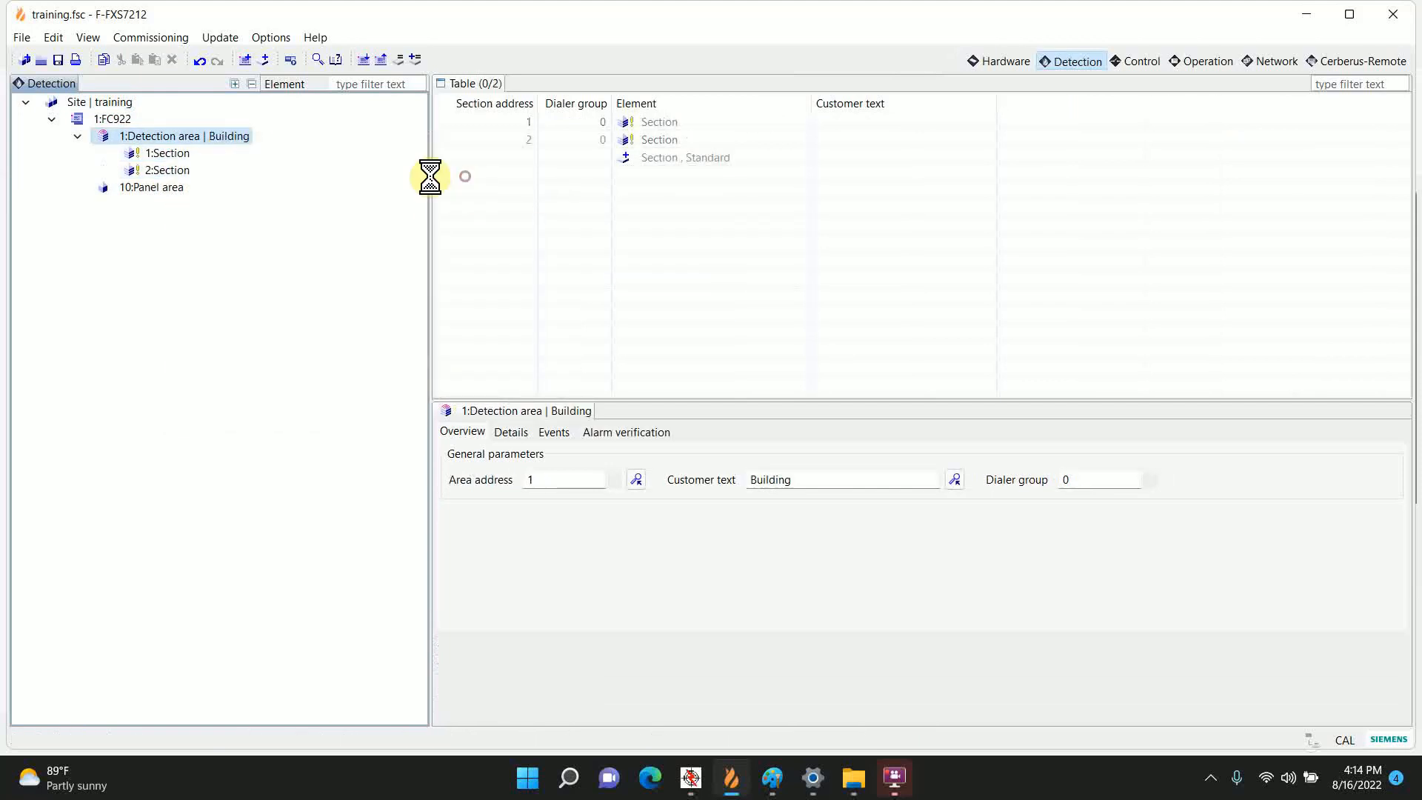
click(166, 171)
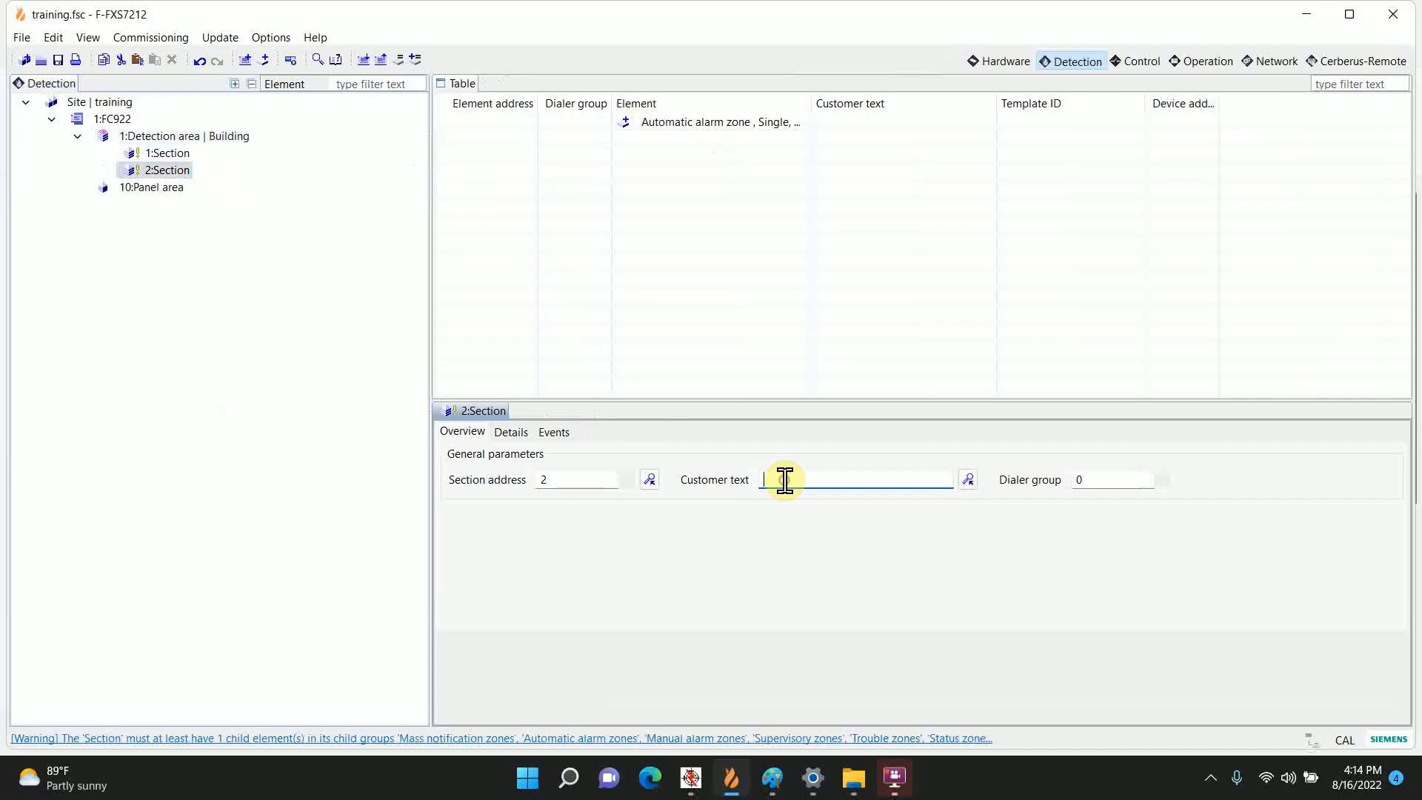
text(Ducts)
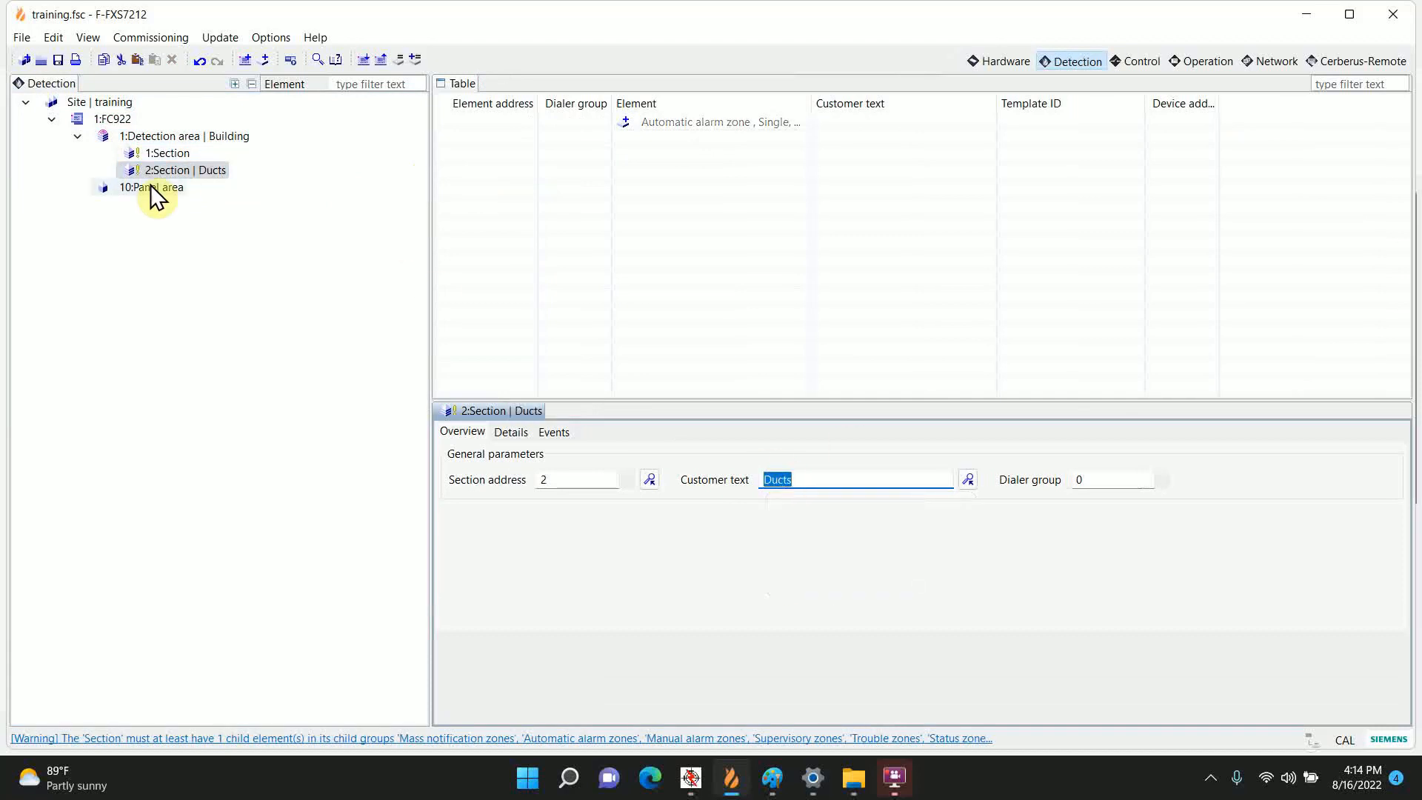
Step: Fill the Ducts zone form: OP921 with output, 4 devices, address 100, text Duct AHU1
right_click(182, 169)
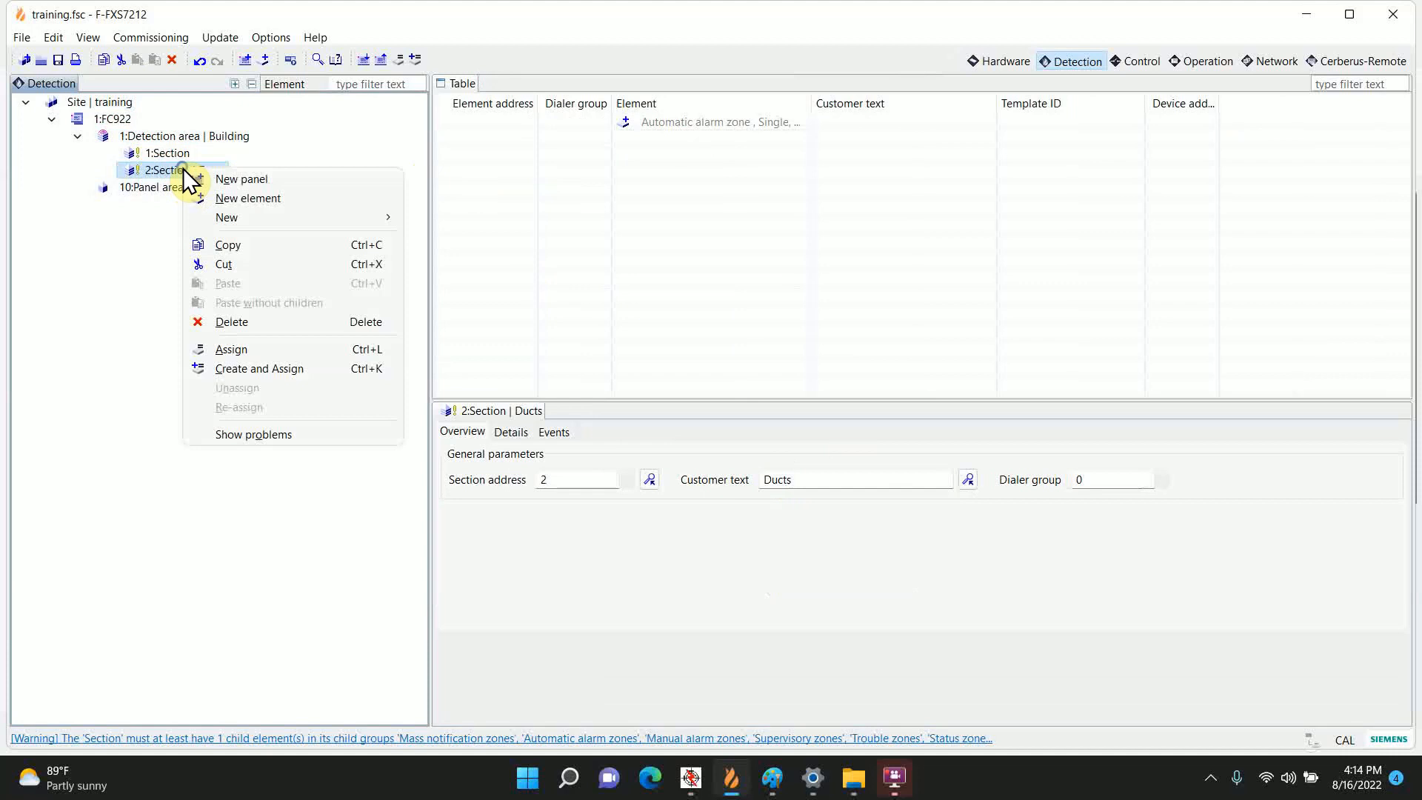
mouse_move(242, 178)
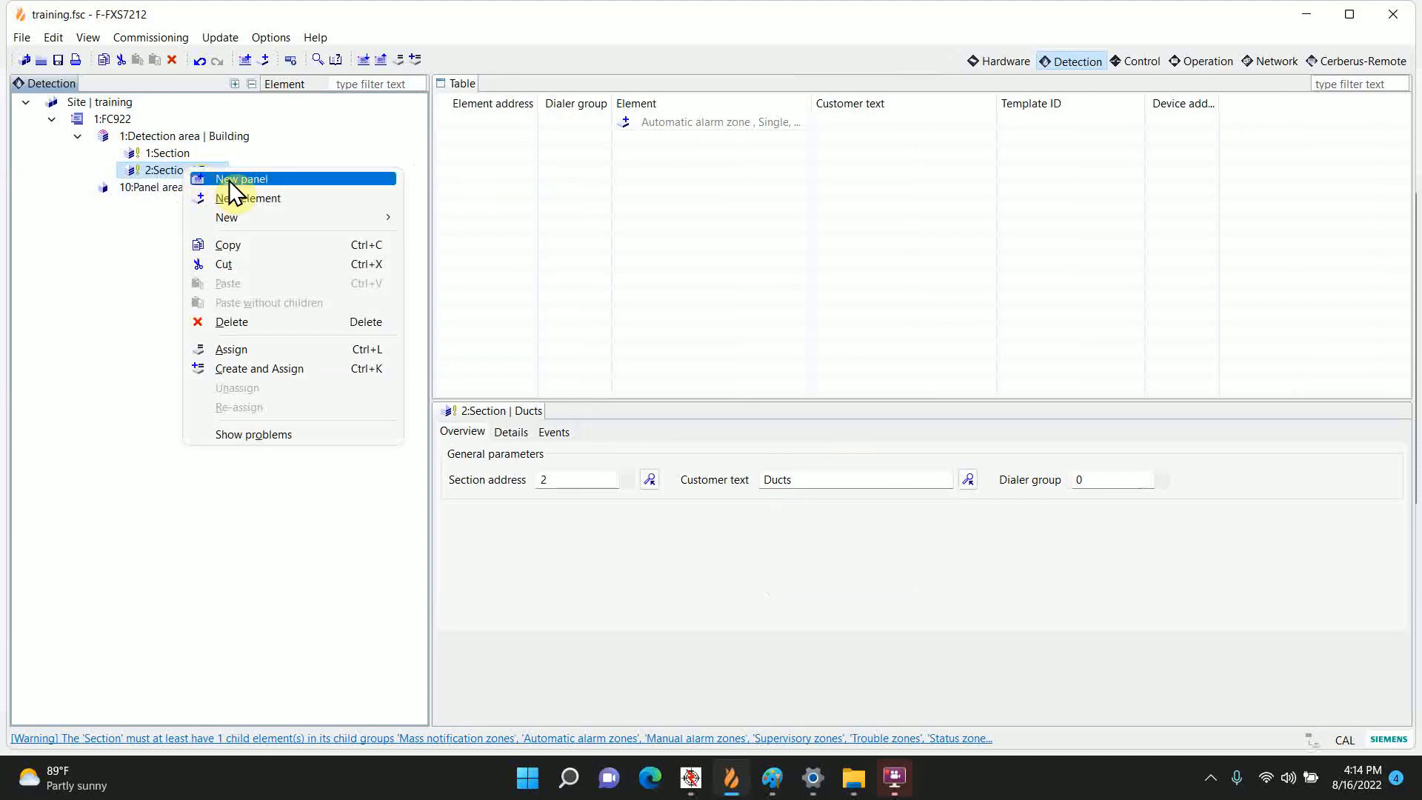
mouse_move(240, 375)
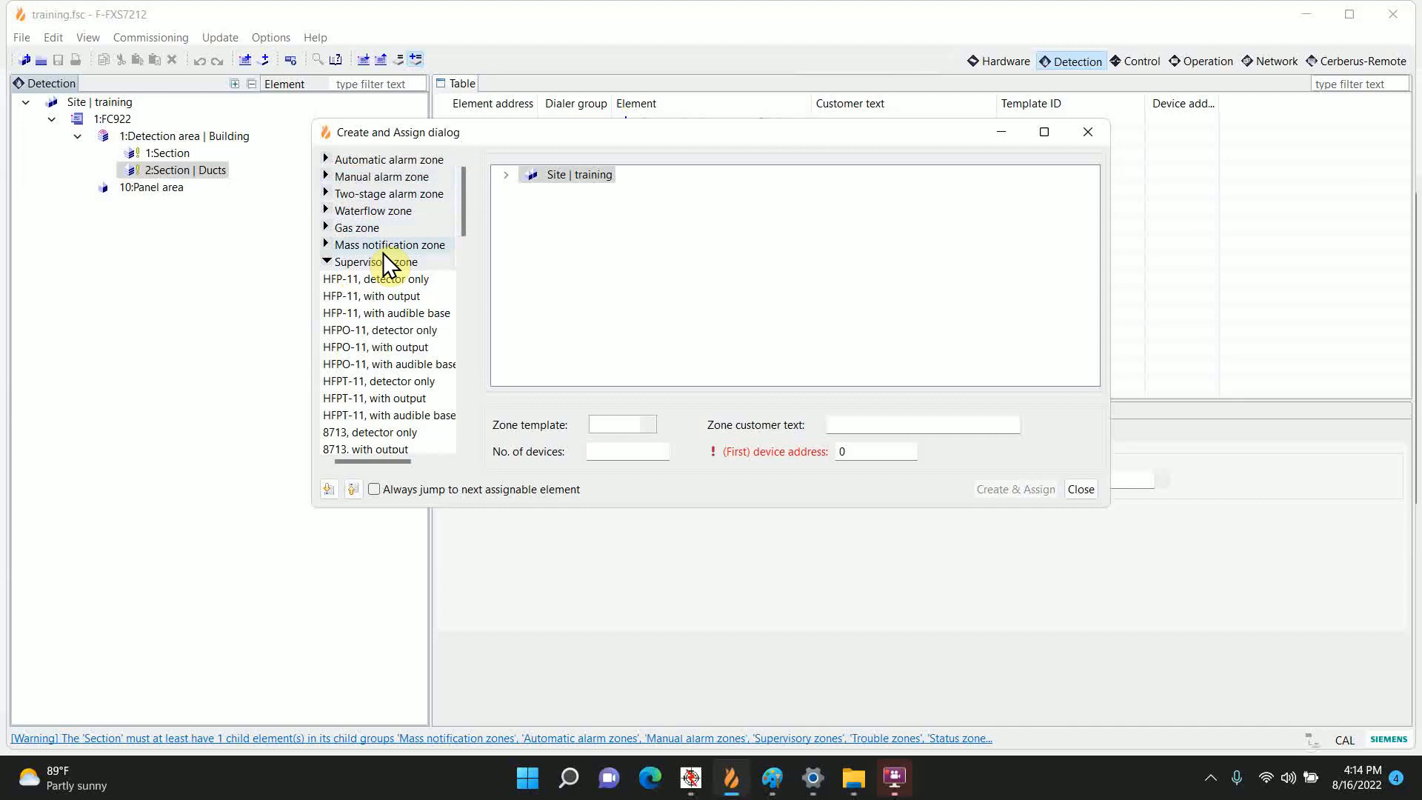
scroll(down, 3)
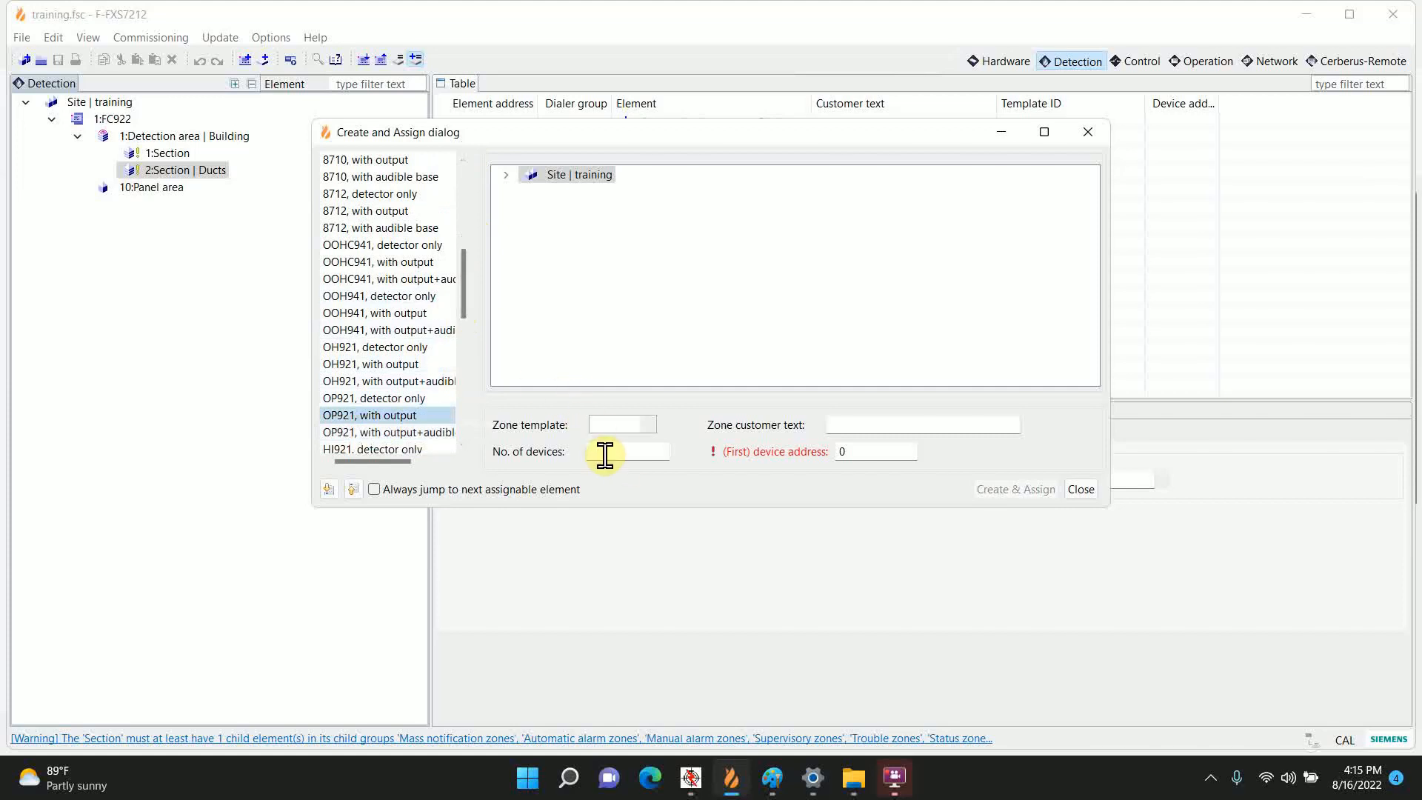
text(4)
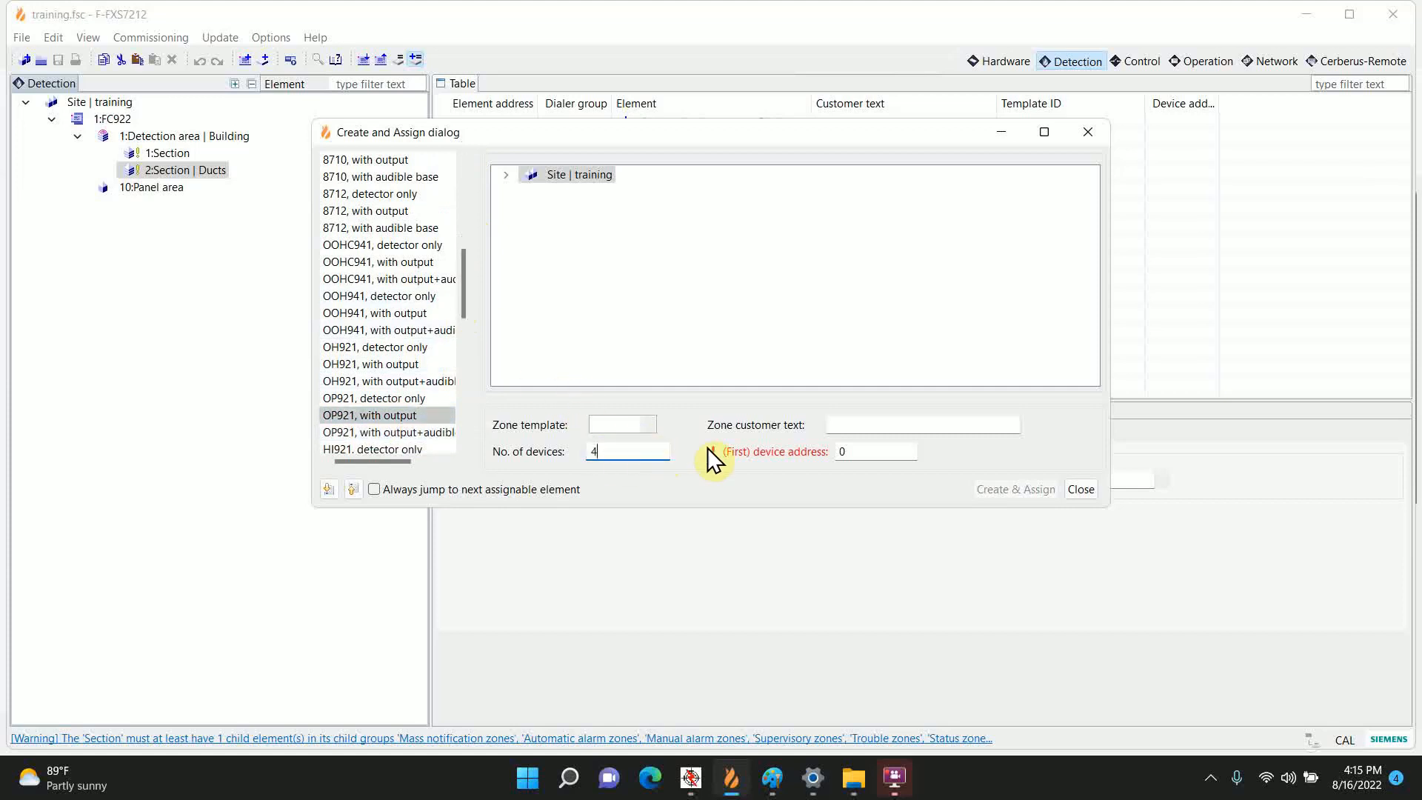
click(873, 451)
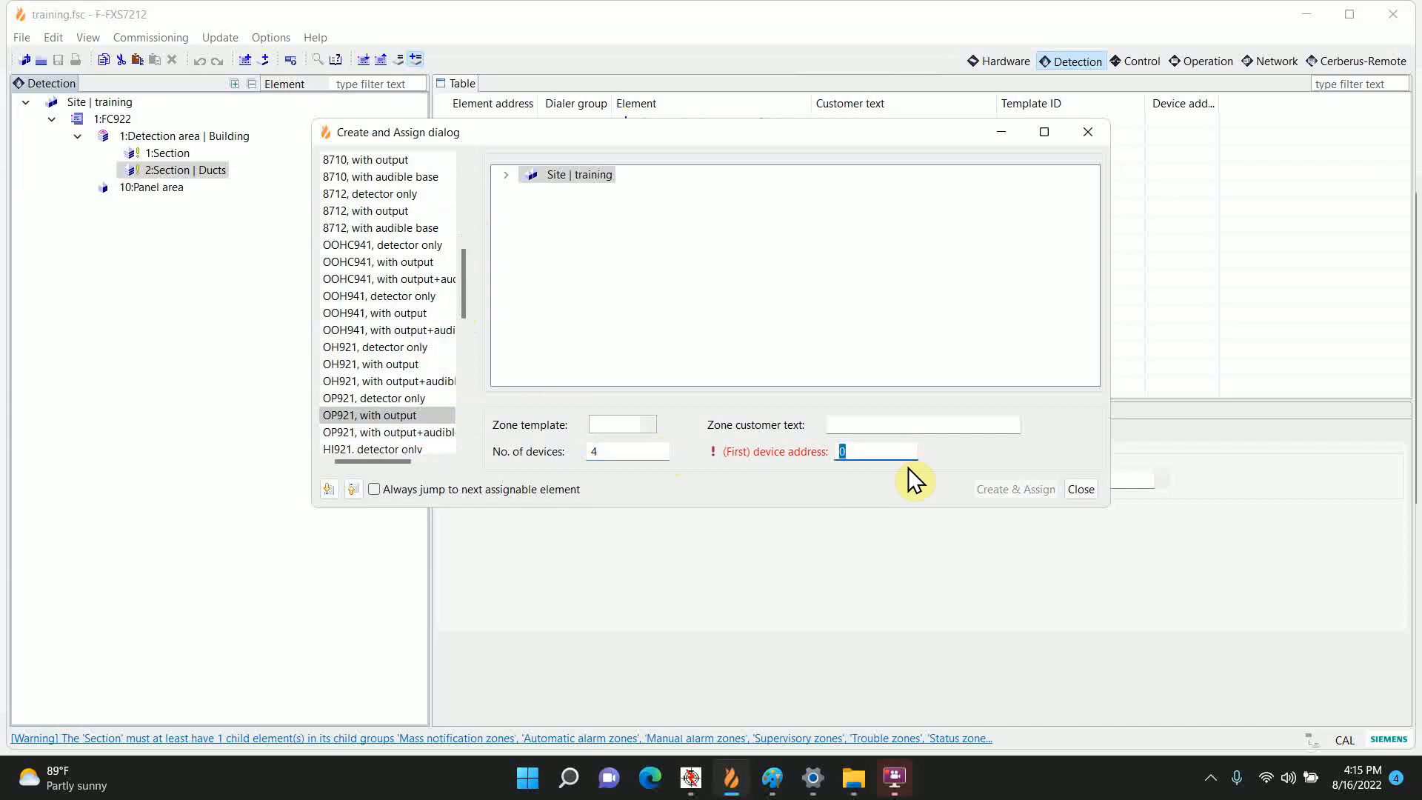
text(100)
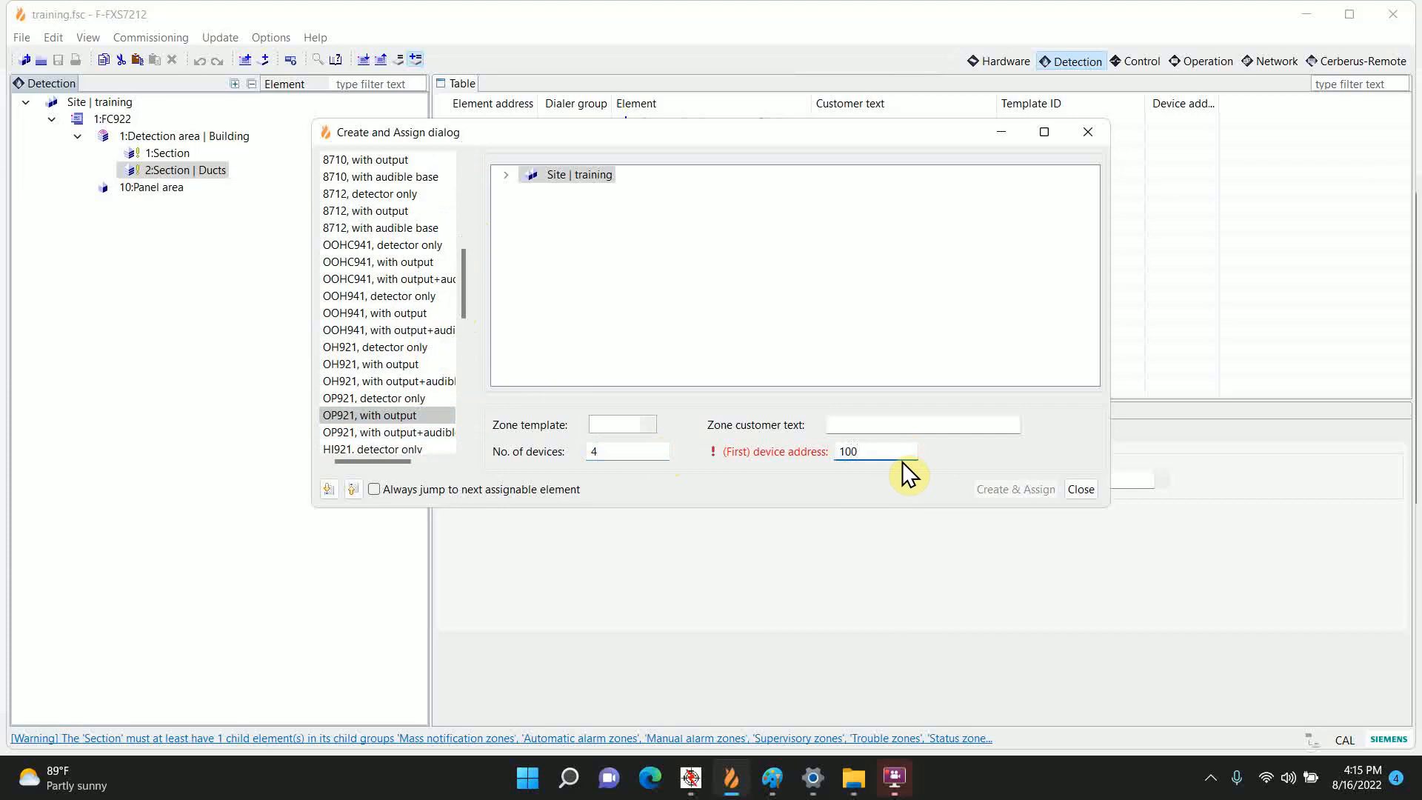
text(Duct AHU1)
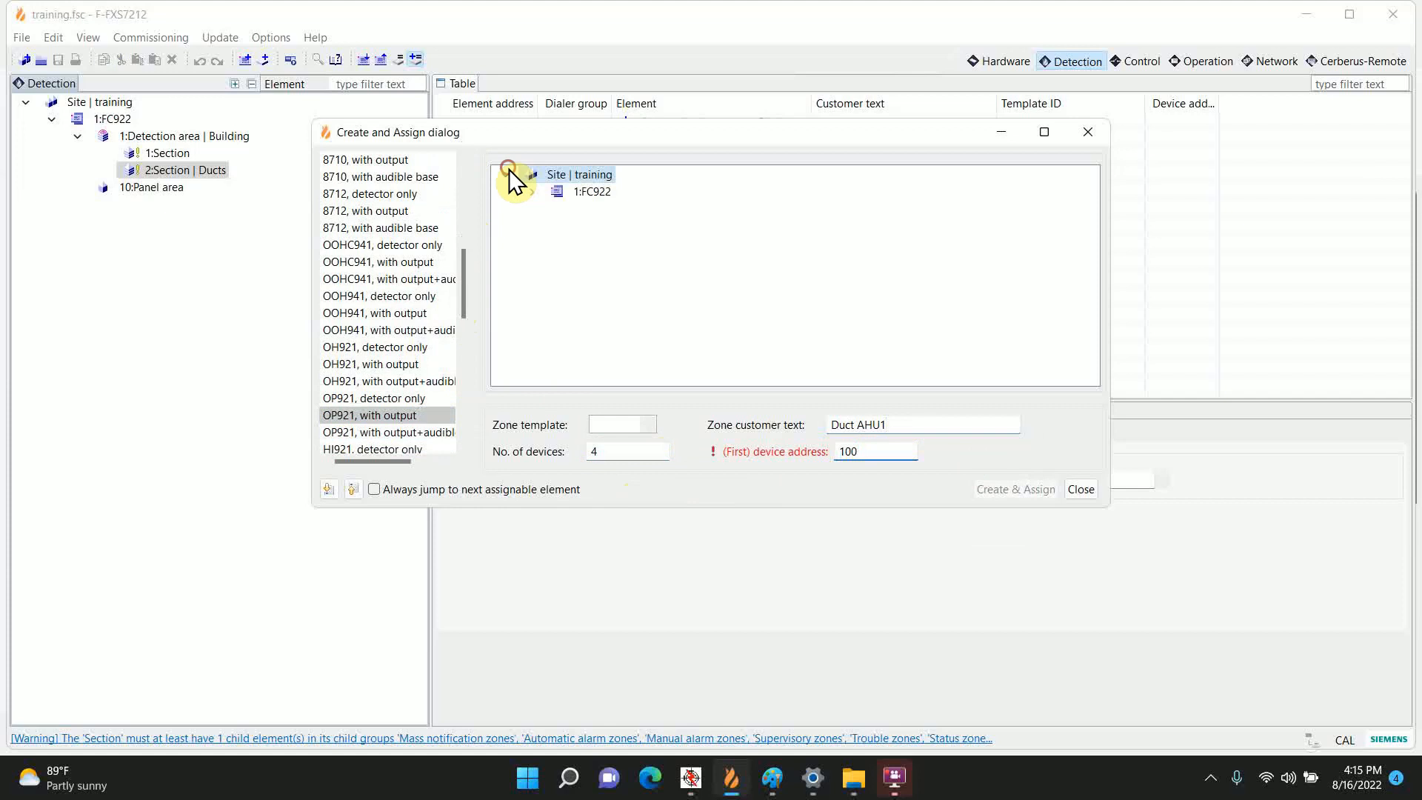
Step: Create the first duct detector at address 100 on C-NET circuit 2_1
click(532, 191)
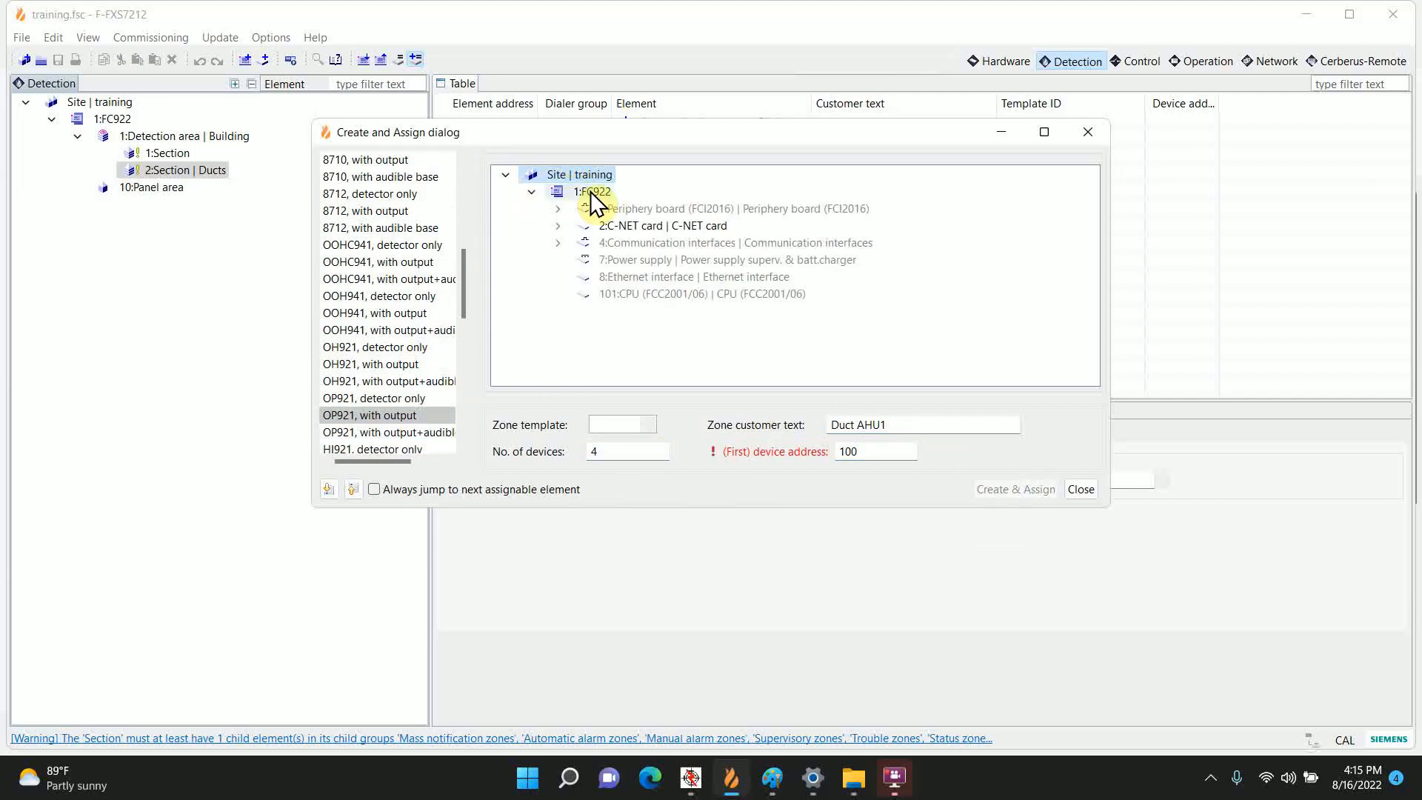
click(558, 226)
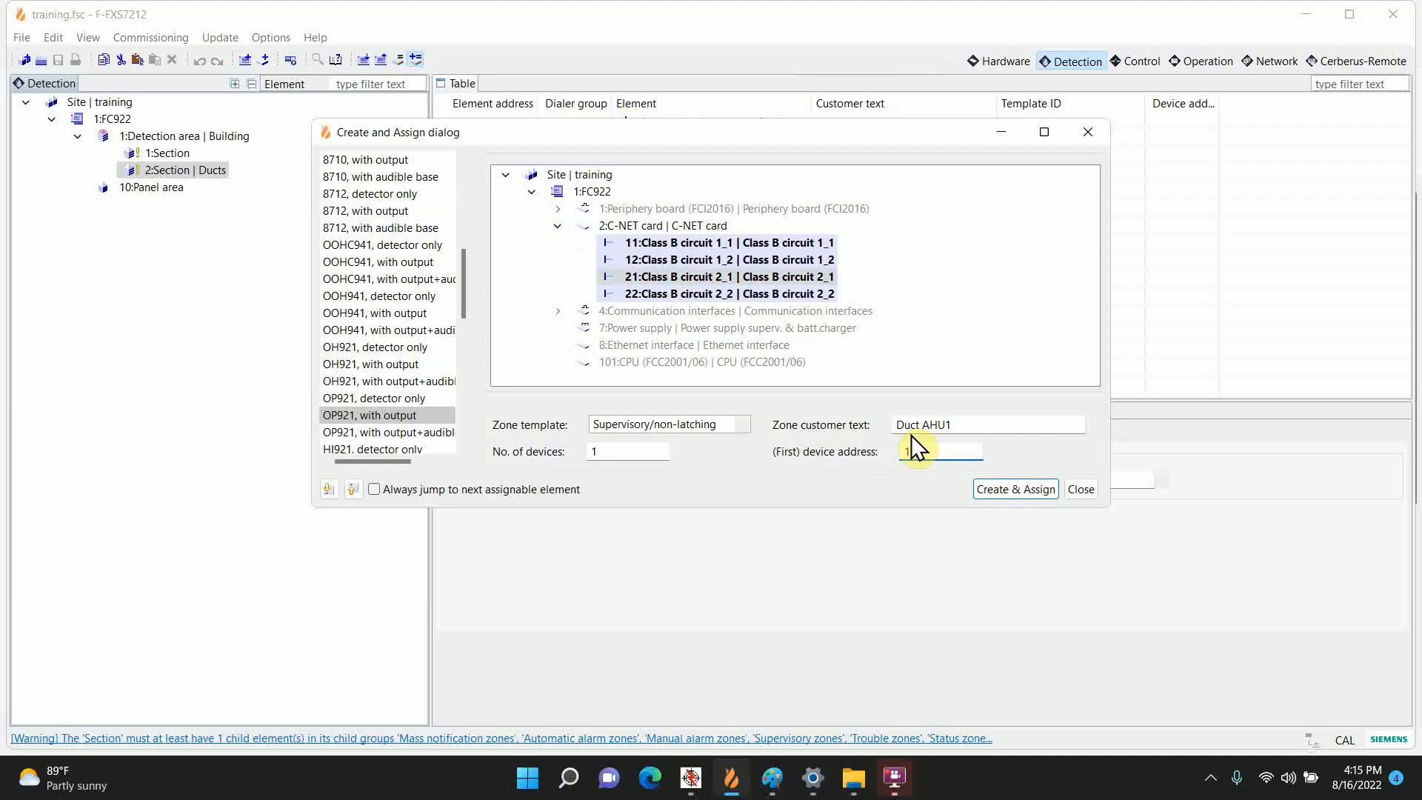
text(100)
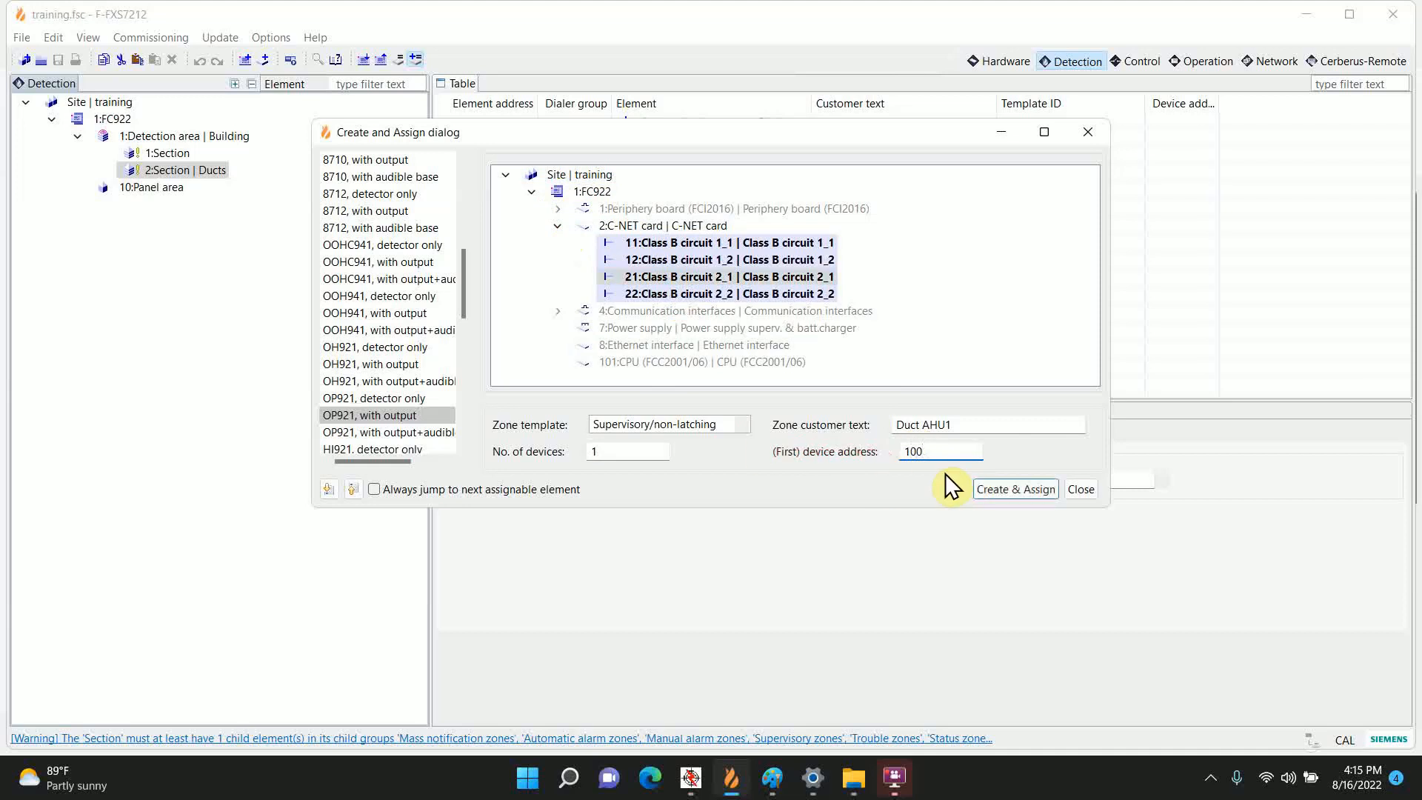
click(1015, 488)
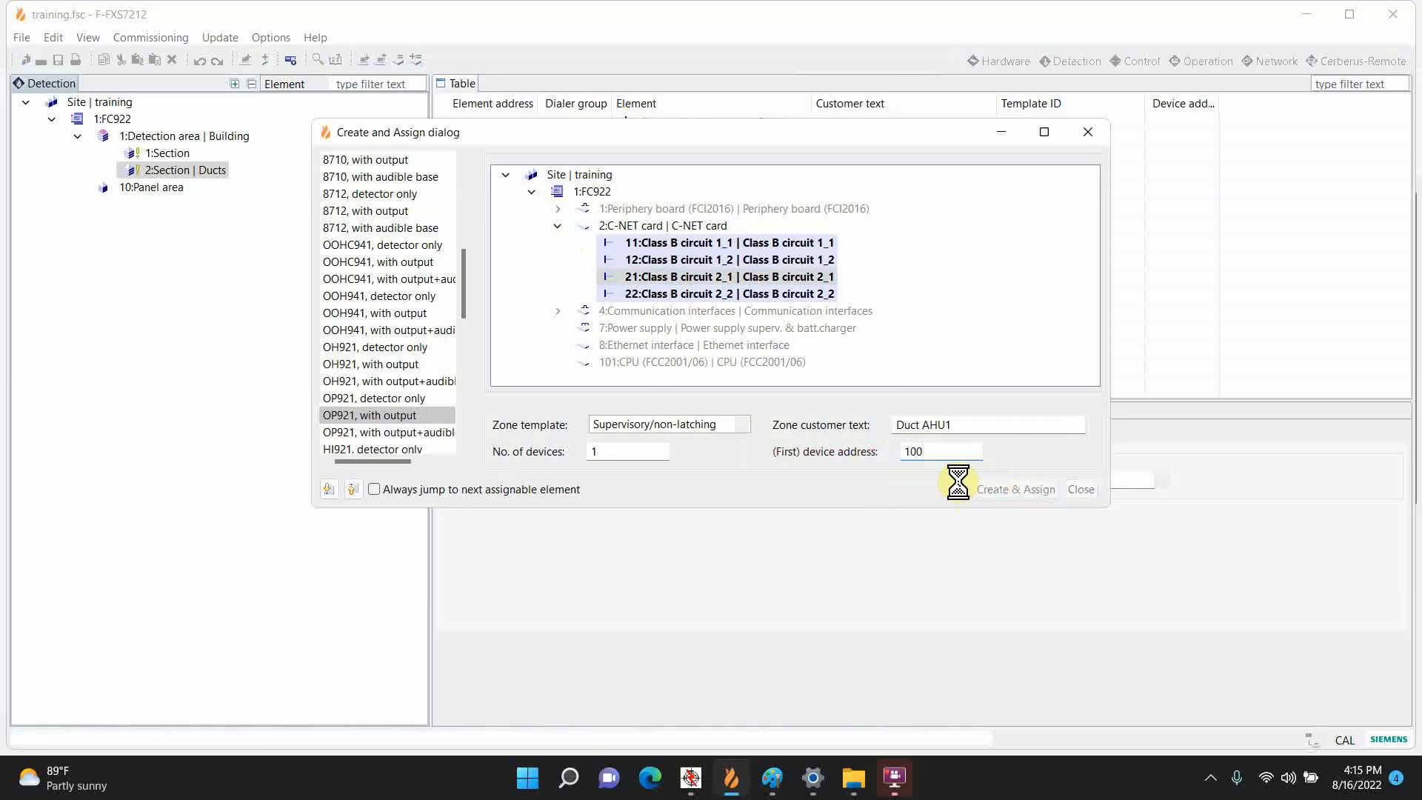
click(1015, 489)
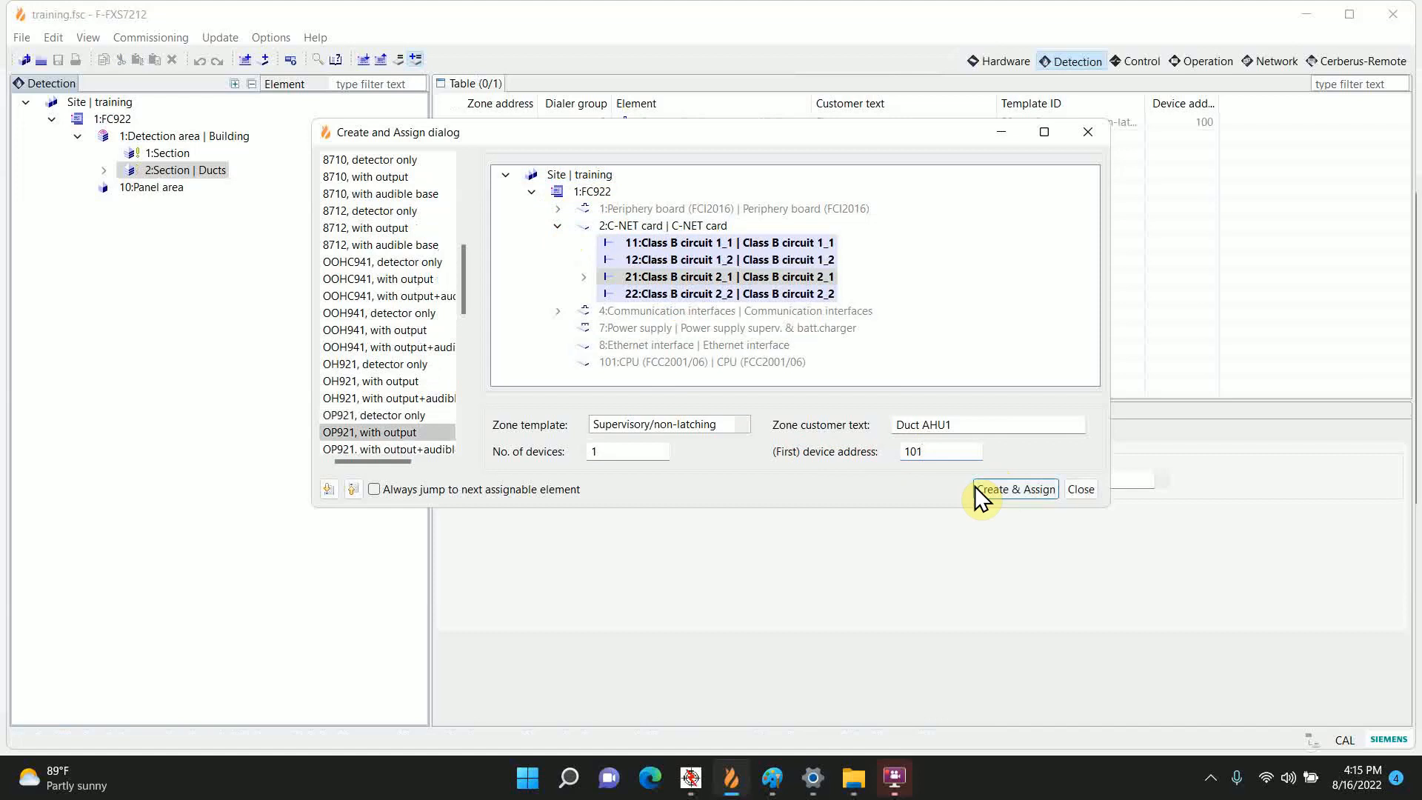
mouse_move(848, 490)
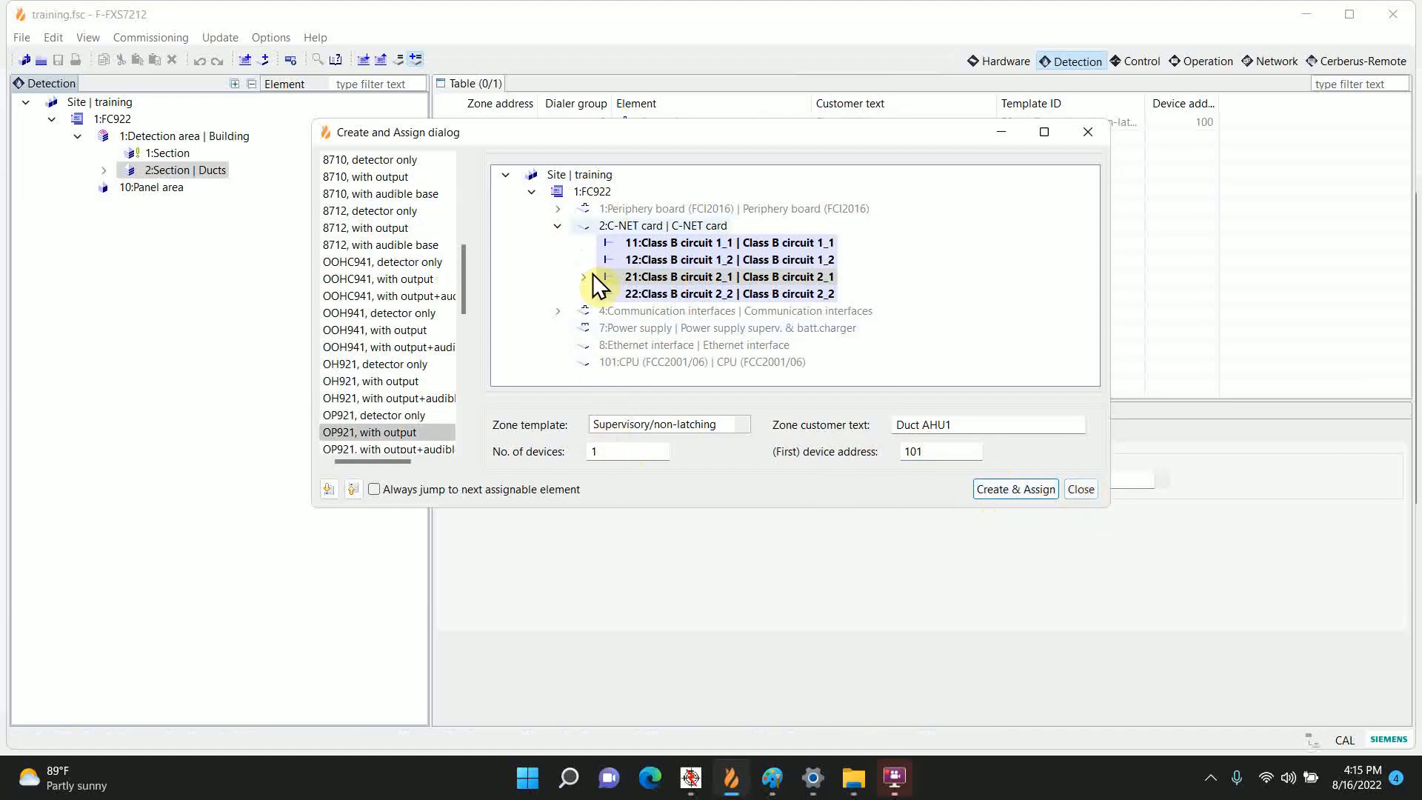
Step: Create the remaining three duct detectors (count 3), then close the window
click(626, 451)
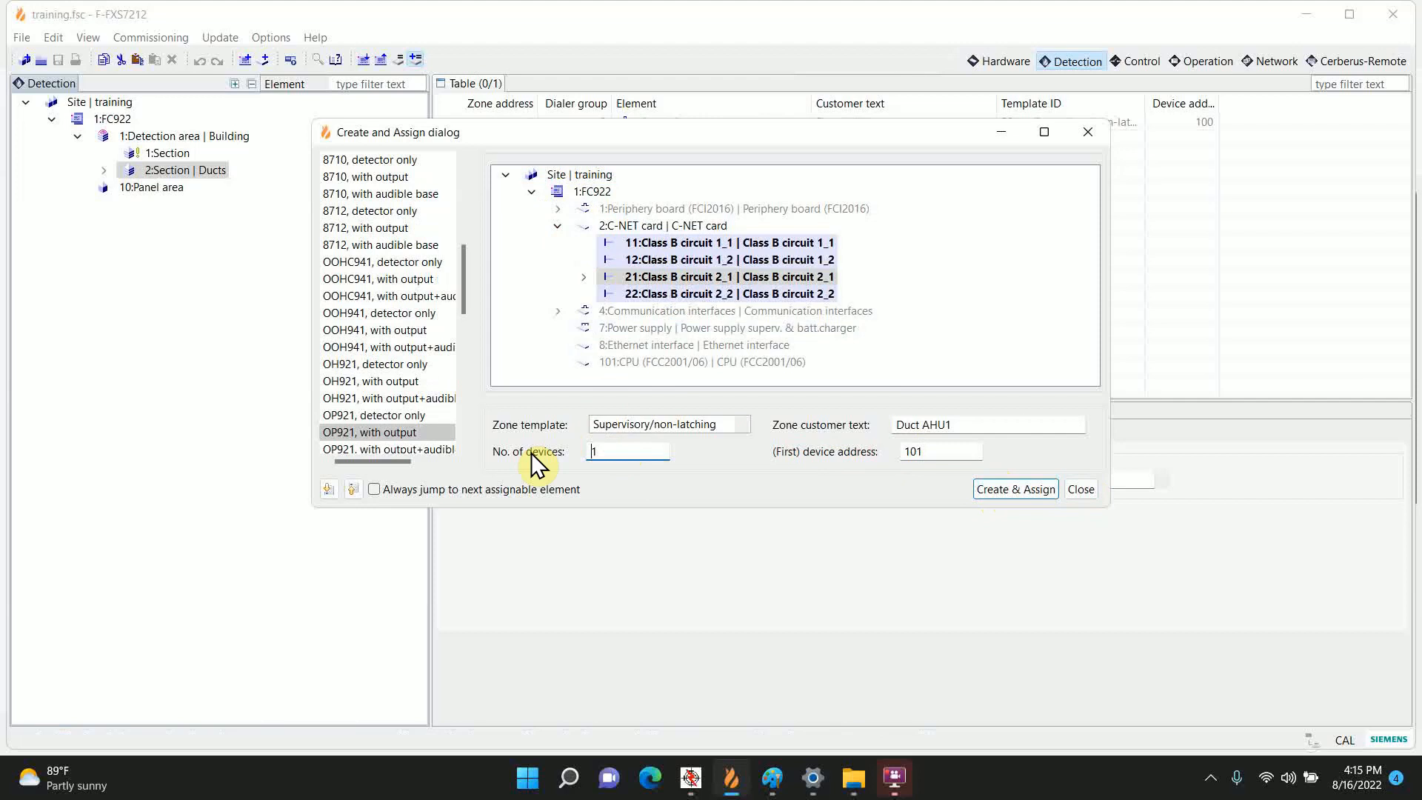
text(3)
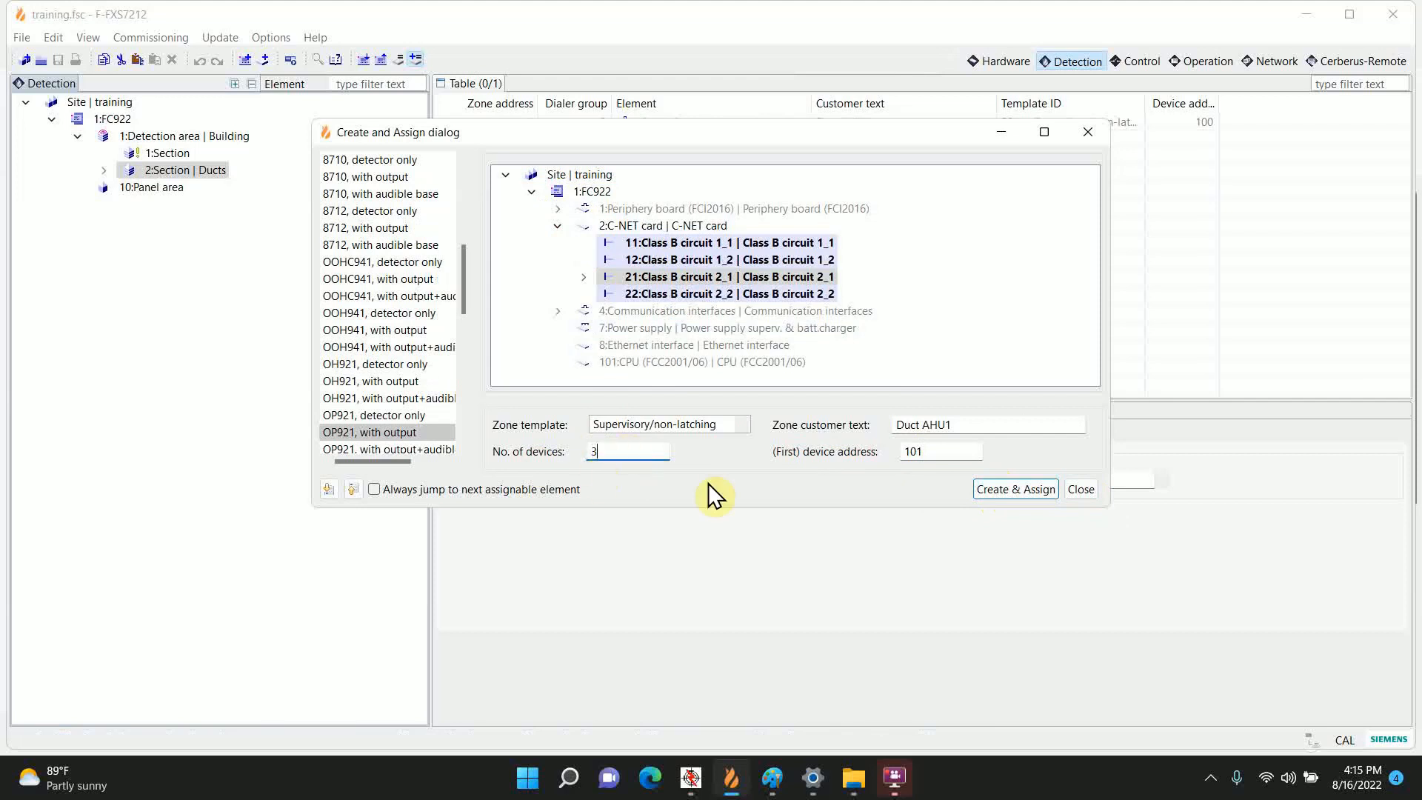
click(1015, 488)
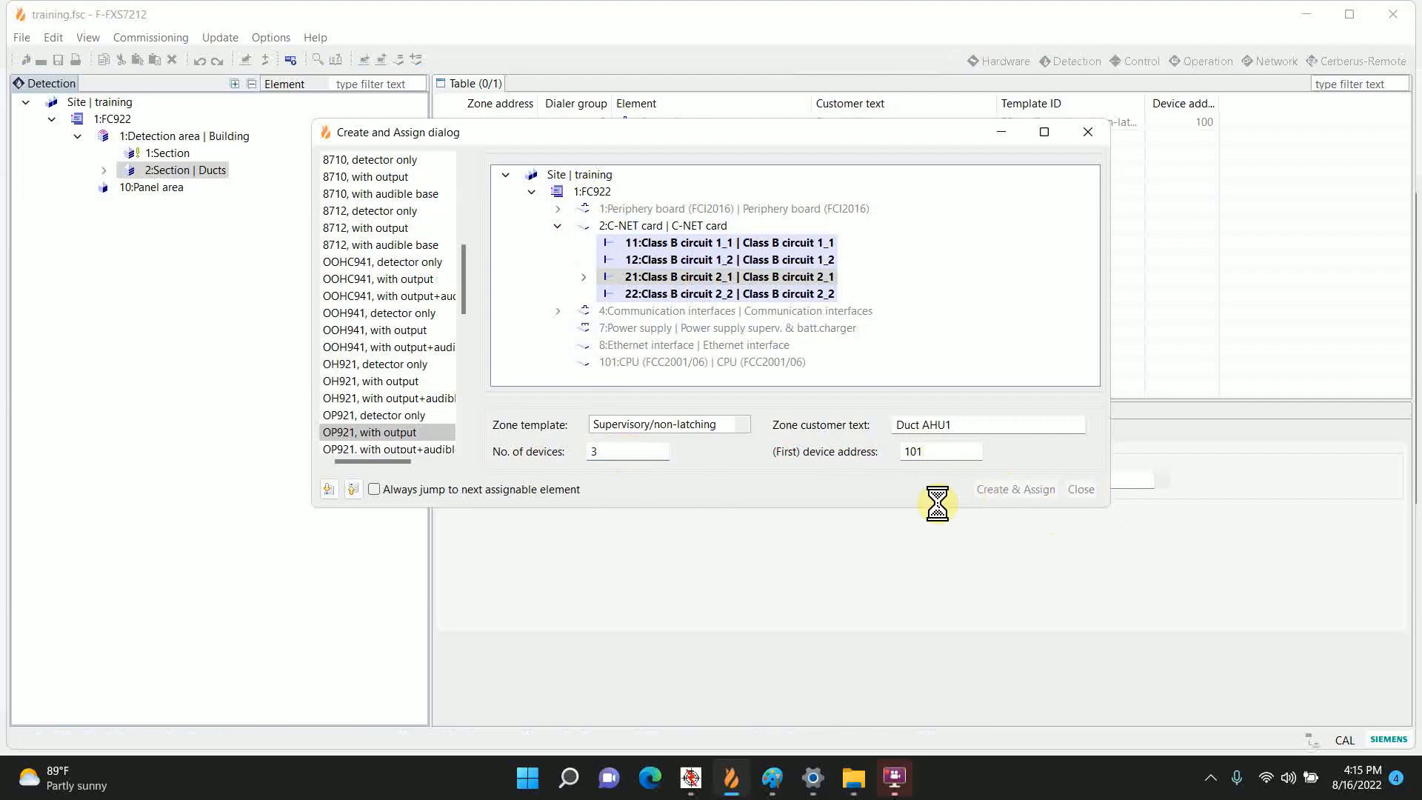
click(1015, 489)
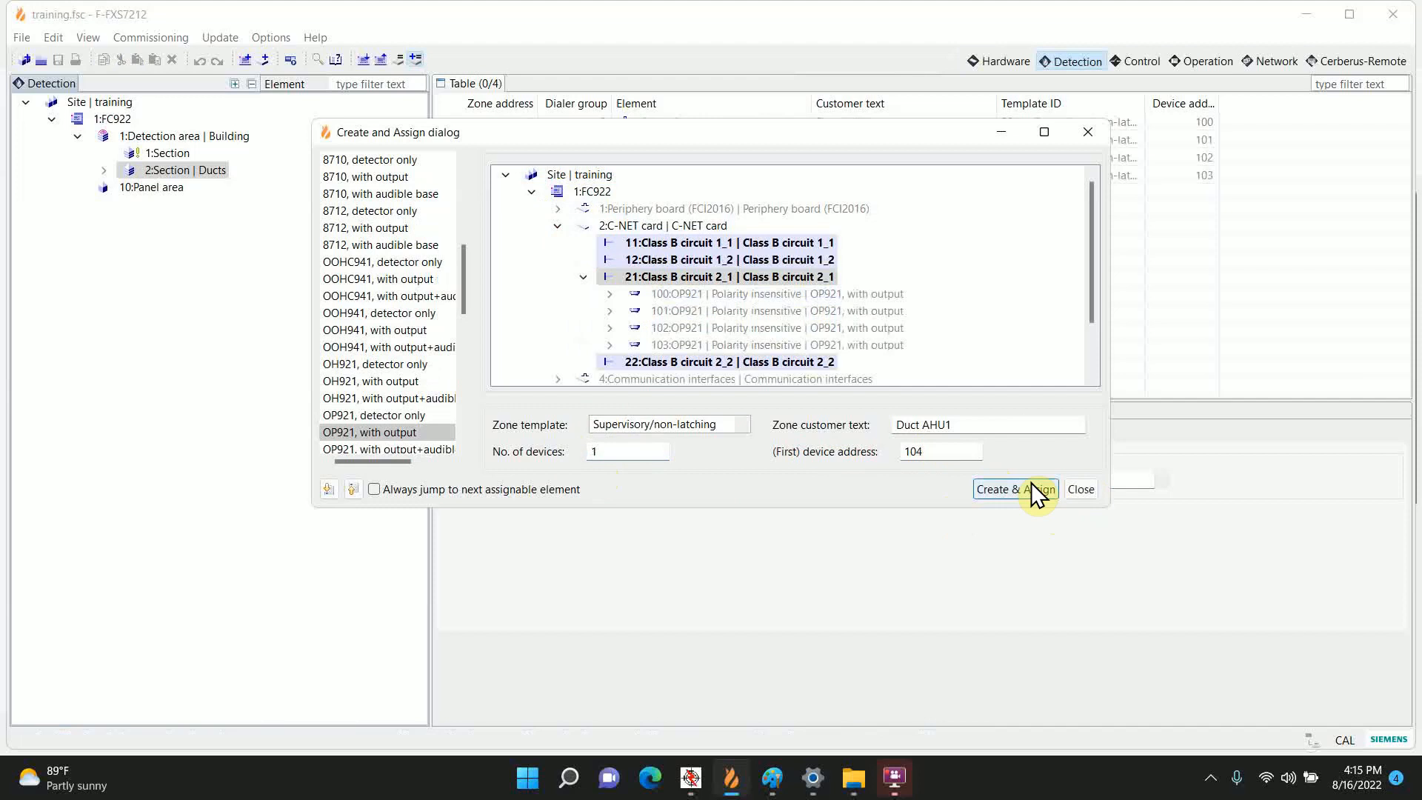
click(1080, 489)
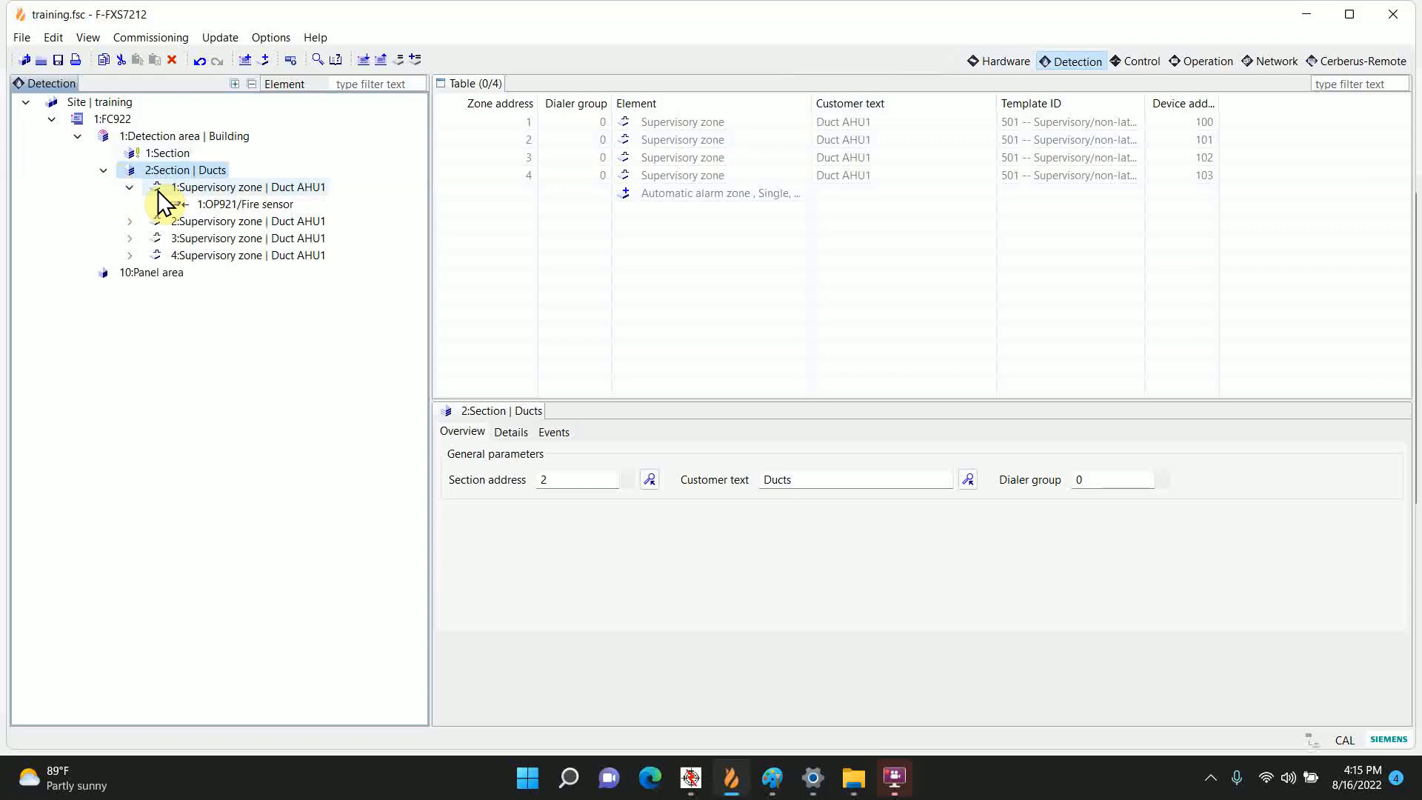
Step: Expand the Duct AHU1 zones to reveal their OP921 sensors, then show the hardware view
click(129, 221)
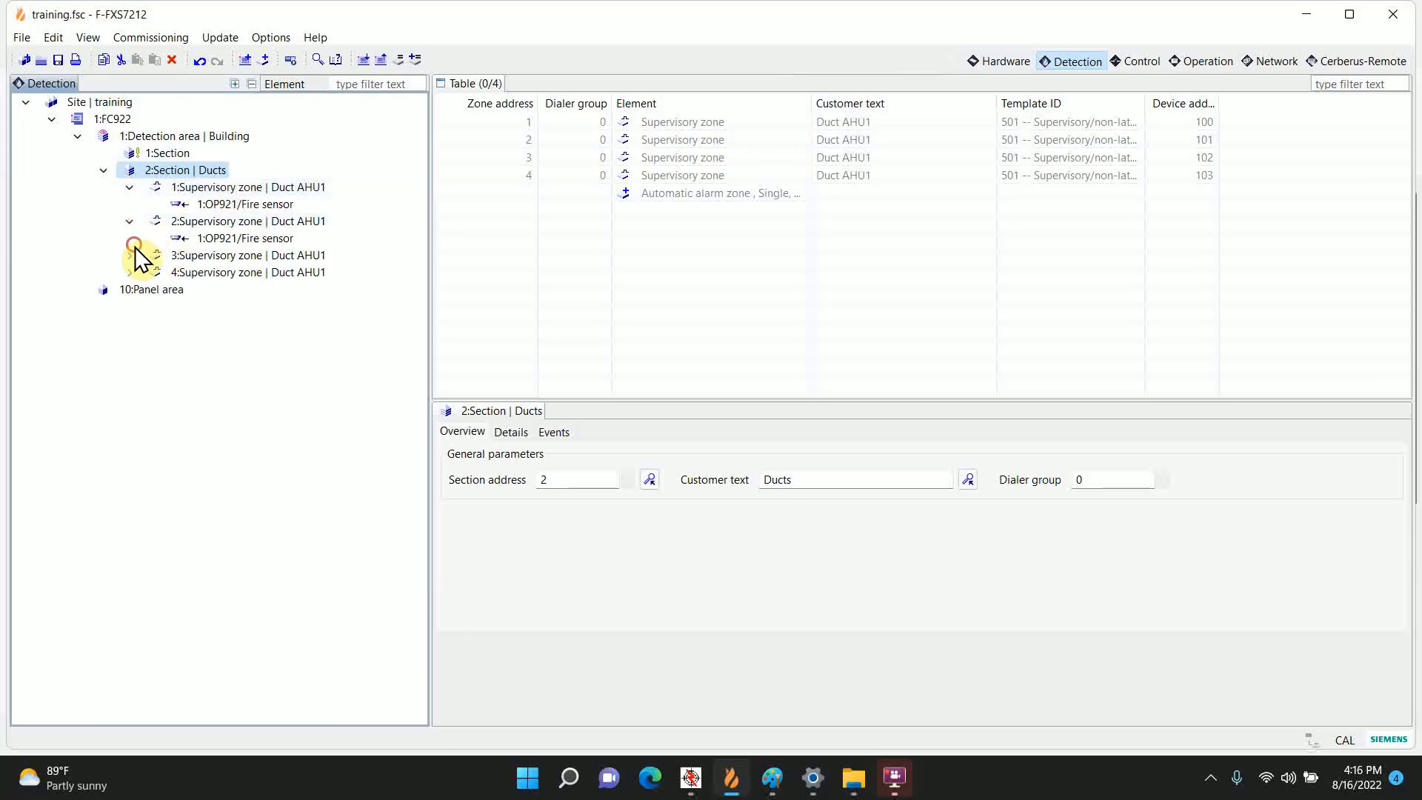
click(128, 255)
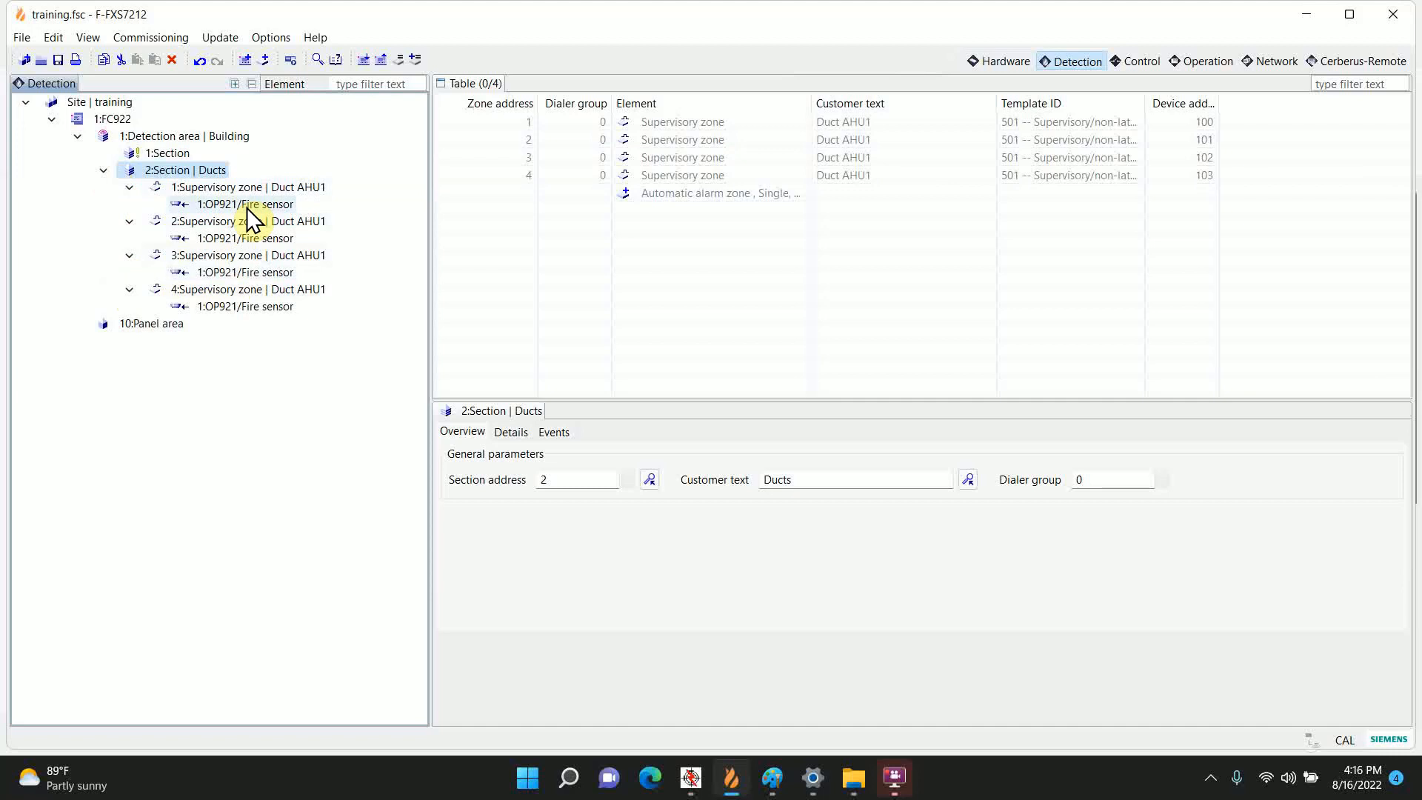
click(997, 61)
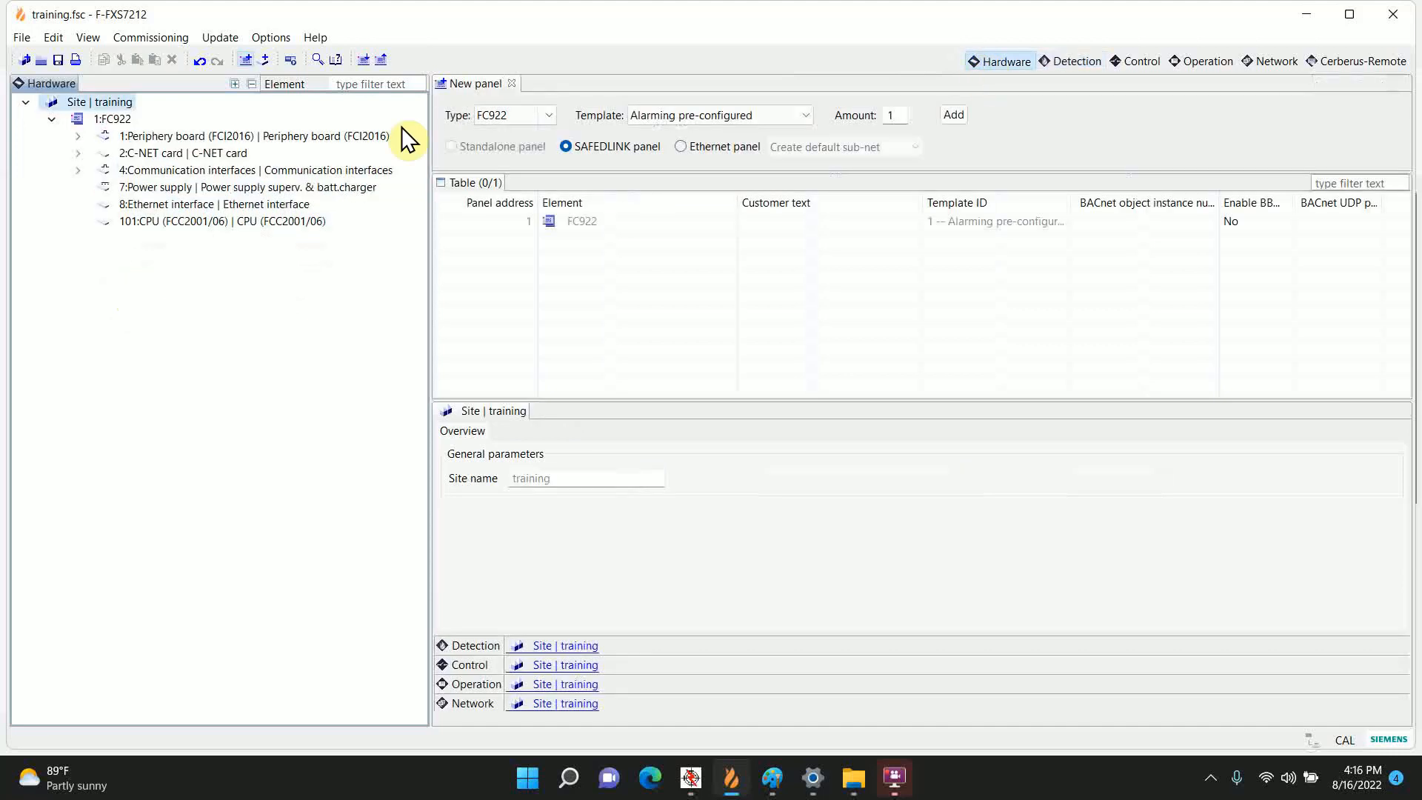
Step: Inspect OP921 detectors 100–103 on circuit 2_1 with their channels, then return to detection
click(78, 153)
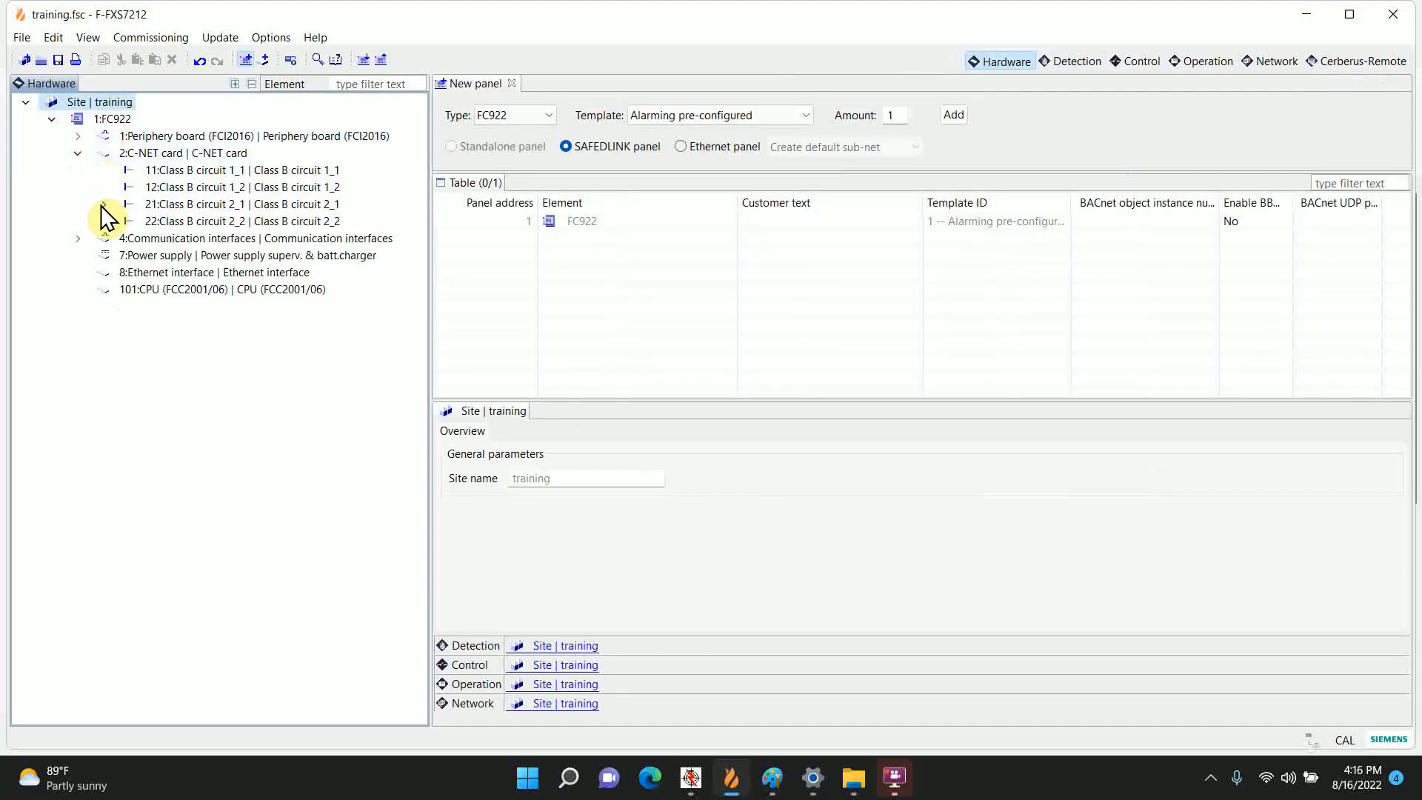
click(101, 203)
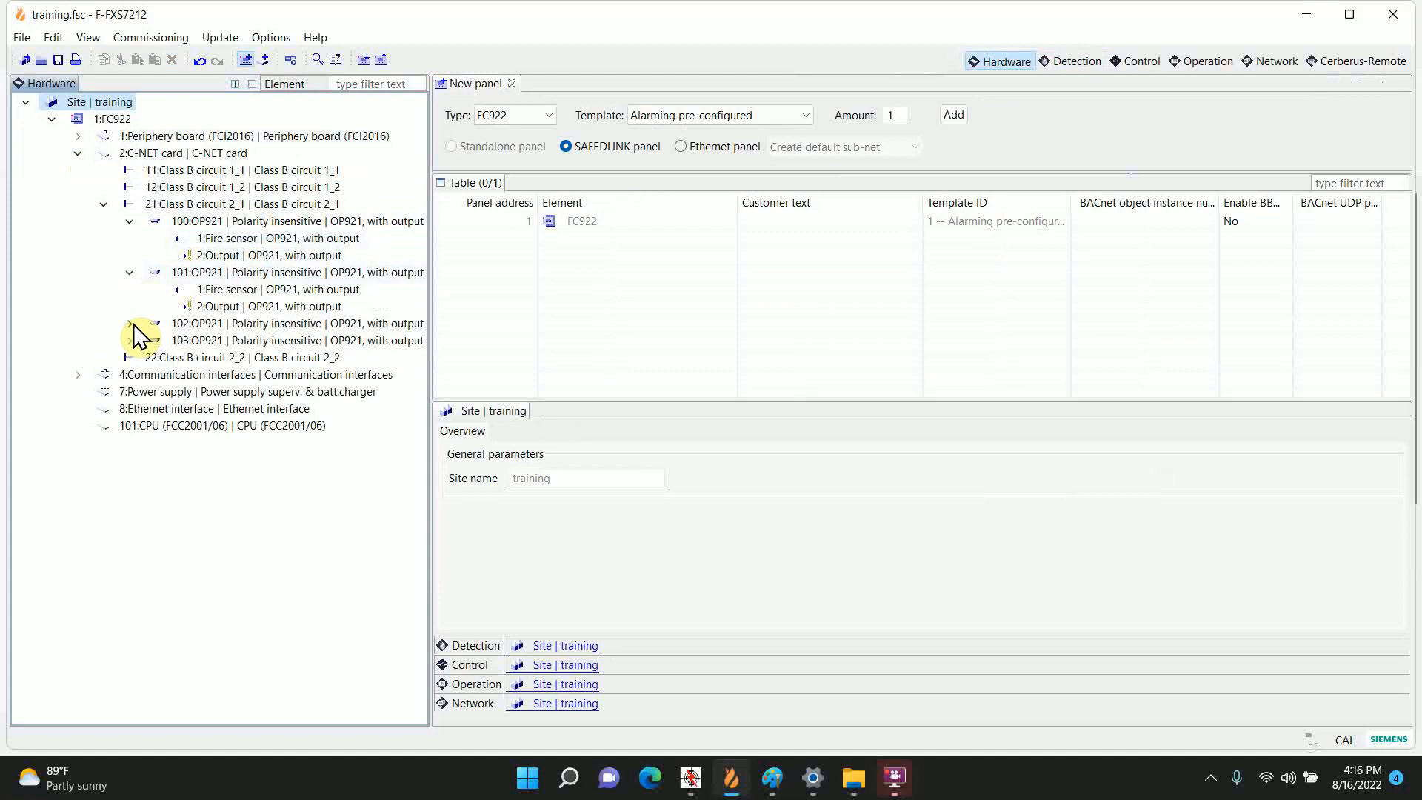
click(129, 323)
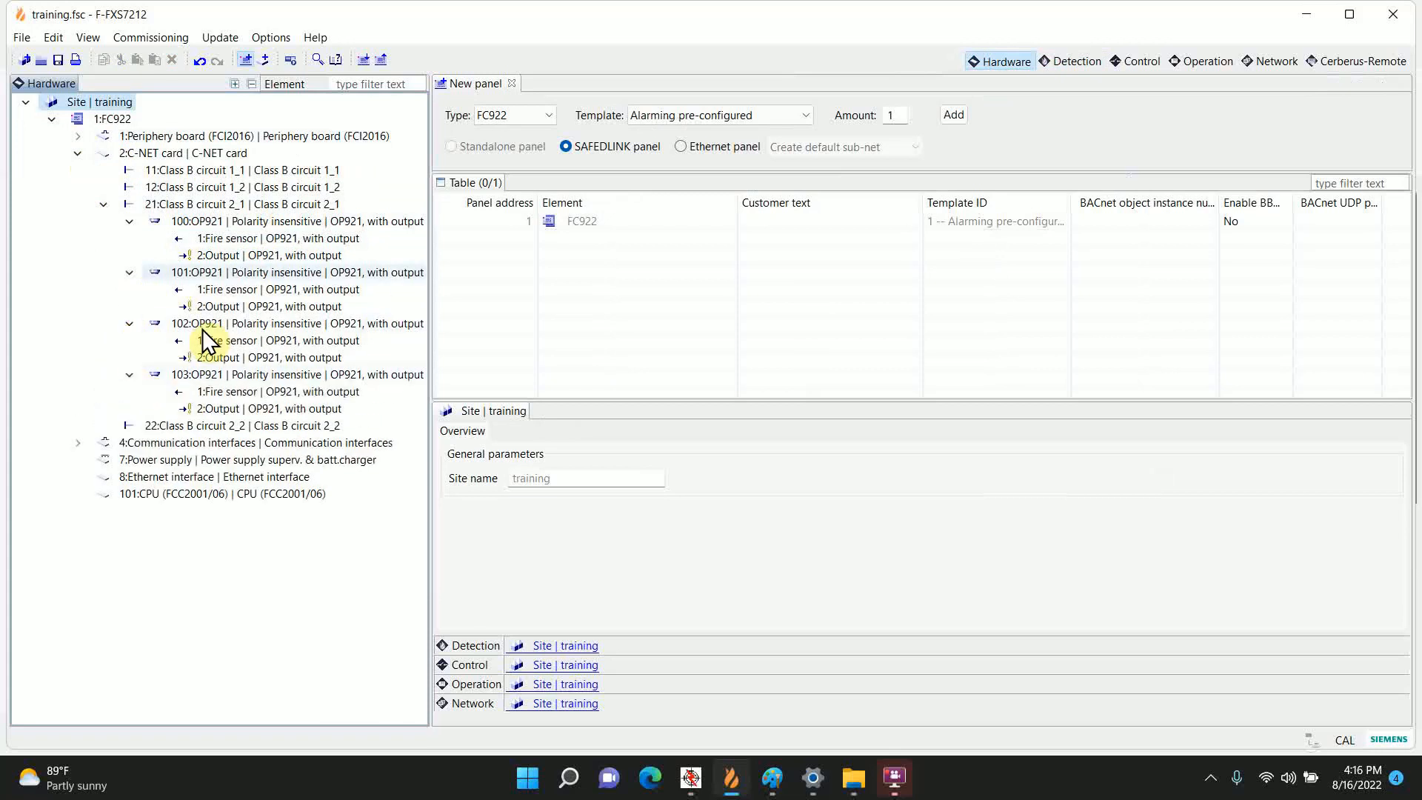
mouse_move(691, 206)
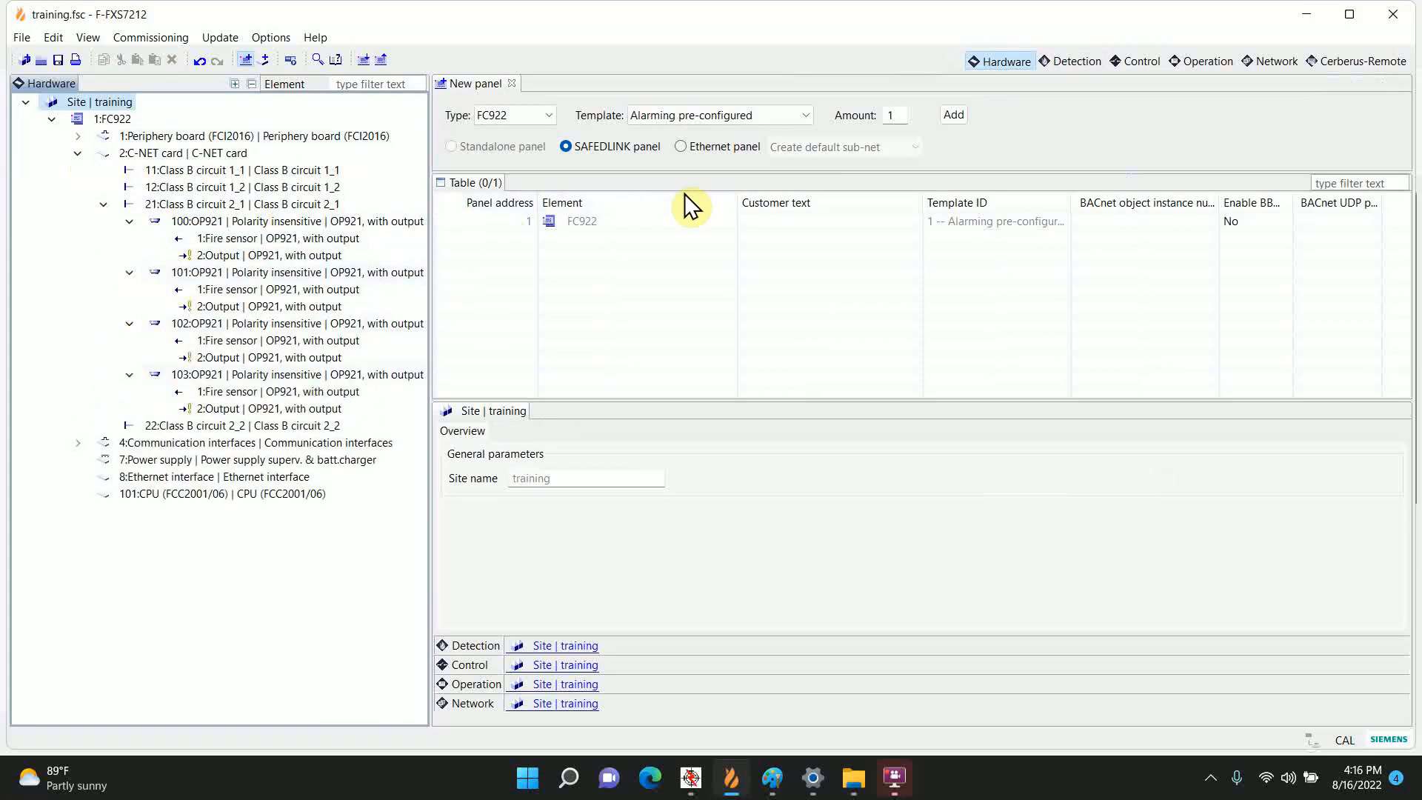
click(1076, 60)
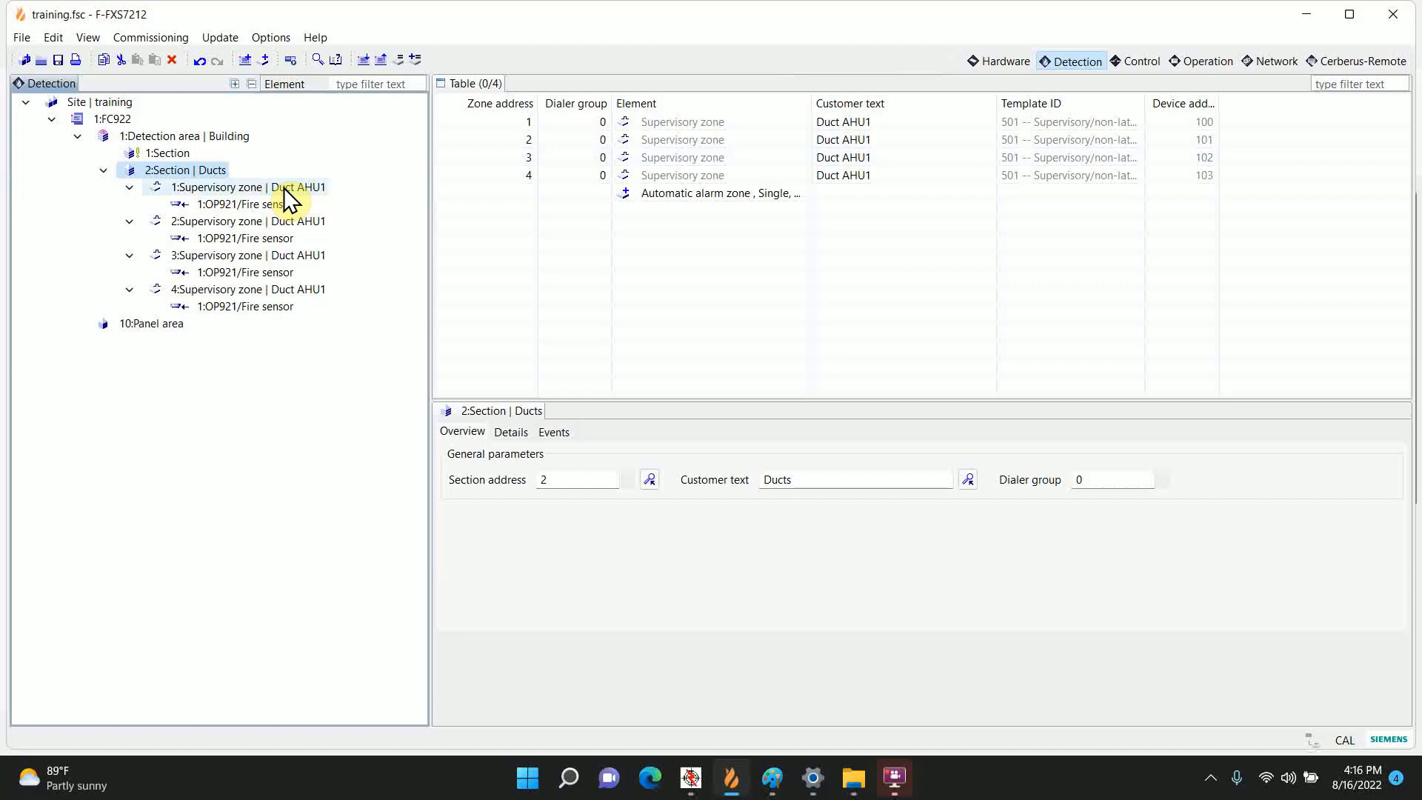
click(245, 187)
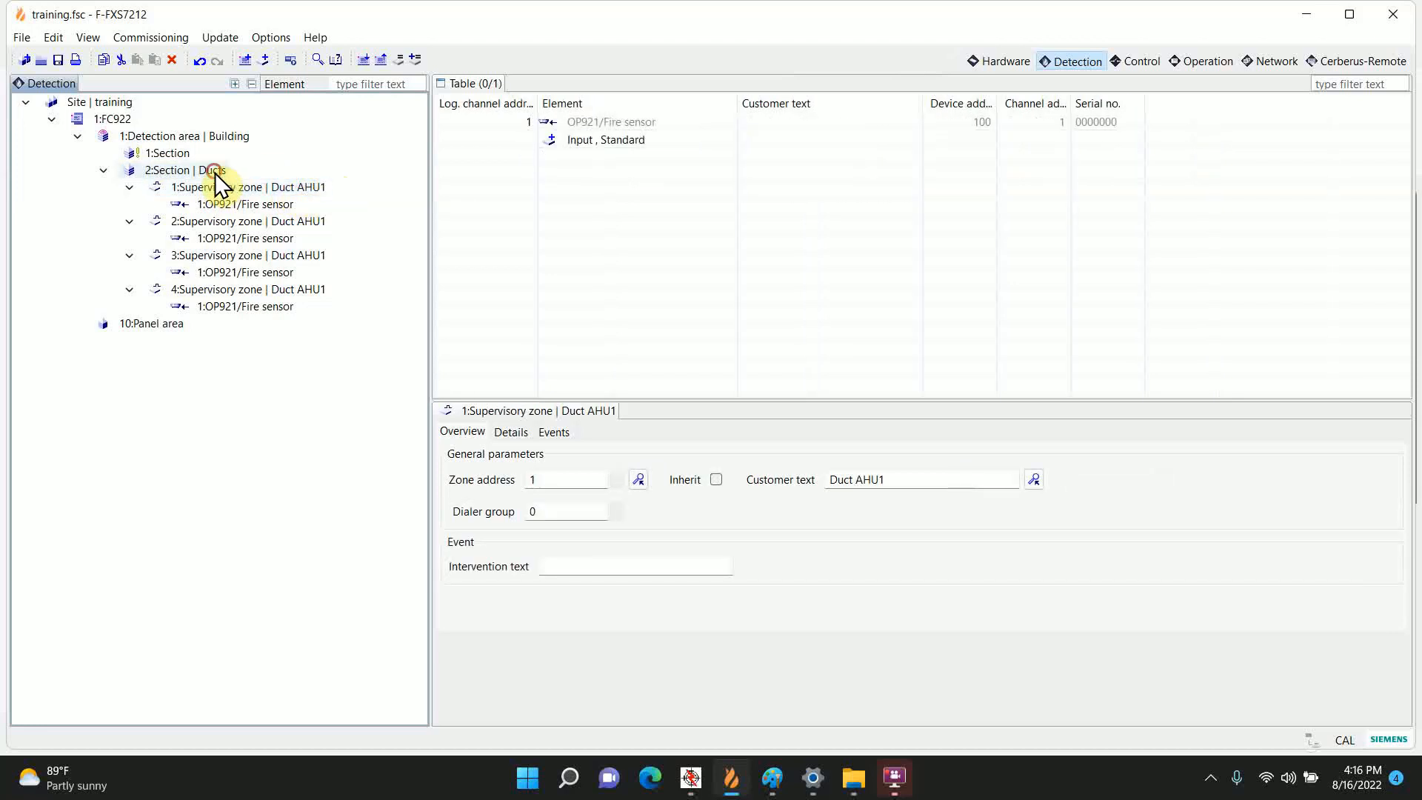
click(184, 171)
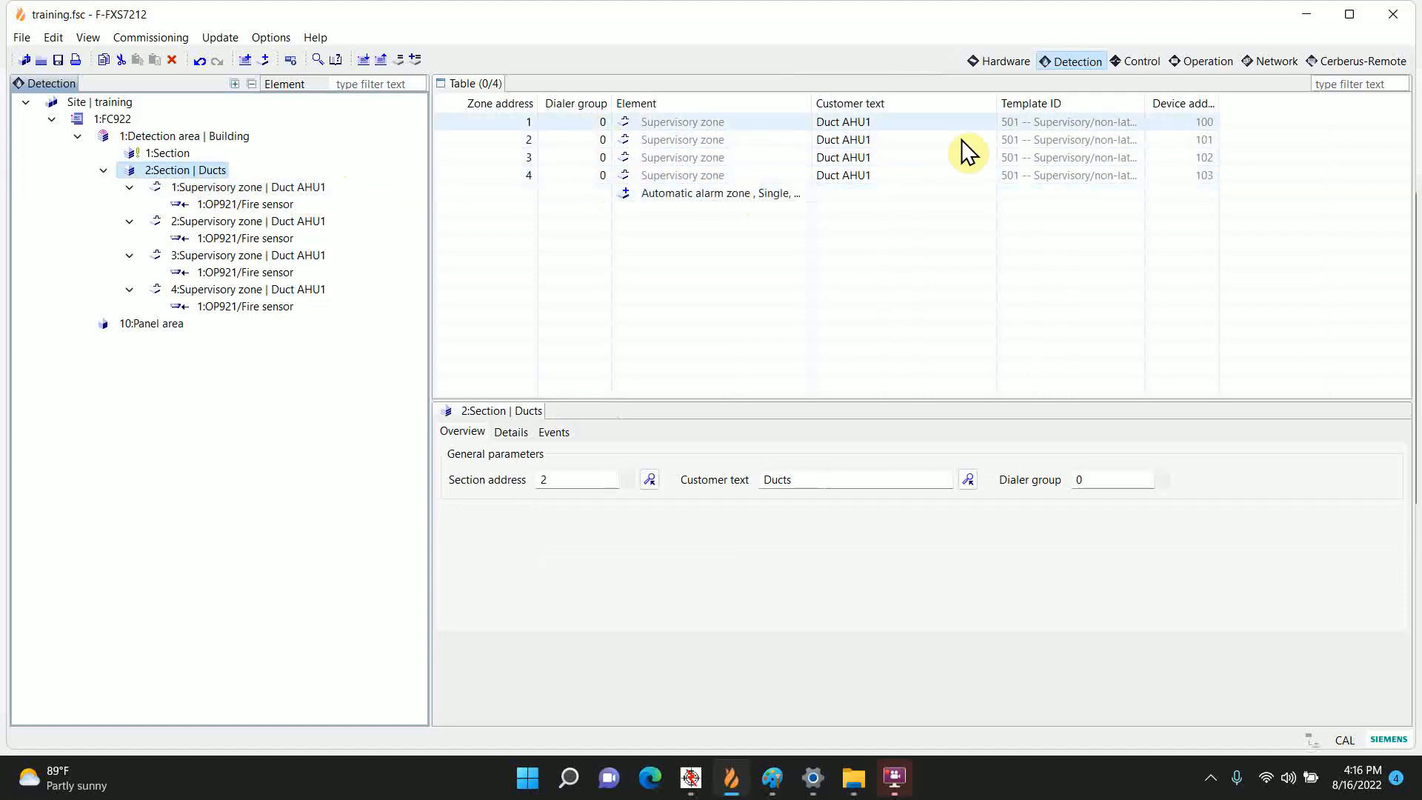
mouse_move(1140, 61)
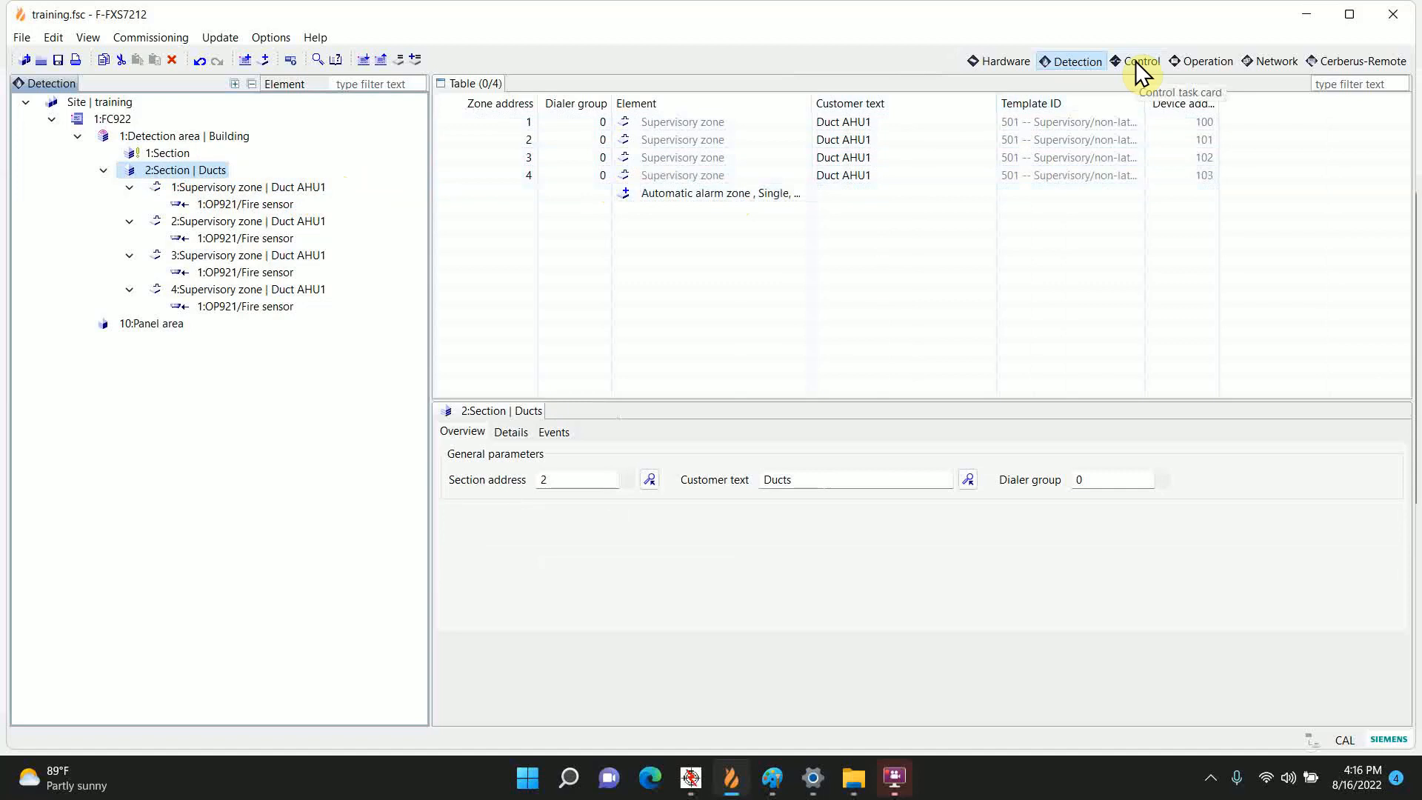
Step: Add a standard fire control named Duct 1 to the Fire control group
click(1140, 61)
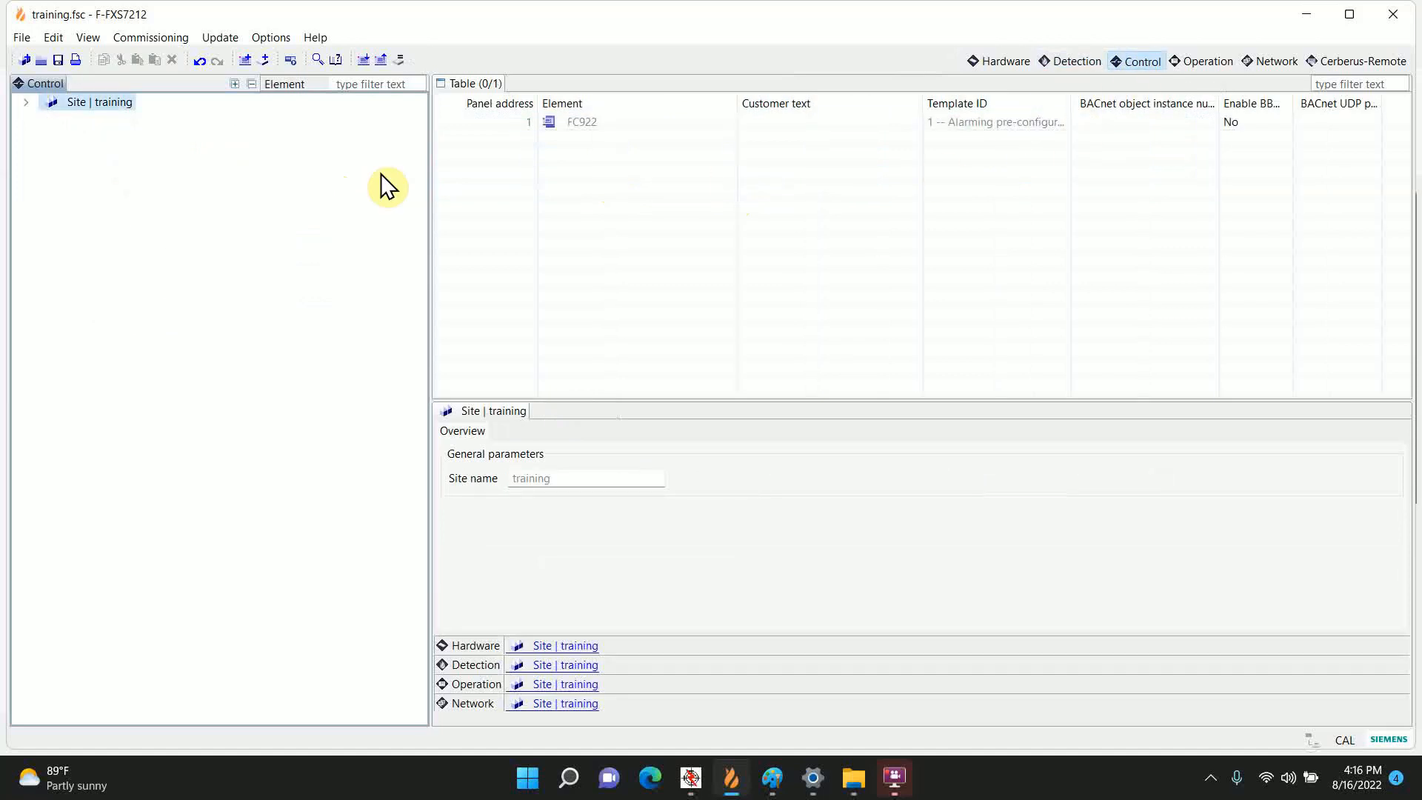
click(25, 102)
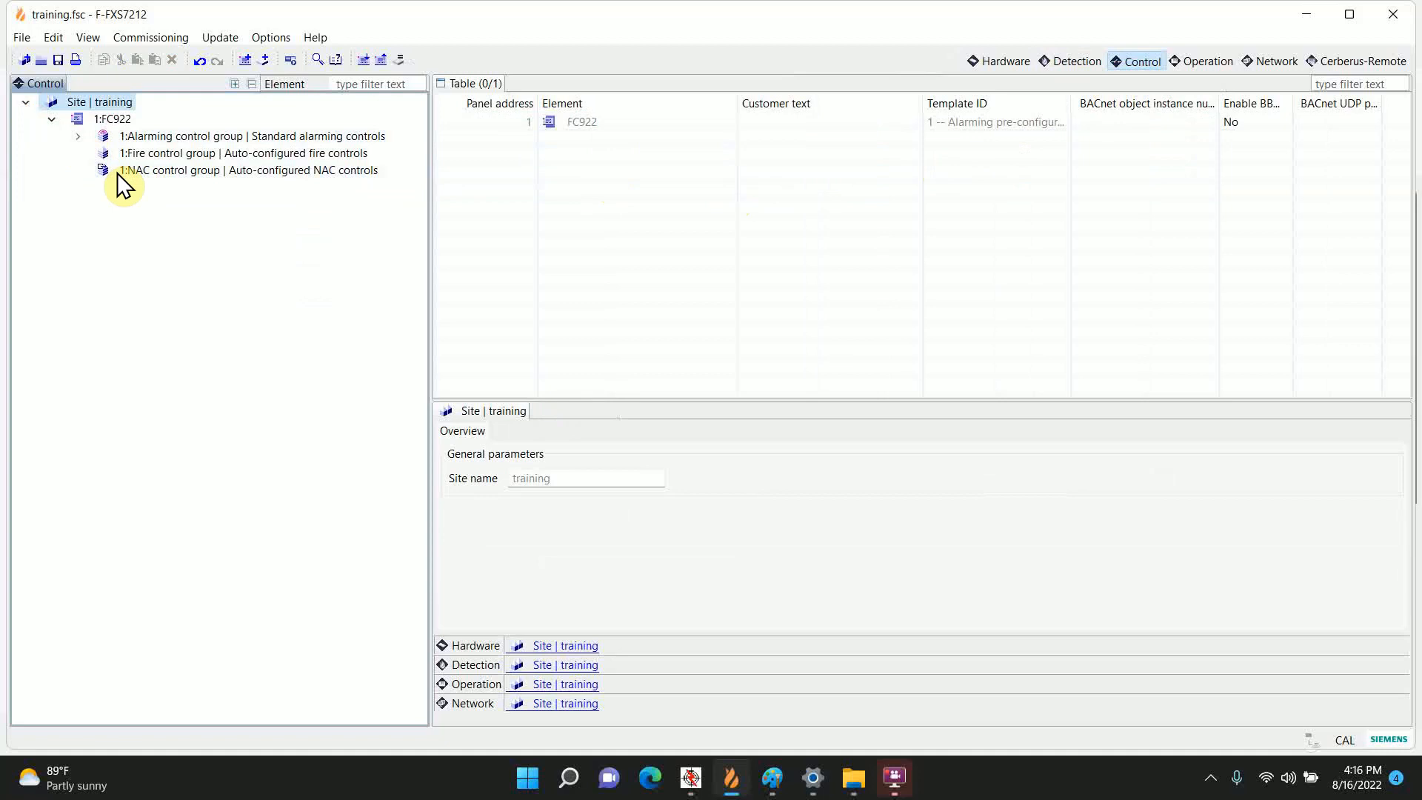
click(243, 153)
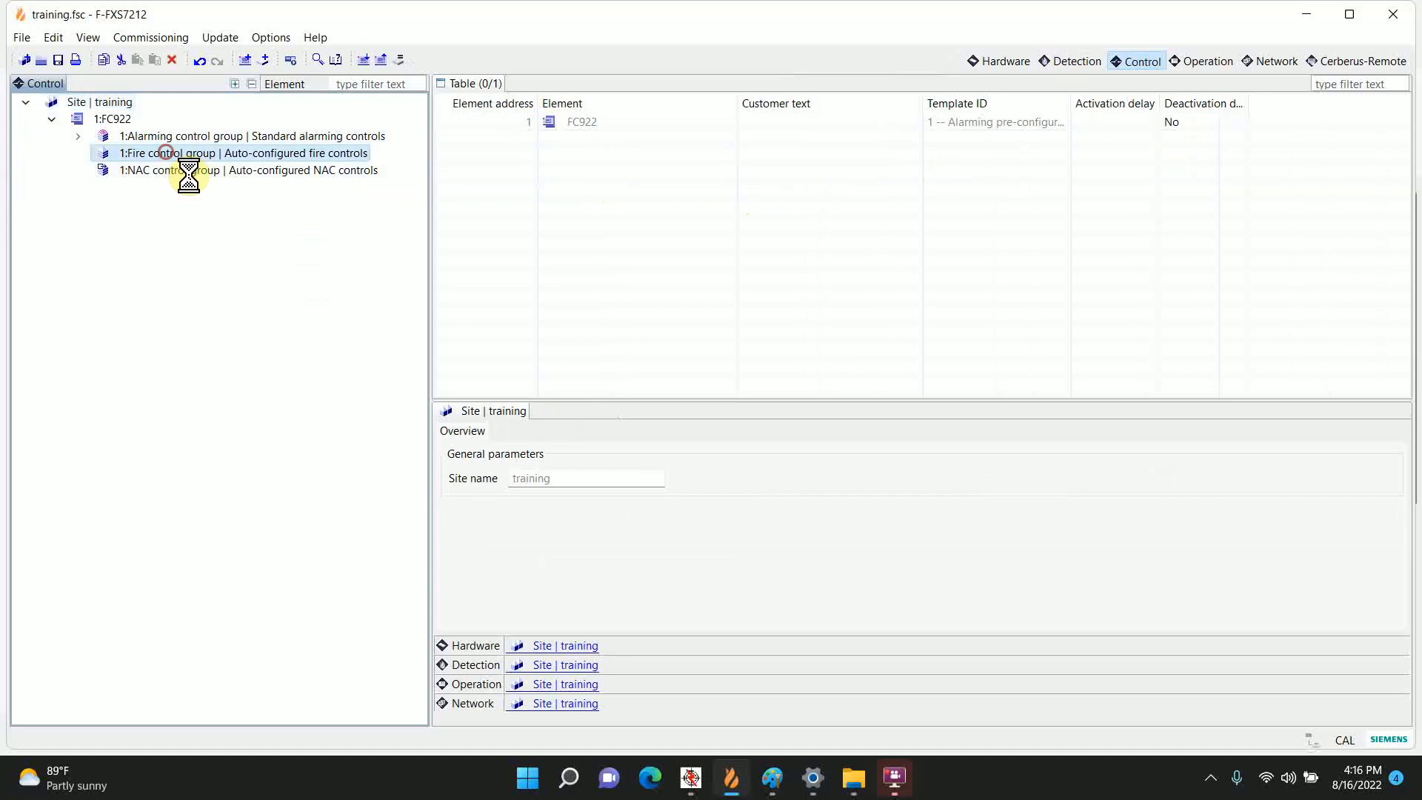
right_click(169, 152)
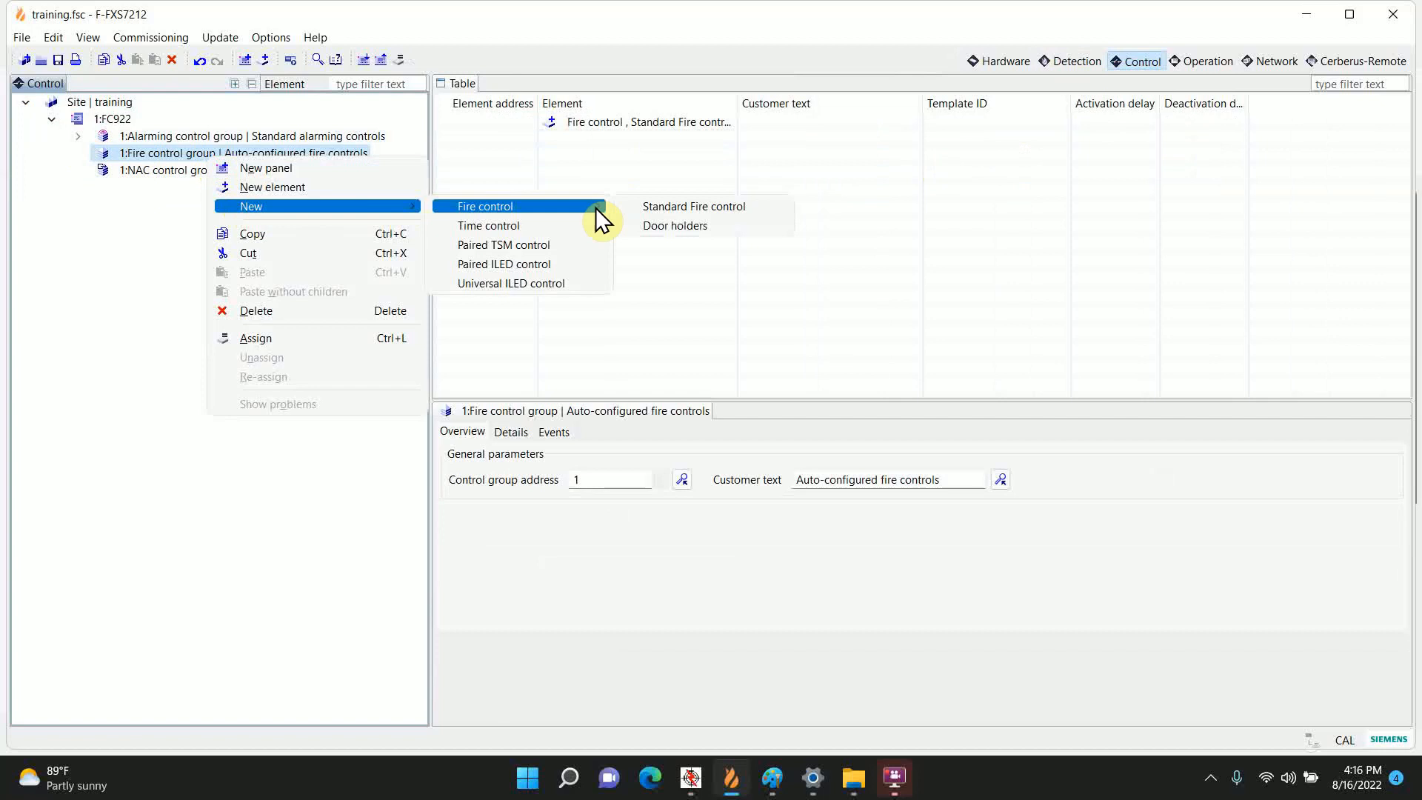
click(693, 206)
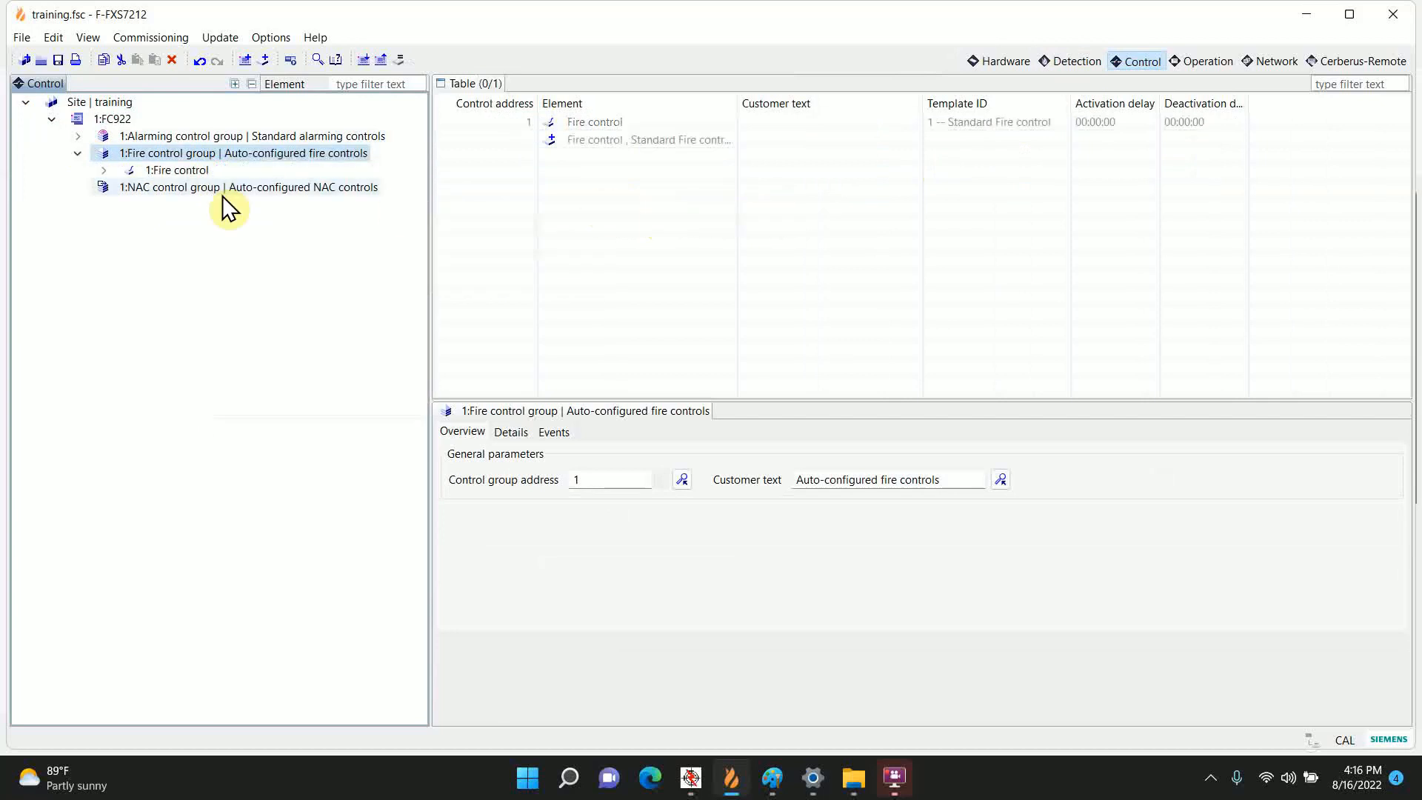
click(180, 170)
text(Duct 1)
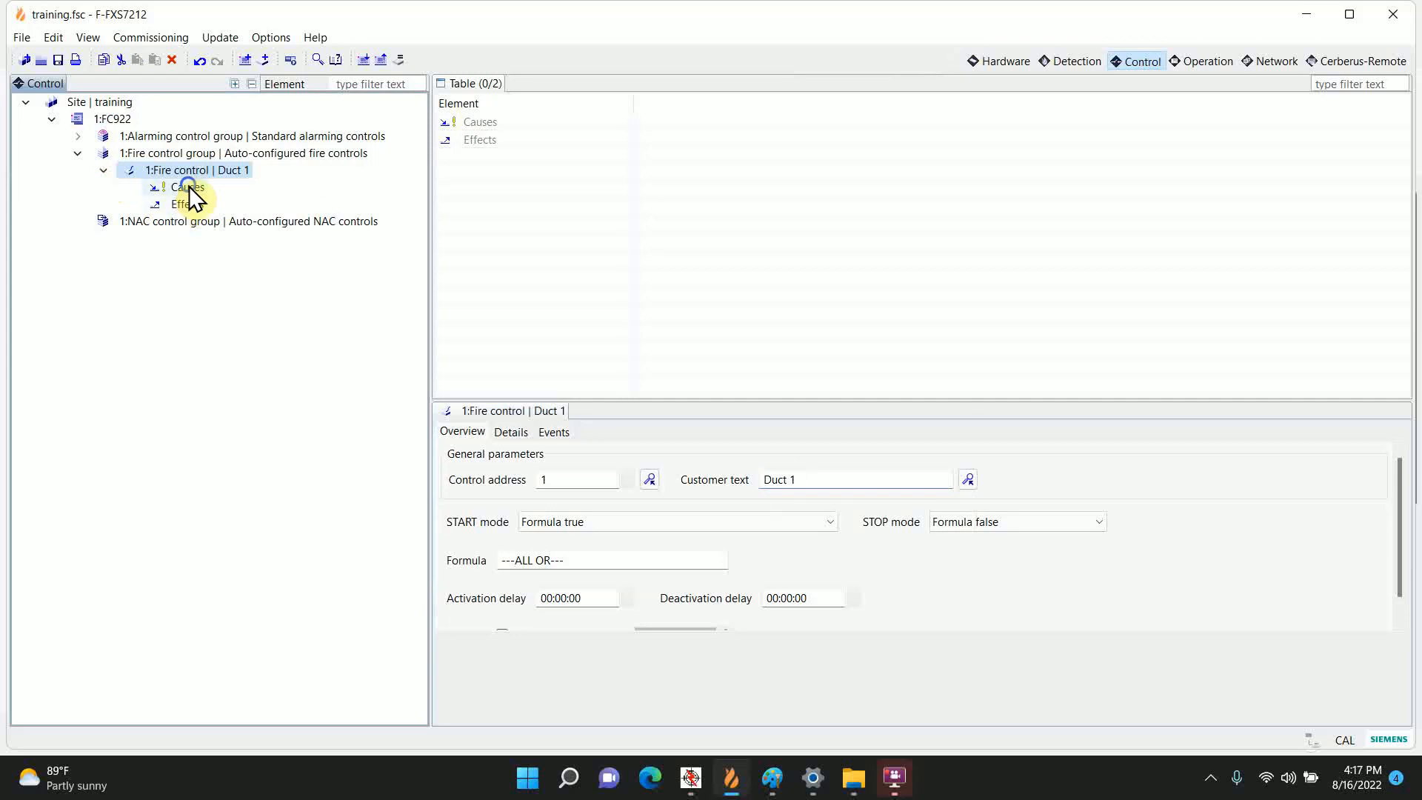
Step: Assign Duct AHU1 supervisory zone 1 on all supervisories as Duct 1's first cause
click(187, 187)
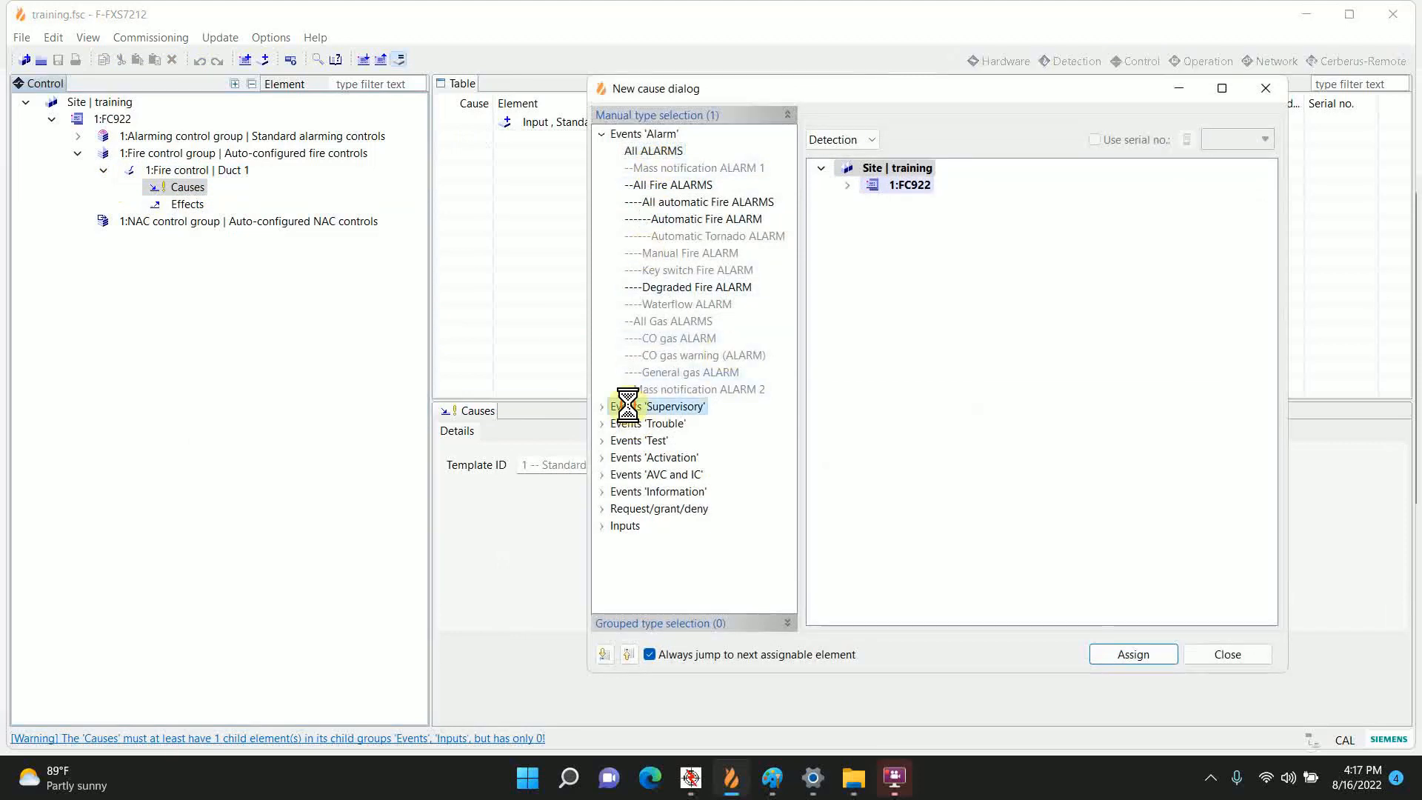
click(601, 405)
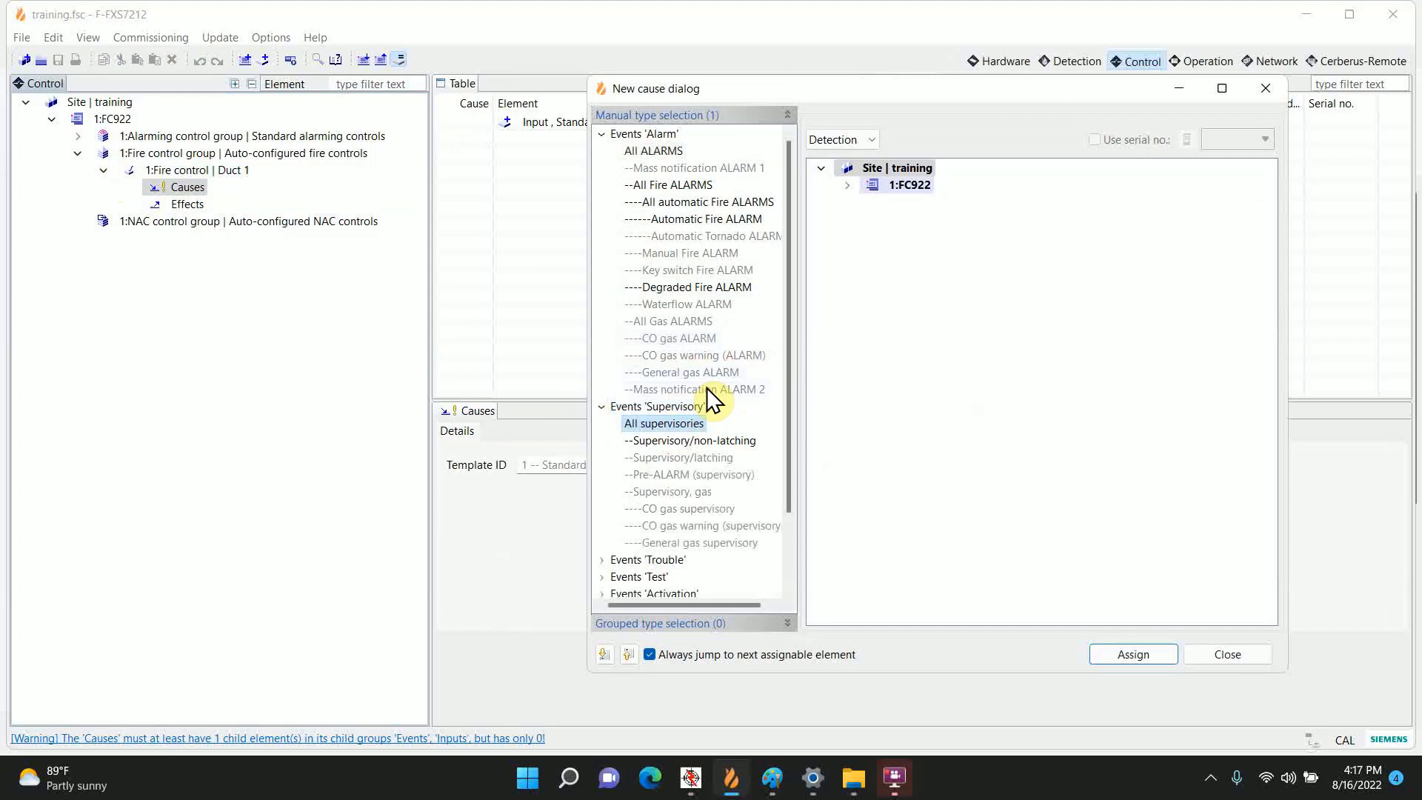
mouse_move(839, 210)
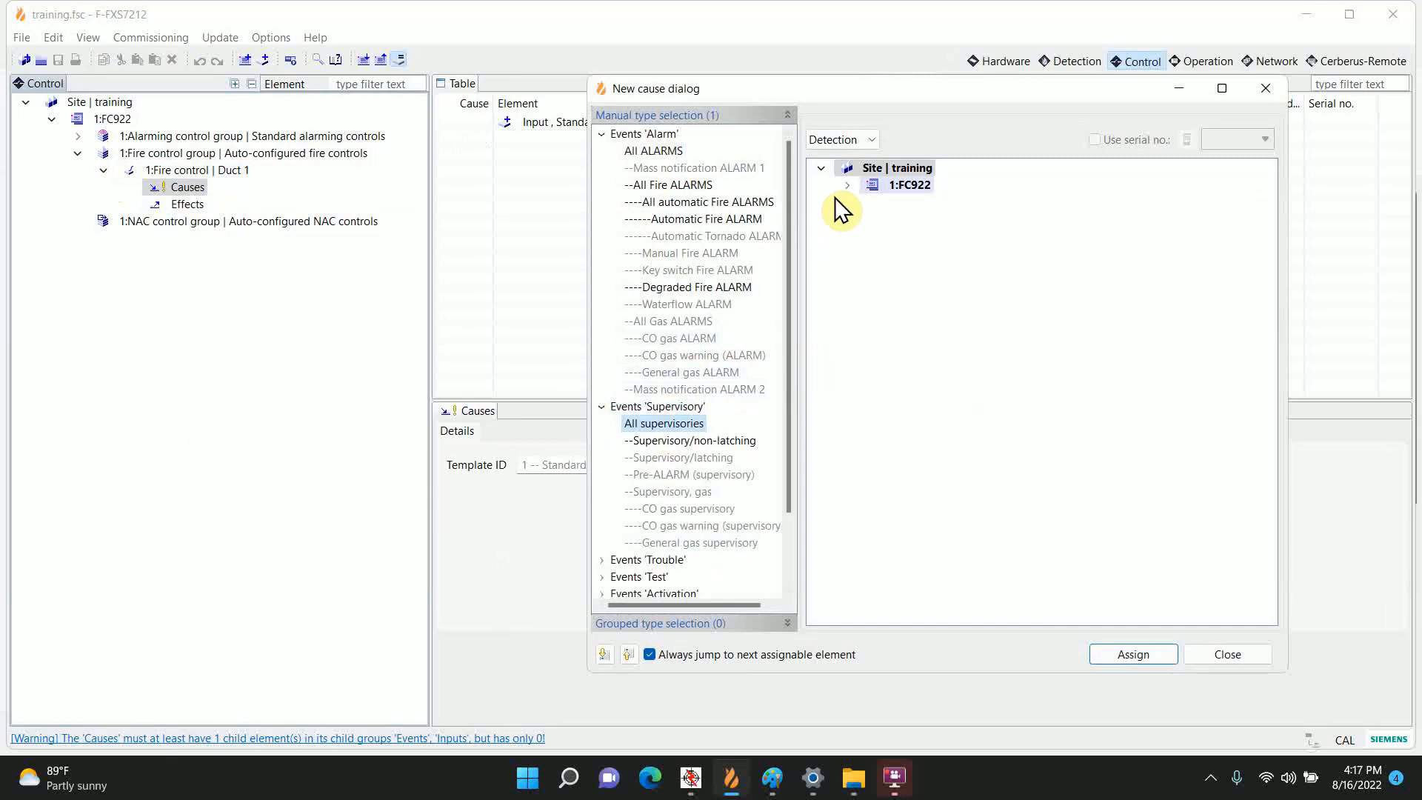
click(846, 185)
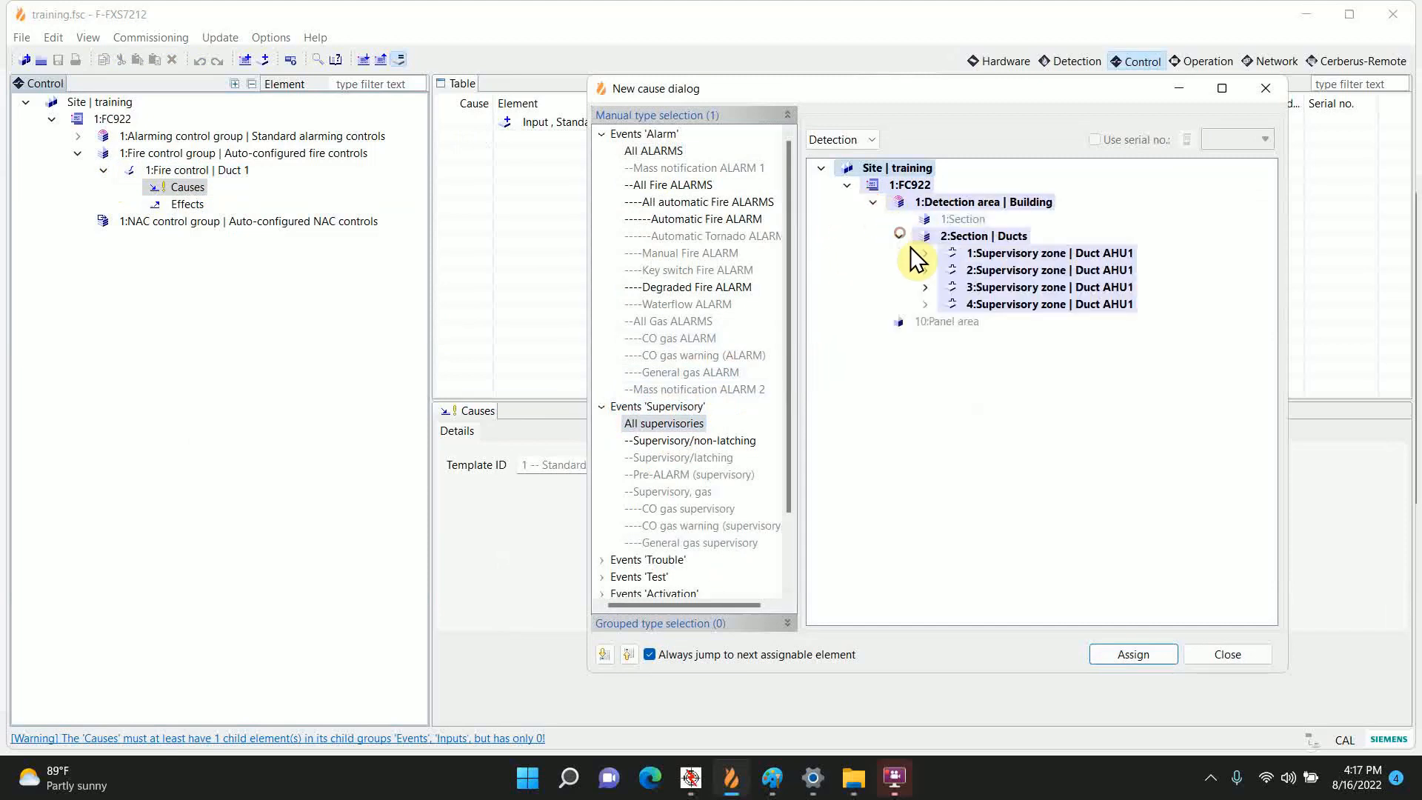
click(924, 253)
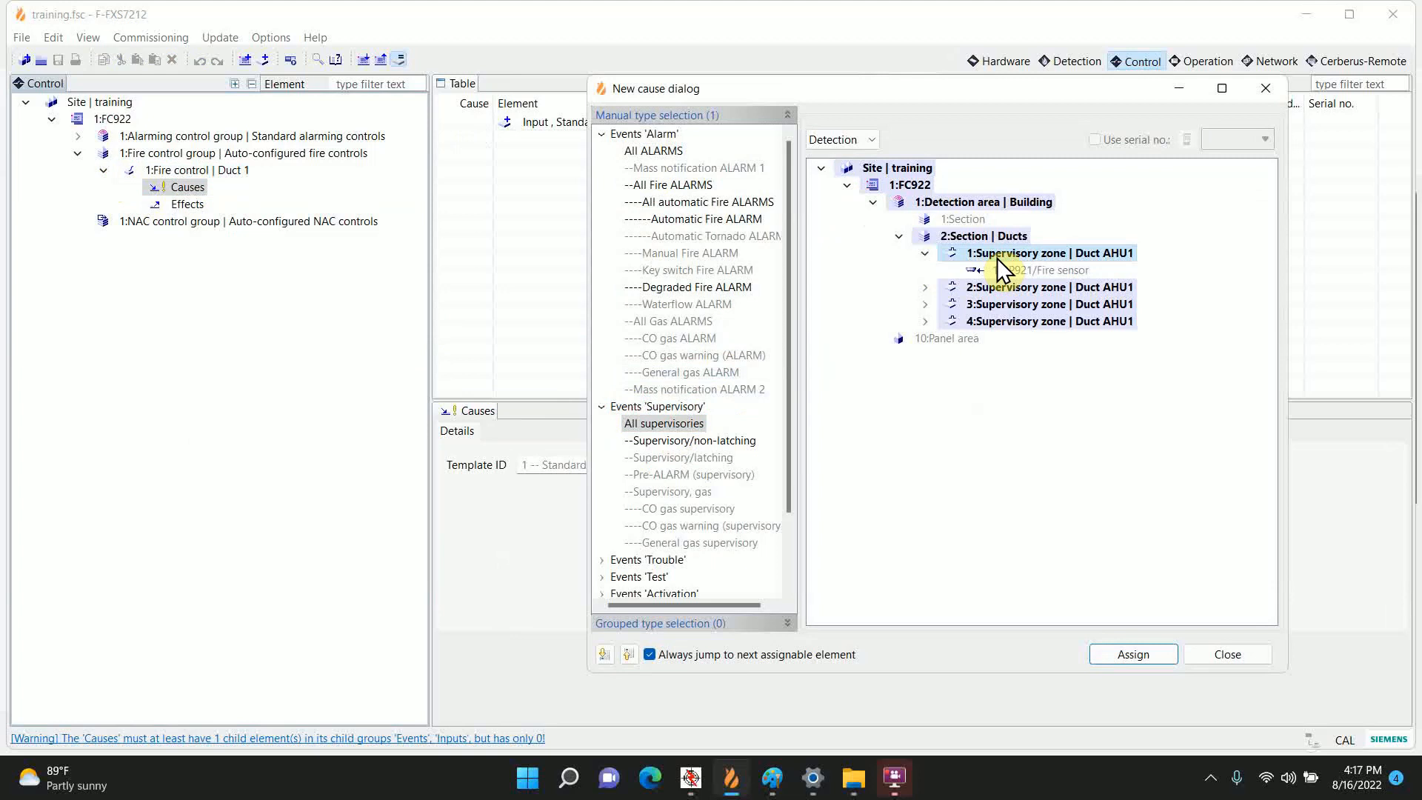
mouse_move(1093, 266)
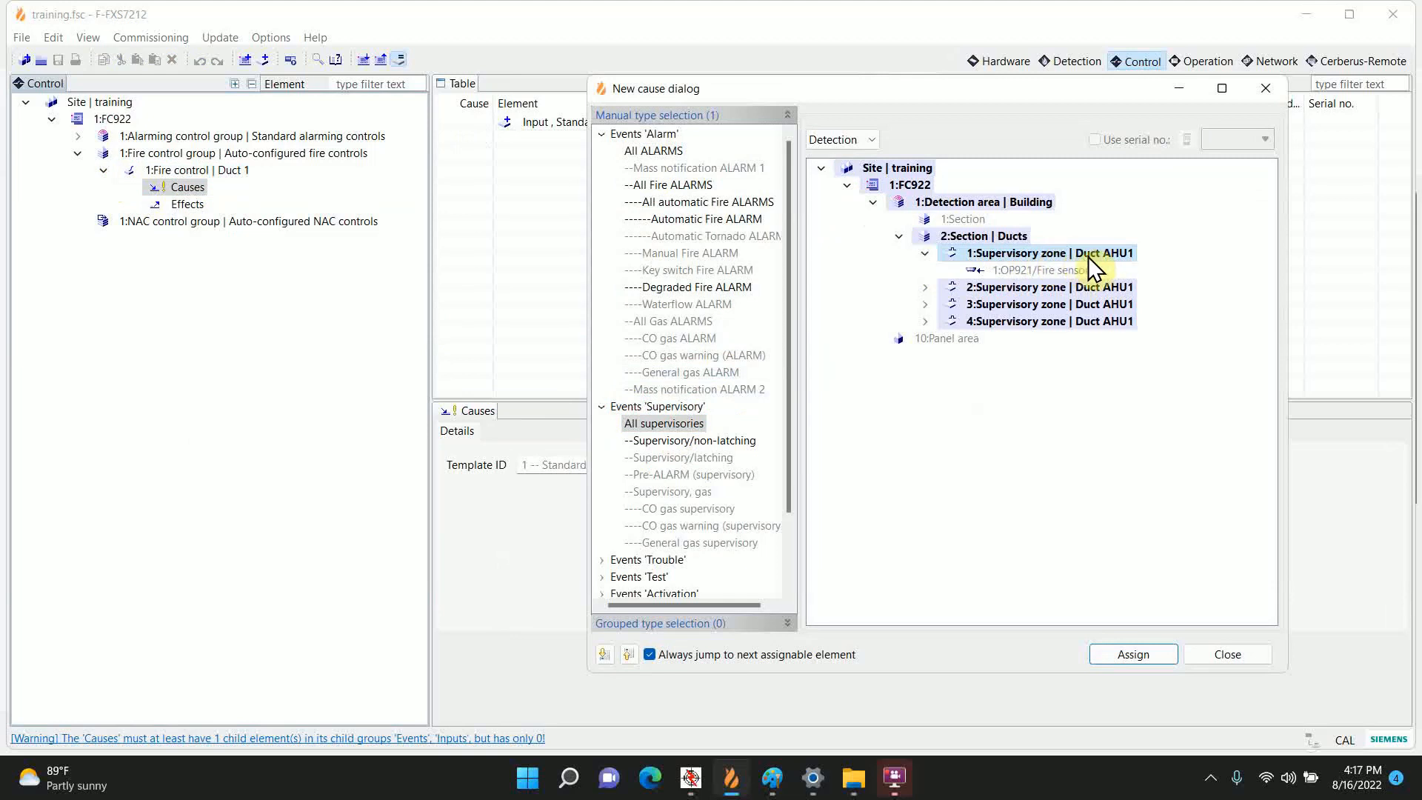
click(1131, 654)
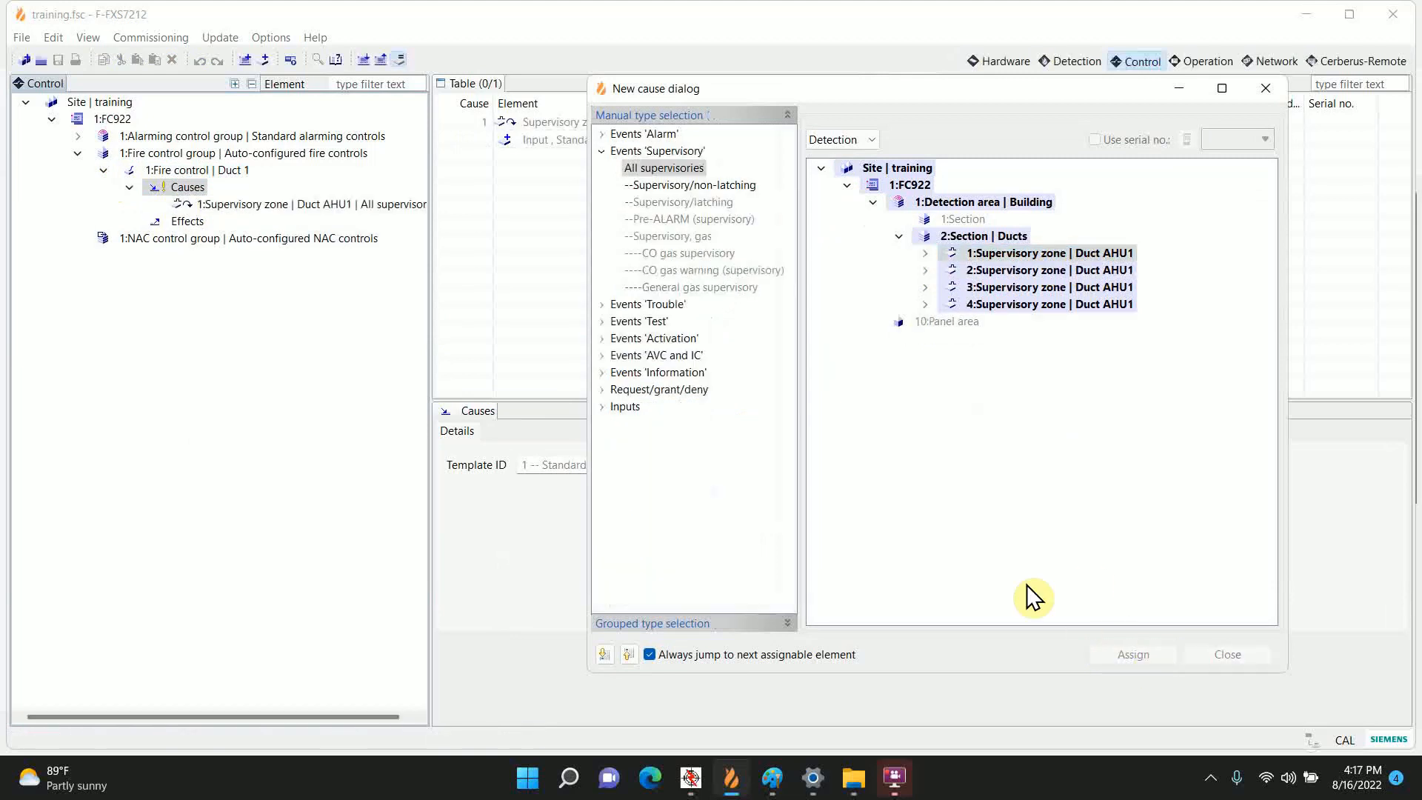
click(975, 202)
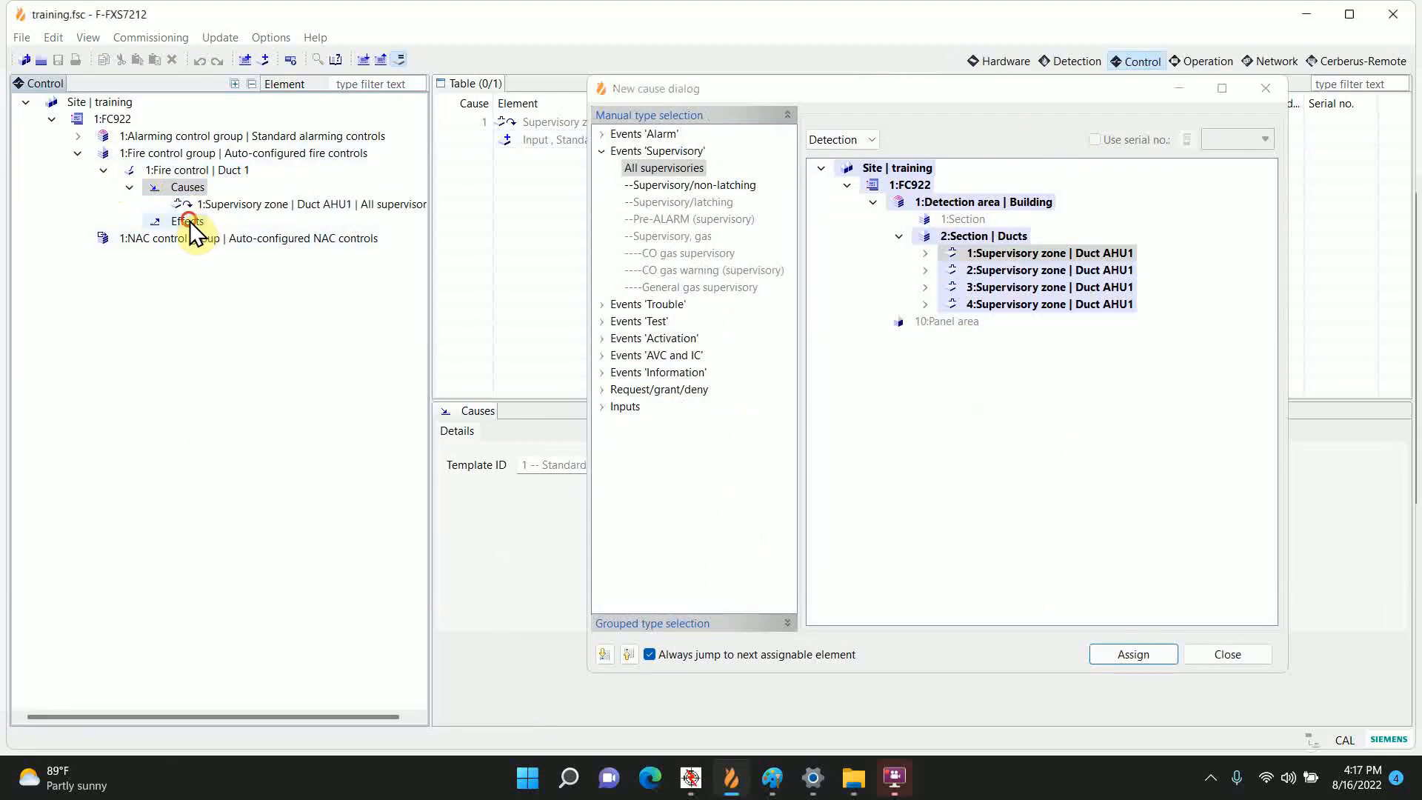
Step: Add the OP921 output at device 101 as Duct 1's effect, no confirmation
click(186, 221)
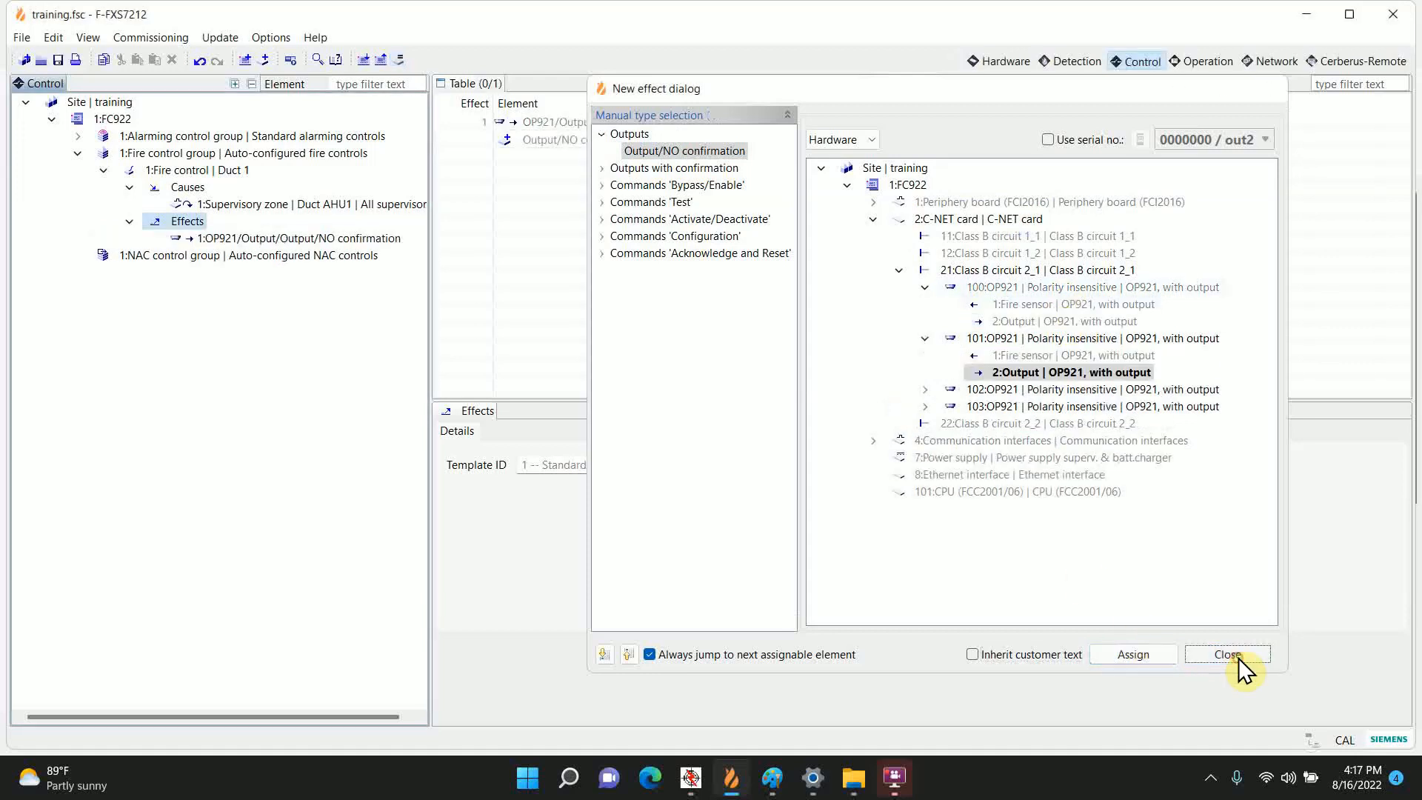
click(1228, 653)
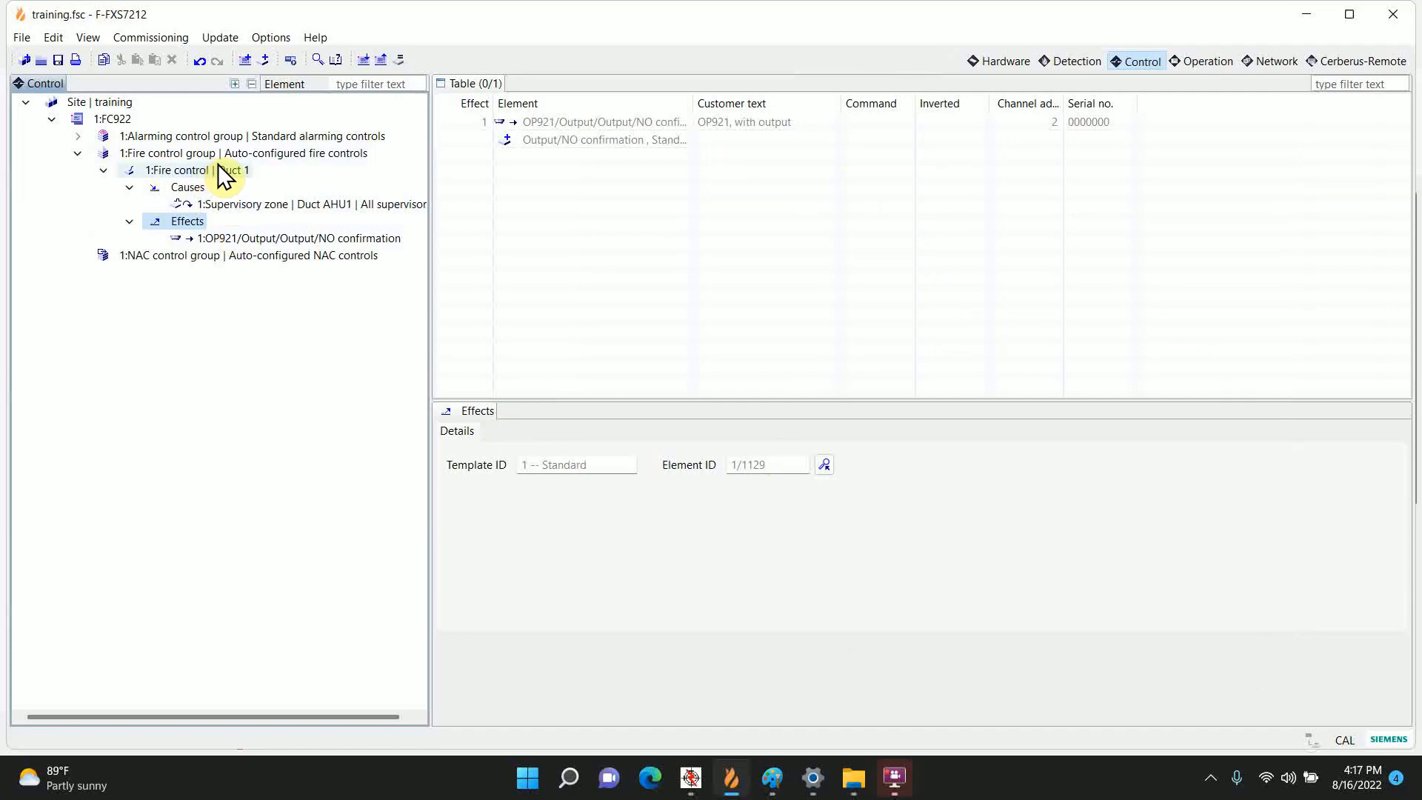
mouse_move(207, 193)
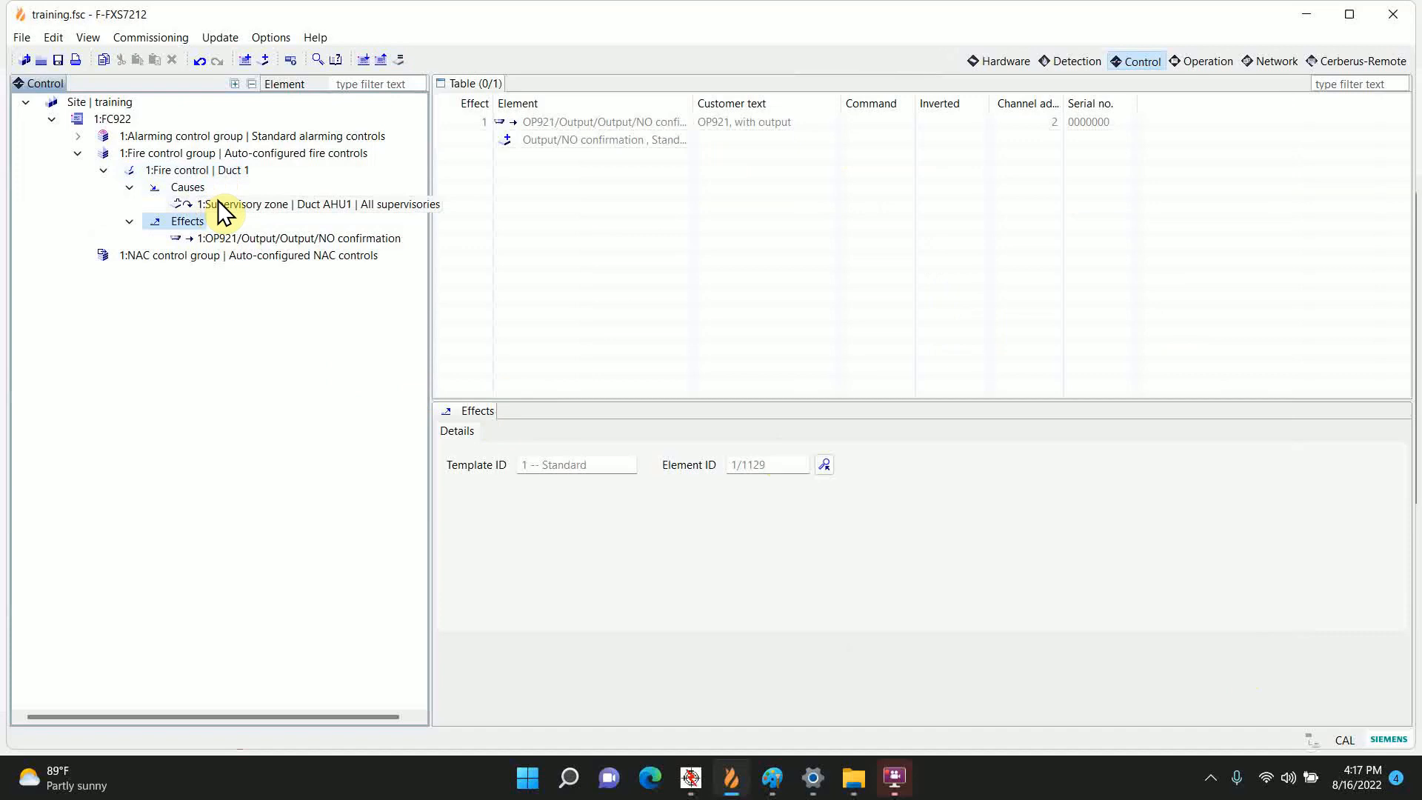
mouse_move(367, 187)
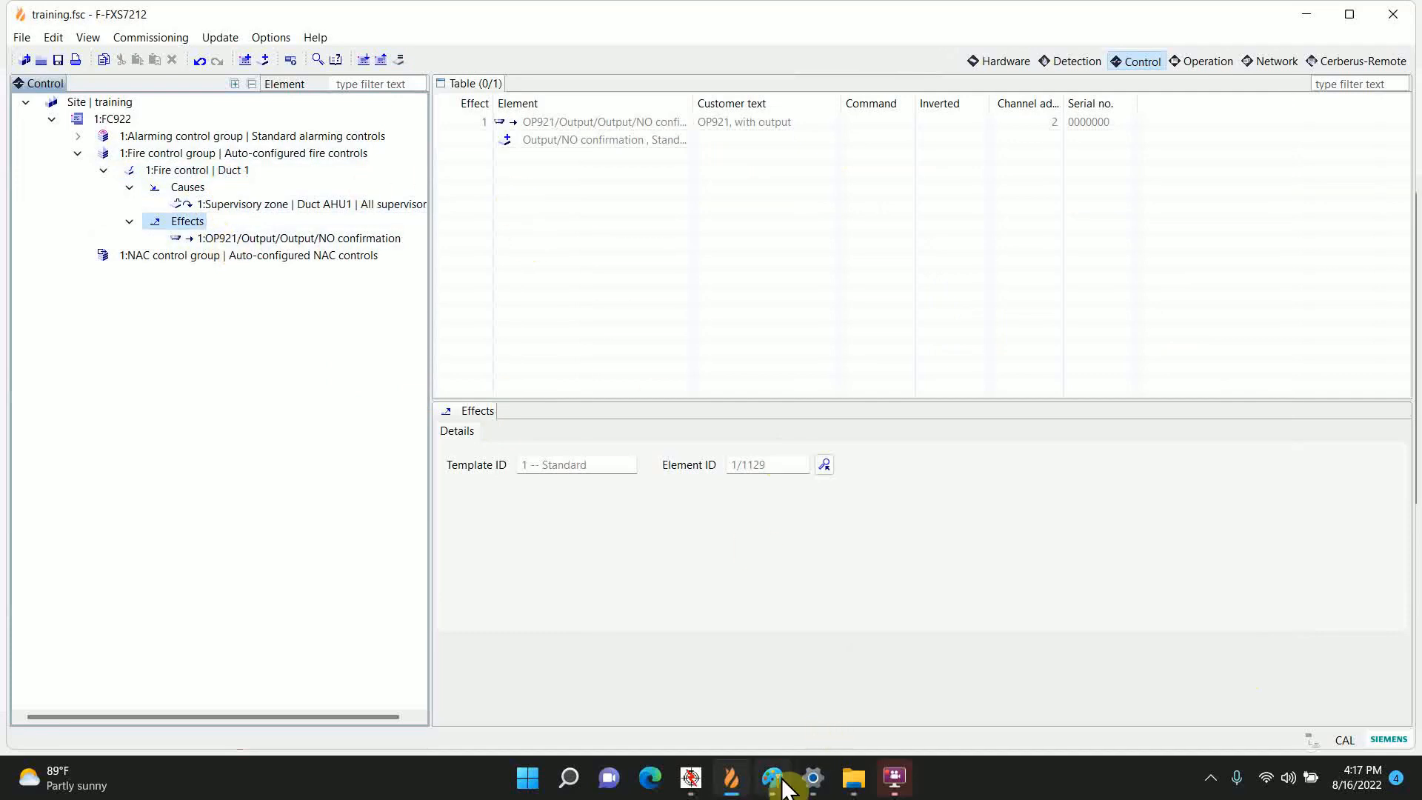
click(772, 785)
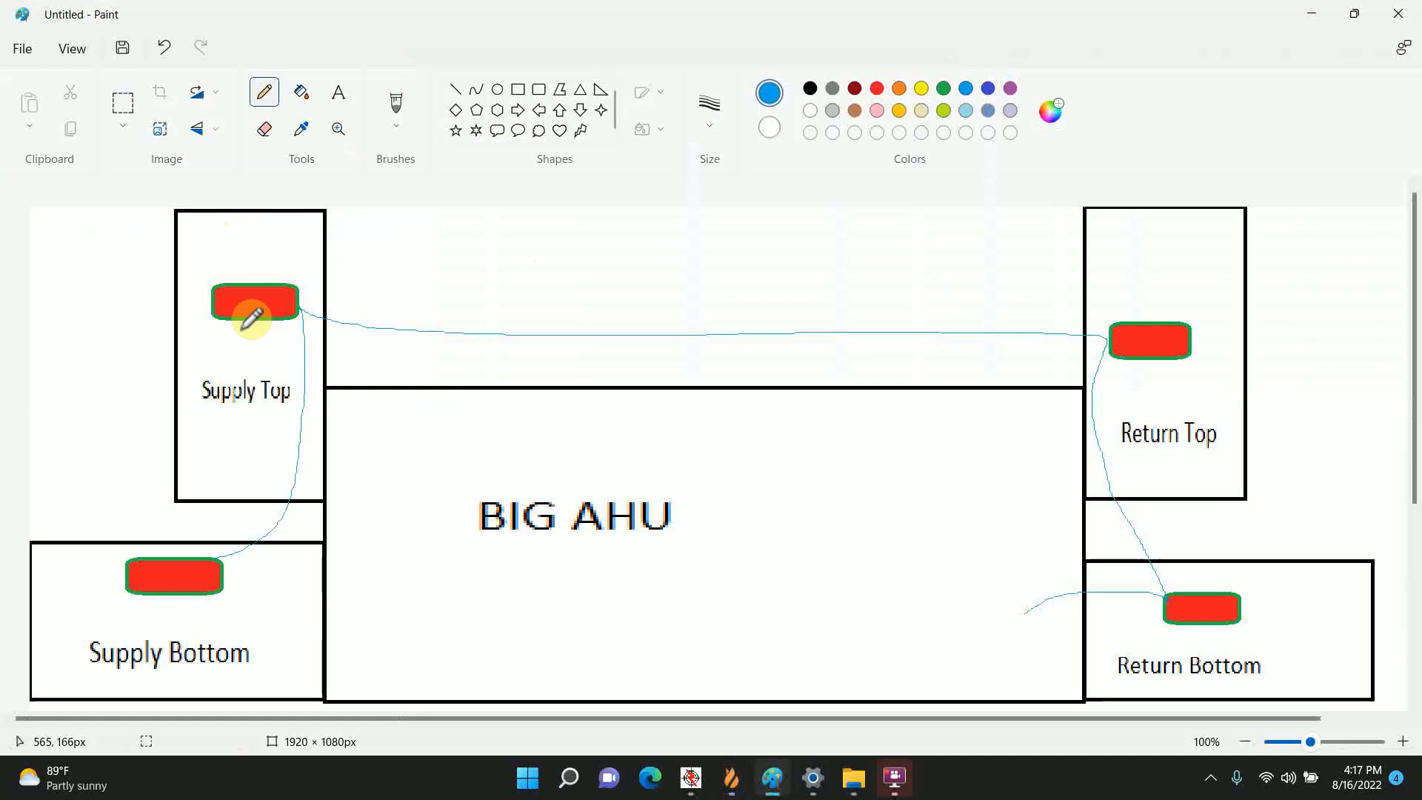
mouse_move(1199, 617)
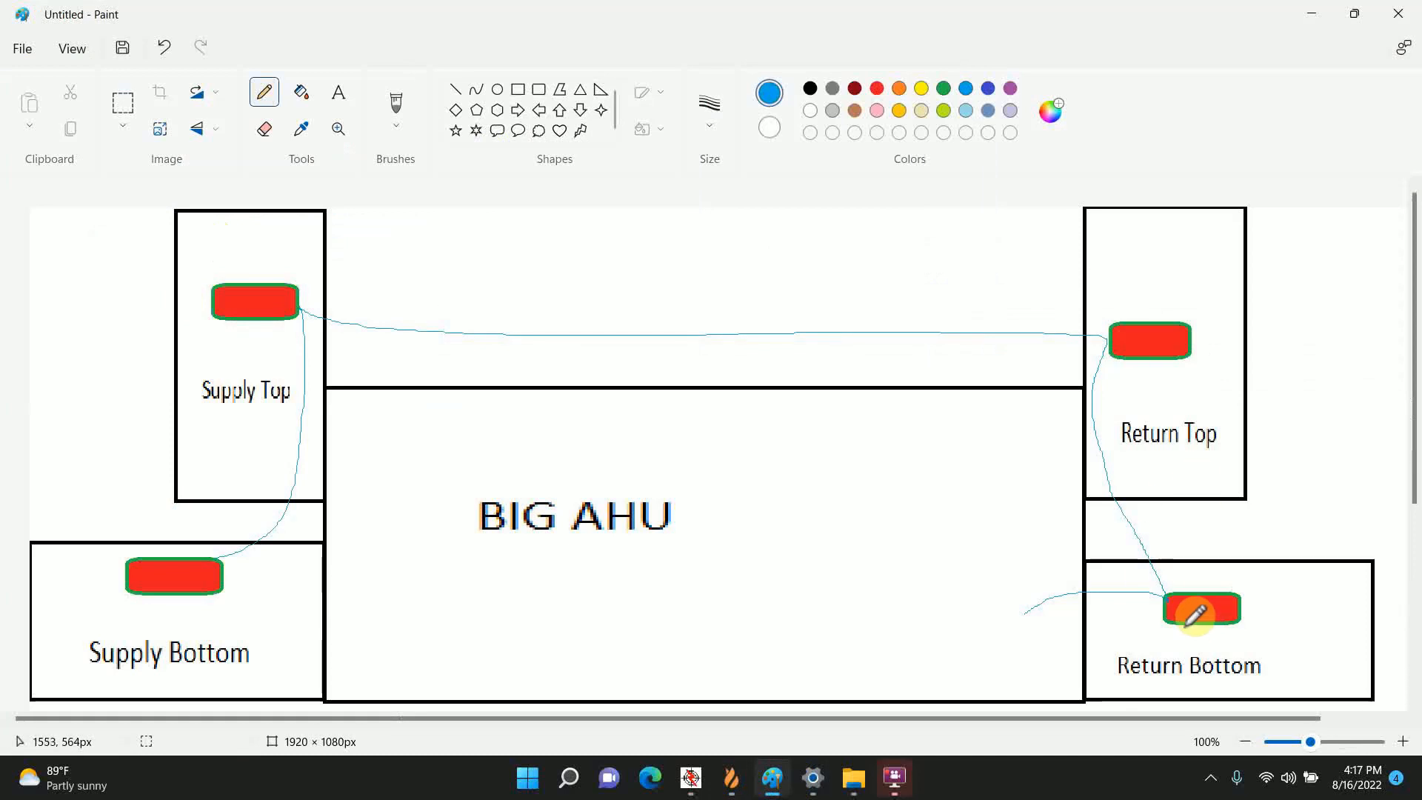
mouse_move(731, 778)
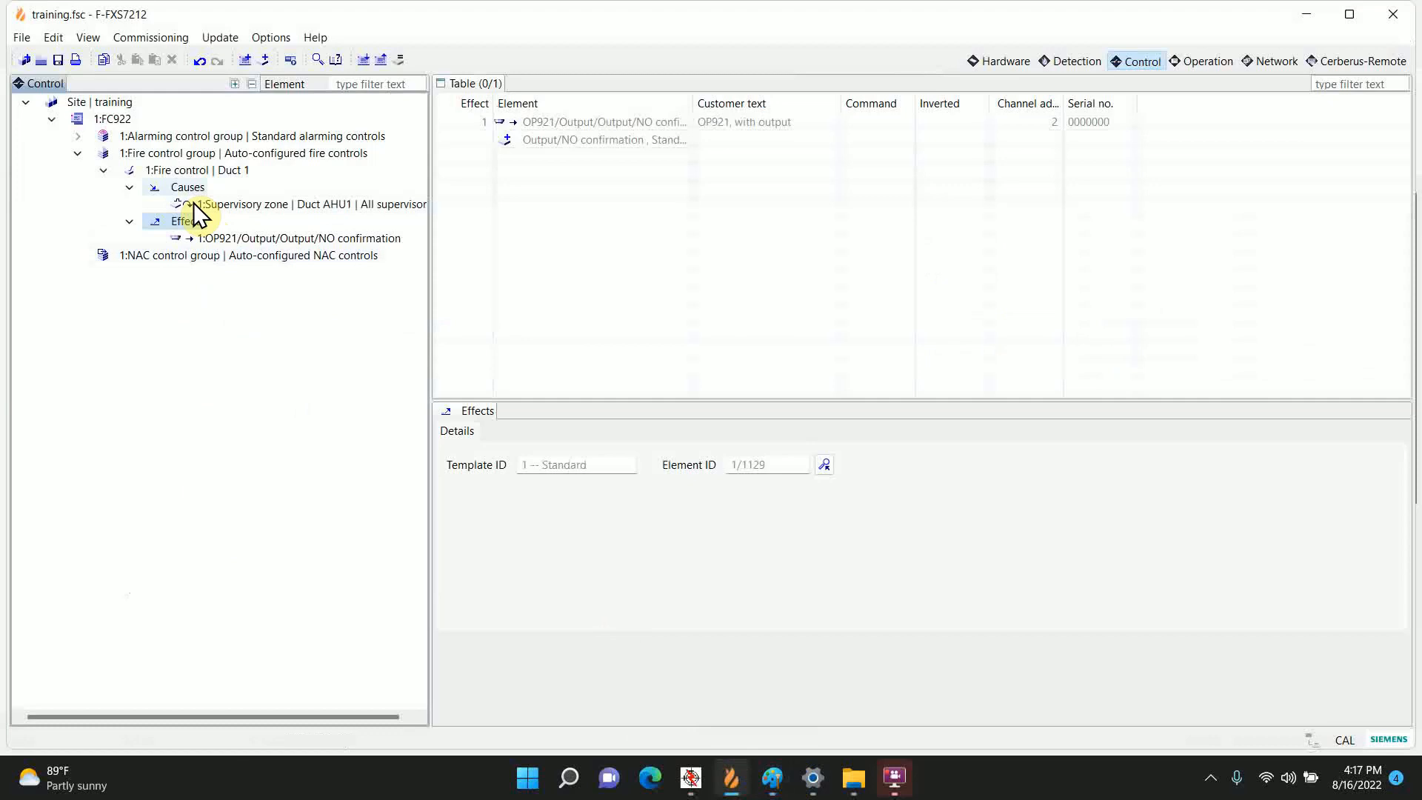
Step: Add Duct AHU1 supervisory zones 2–4 on all supervisories as Duct 1 causes
right_click(186, 186)
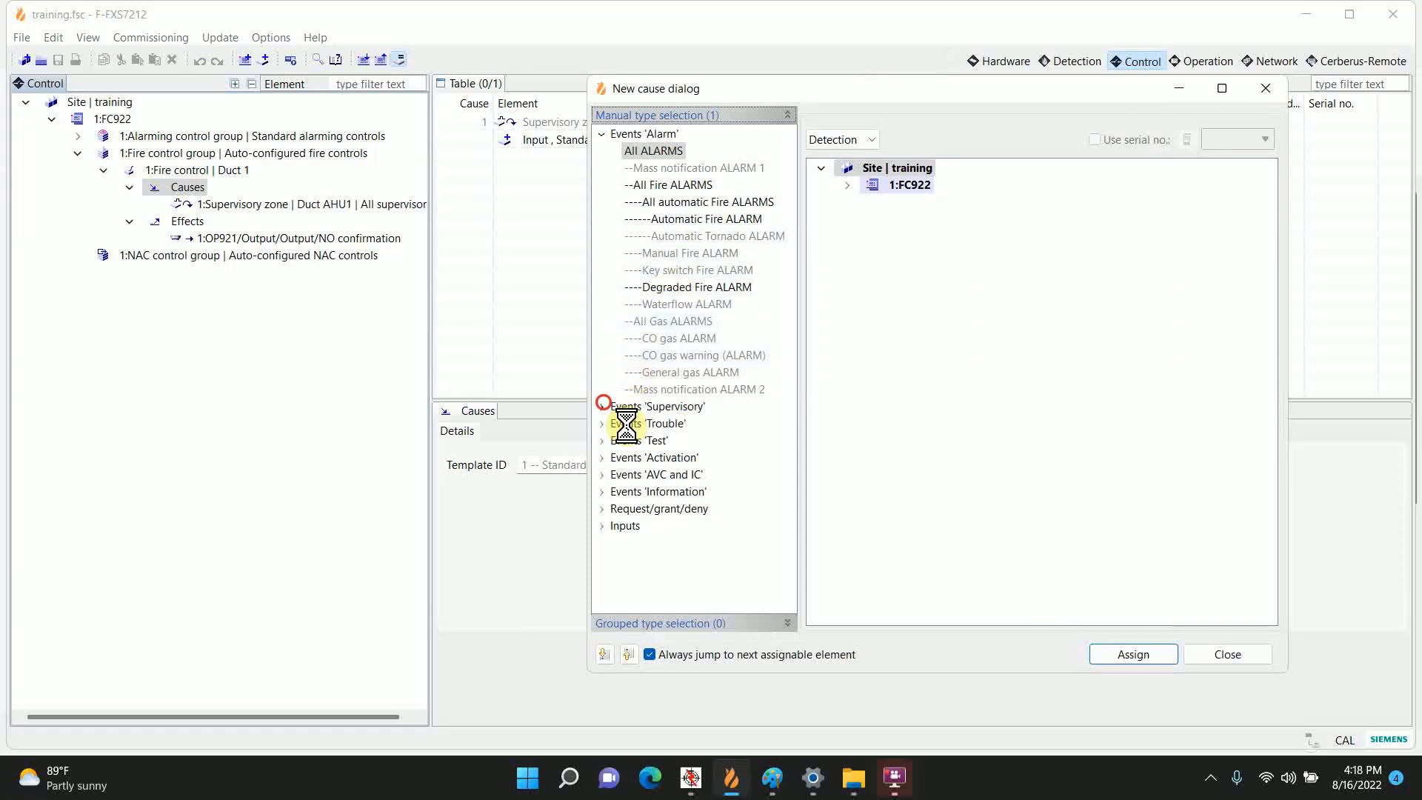
click(602, 406)
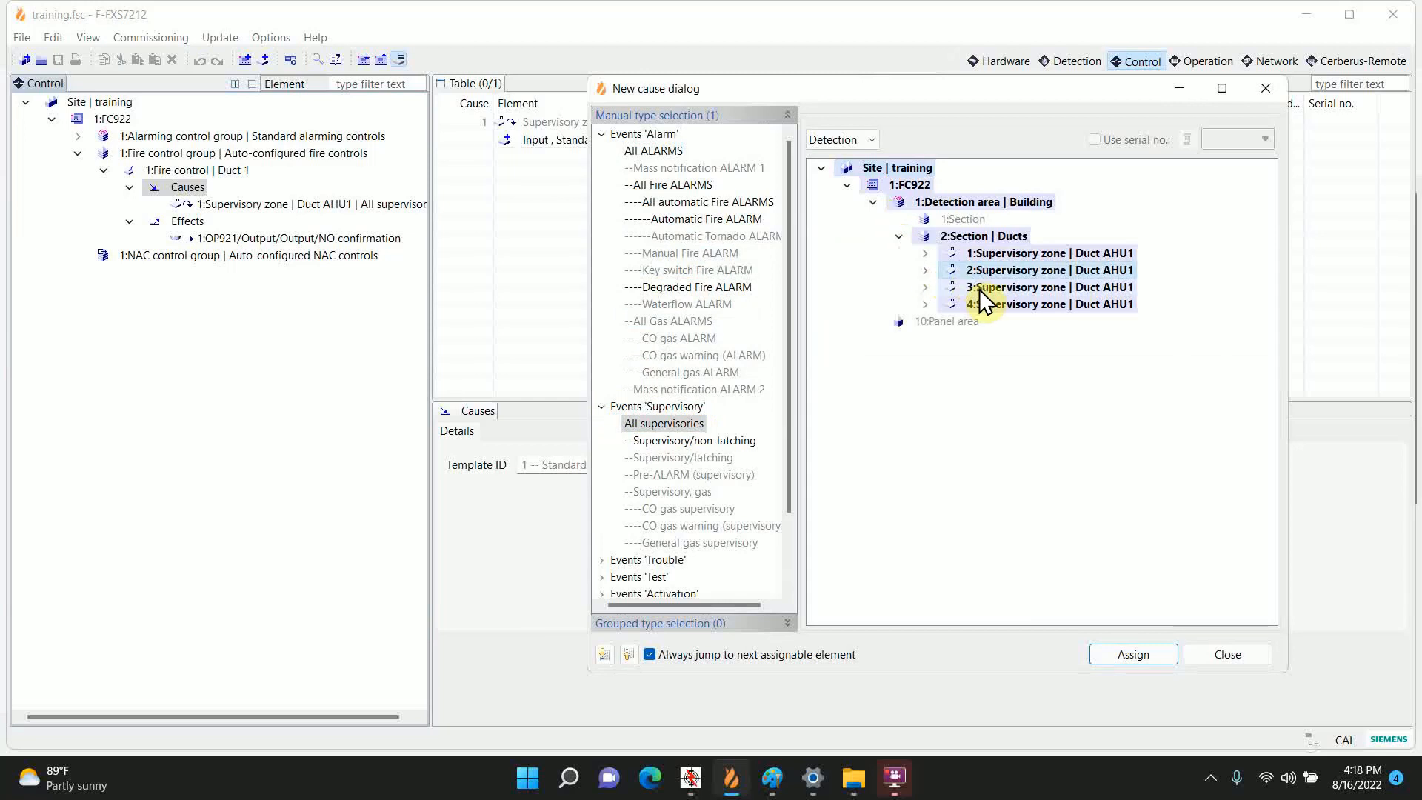
click(1039, 303)
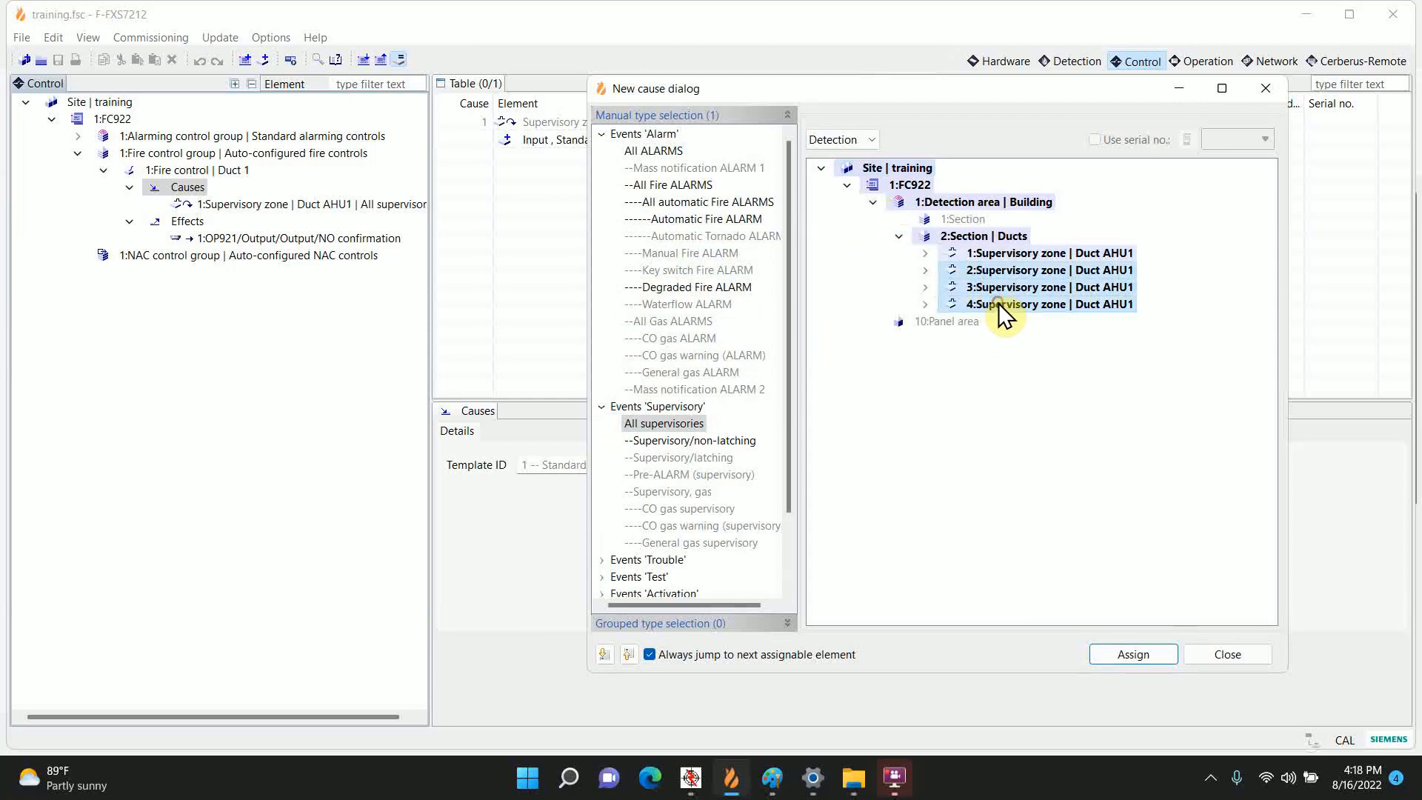
click(1132, 654)
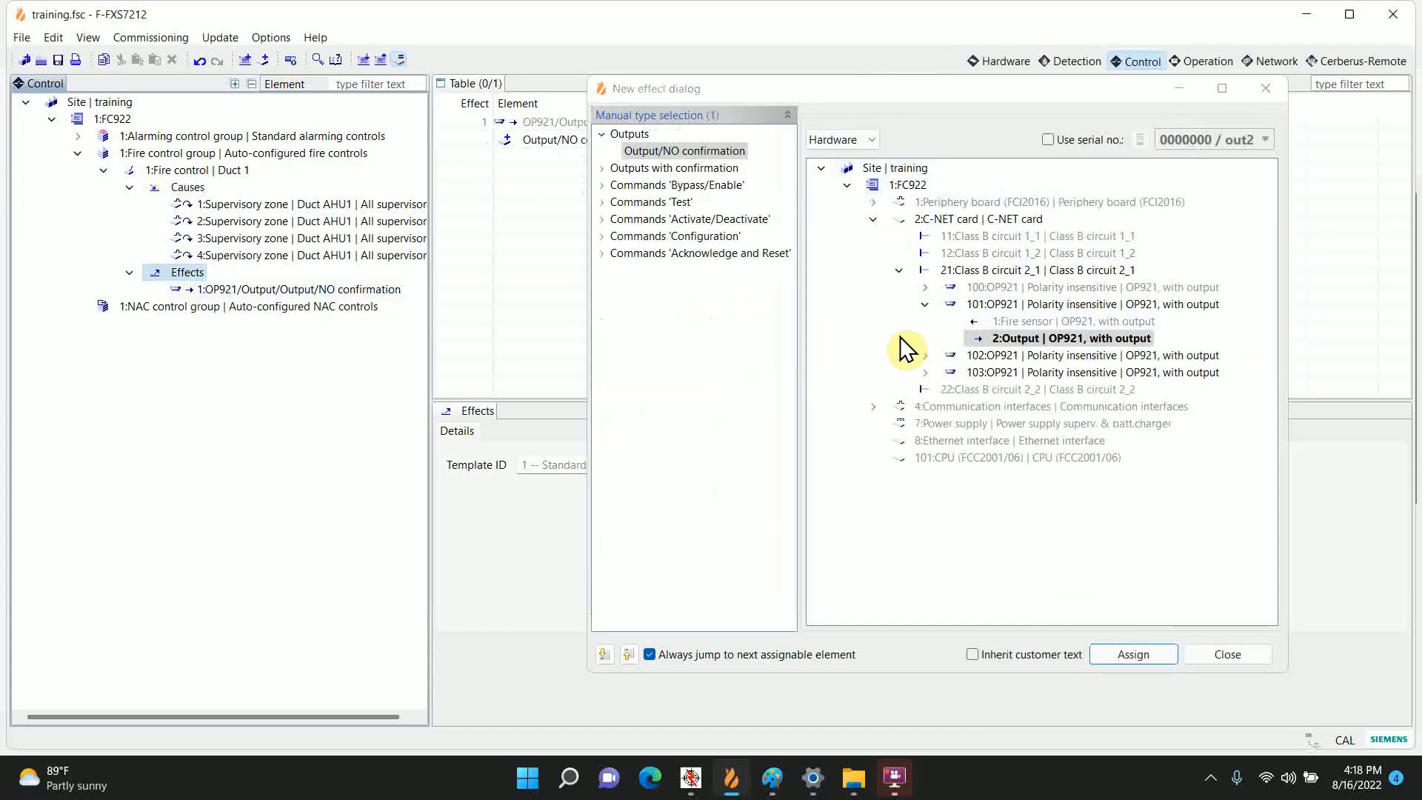
Step: Assign the remaining OP921 outputs as further Duct 1 effects
click(1131, 654)
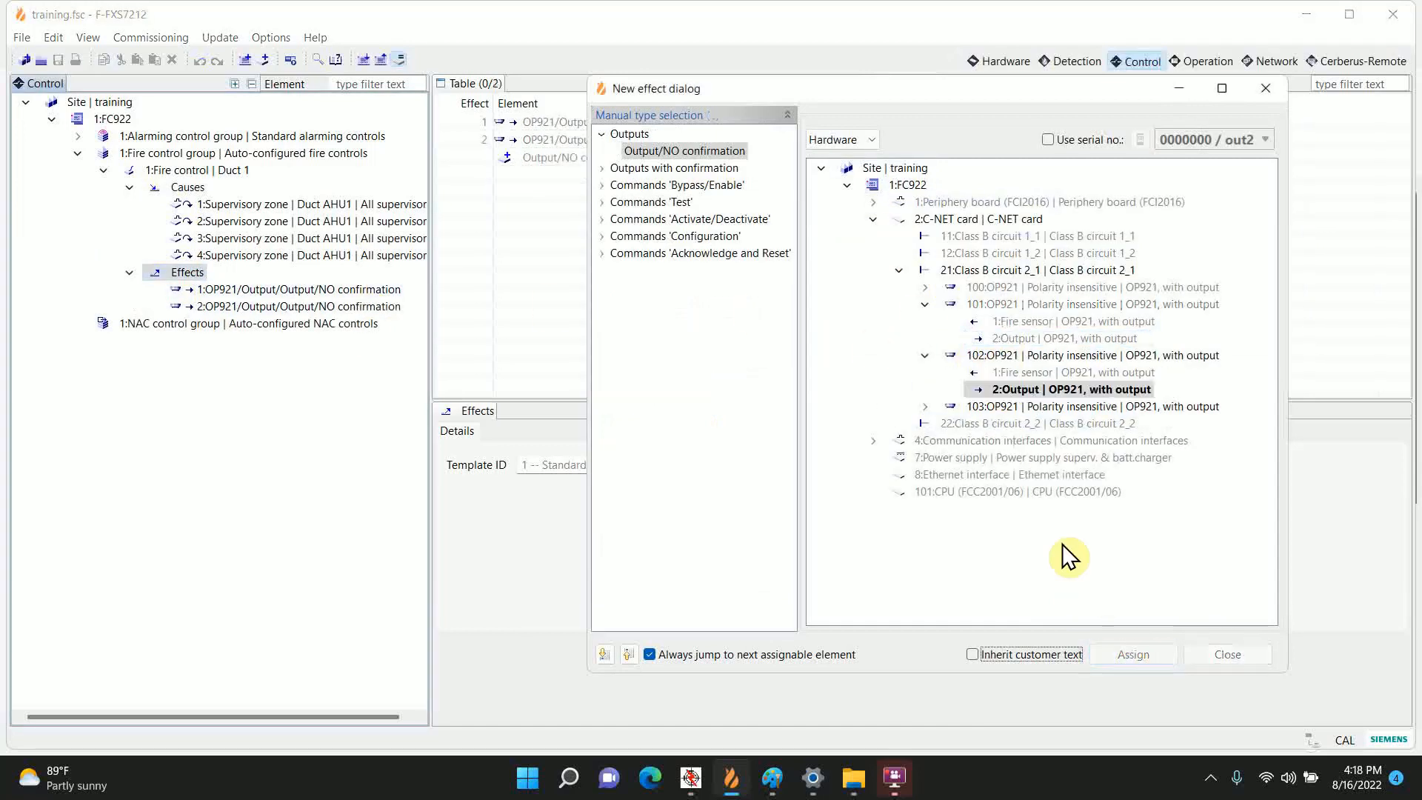
click(1132, 654)
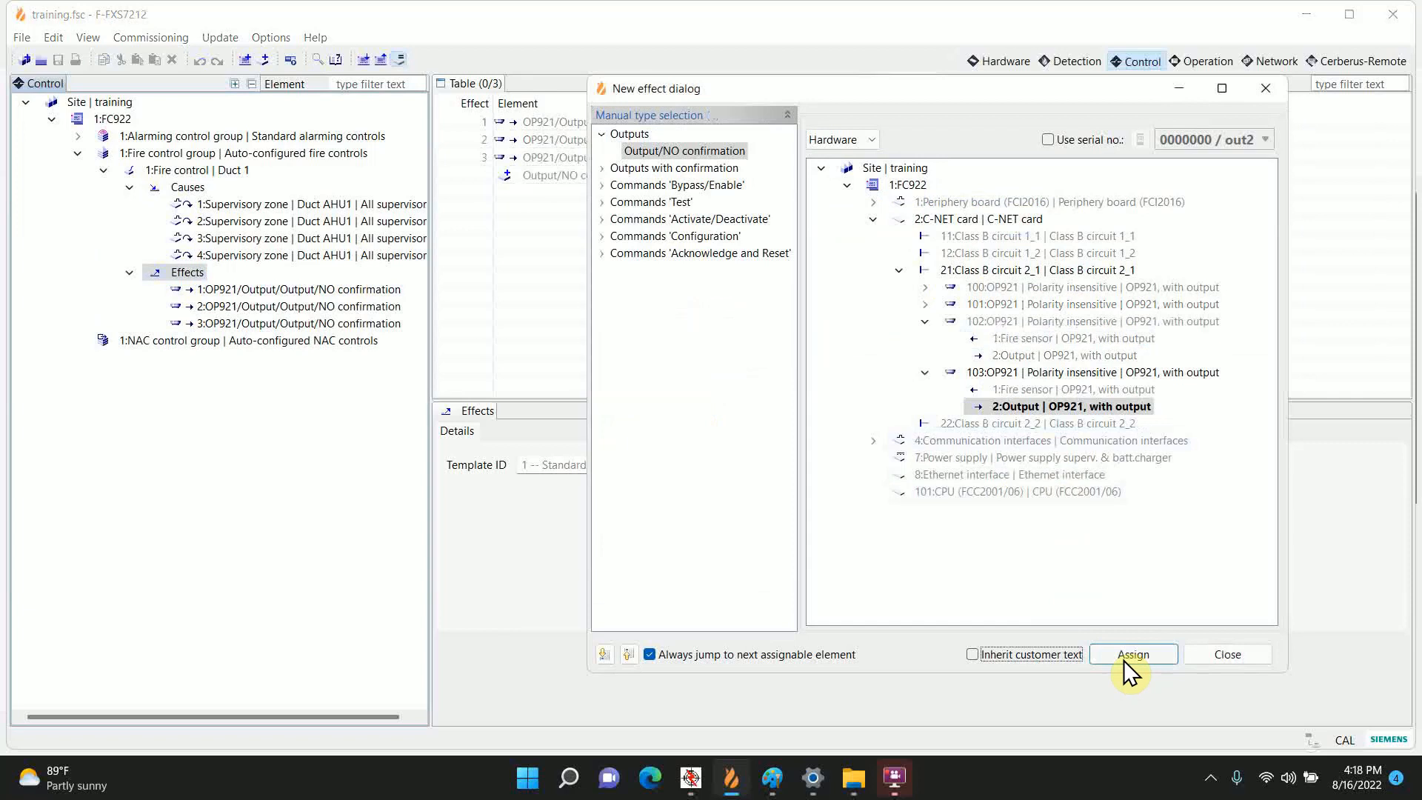
click(1131, 654)
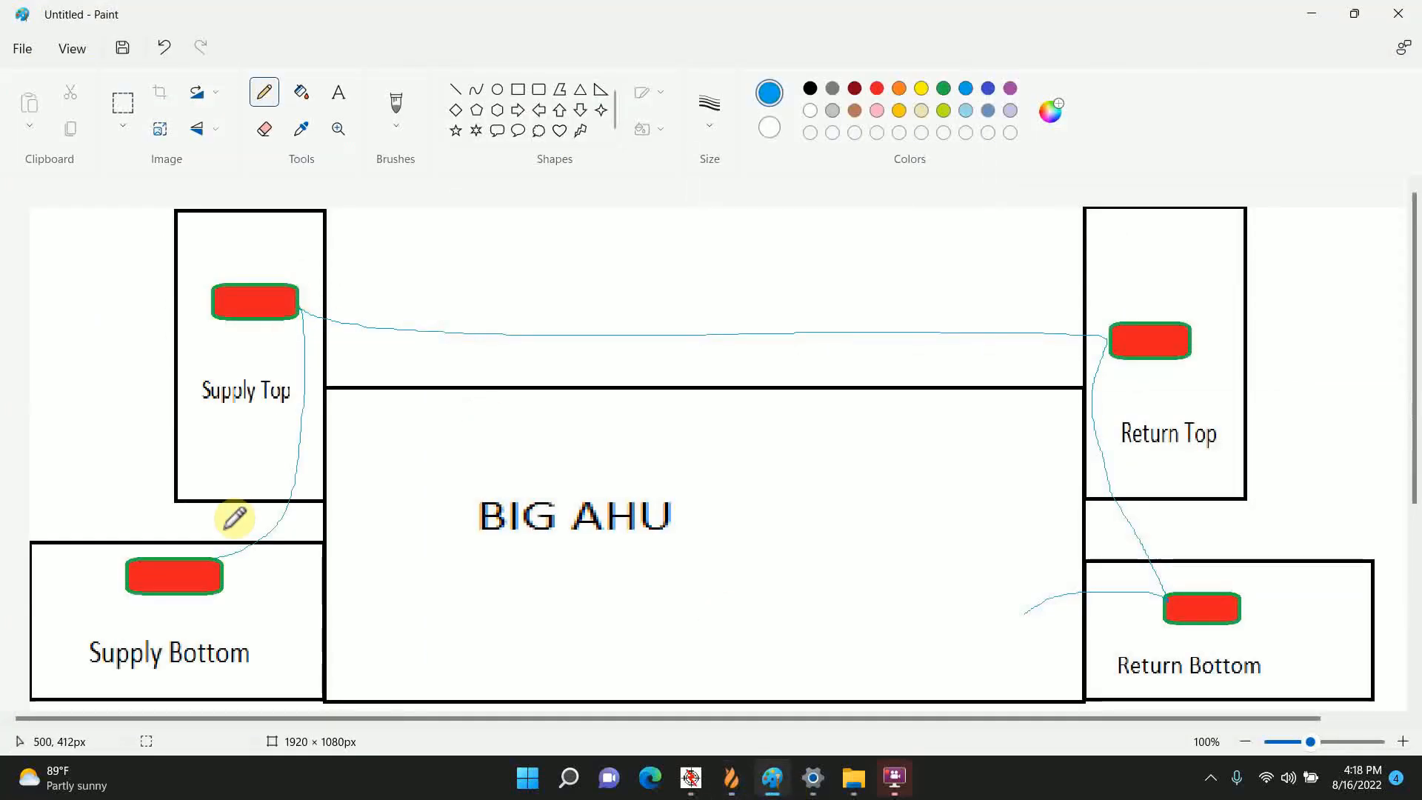
mouse_move(1225, 608)
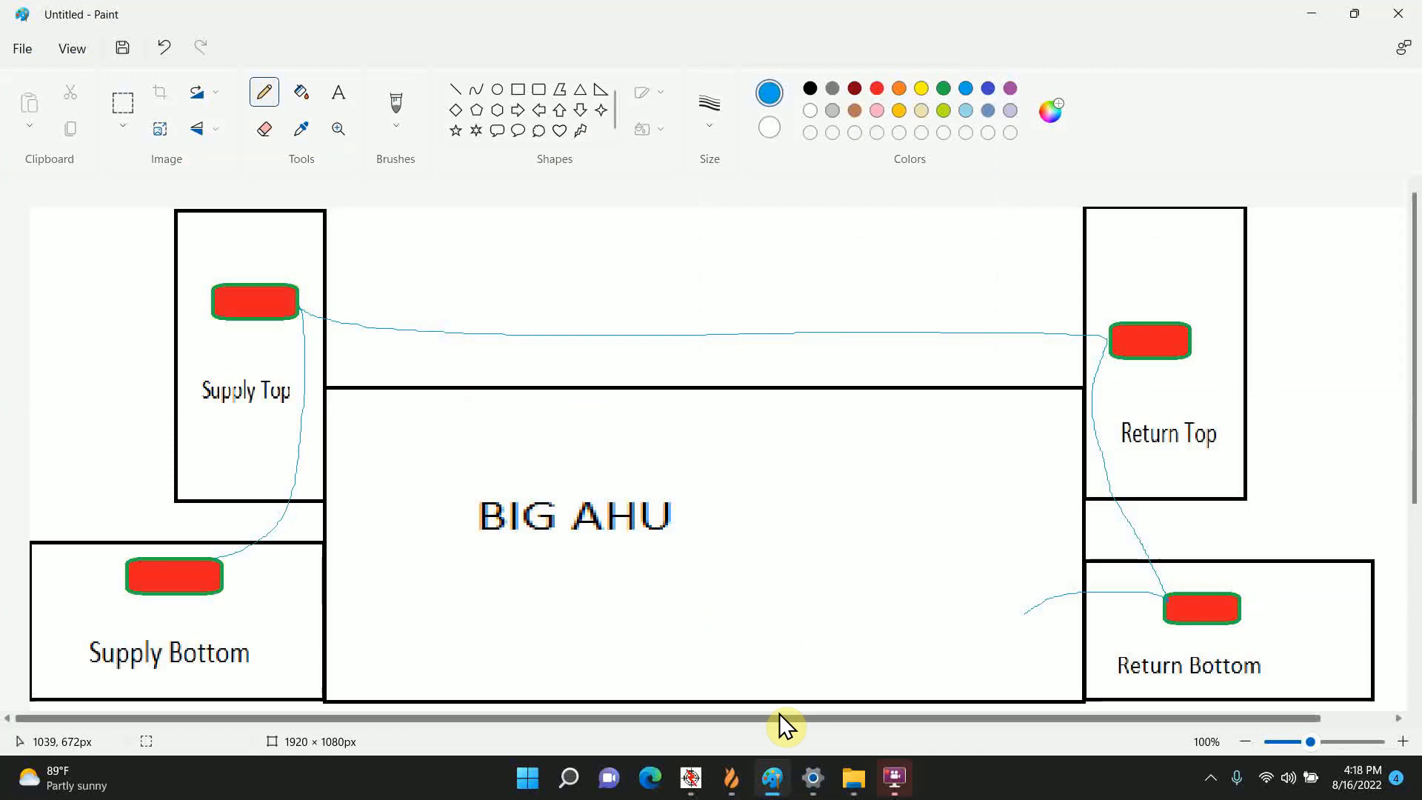
Step: Leave the Paint duct sketch and bring the Zeus-C training project forward
click(772, 785)
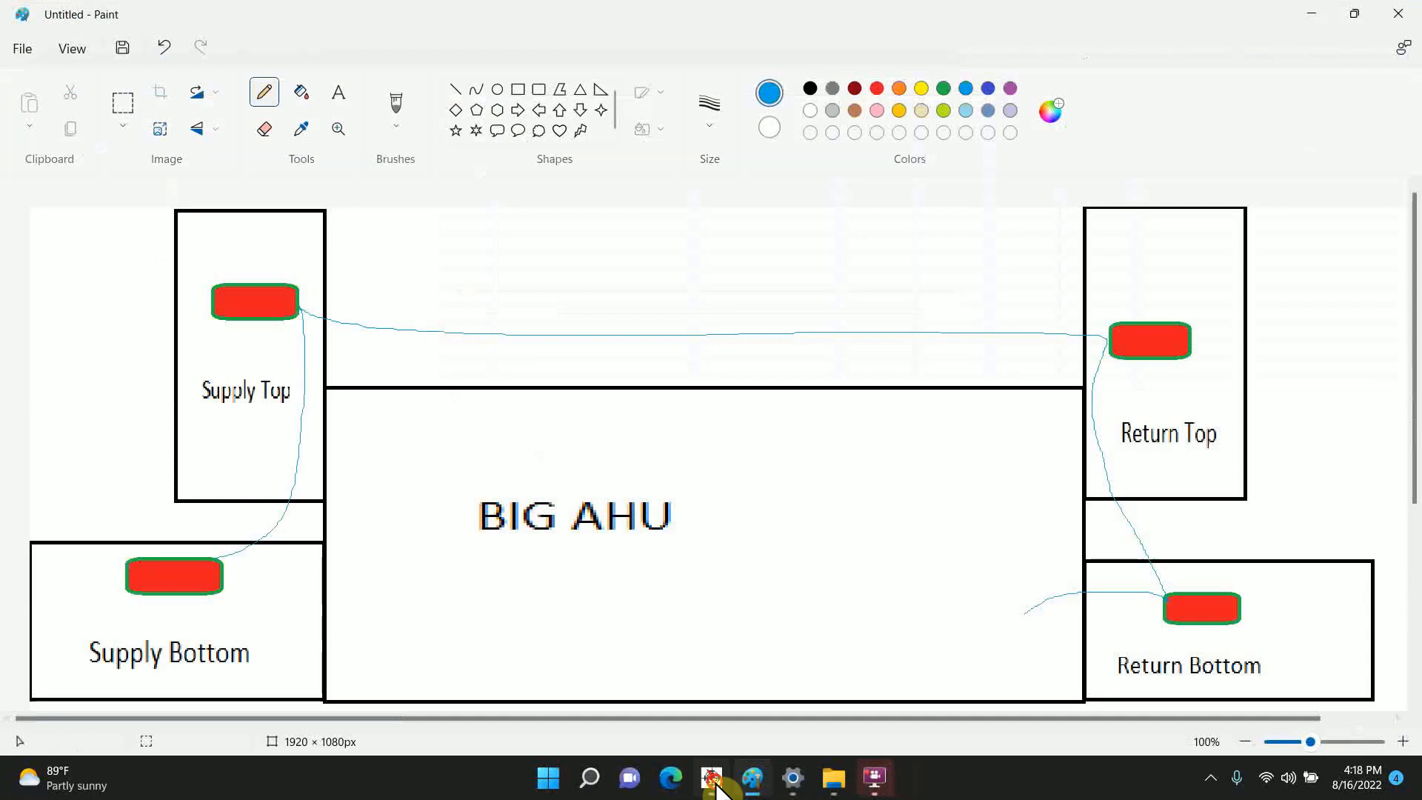
click(711, 777)
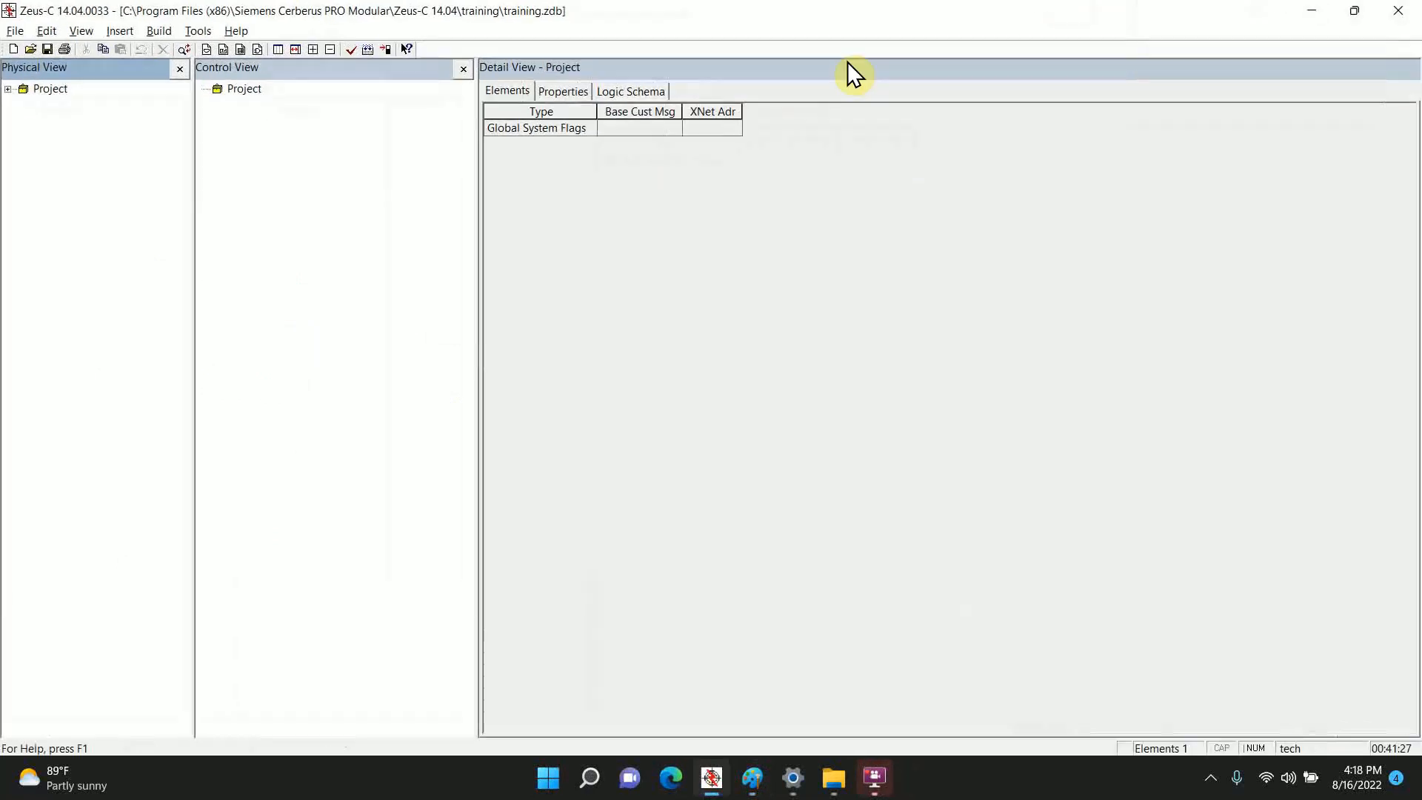
Step: Insert a CerberusPro Modular node into the project and a CAB-3 enclosure into it
click(48, 88)
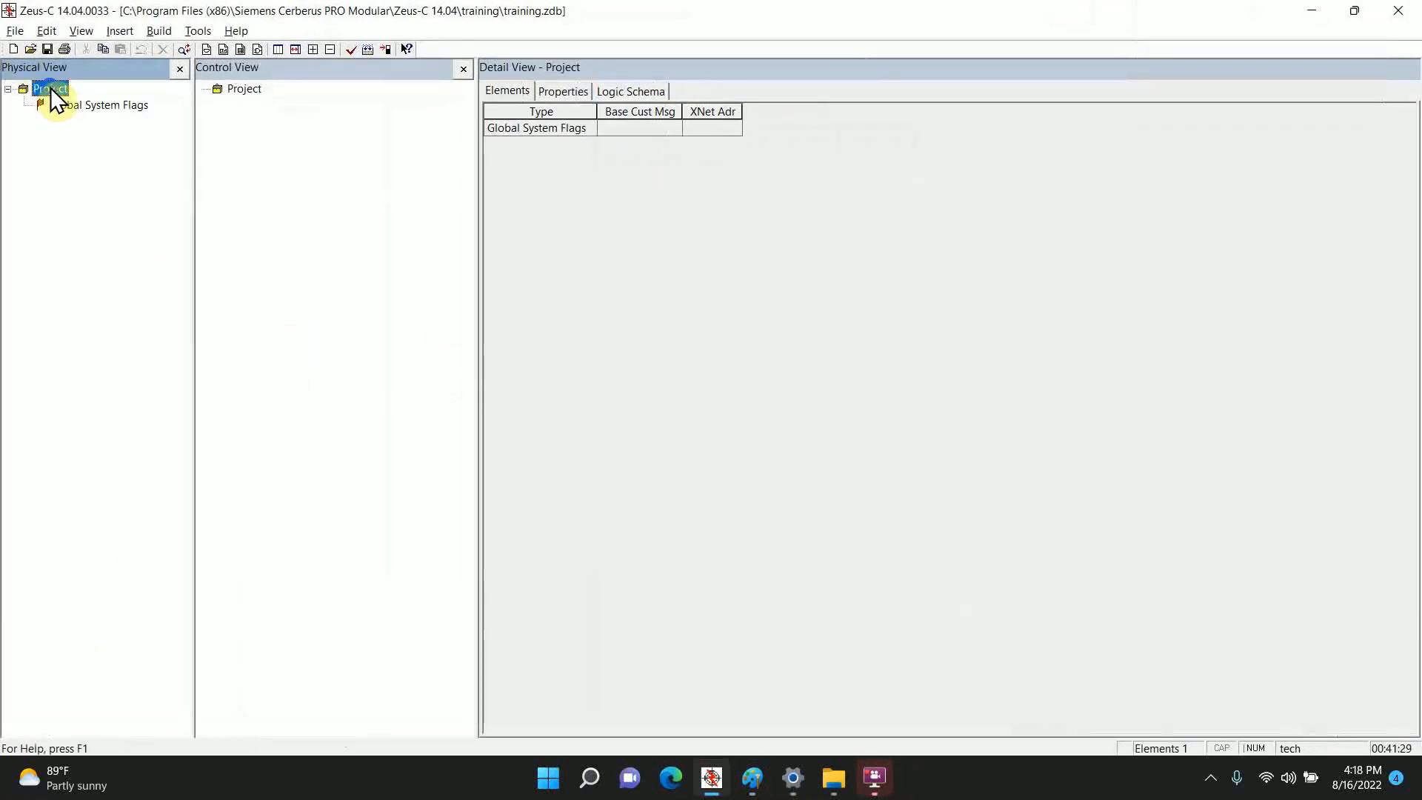
right_click(48, 88)
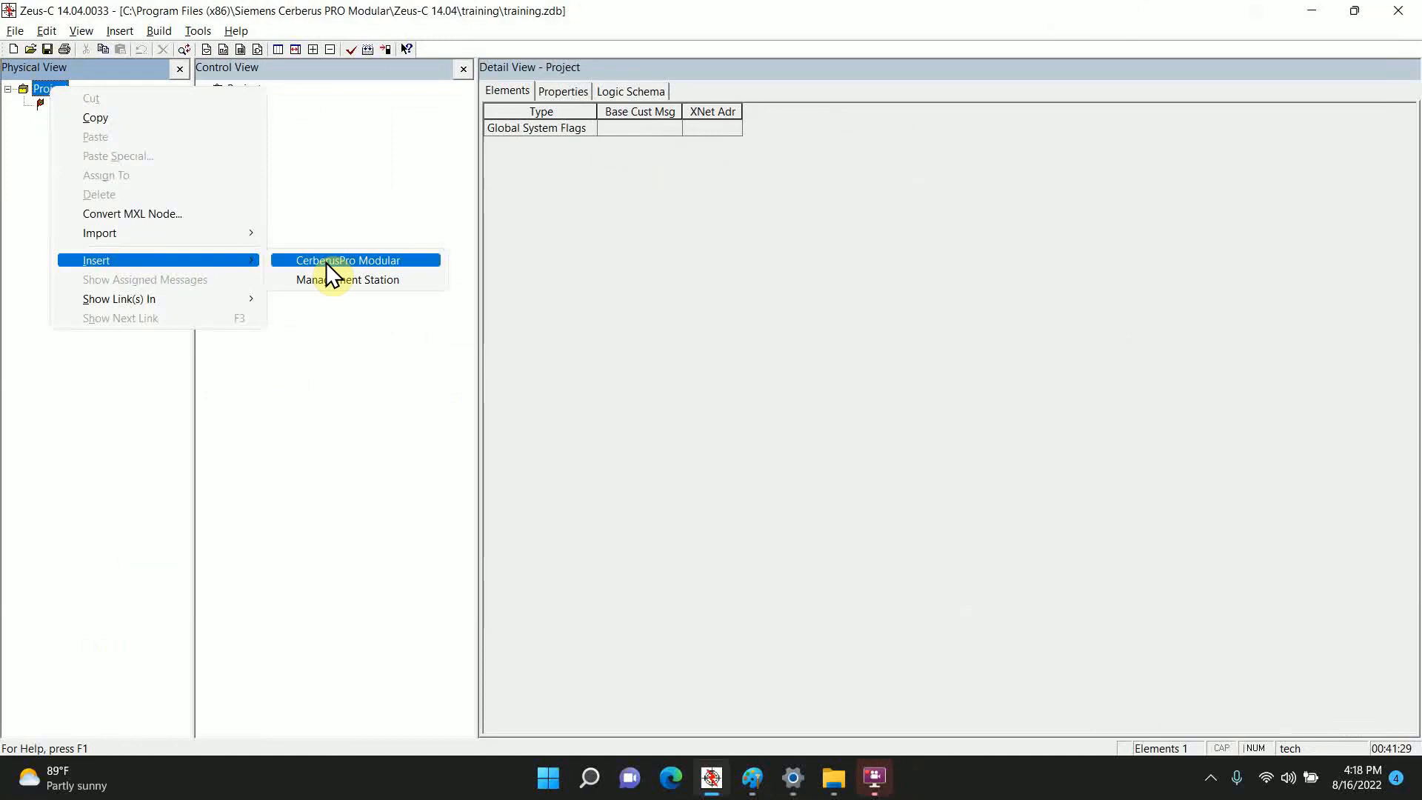
click(347, 260)
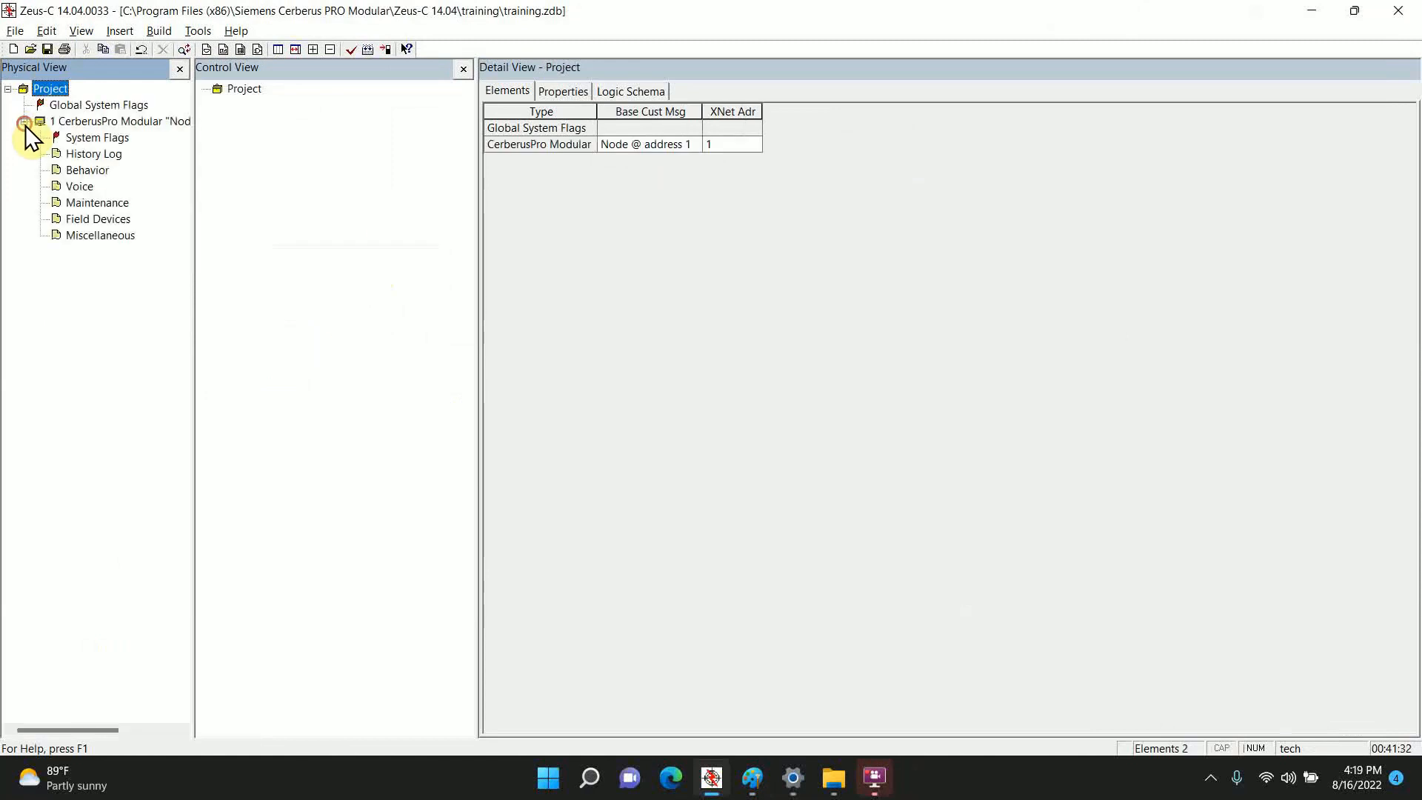
right_click(118, 121)
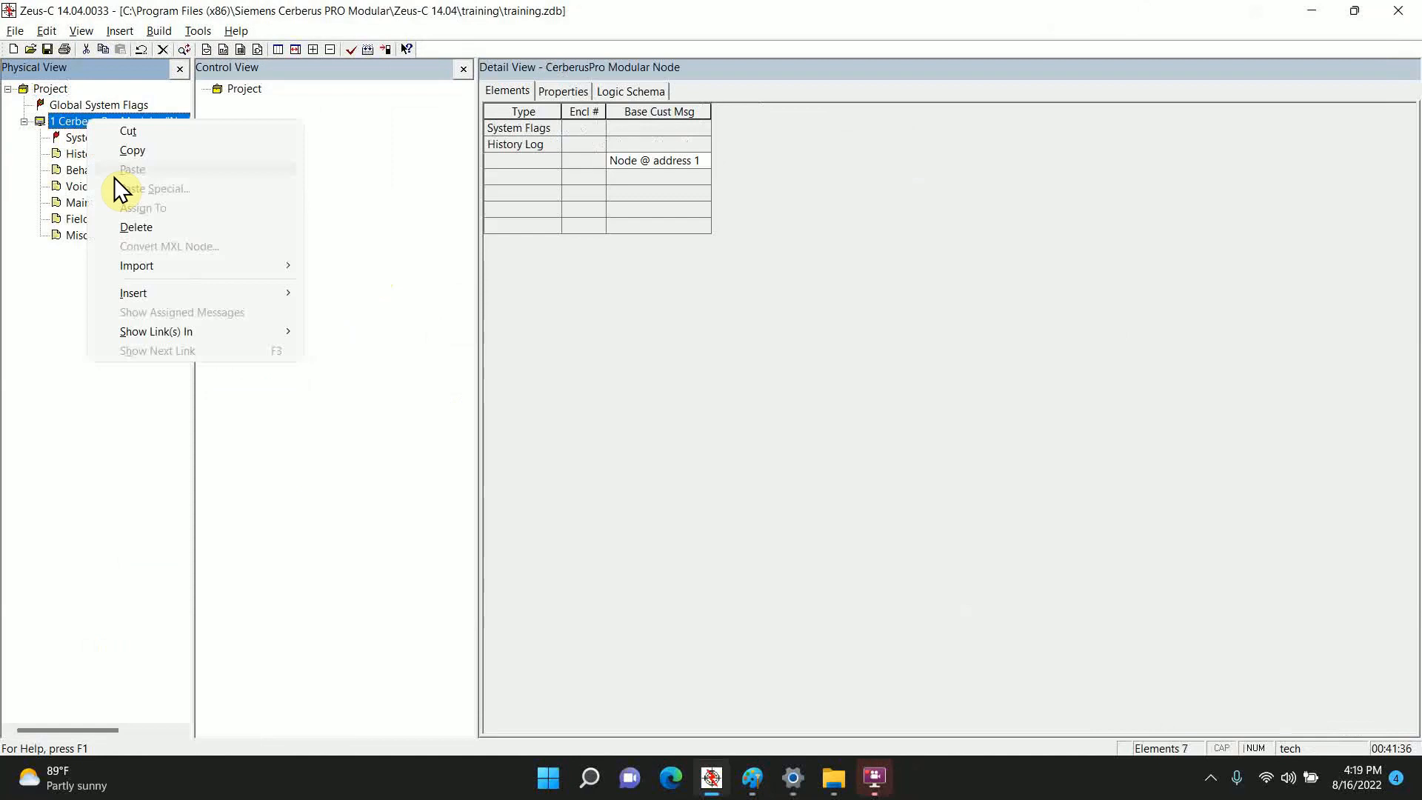
mouse_move(134, 292)
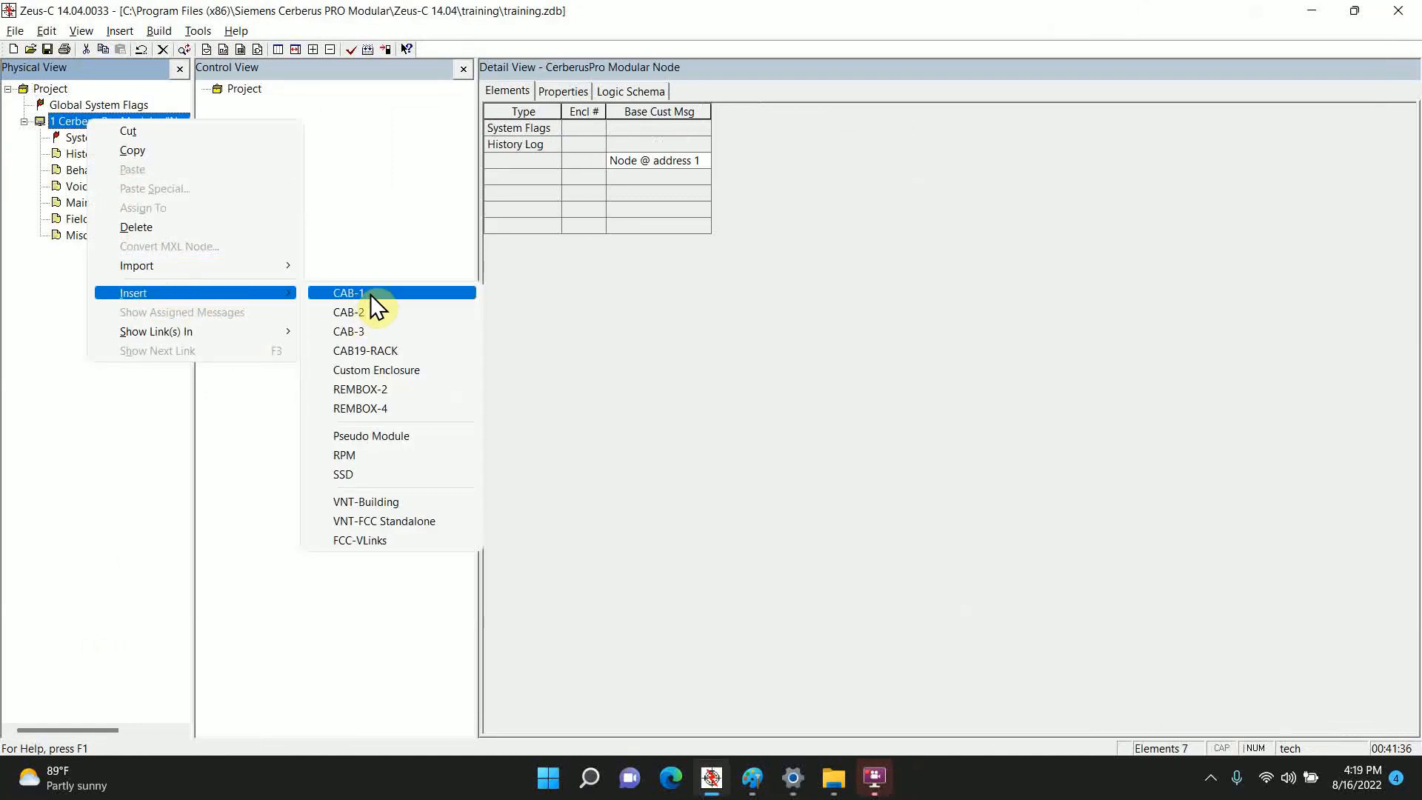
click(348, 331)
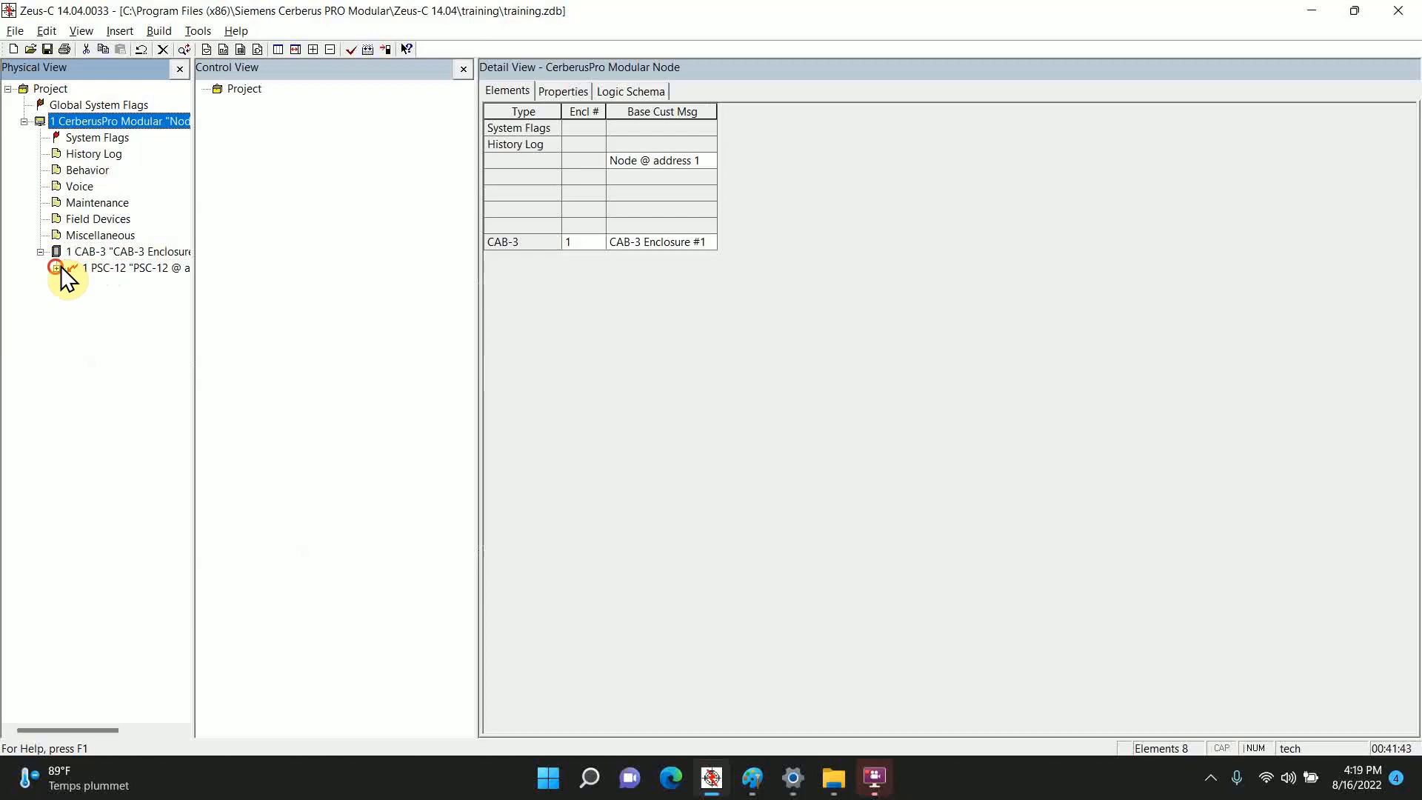
Step: Insert a CC-5 card cage into the CAB-3 and an XDLC card into the cage
right_click(136, 251)
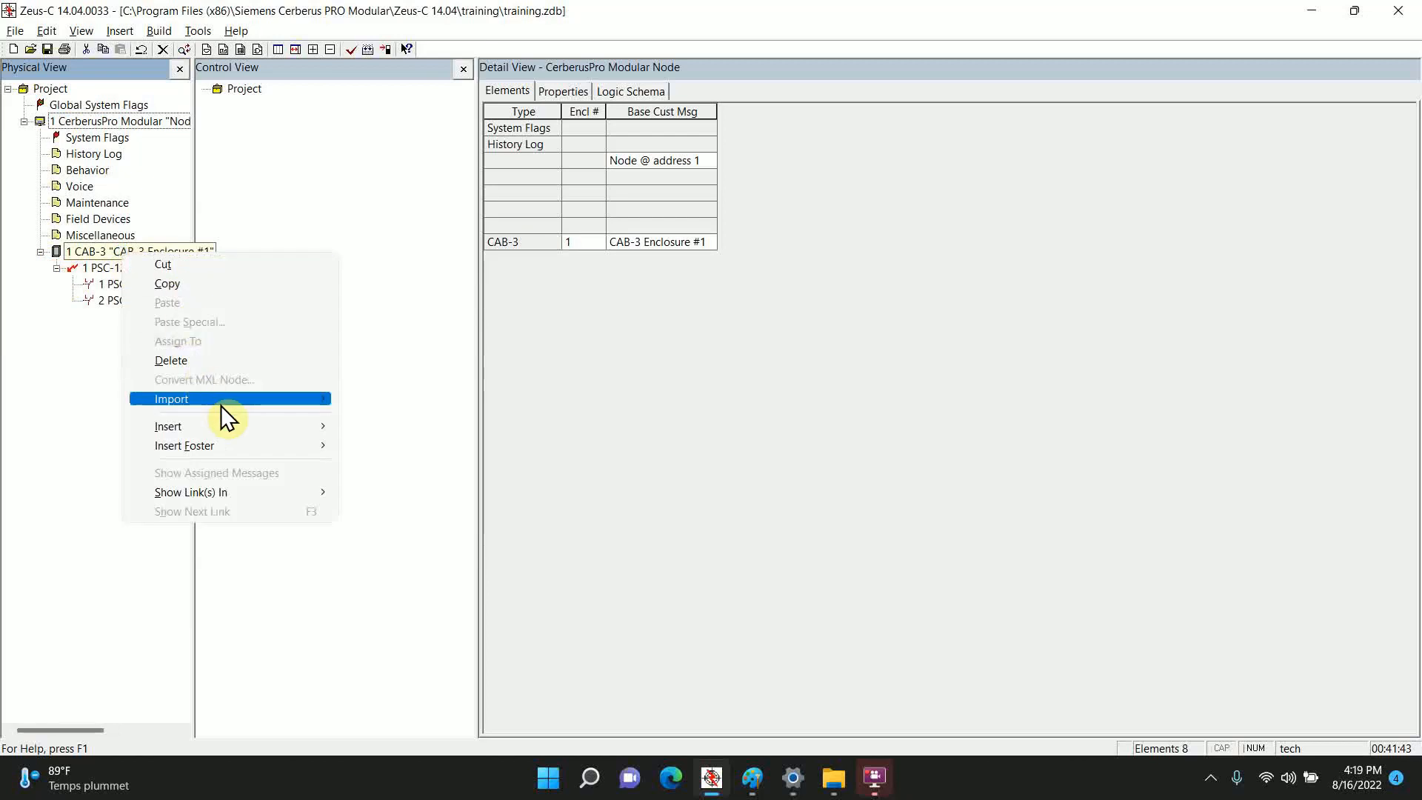
mouse_move(168, 425)
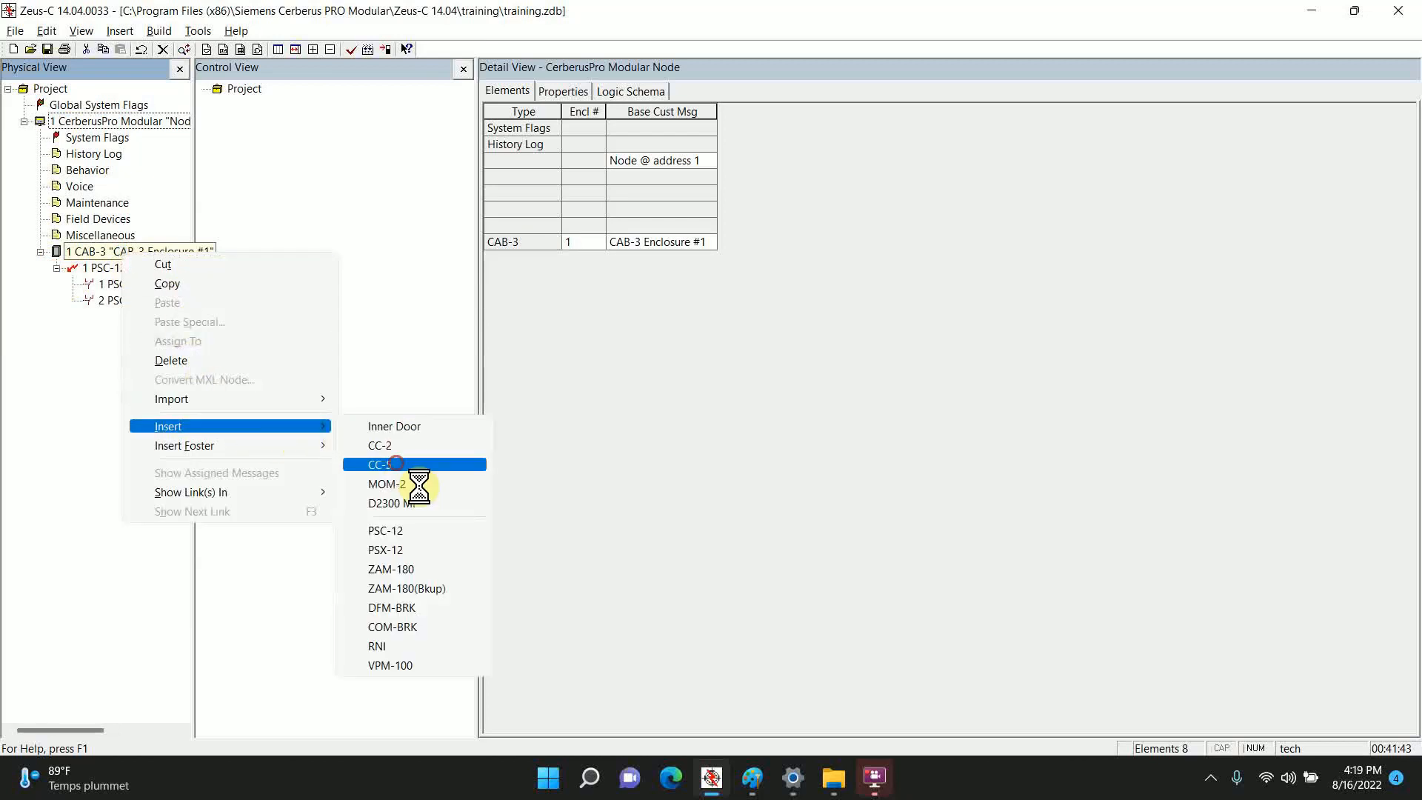
click(379, 464)
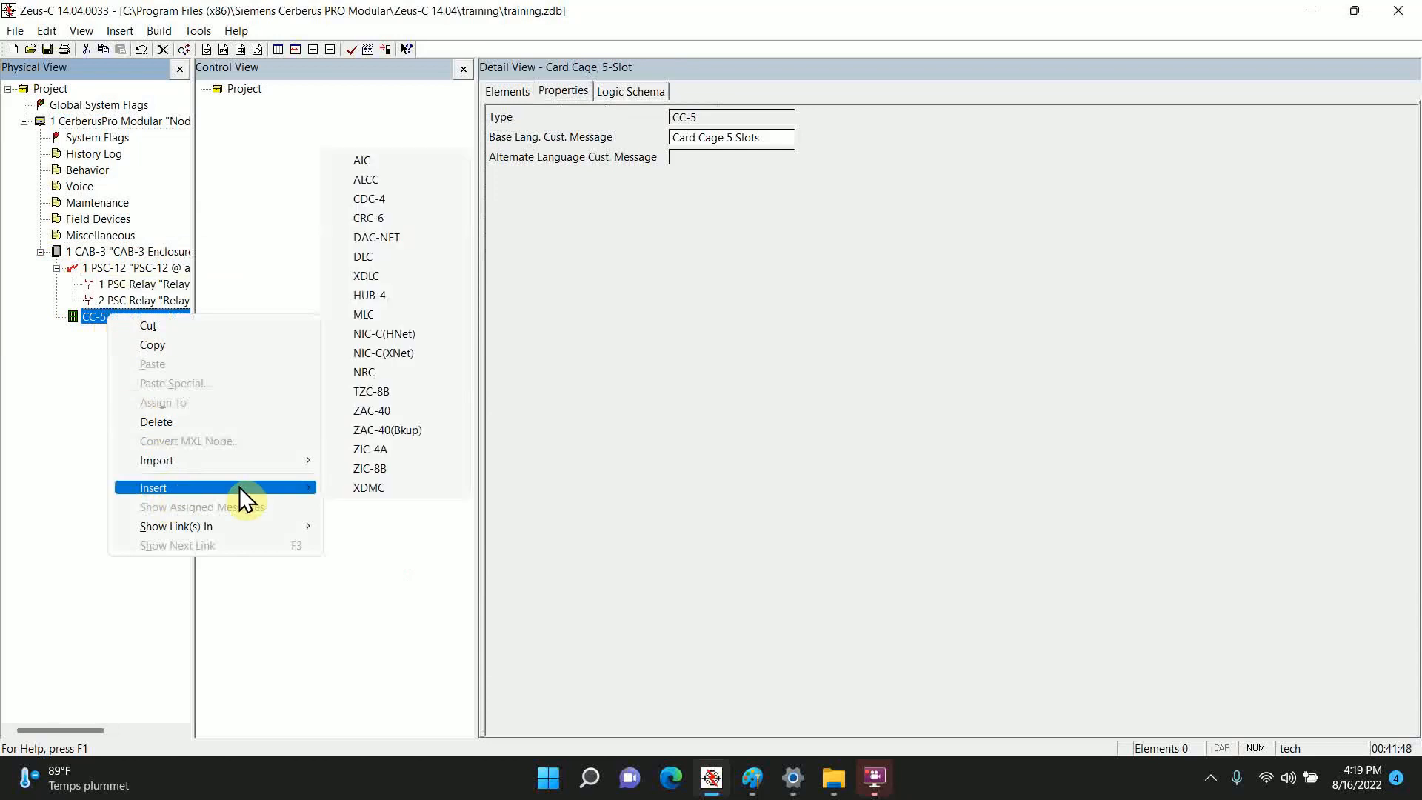
click(367, 274)
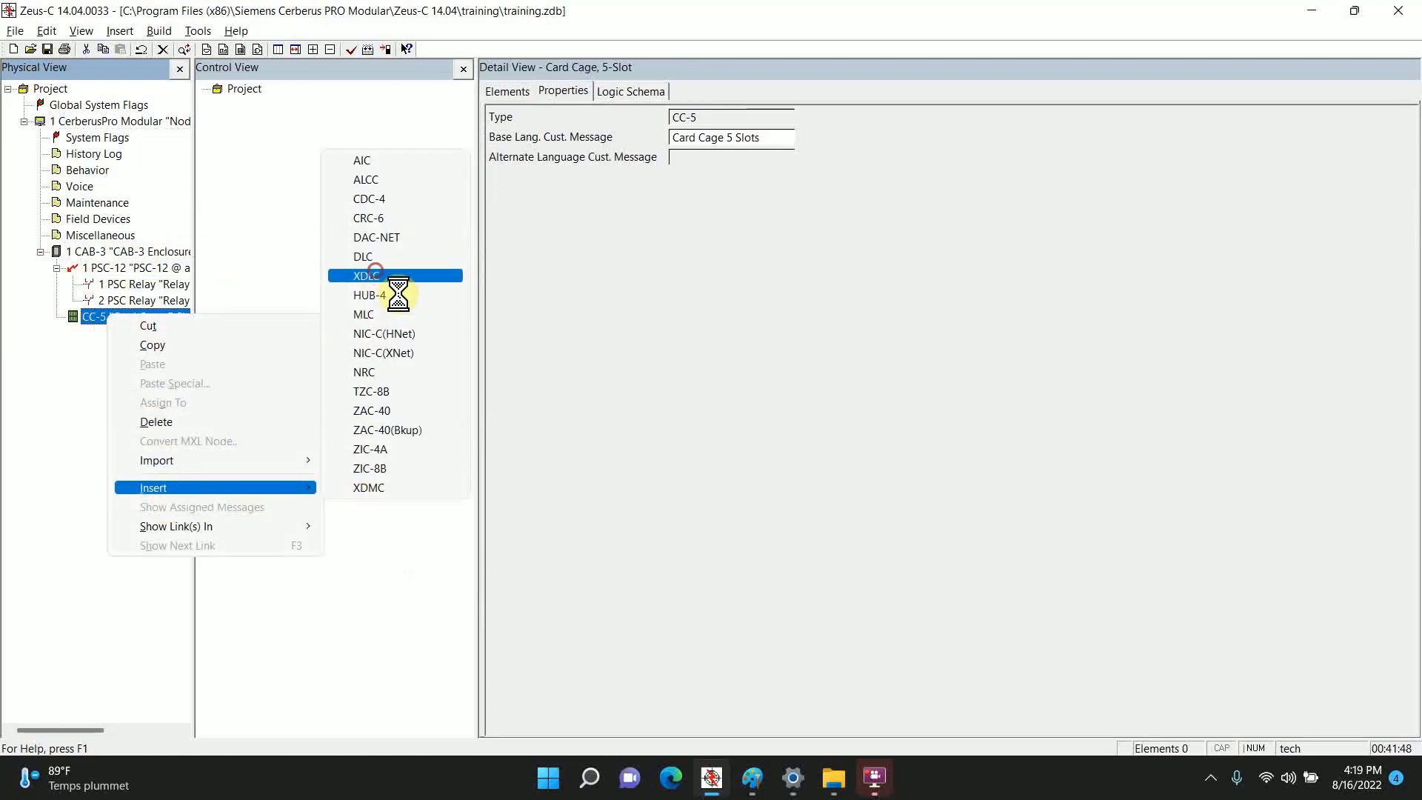
click(365, 275)
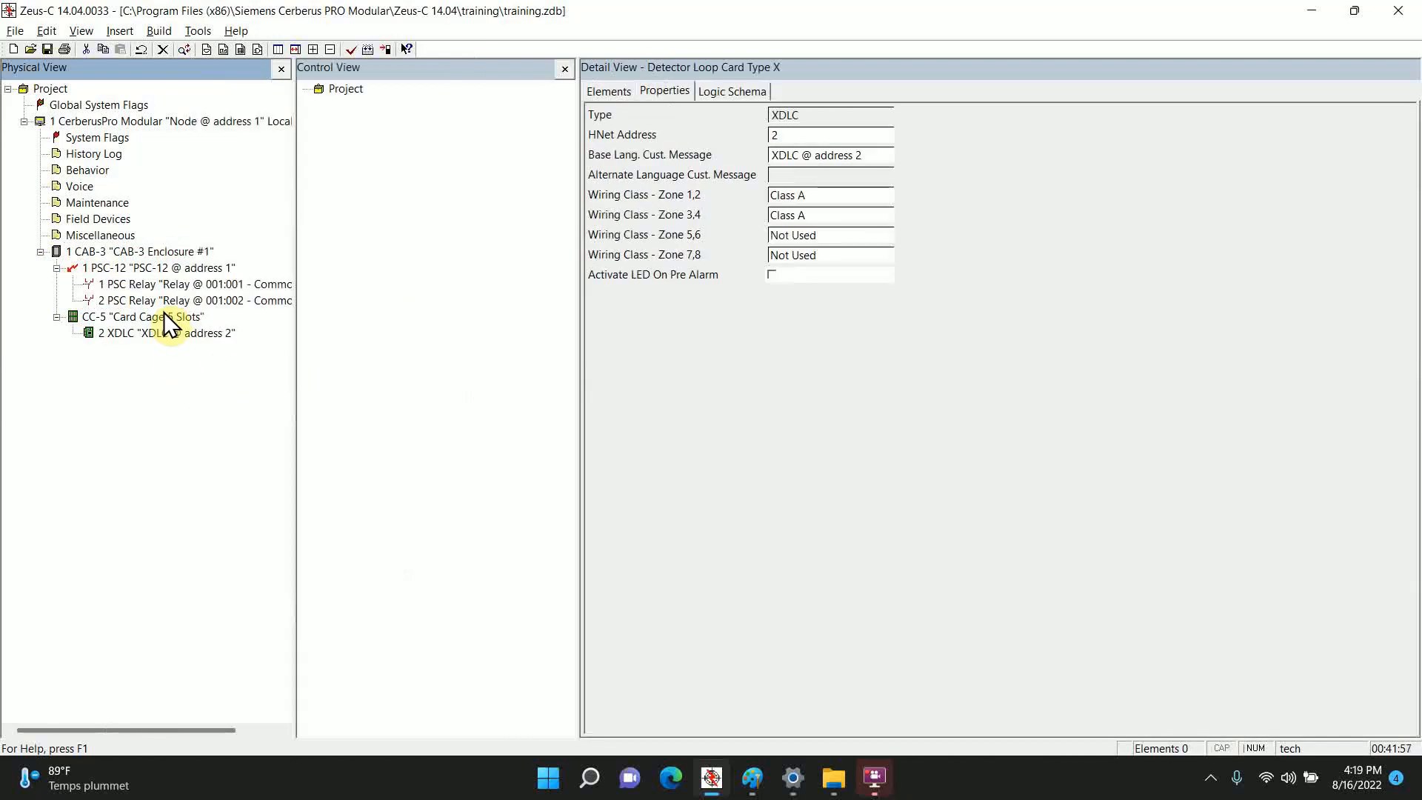
click(163, 333)
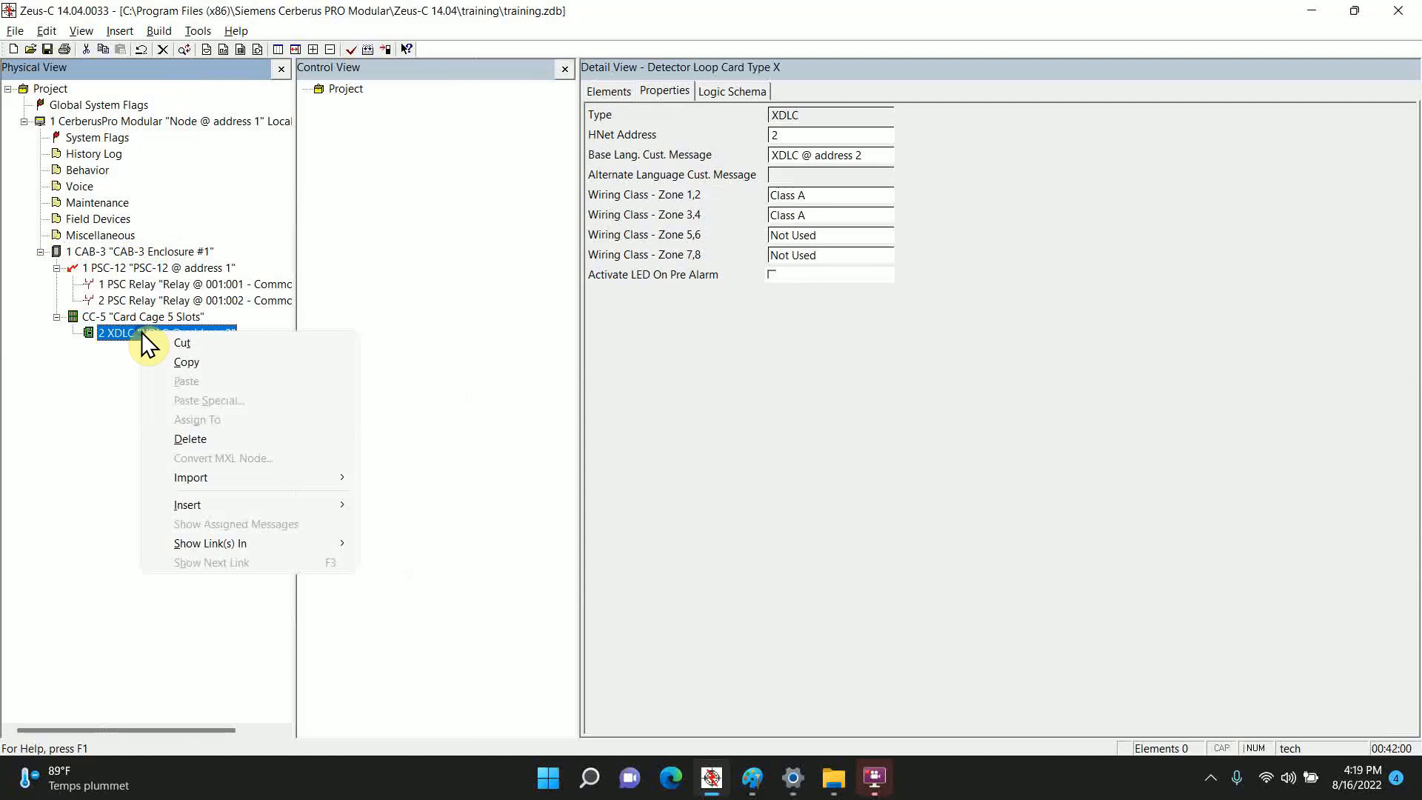
mouse_move(188, 506)
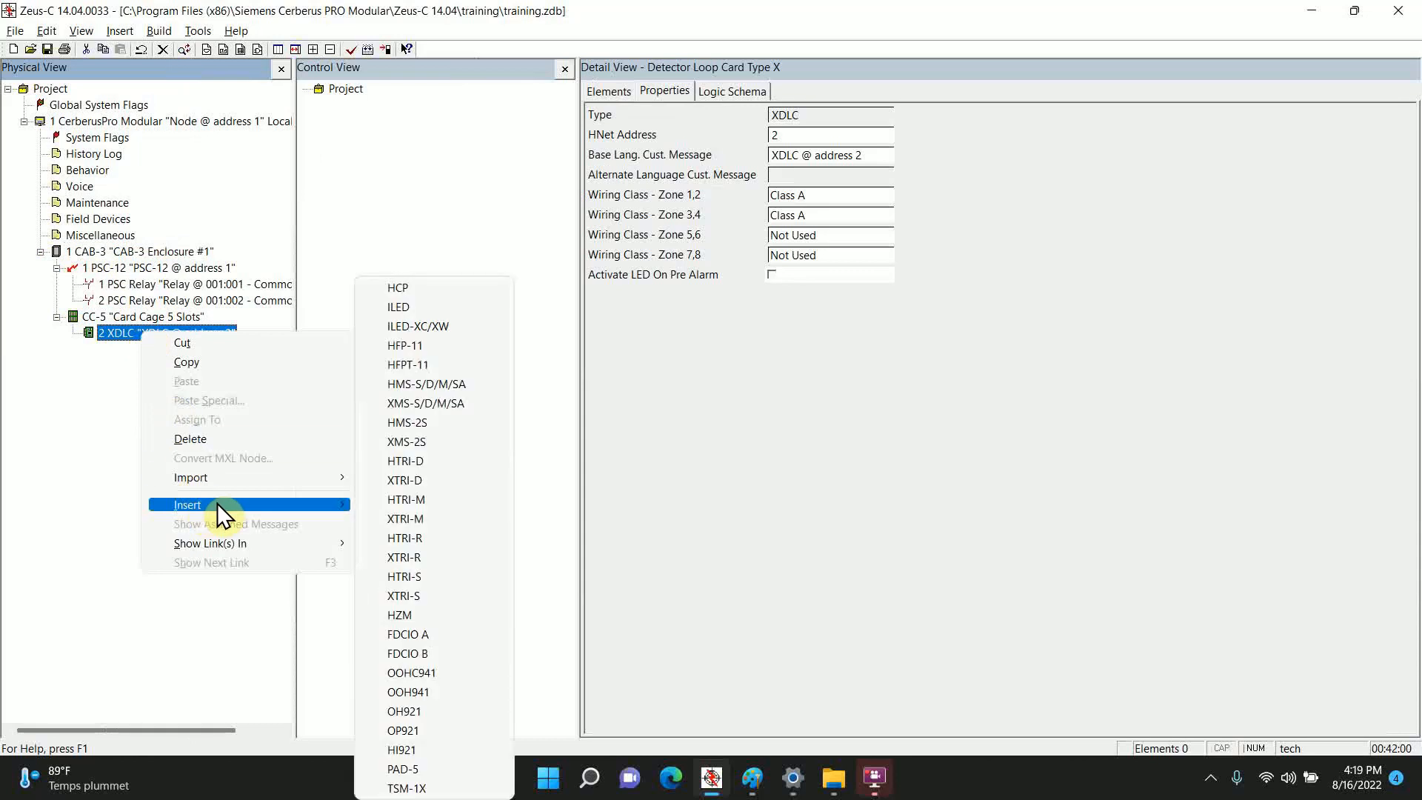
mouse_move(425, 730)
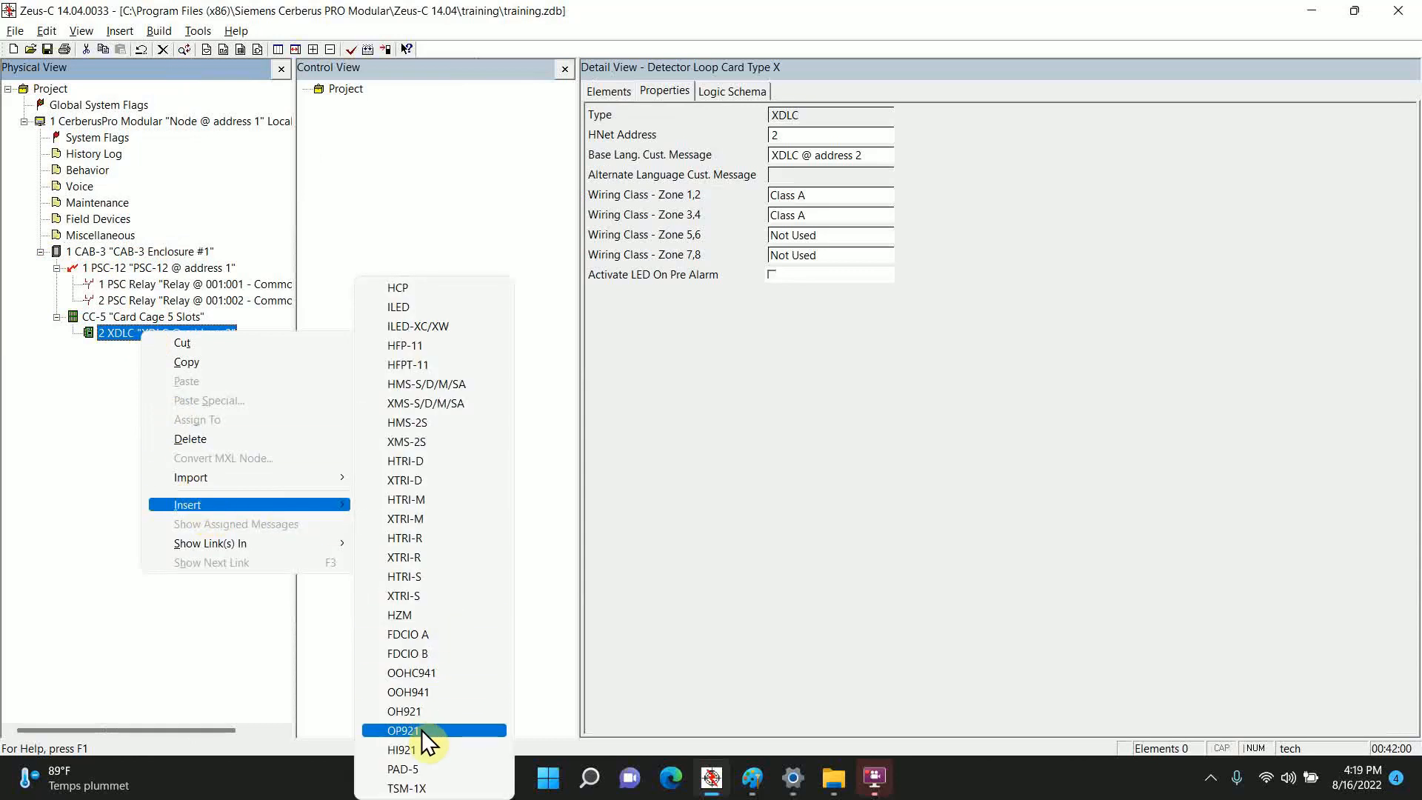
Step: Insert an OP921 detector on the XDLC with an FDBZ492-HR base and Automatic Alarm usage
click(404, 730)
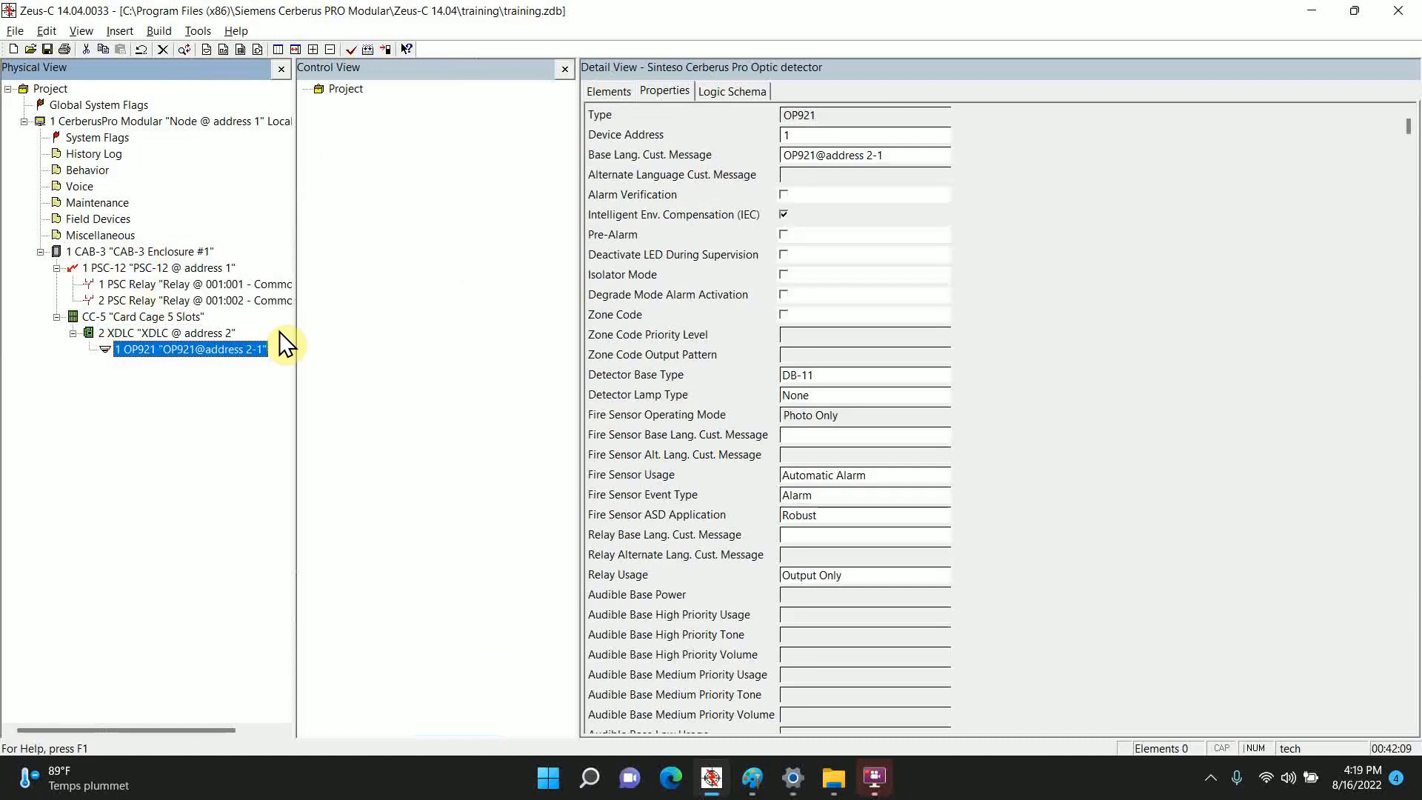
mouse_move(655, 384)
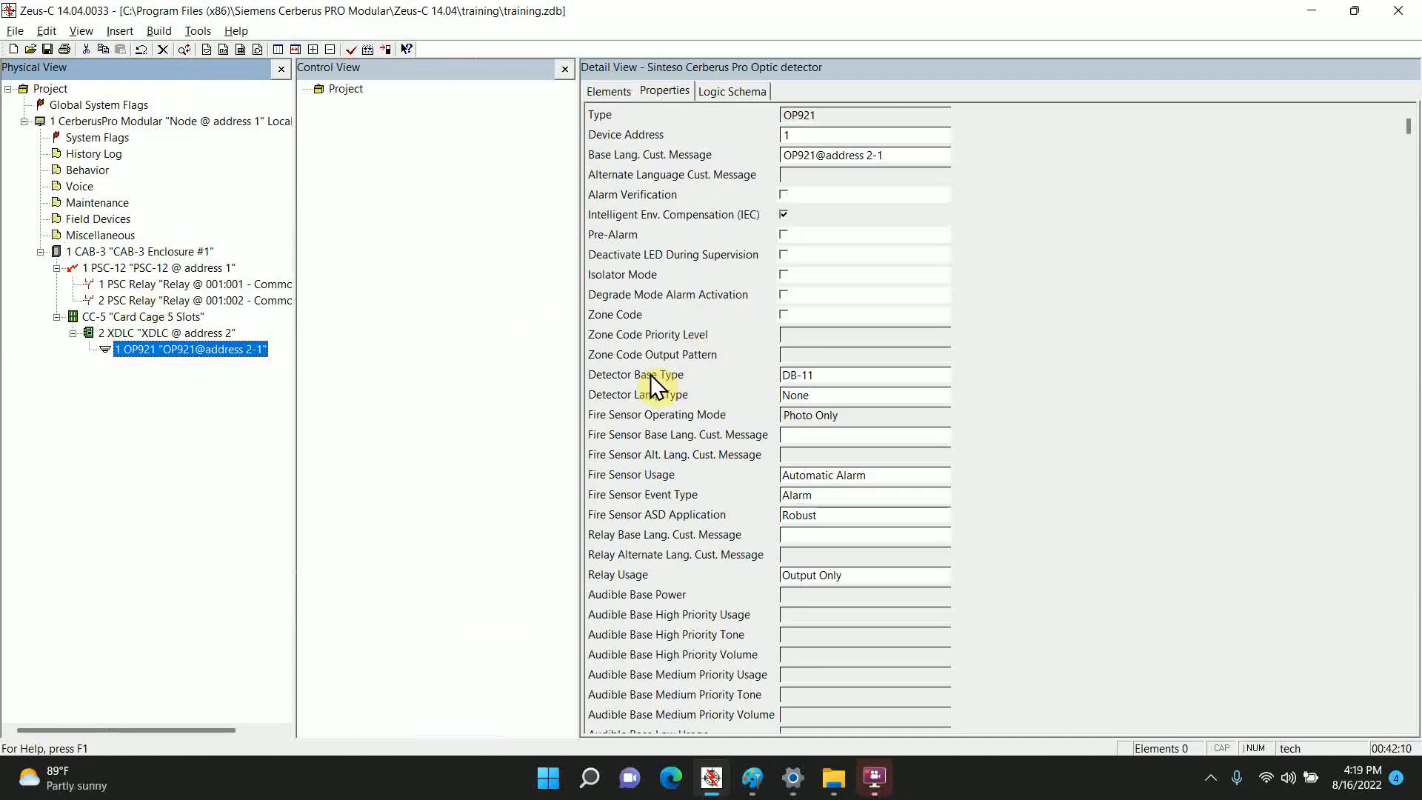
click(942, 374)
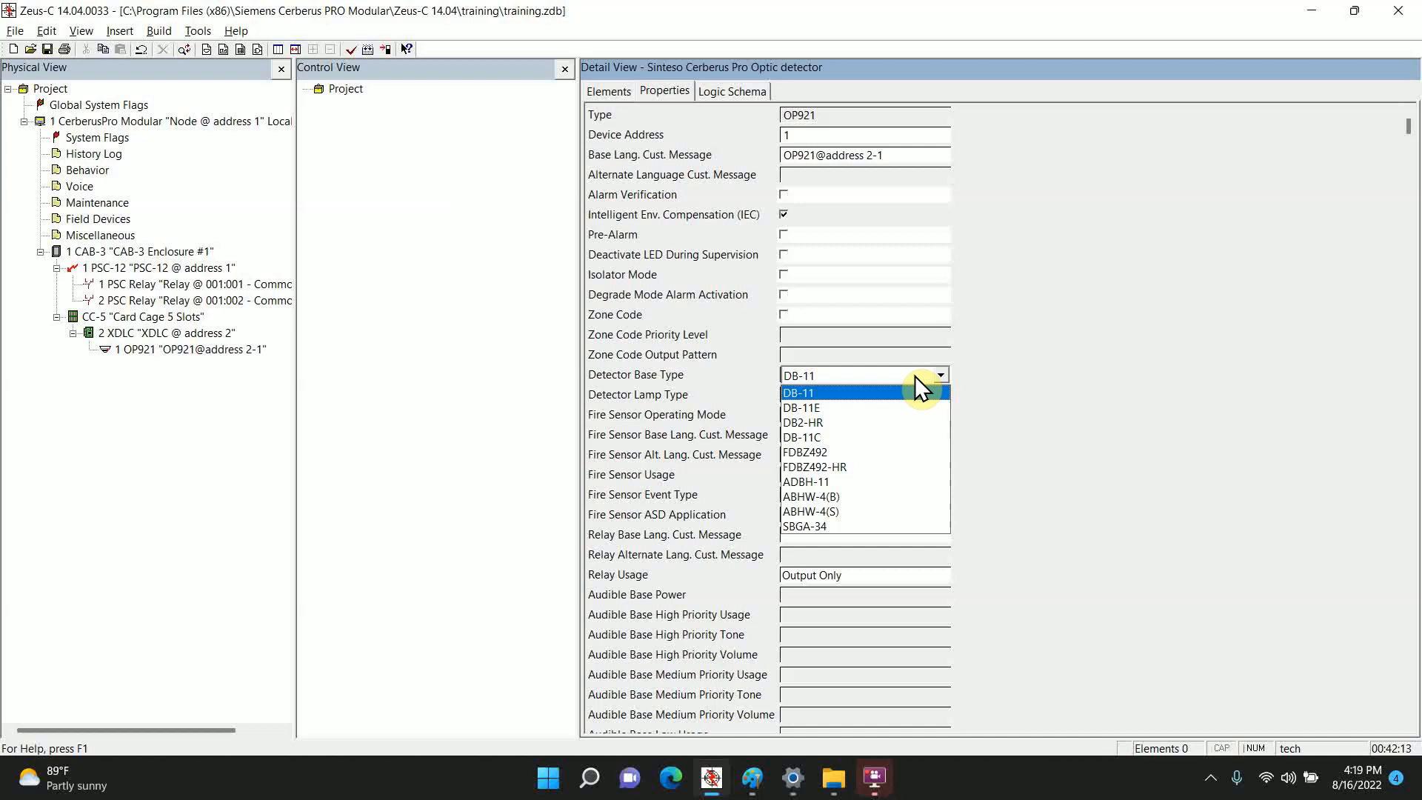
mouse_move(815, 465)
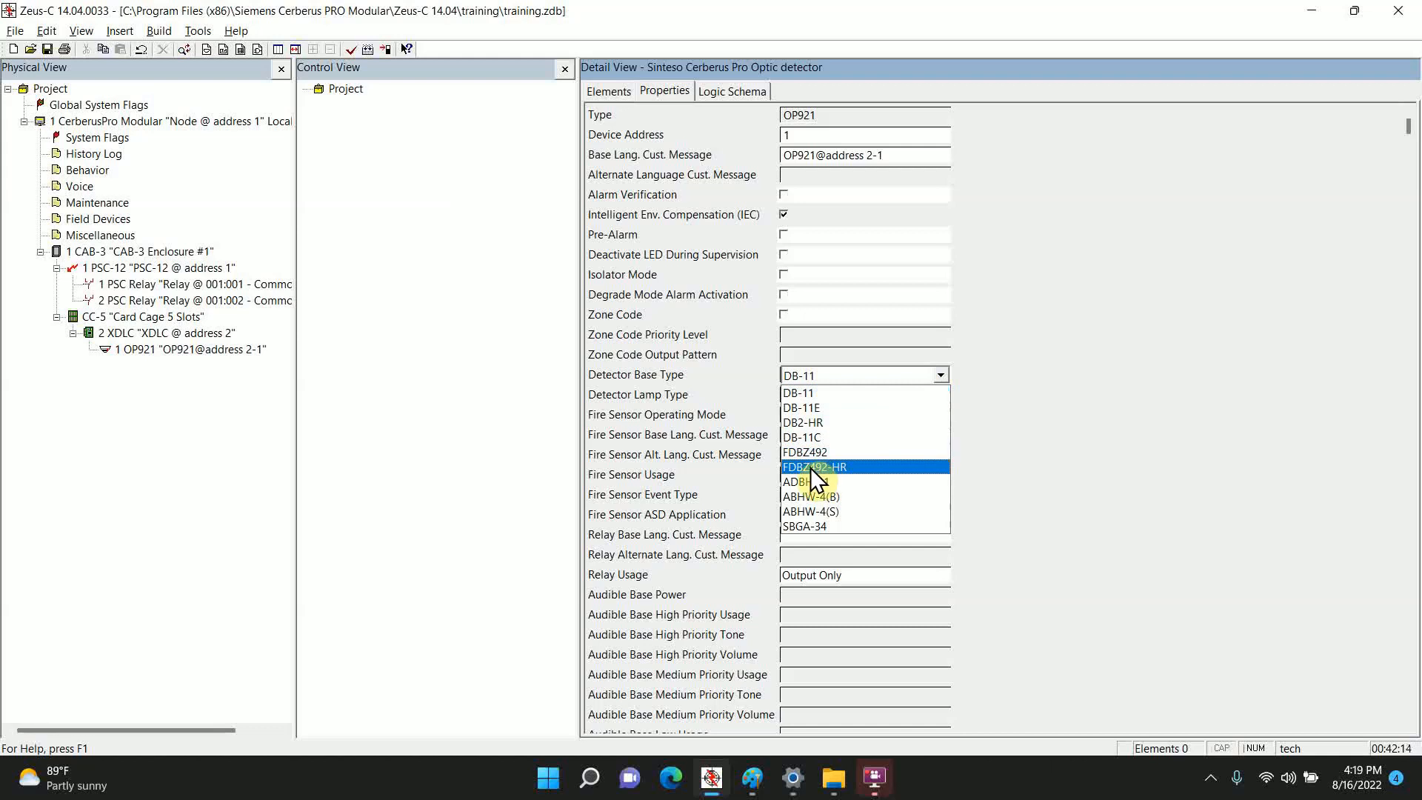
click(813, 466)
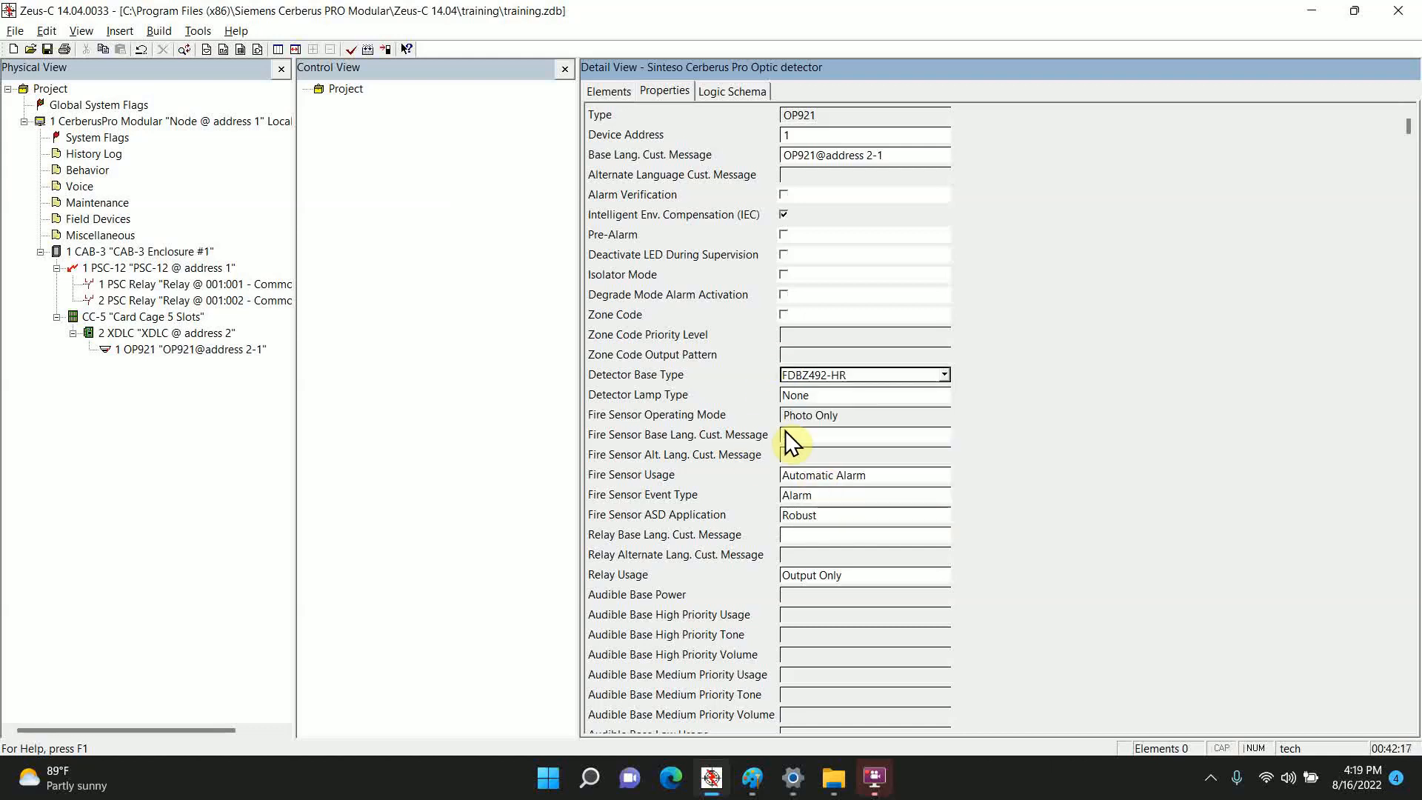
mouse_move(667, 478)
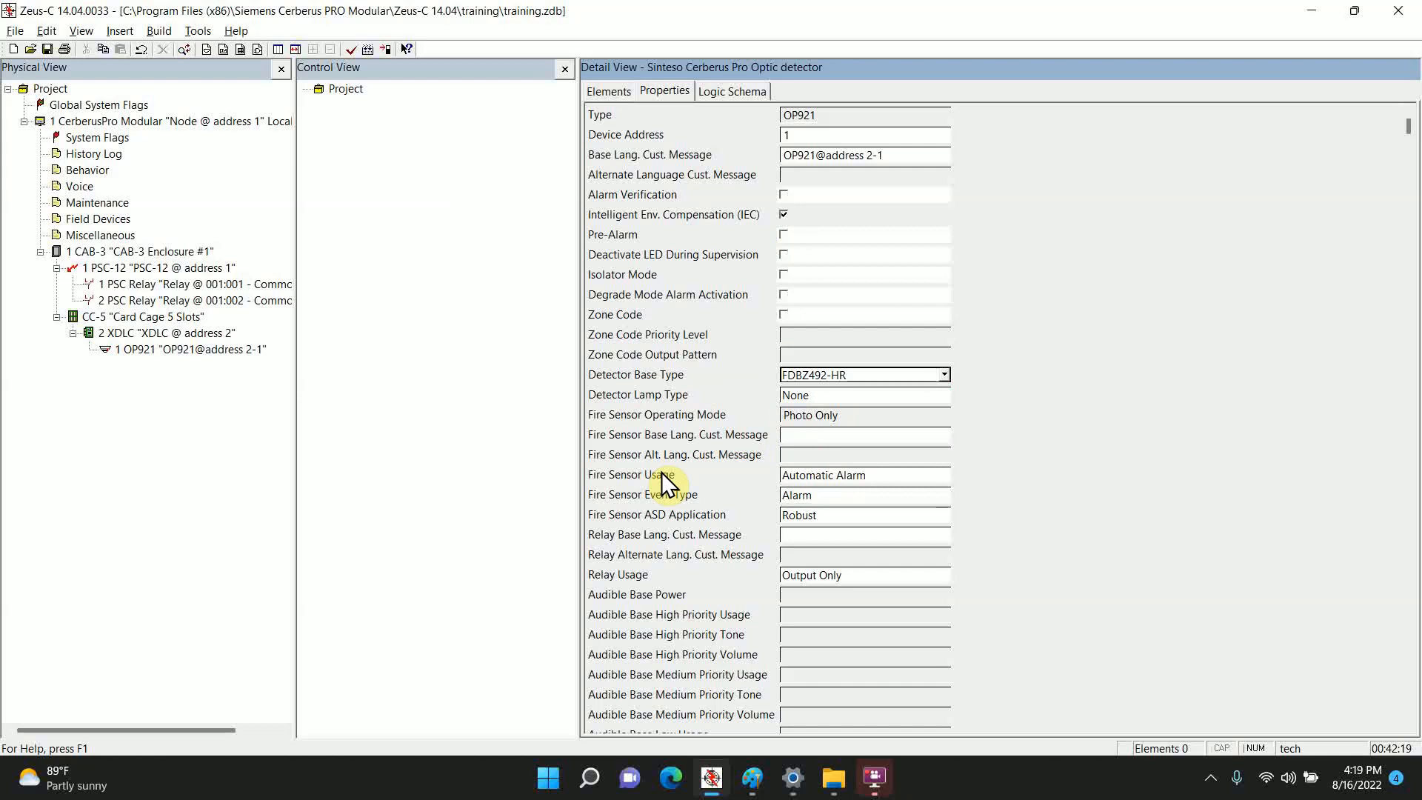
click(941, 476)
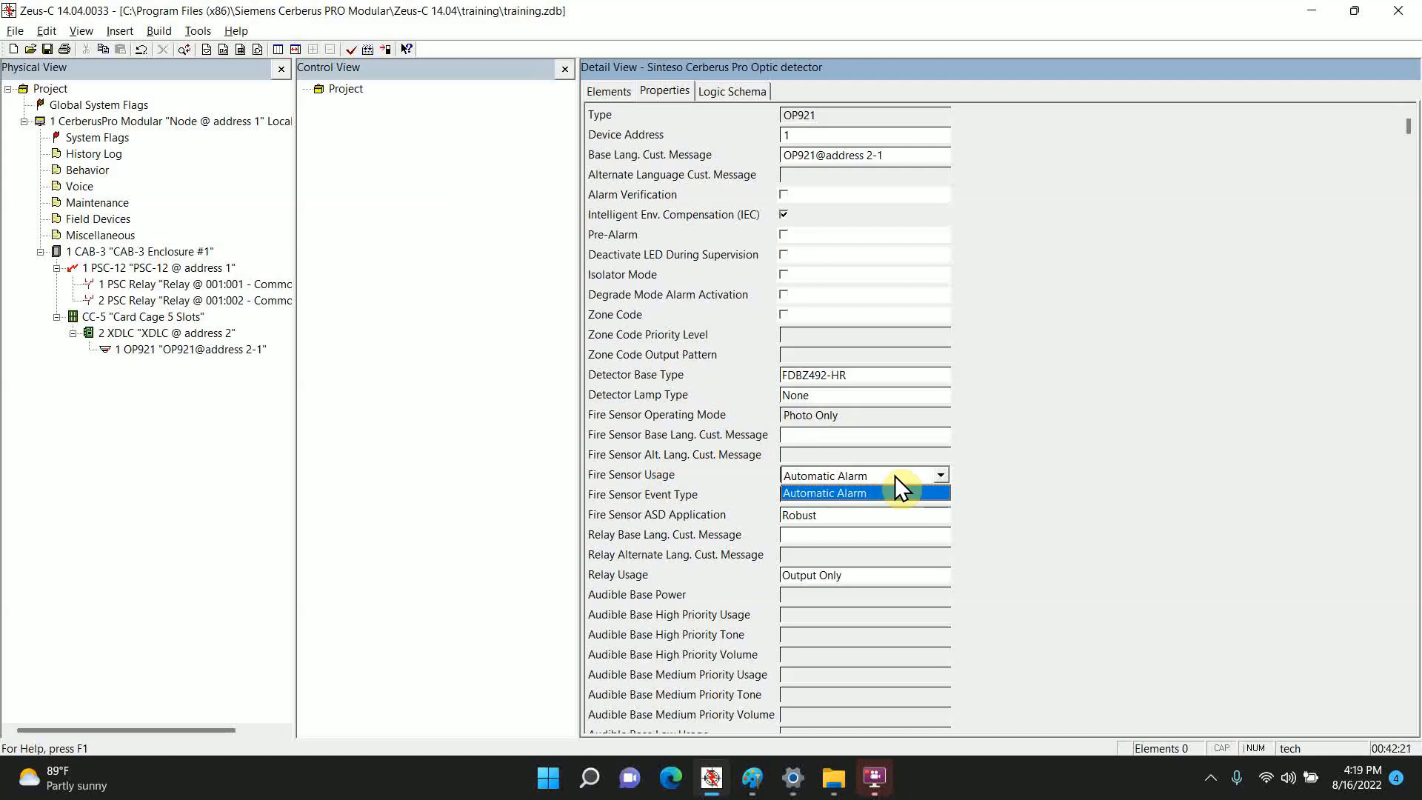
click(825, 493)
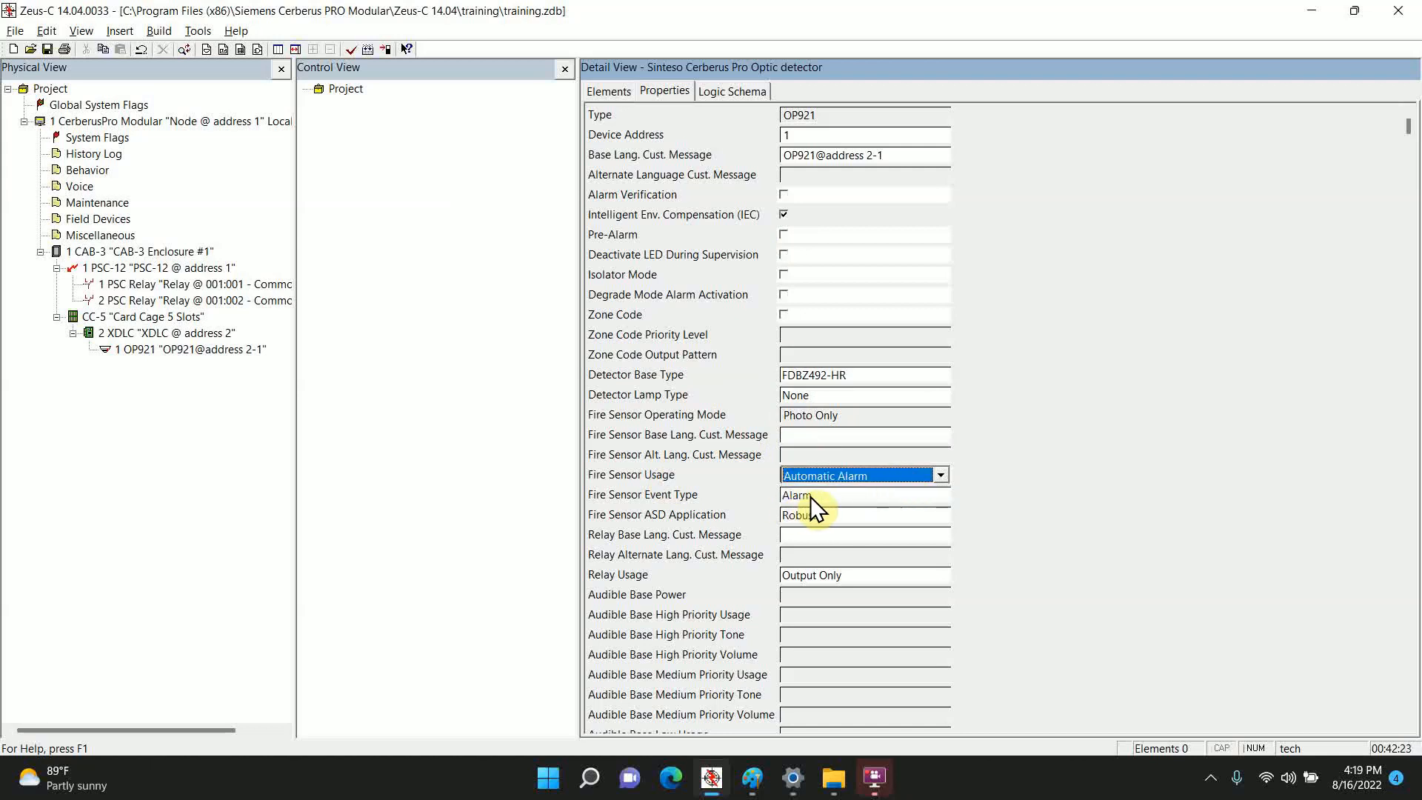
Step: Set the detector's event type to Supervisory and its ASD application to Duct
click(939, 494)
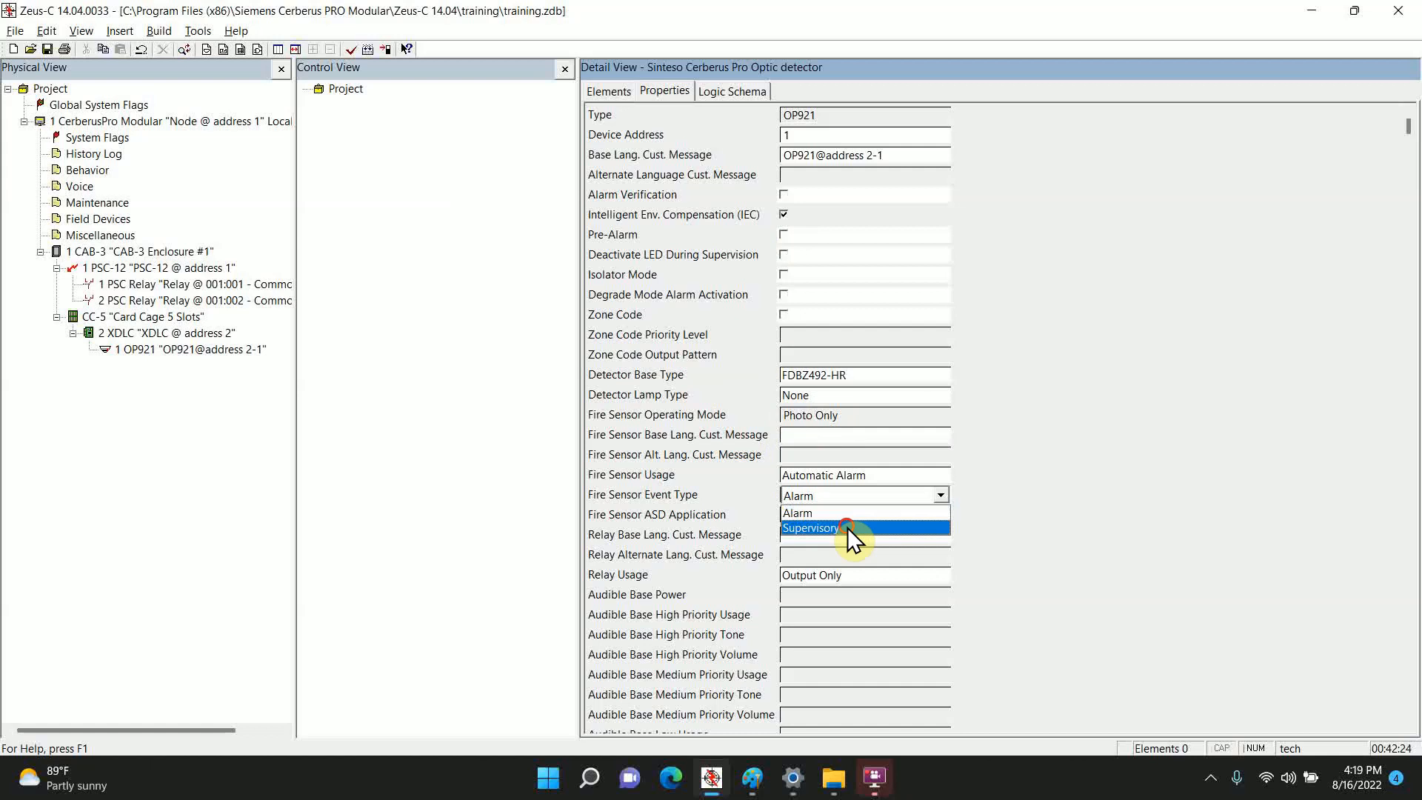
click(808, 528)
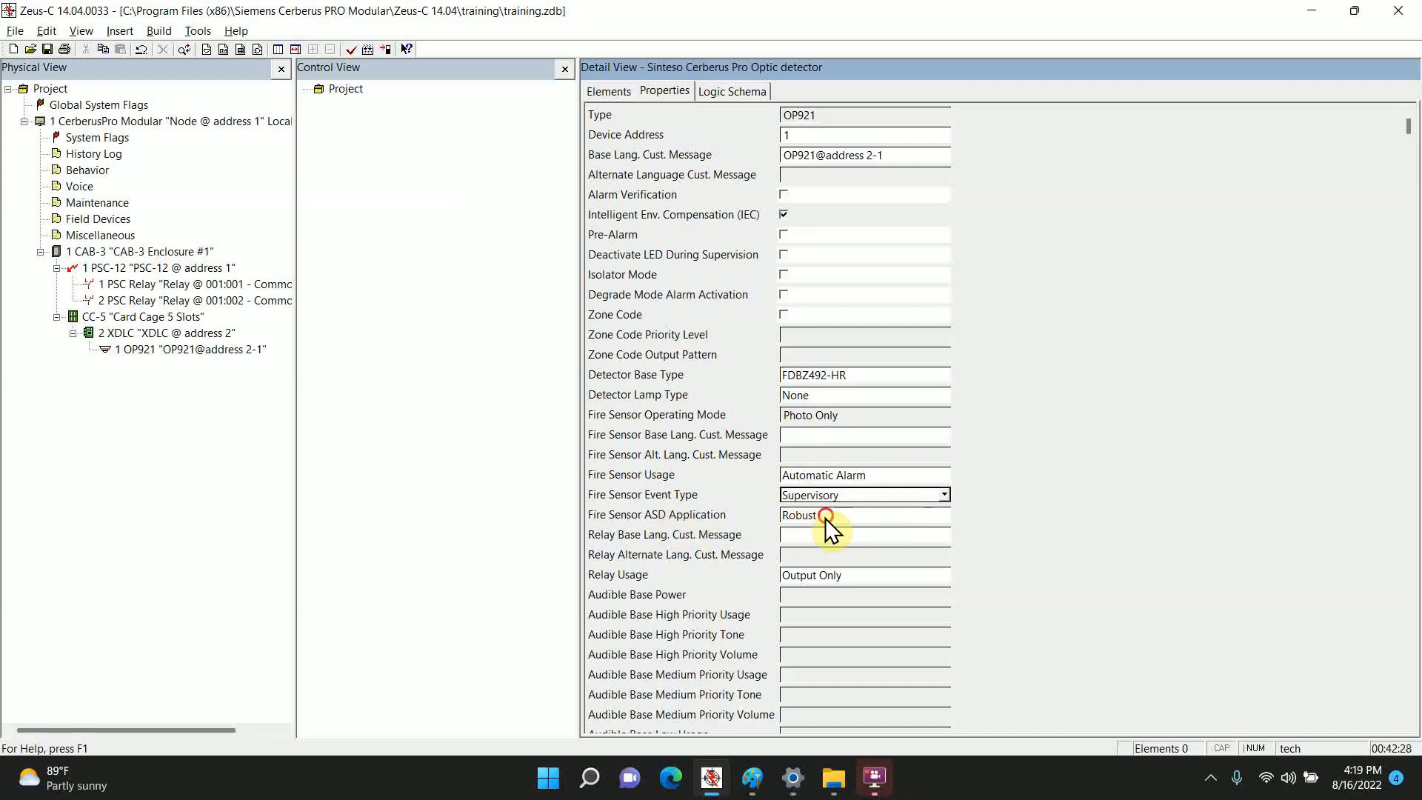
click(857, 514)
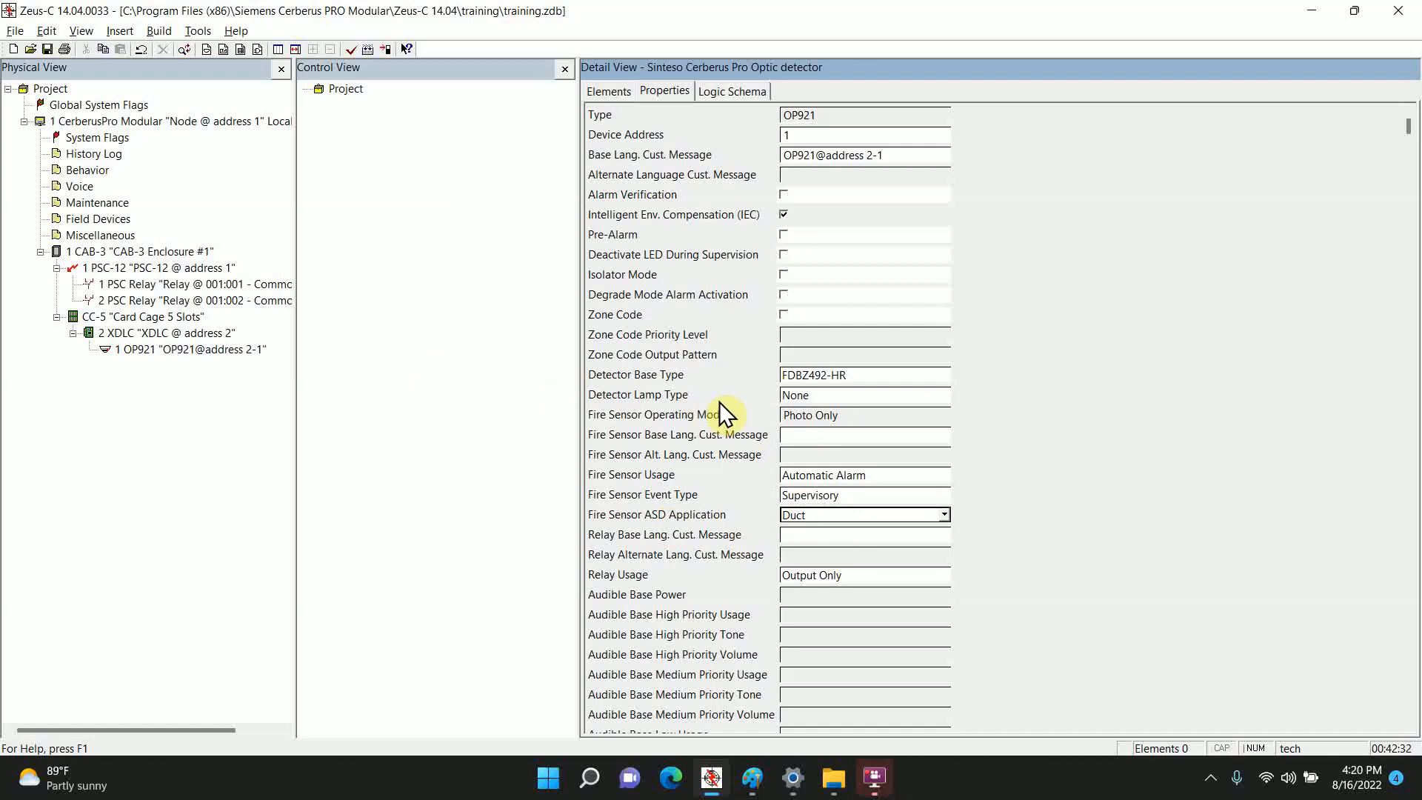
click(190, 349)
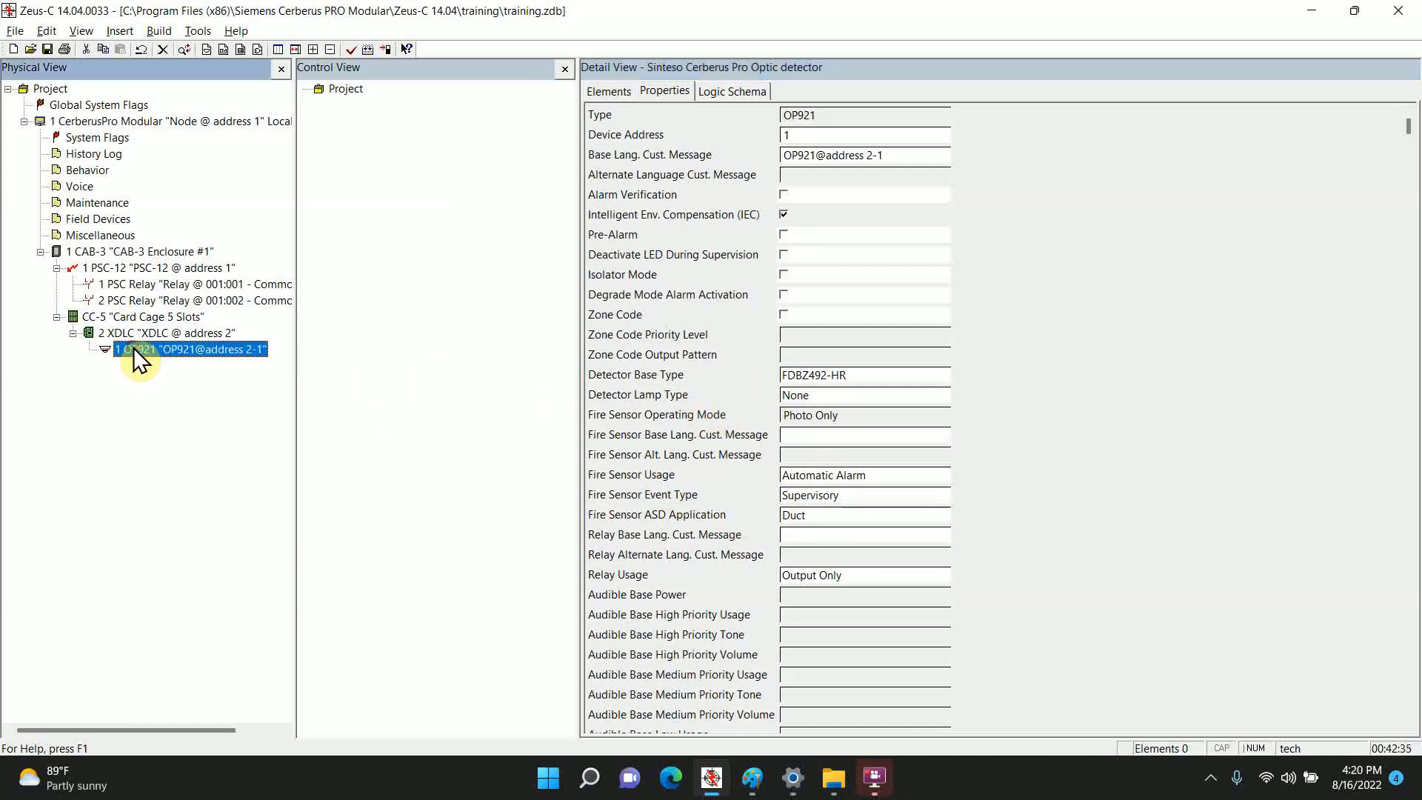
click(163, 333)
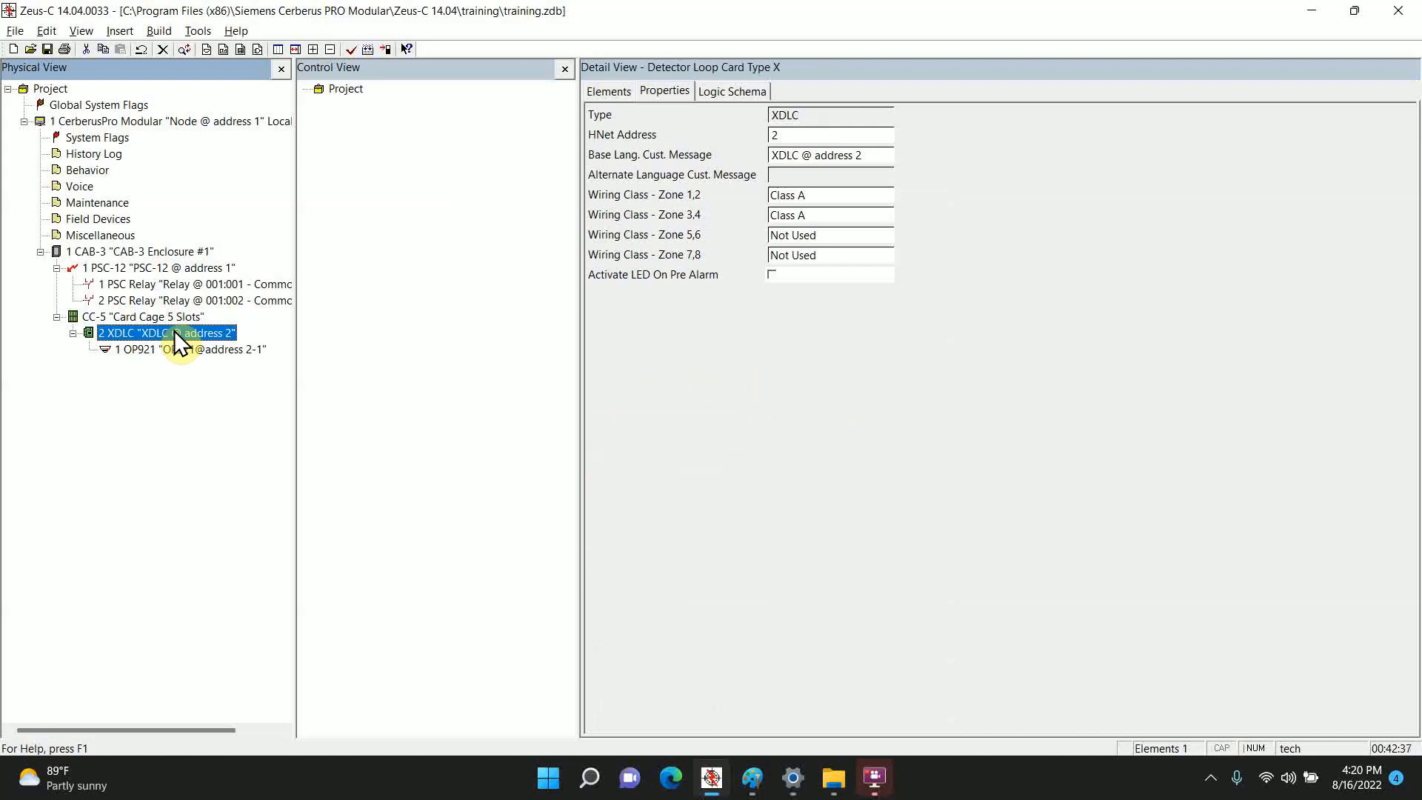
mouse_move(307, 218)
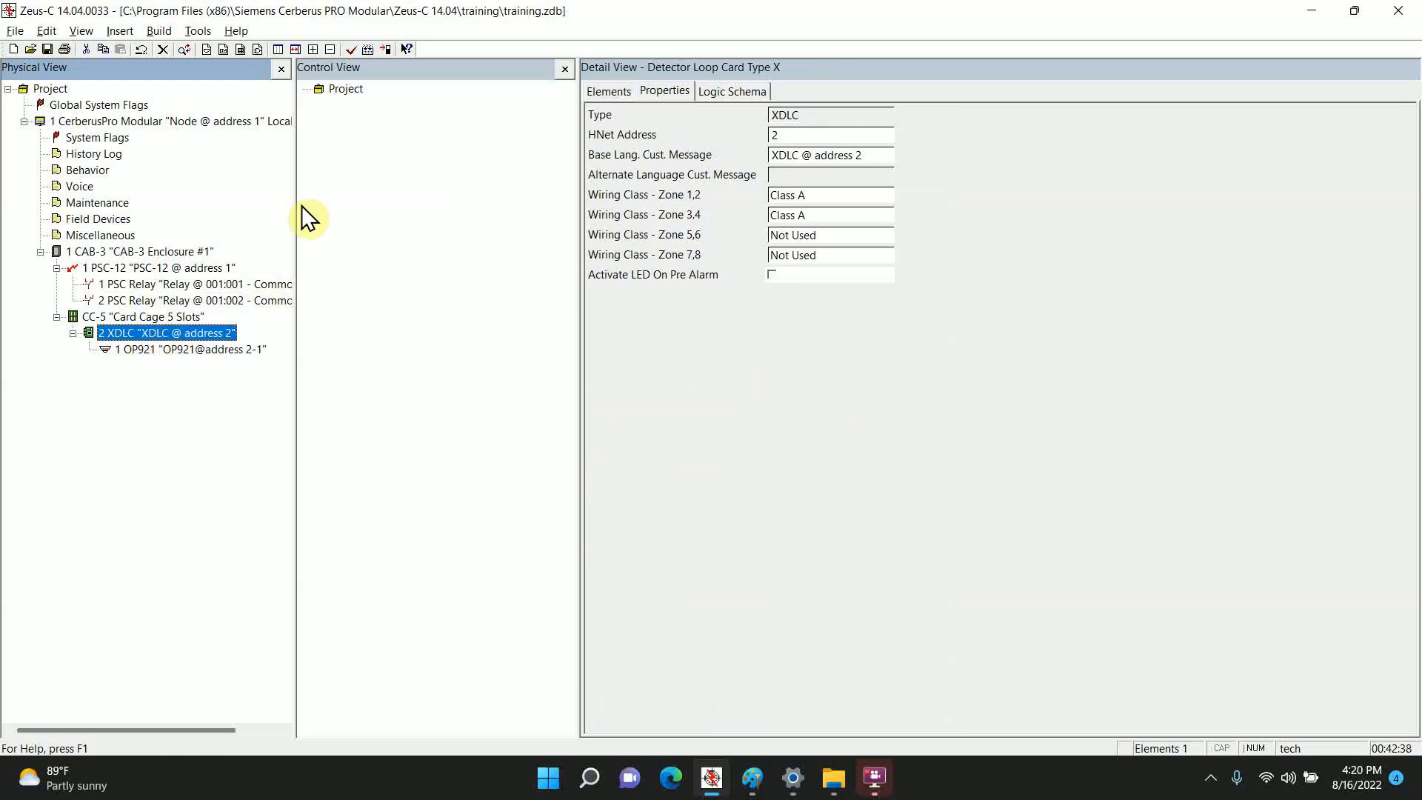
Step: Switch Zeus-C from the Control View to the Function View
click(344, 89)
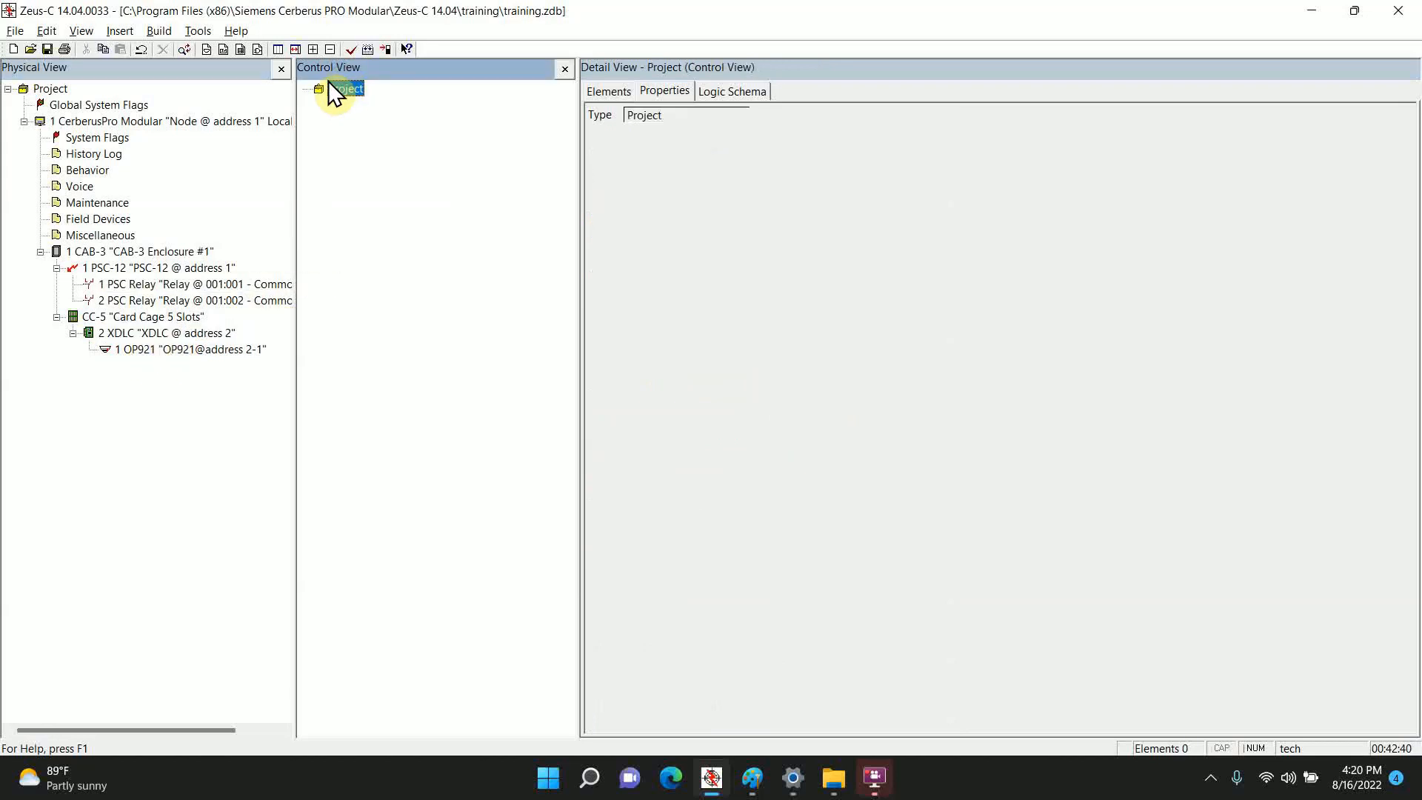
right_click(343, 88)
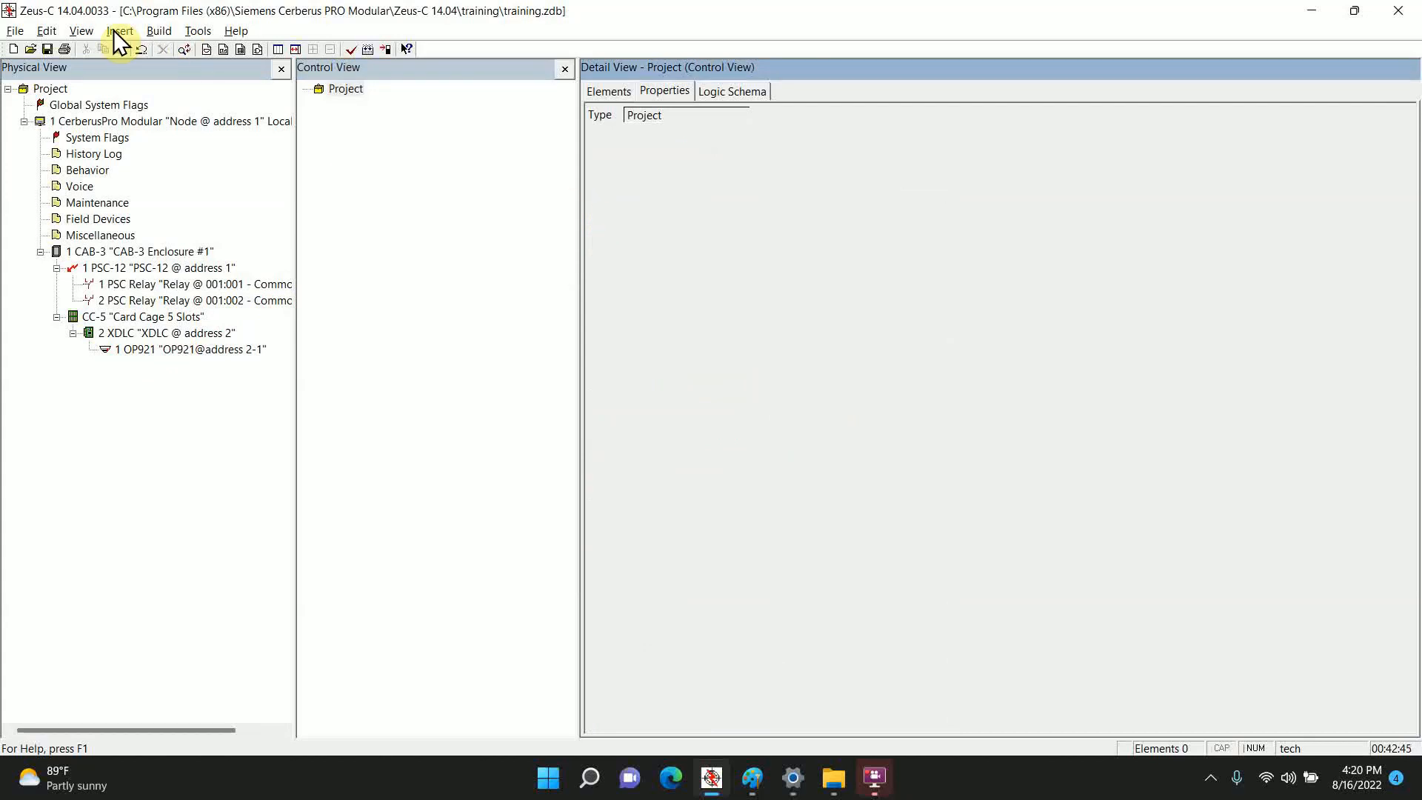
mouse_move(465, 80)
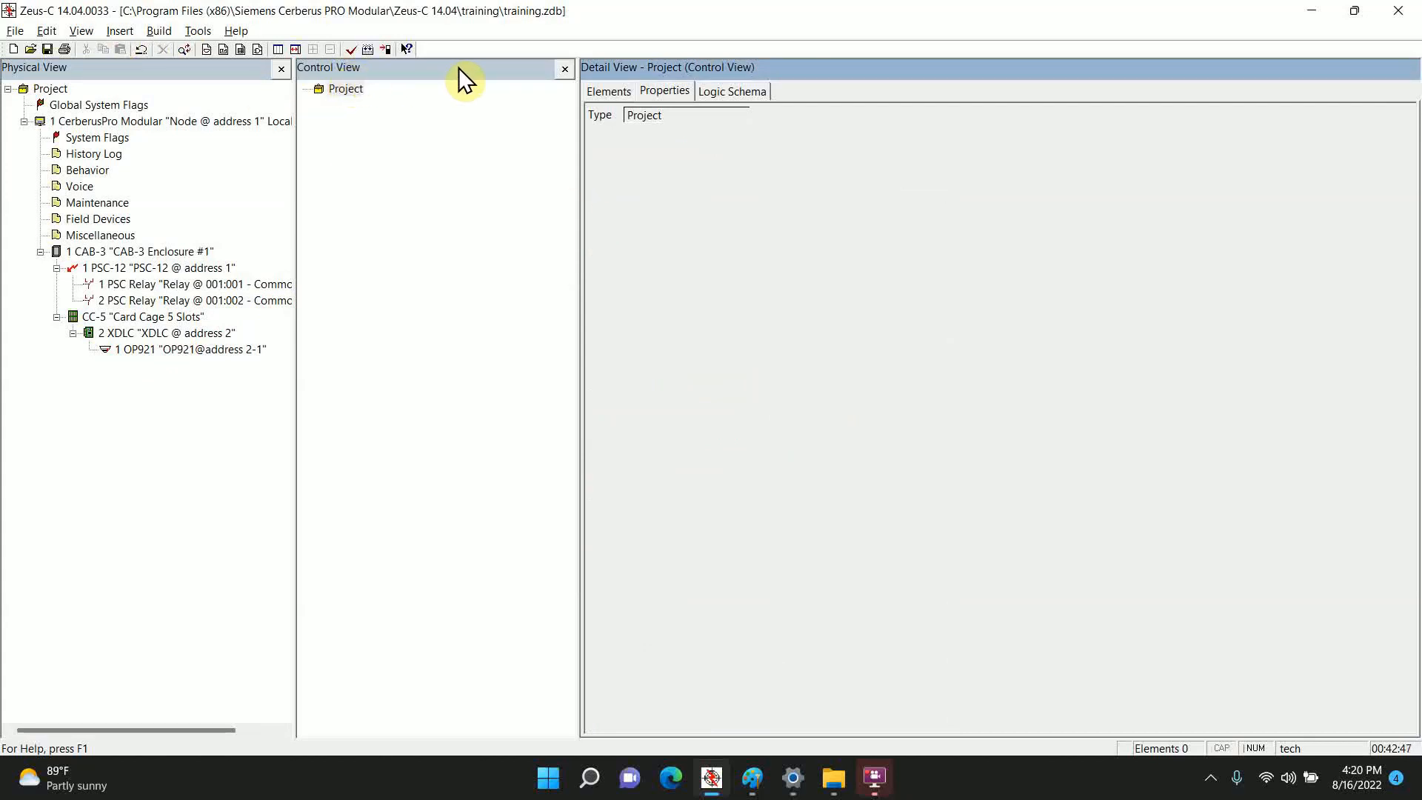
mouse_move(567, 77)
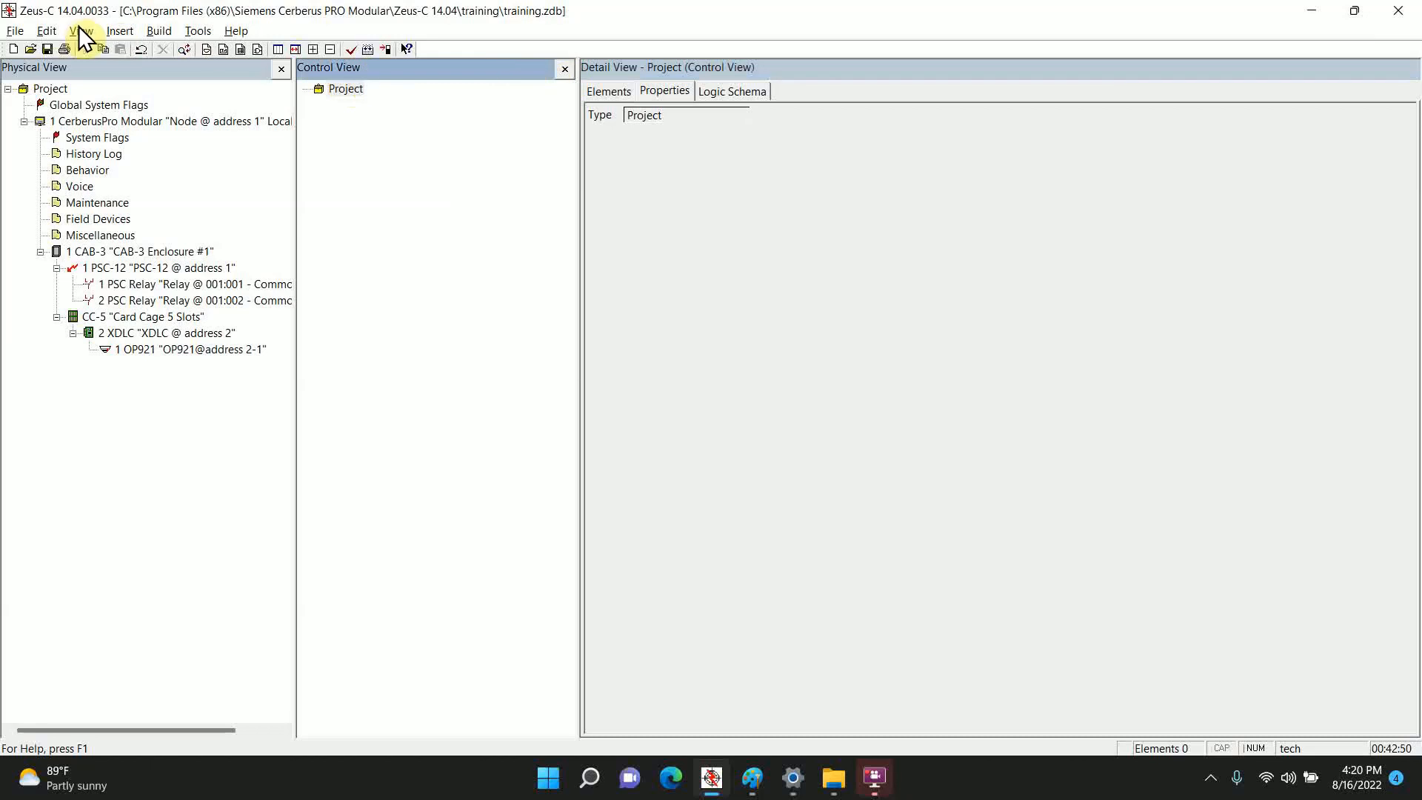
click(80, 30)
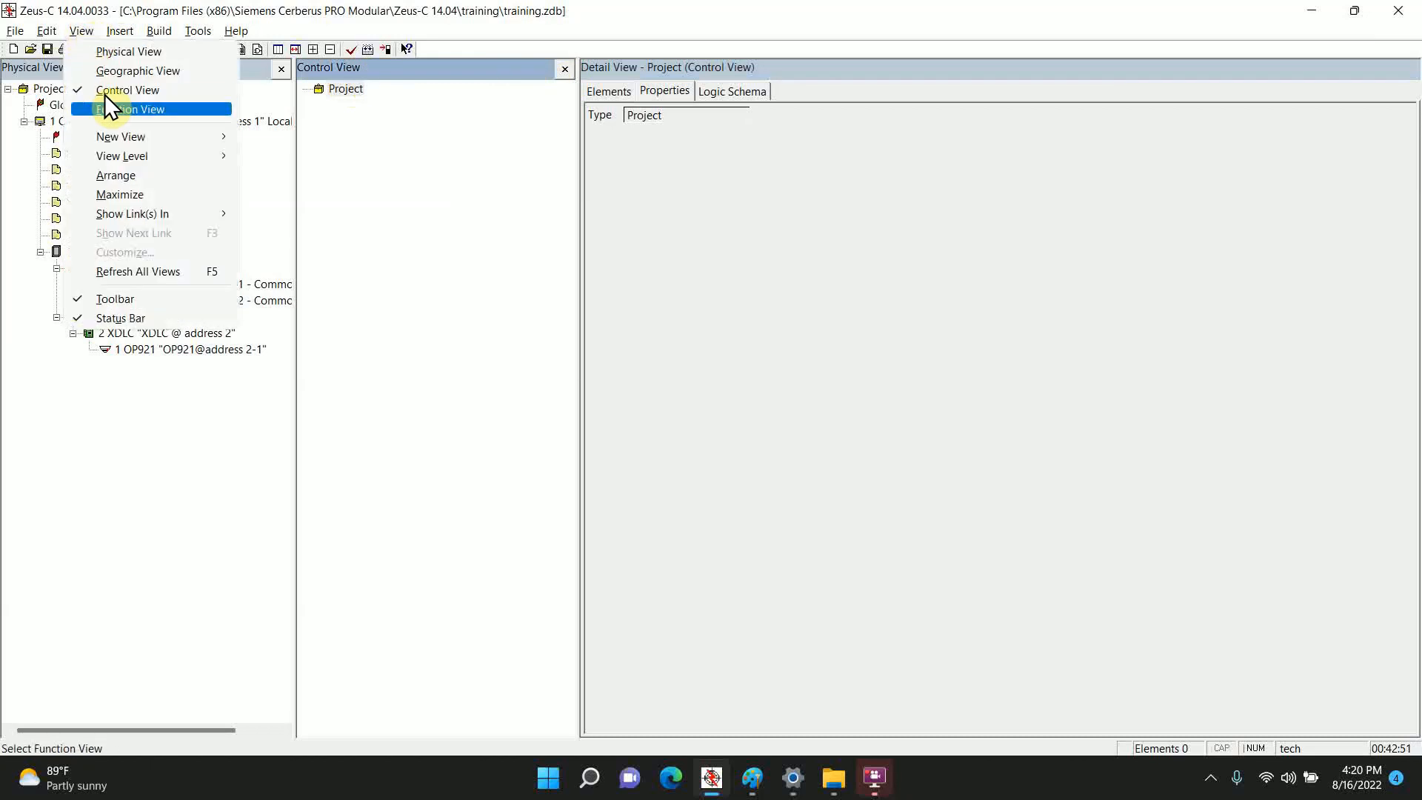
click(135, 109)
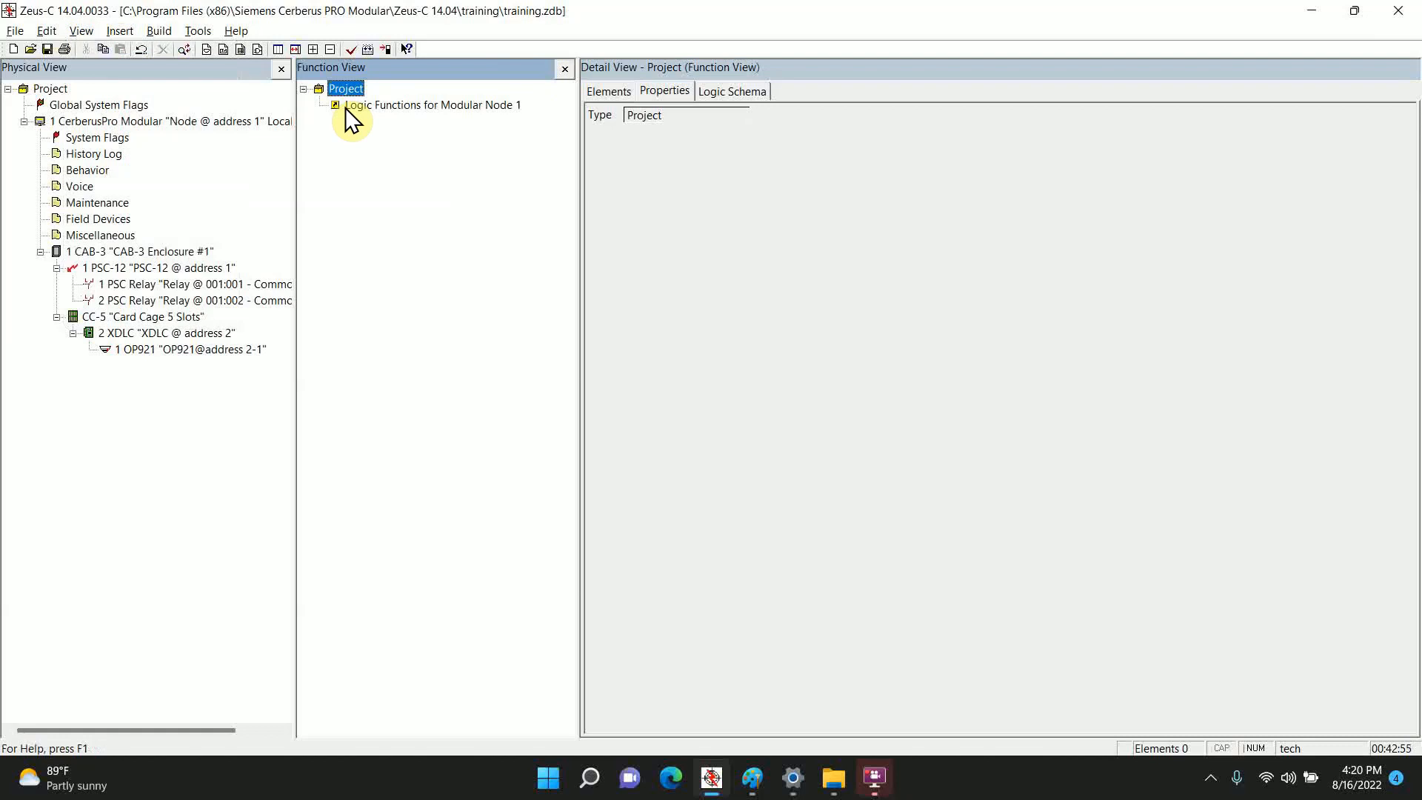
Step: Insert an OR function under Logic Functions and relabel FN0001 as 'Duct 1'
right_click(432, 104)
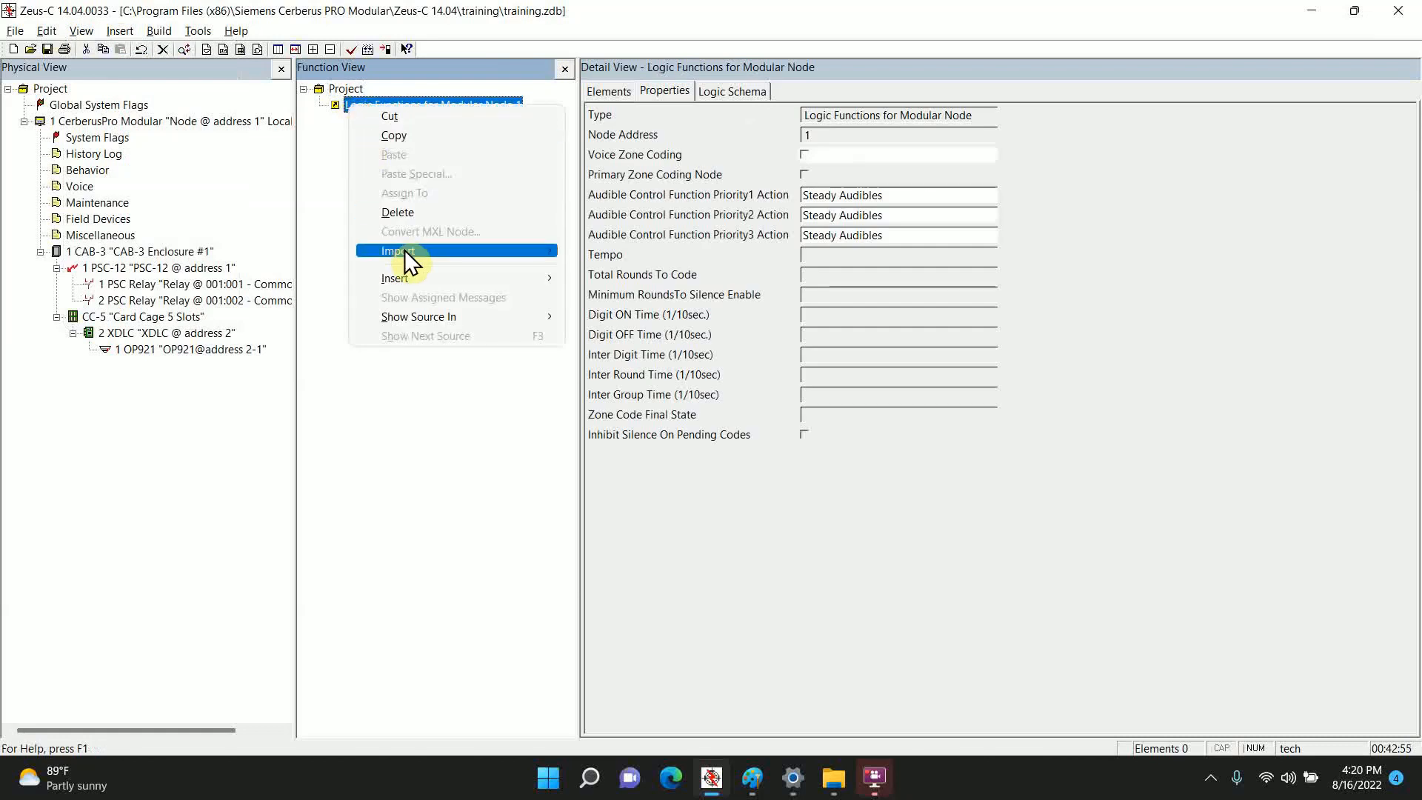
mouse_move(394, 278)
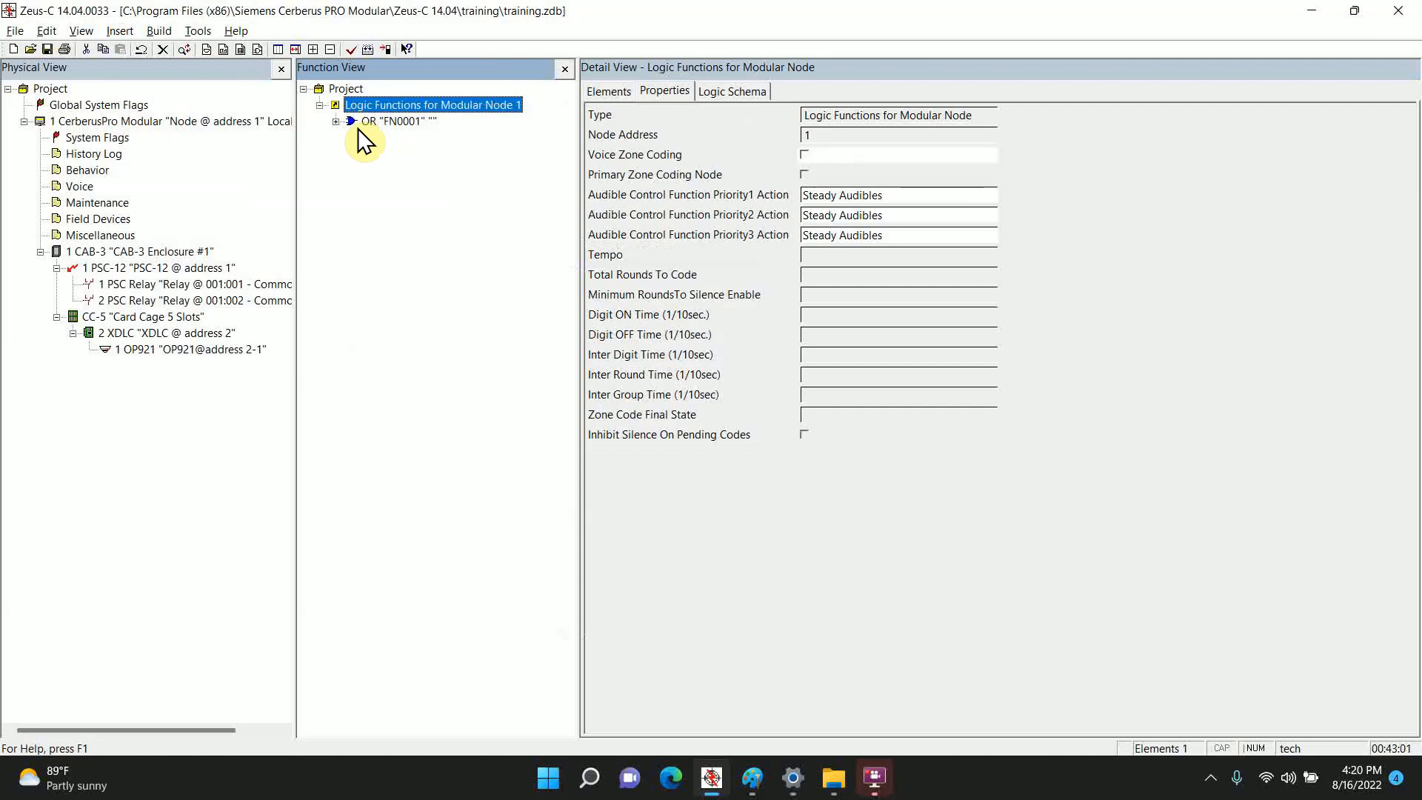
click(396, 121)
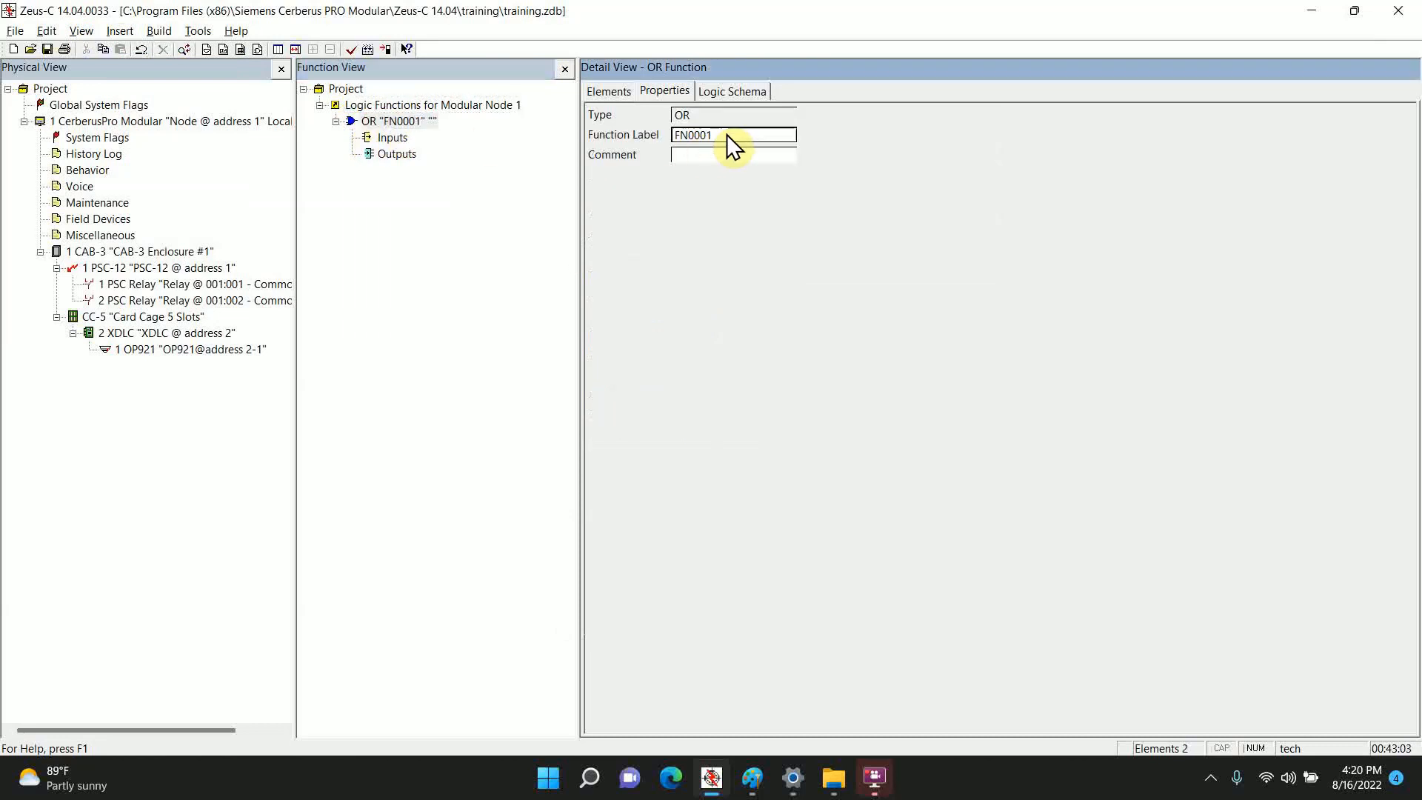
key(Backspace)
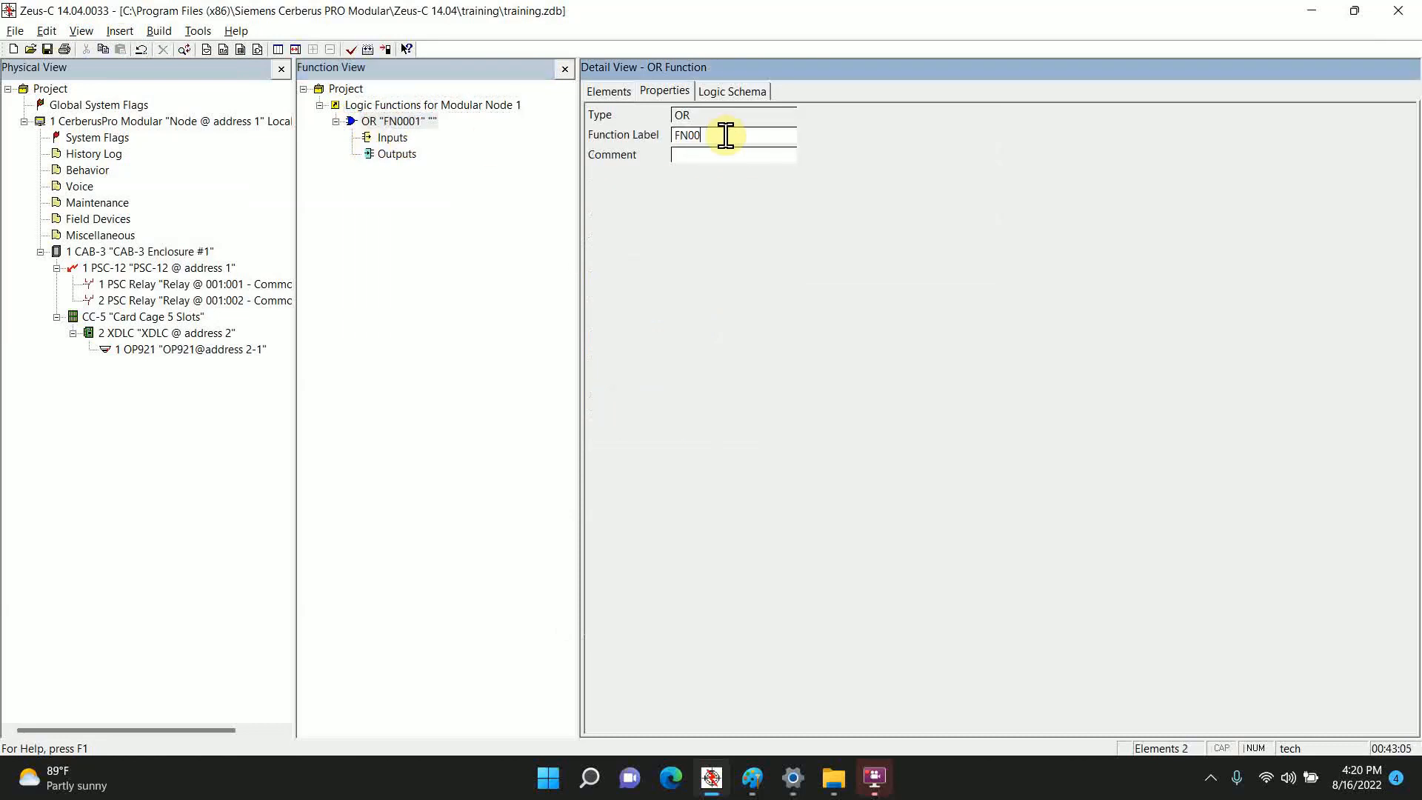
text(Duct 1)
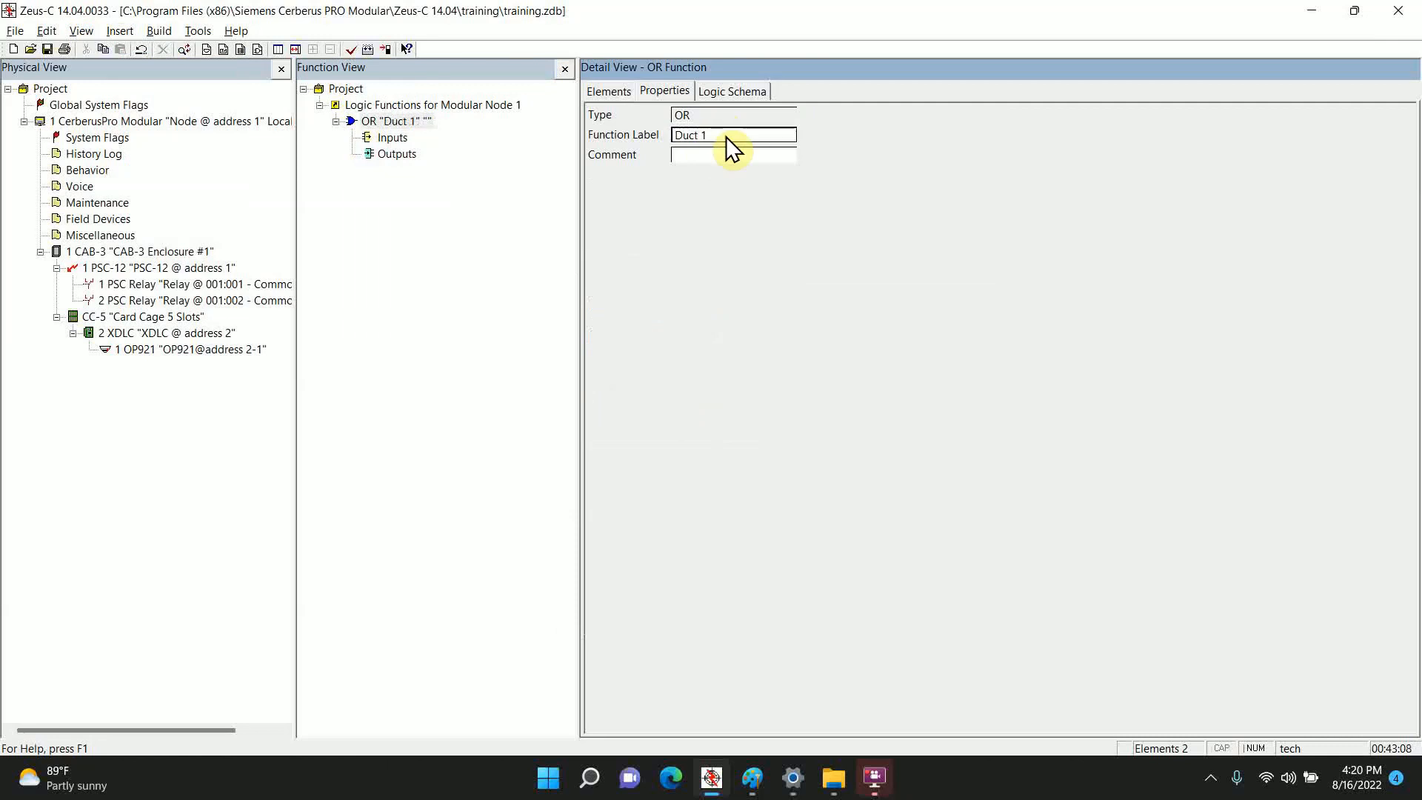
click(393, 137)
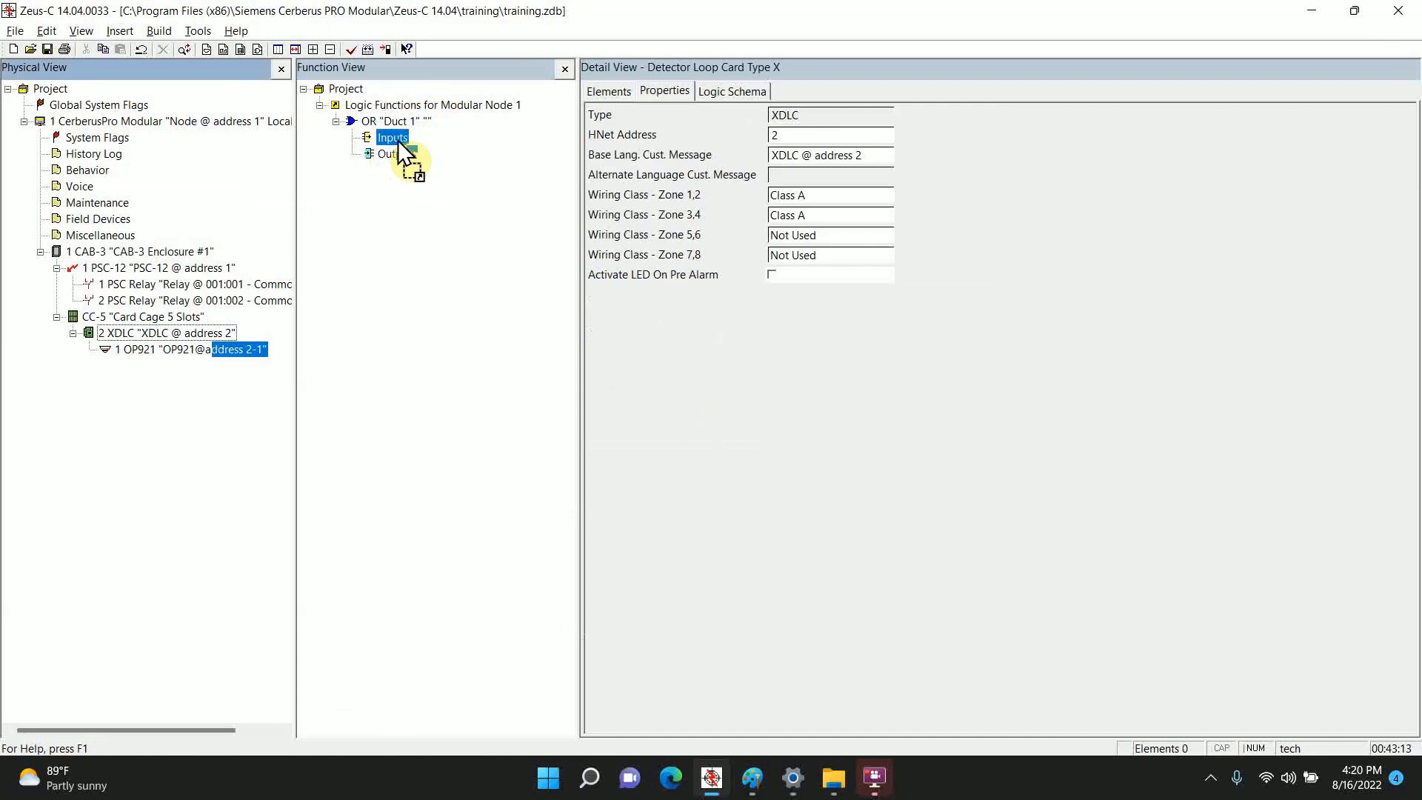
Step: Link OP921 2-1's Active state as Duct 1's input and its Output 1 as output
click(354, 137)
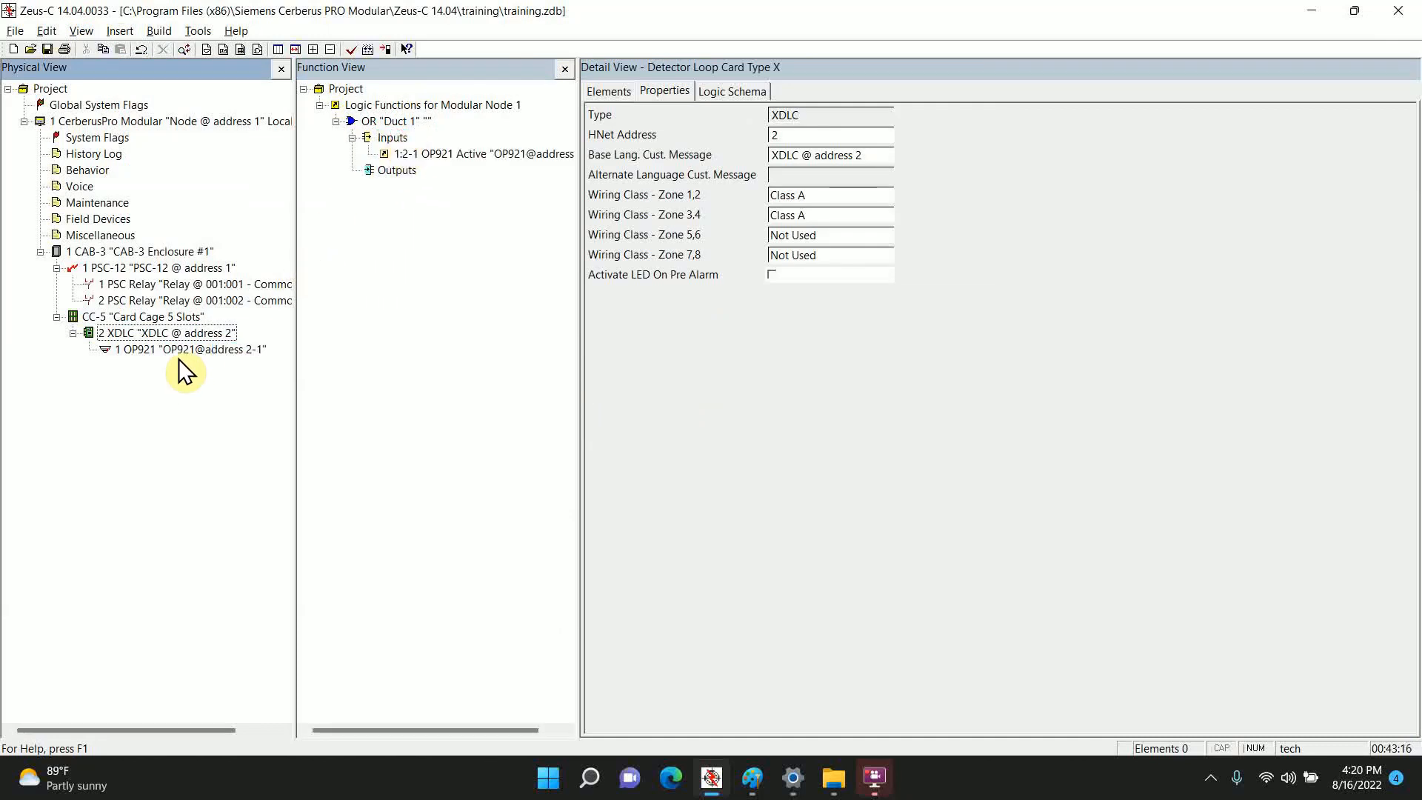
click(190, 348)
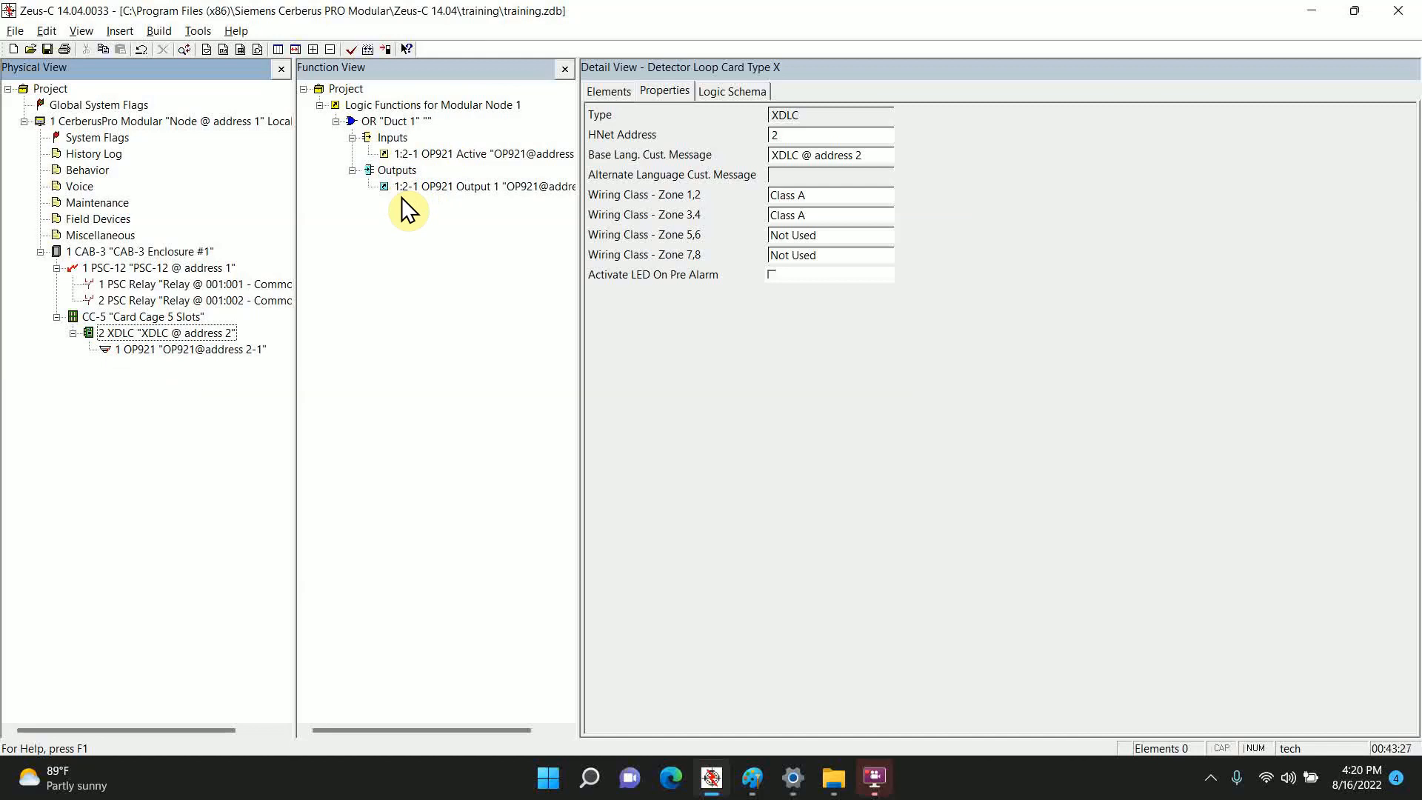
mouse_move(656, 751)
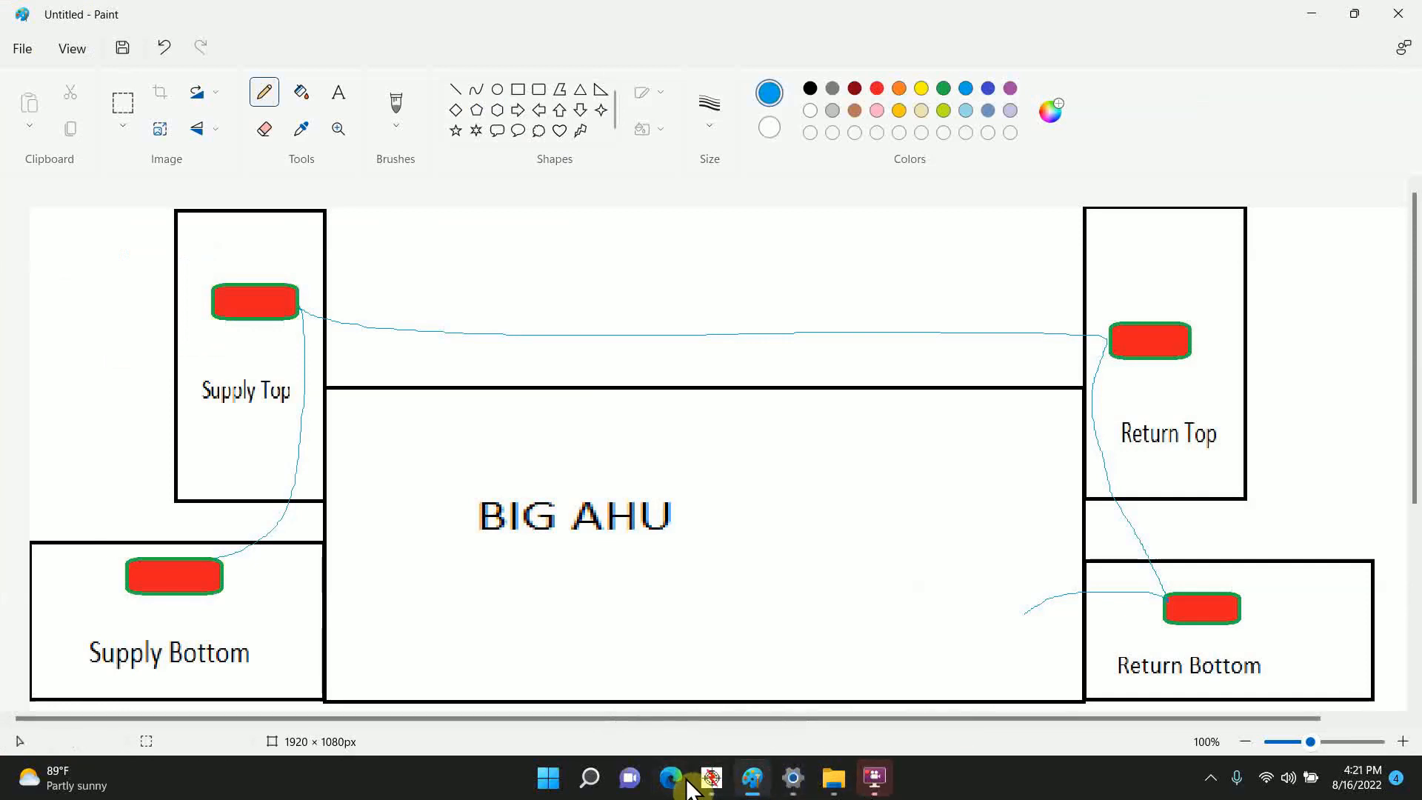
click(711, 785)
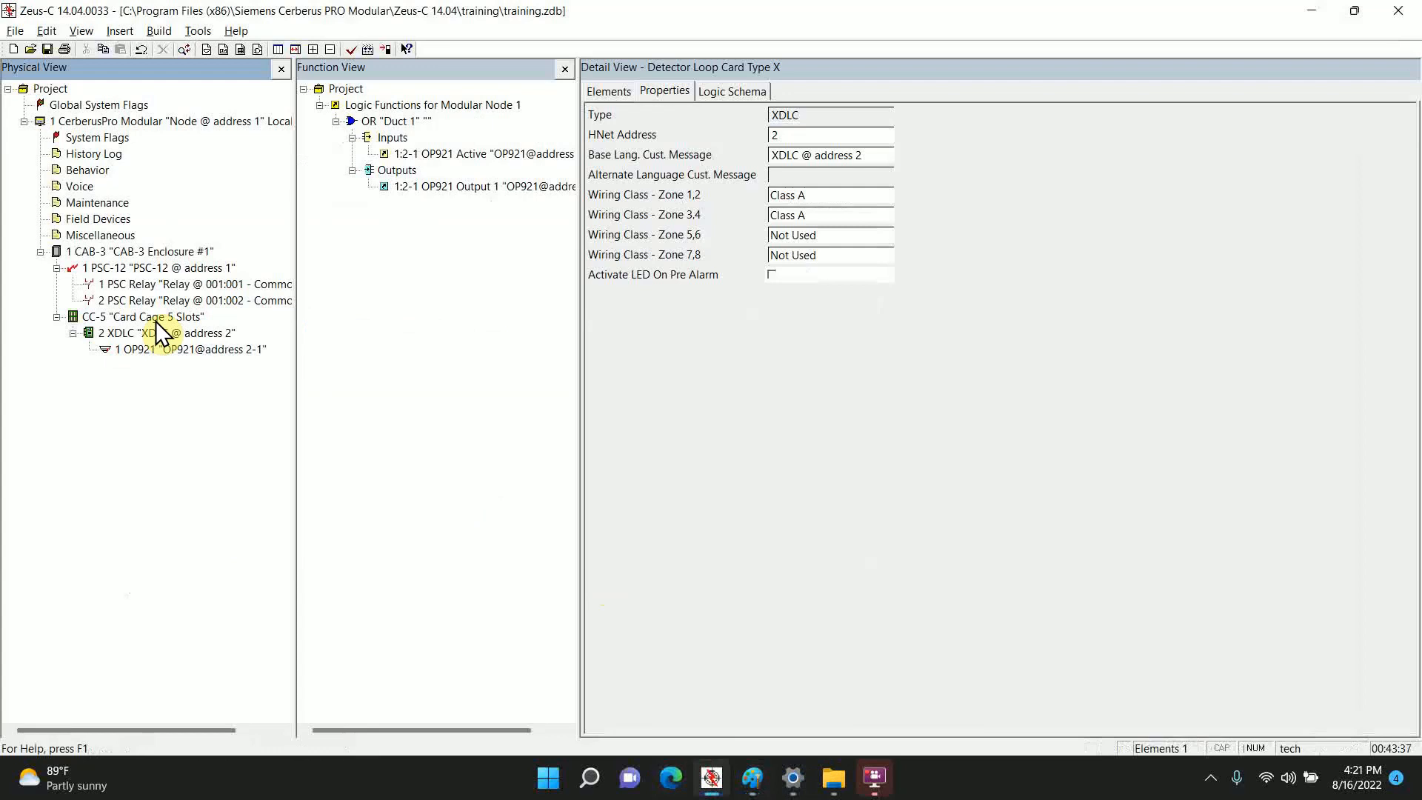
Step: Paste three OP921 copies at addresses 2-2, 2-3 and 2-4, and check their settings
click(166, 332)
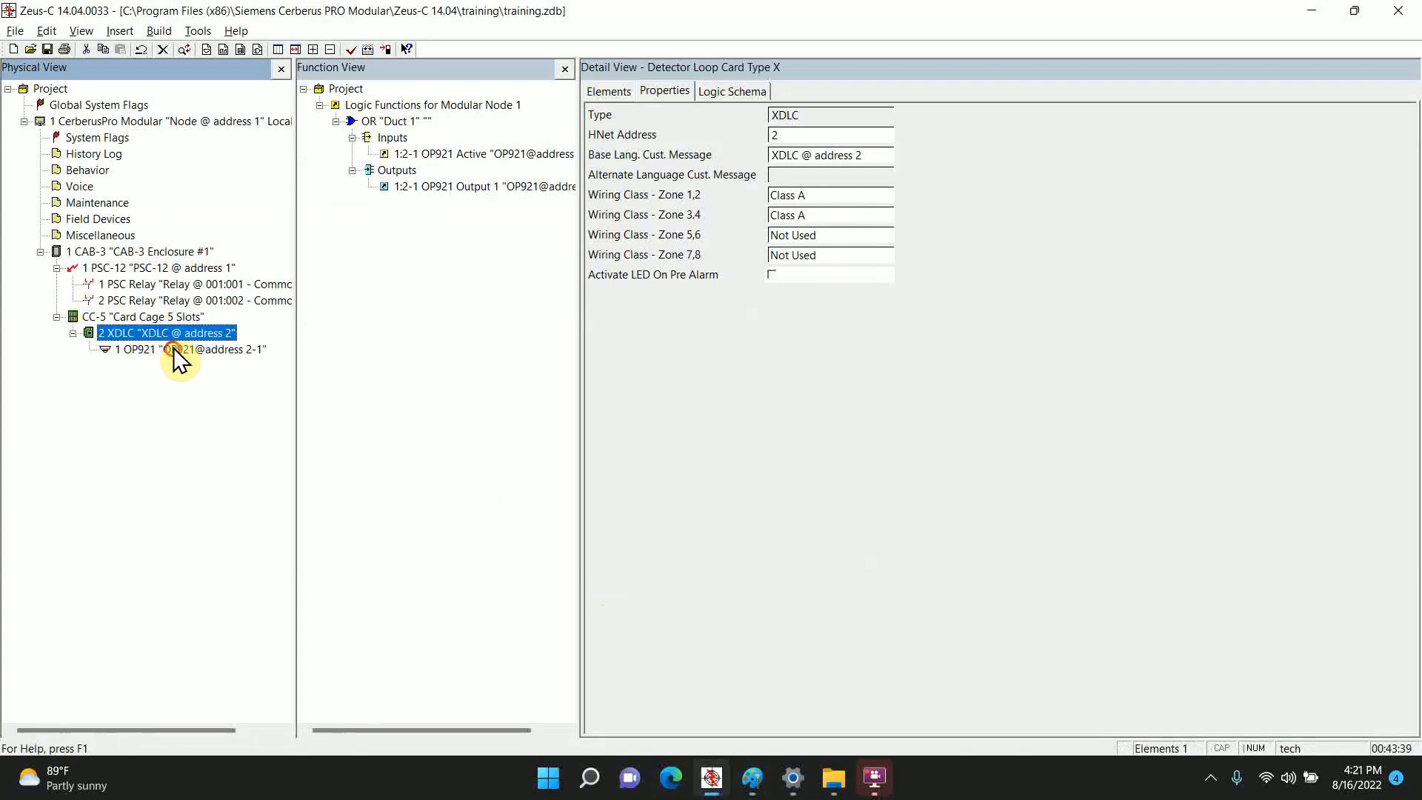
click(186, 349)
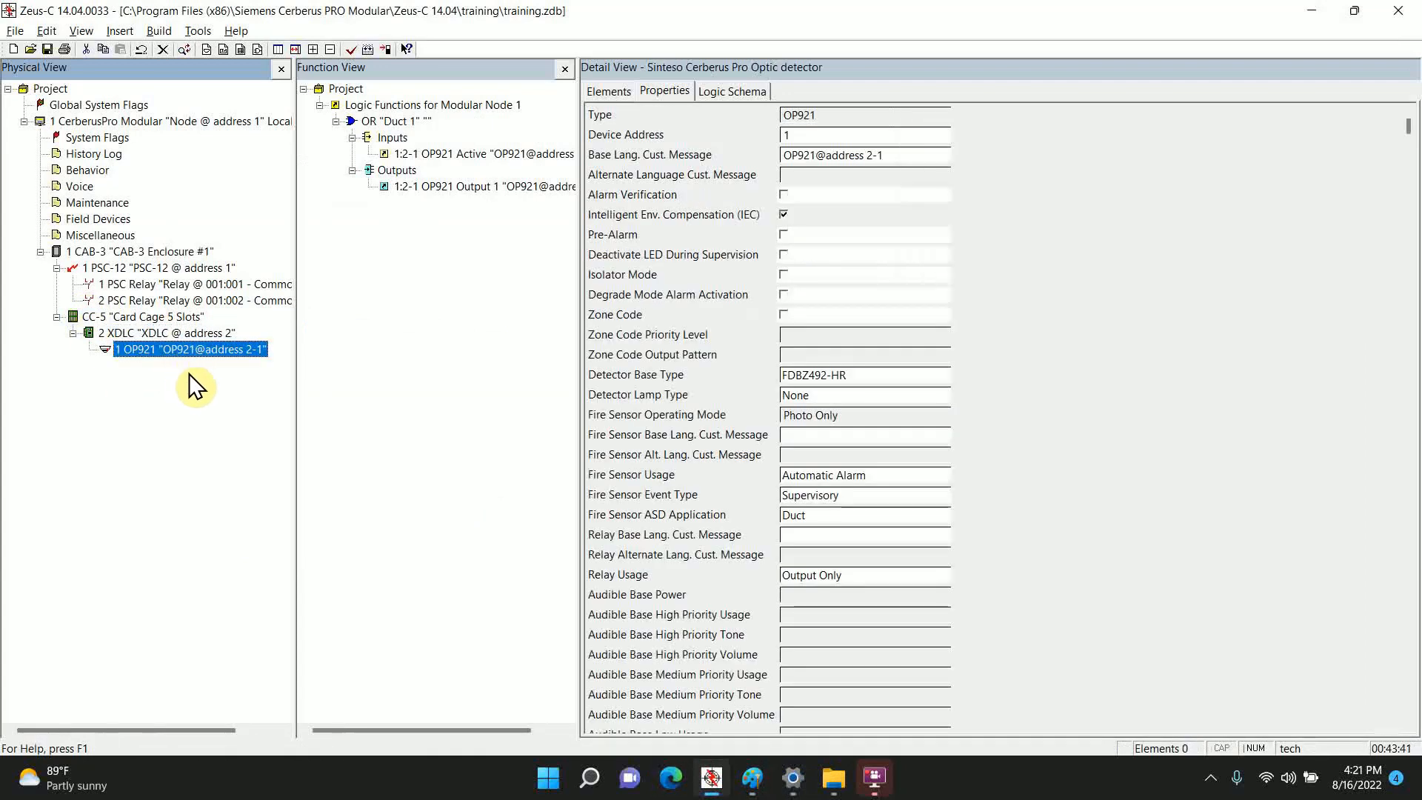
mouse_move(202, 380)
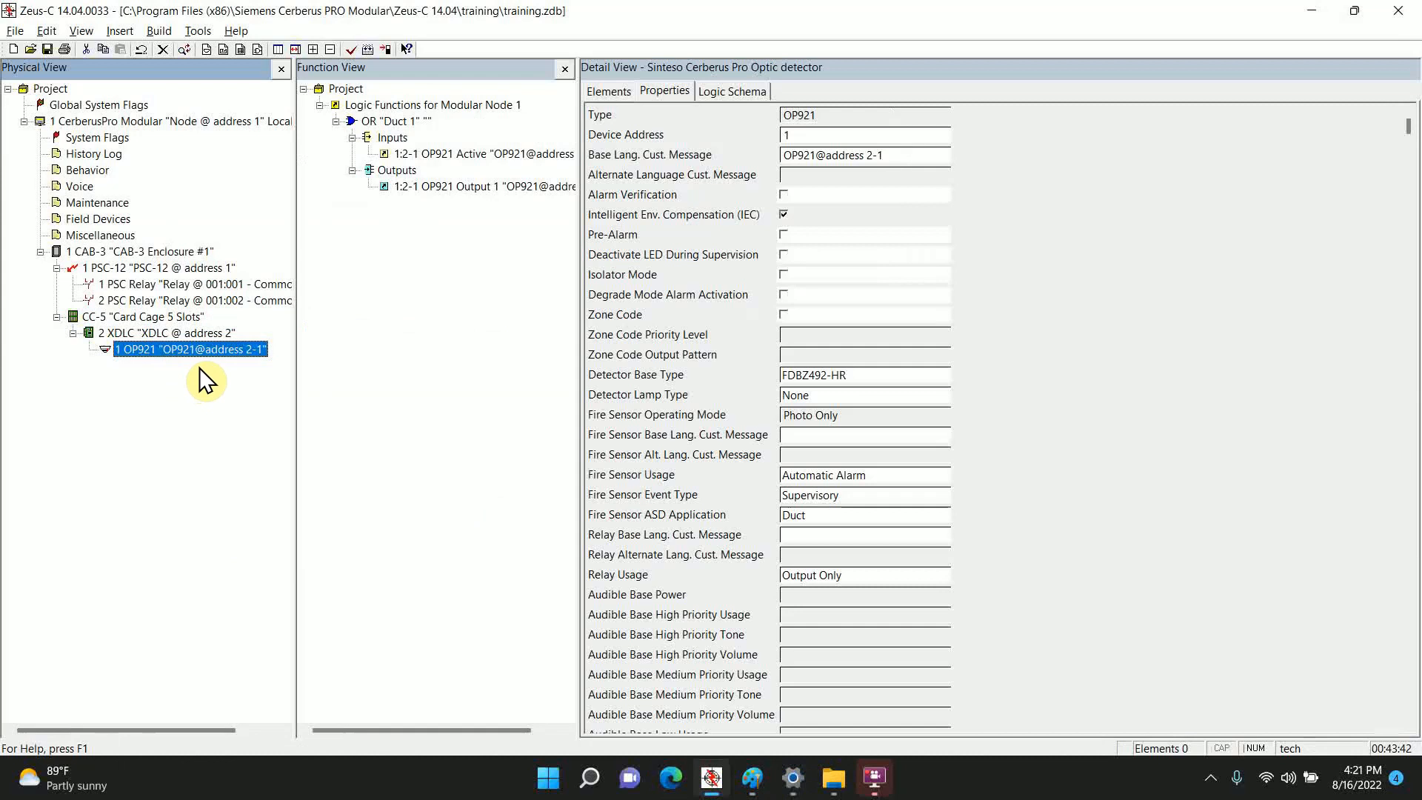
click(163, 332)
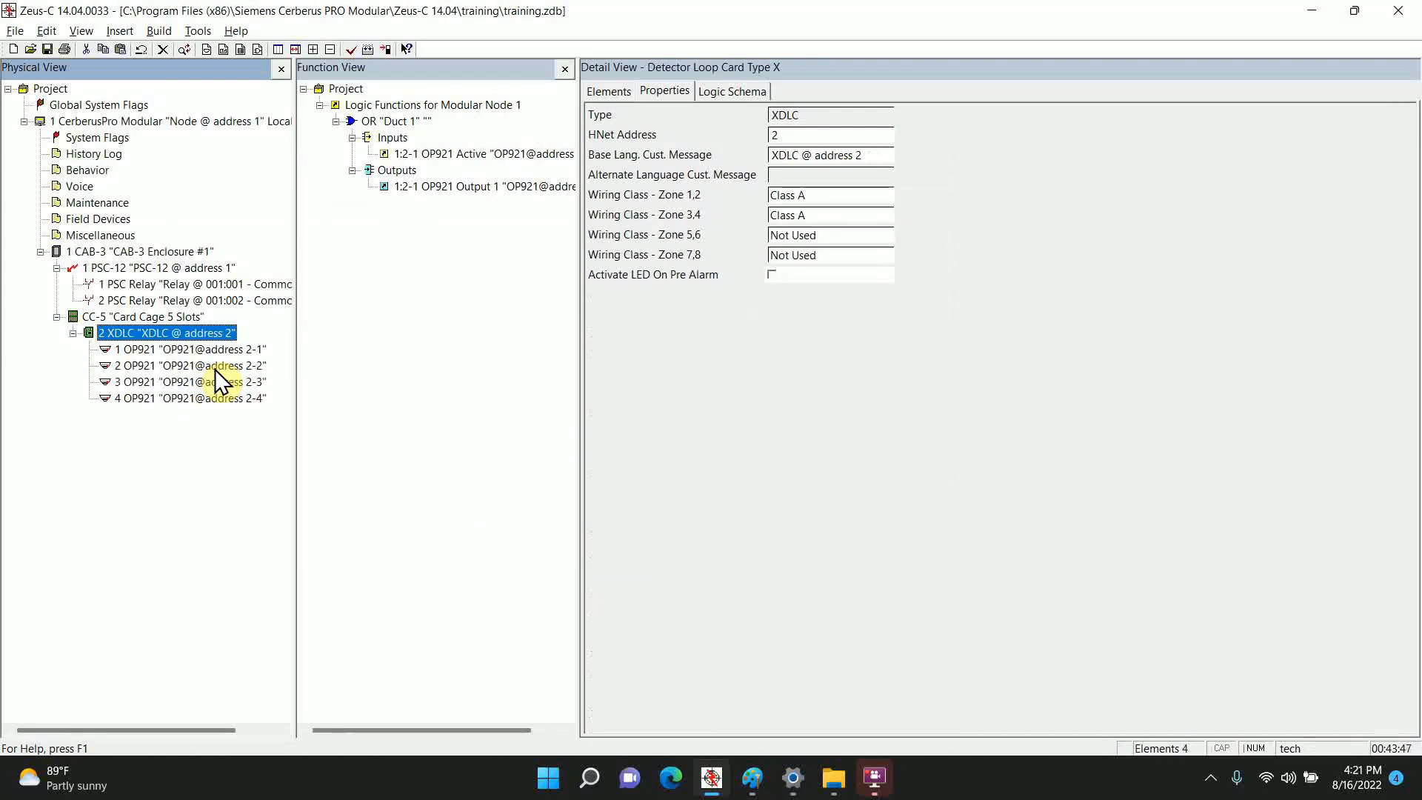
click(191, 381)
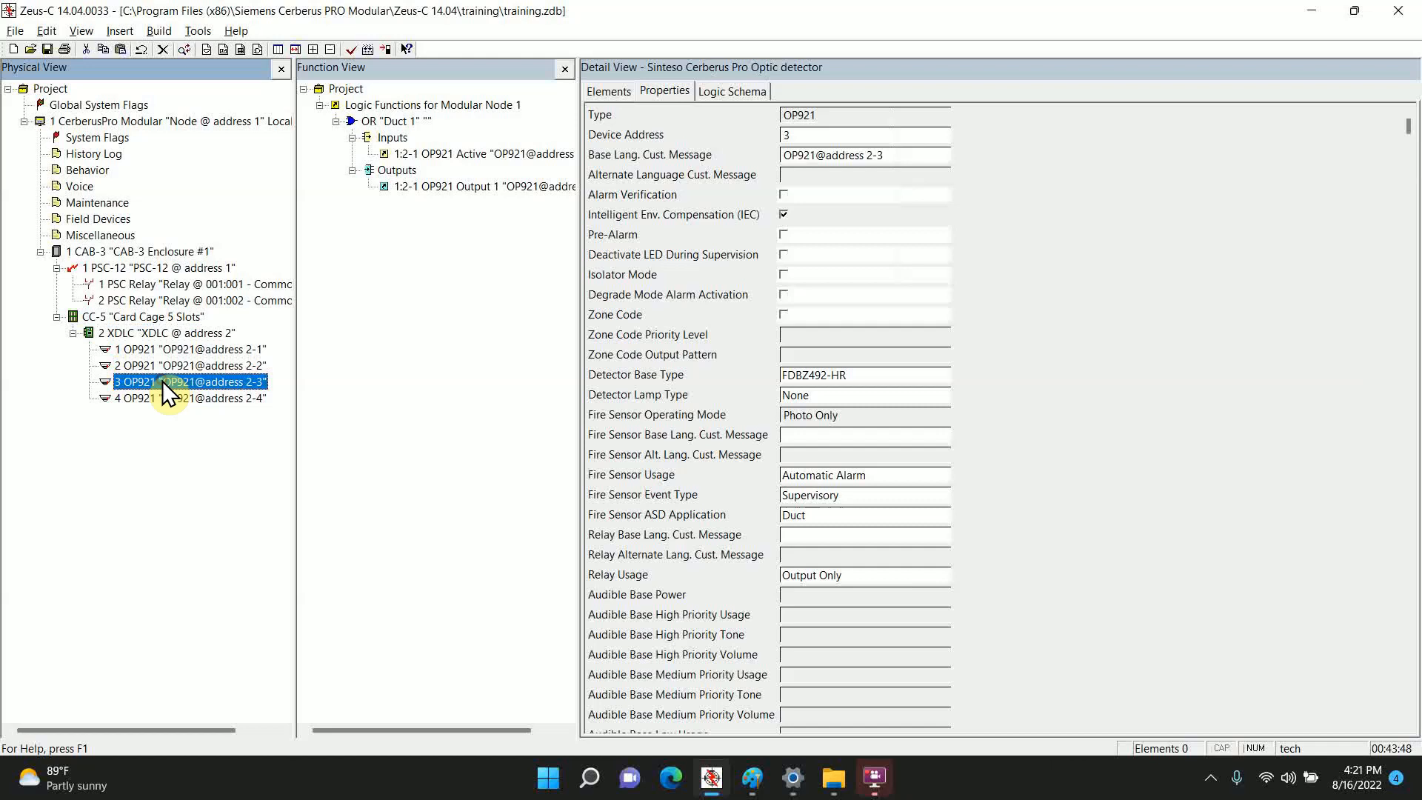
click(187, 365)
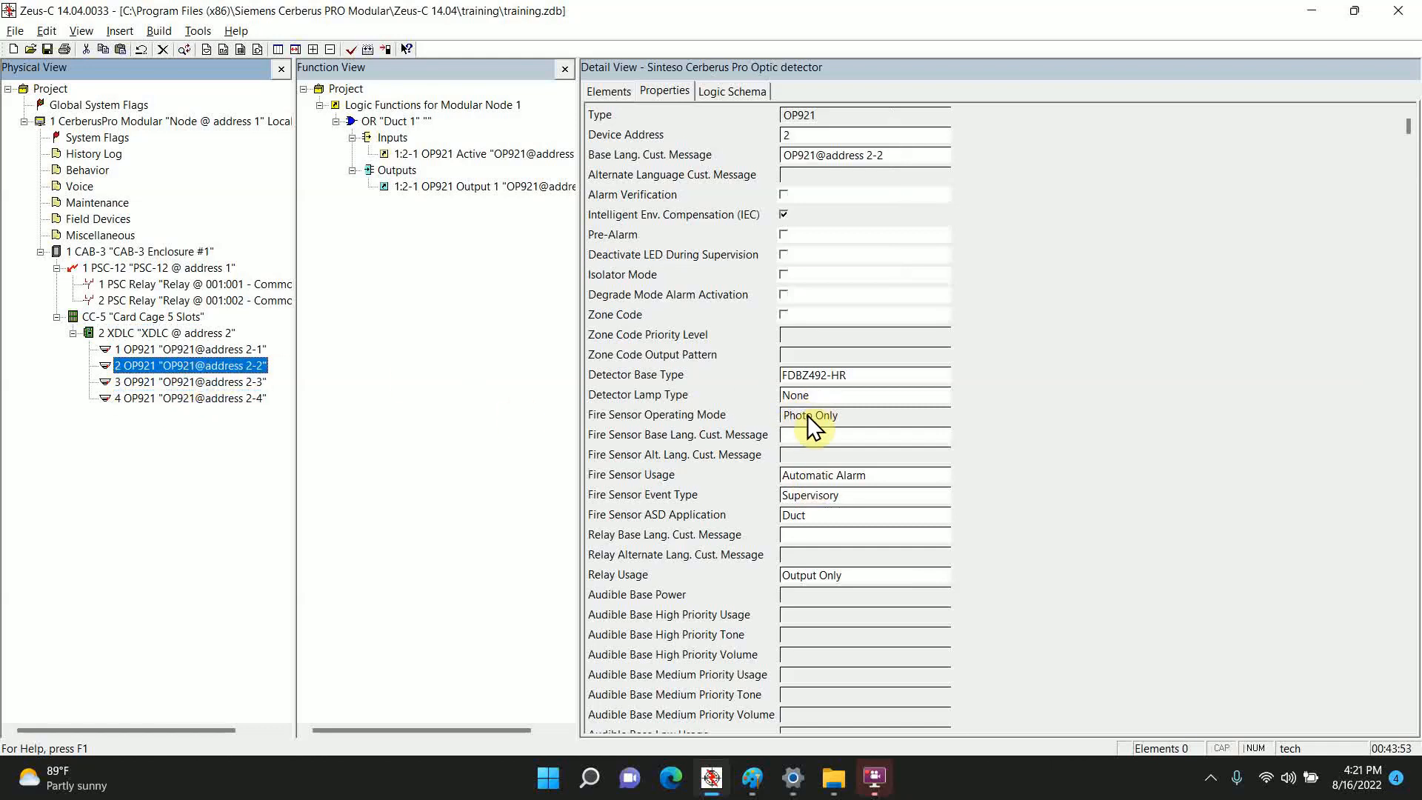
mouse_move(862, 385)
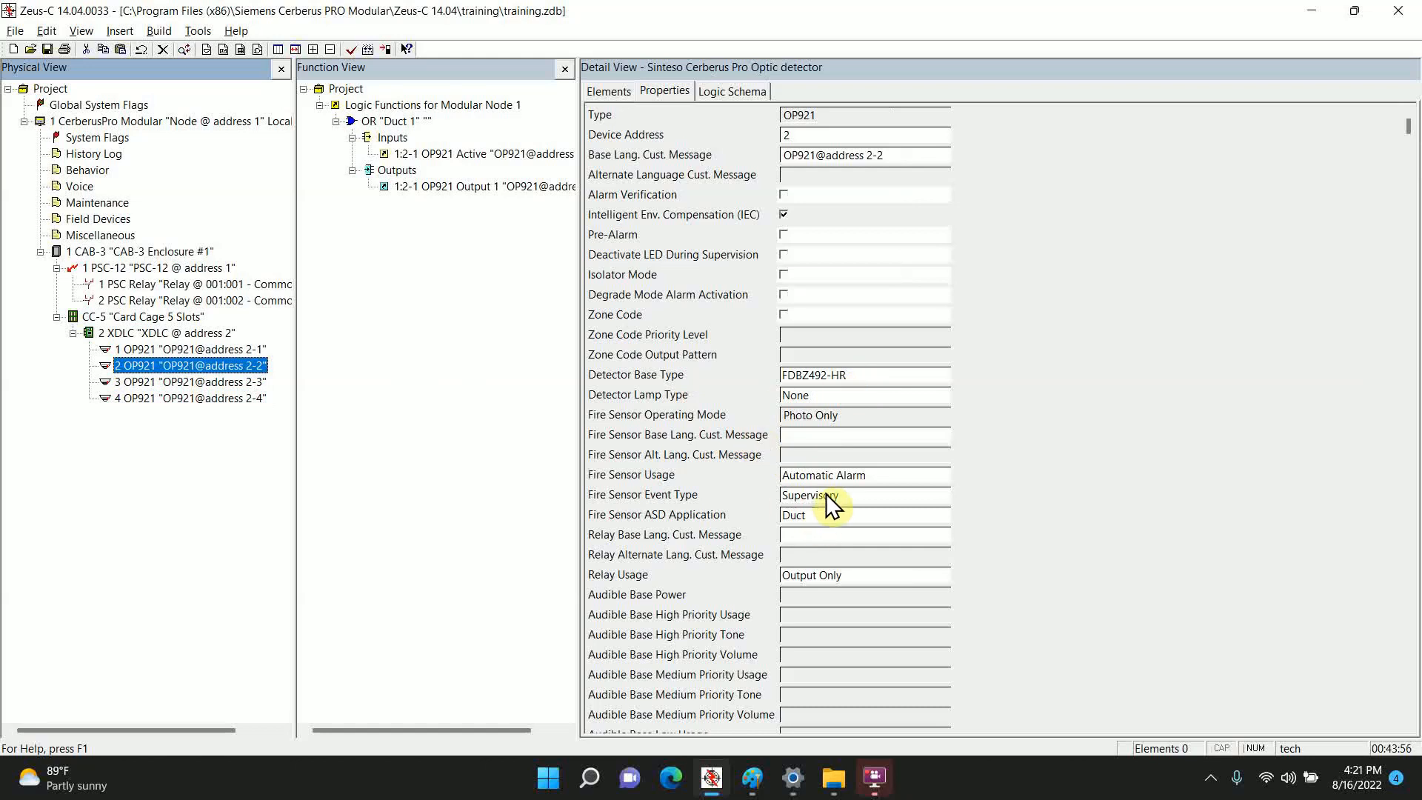
mouse_move(253, 419)
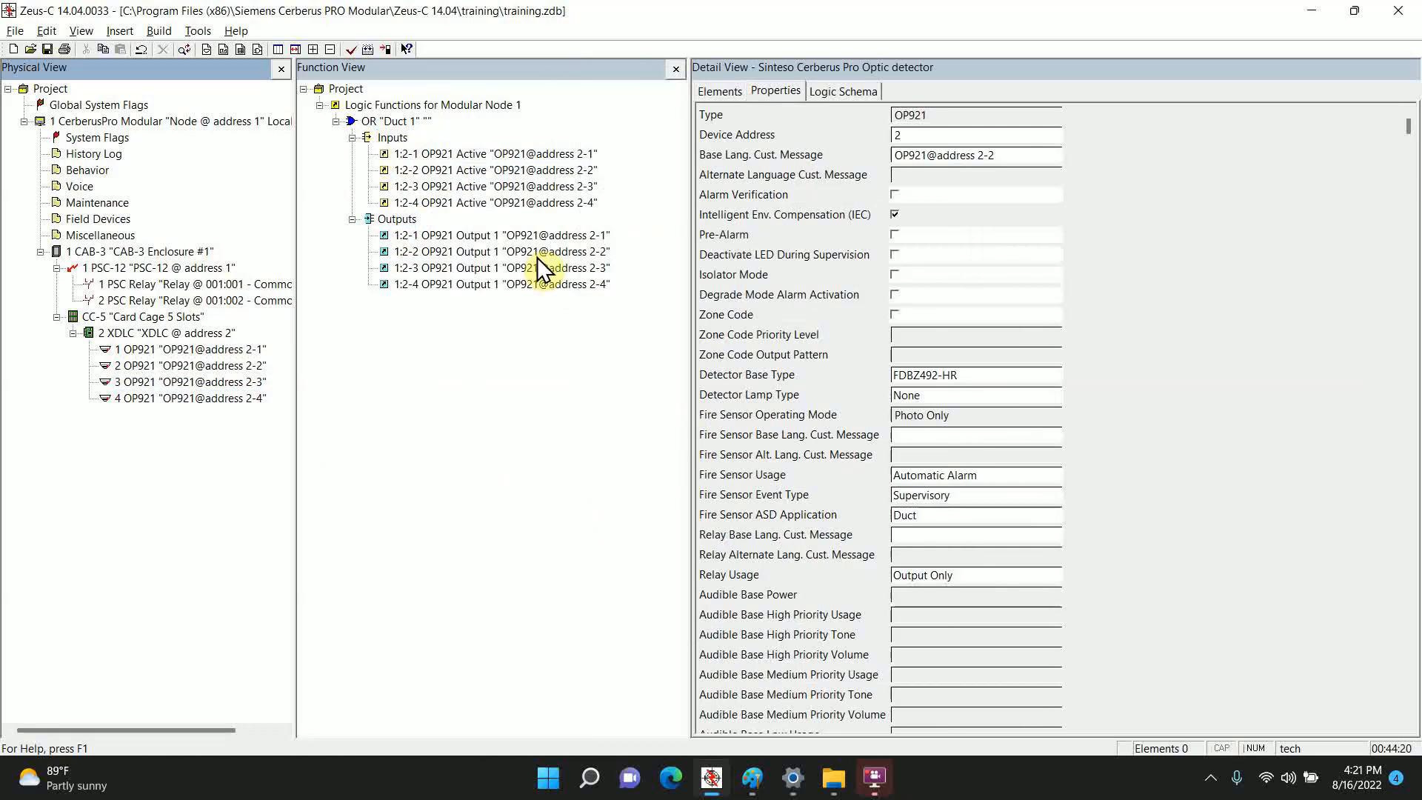
mouse_move(485, 259)
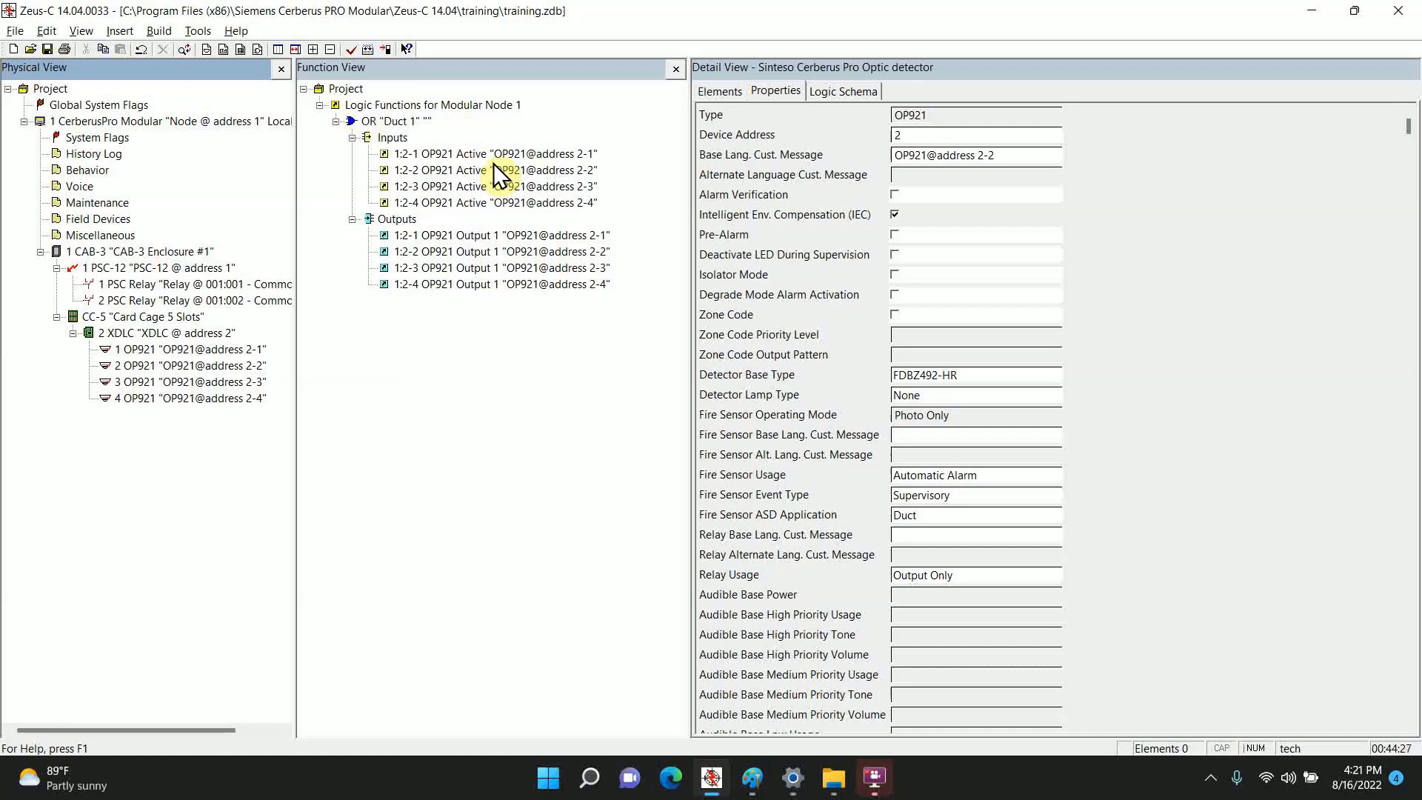
mouse_move(663, 124)
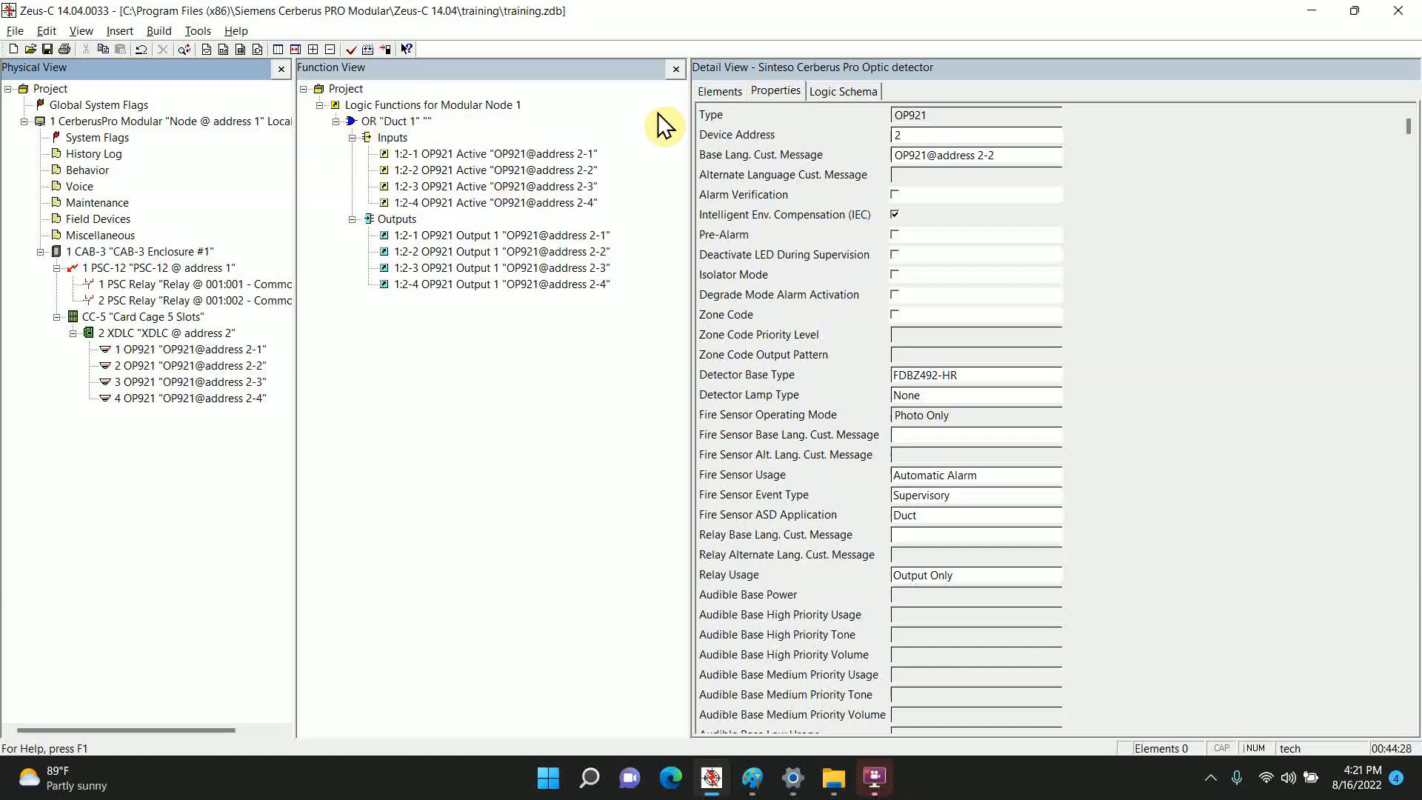
mouse_move(132, 354)
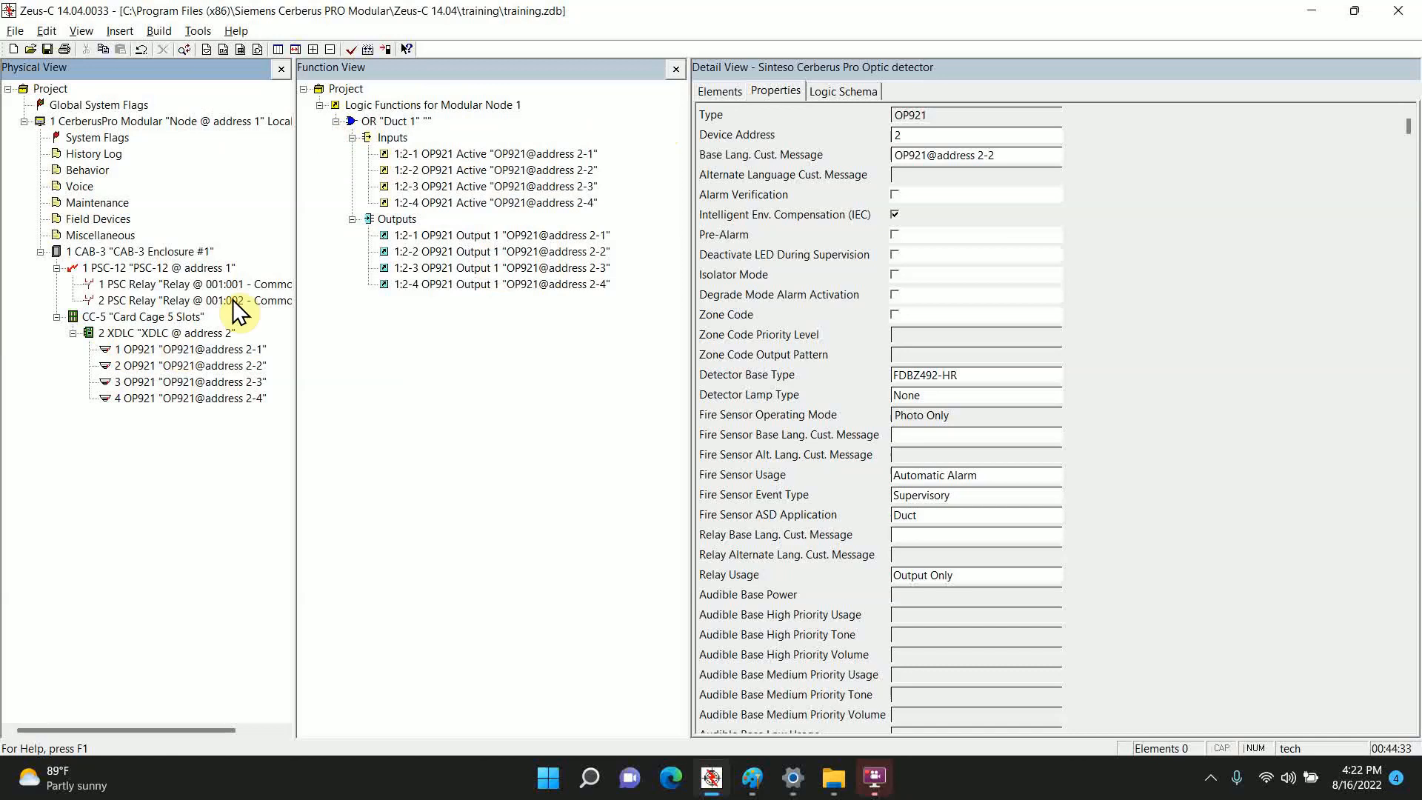
mouse_move(408, 211)
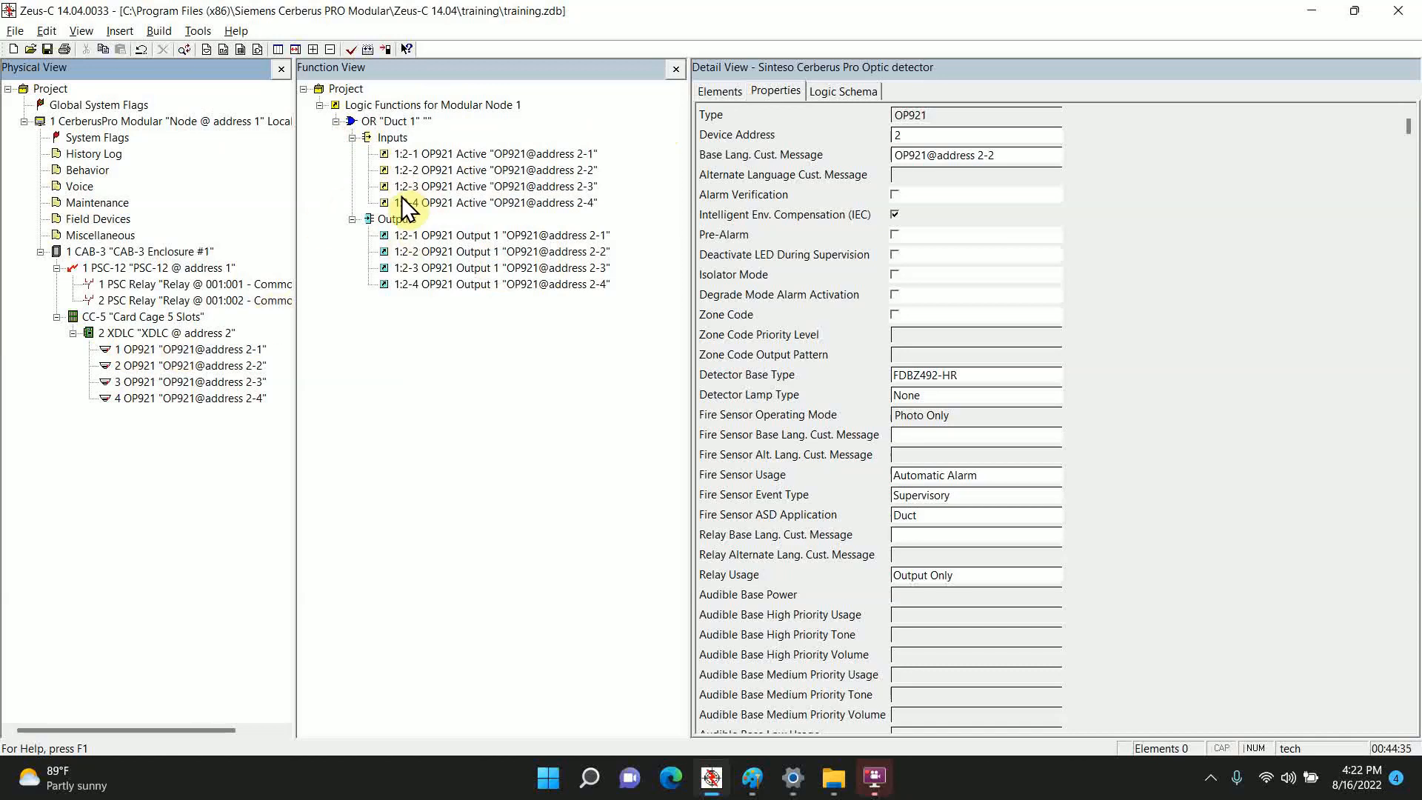
mouse_move(402, 263)
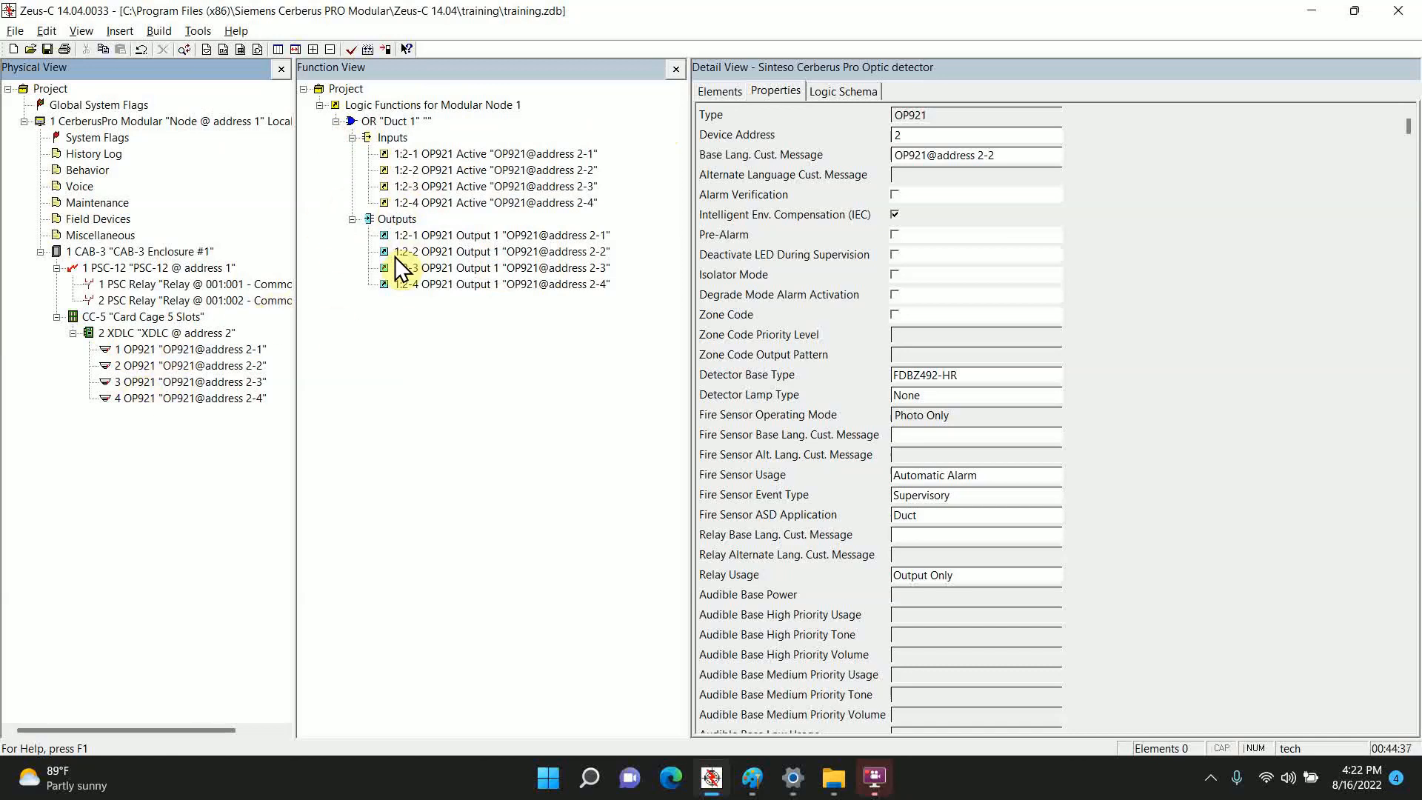